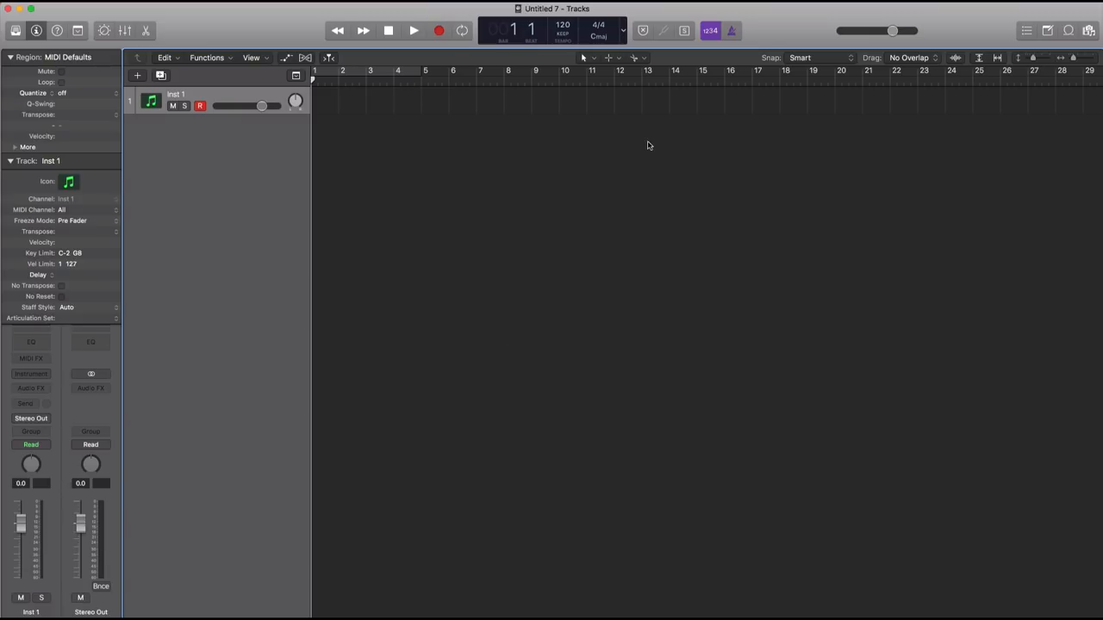
mouse_move(627, 128)
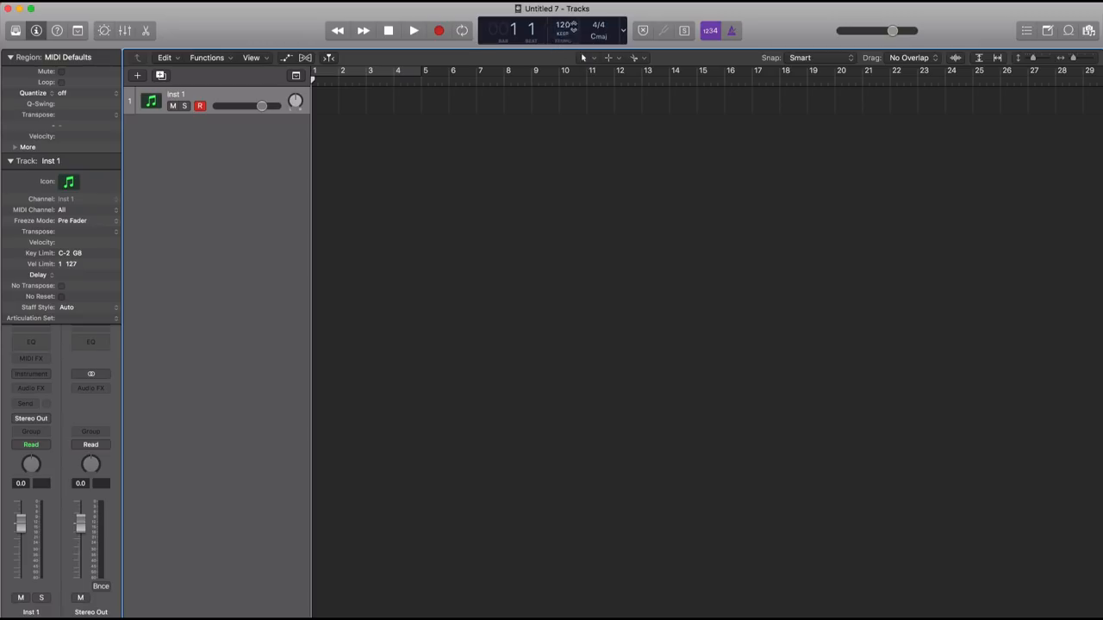
- Open the Smart Tempo mode menu from the KEEP indicator in the LCD
click(561, 35)
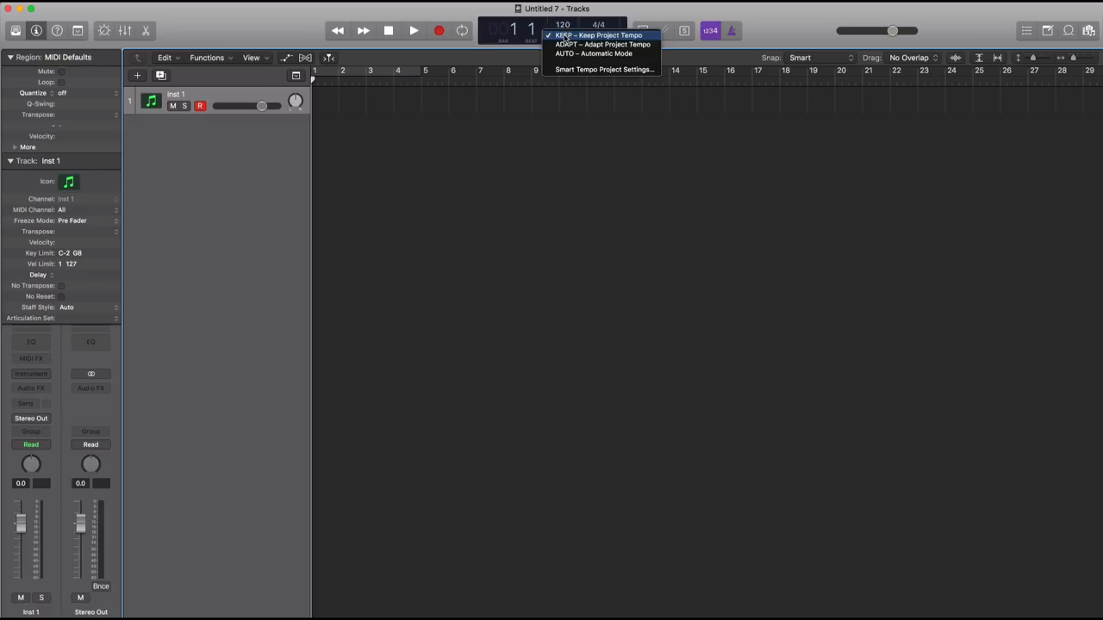
mouse_move(594, 54)
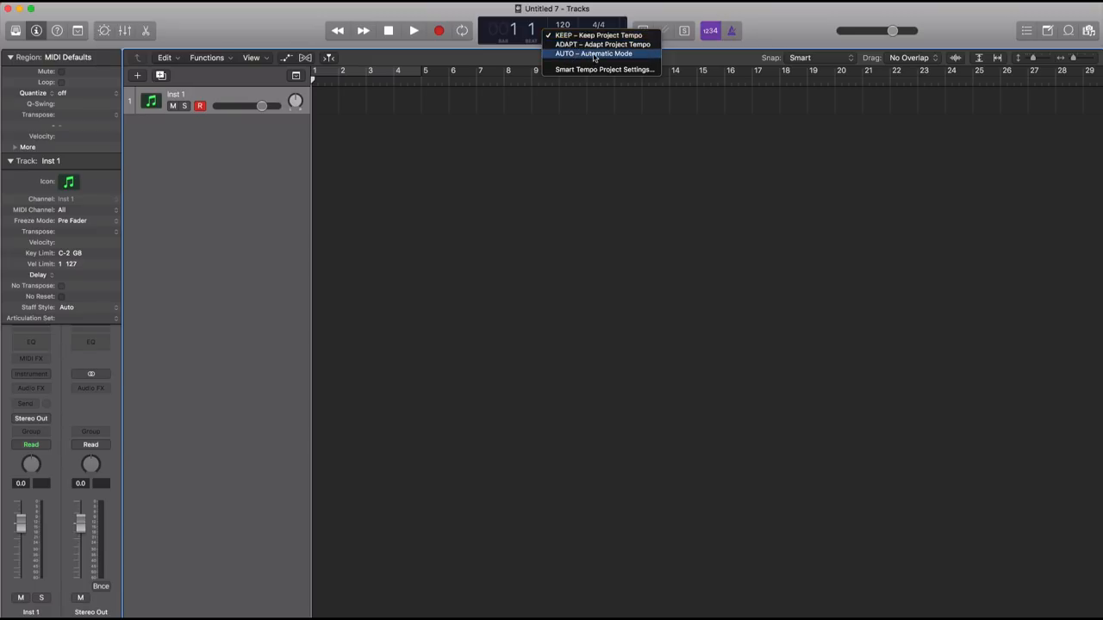
mouse_move(594, 44)
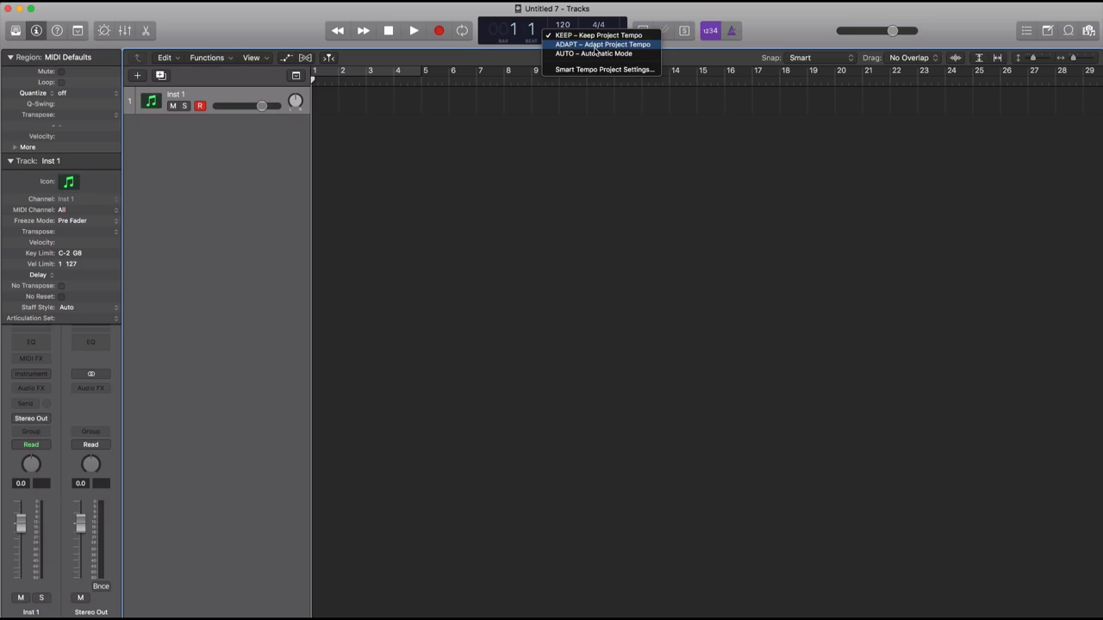
mouse_move(603, 69)
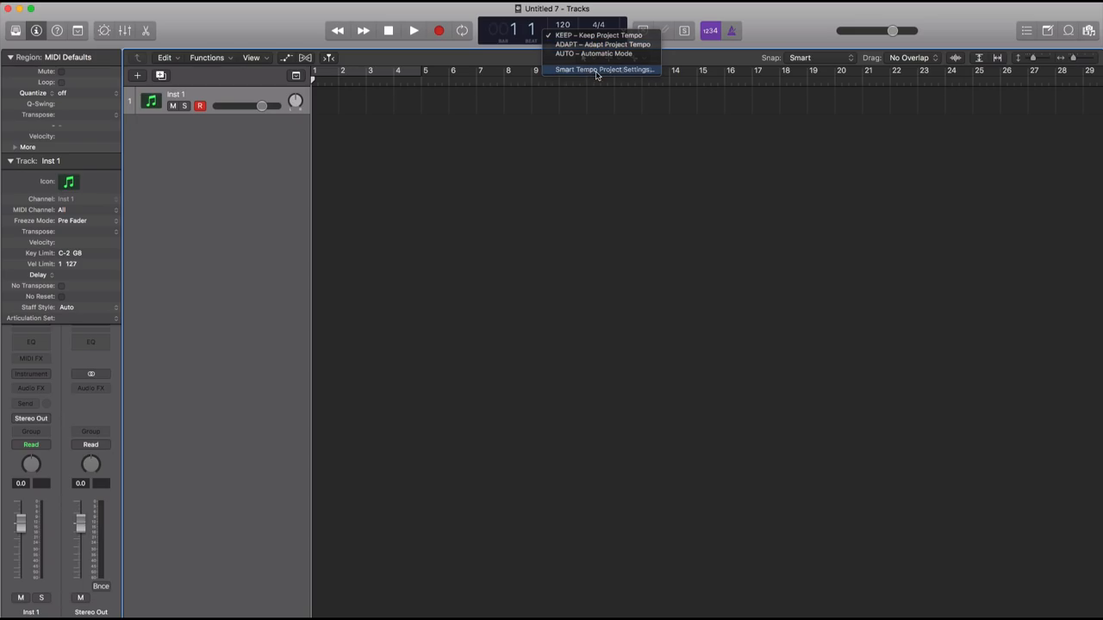
- Set new recordings to On + Align Bars and Beats with imported files Off, then close settings
click(604, 69)
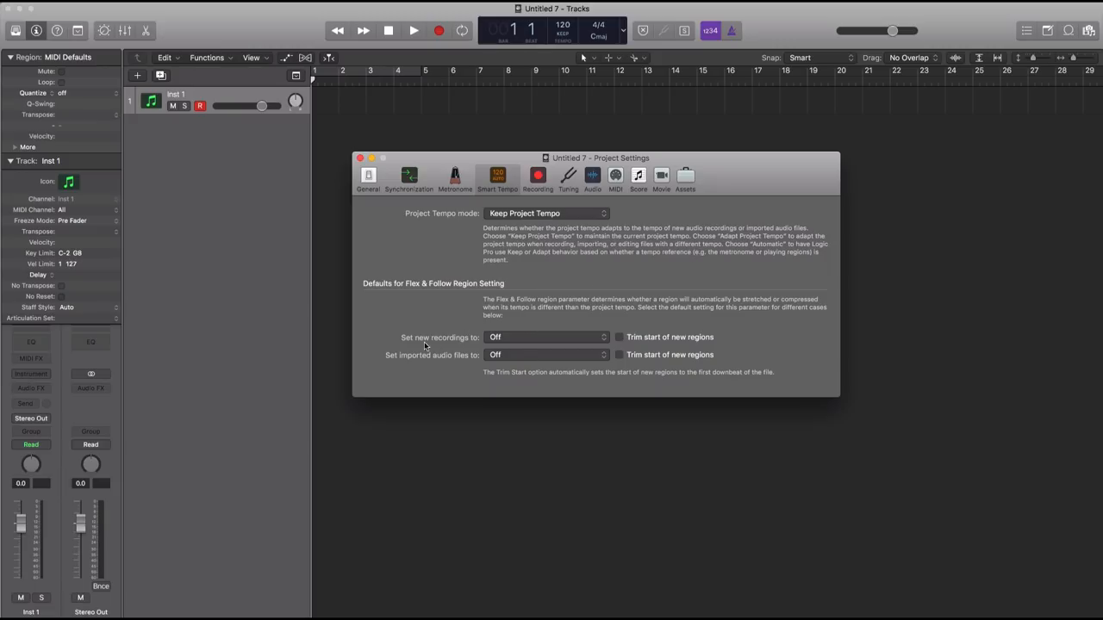
click(547, 336)
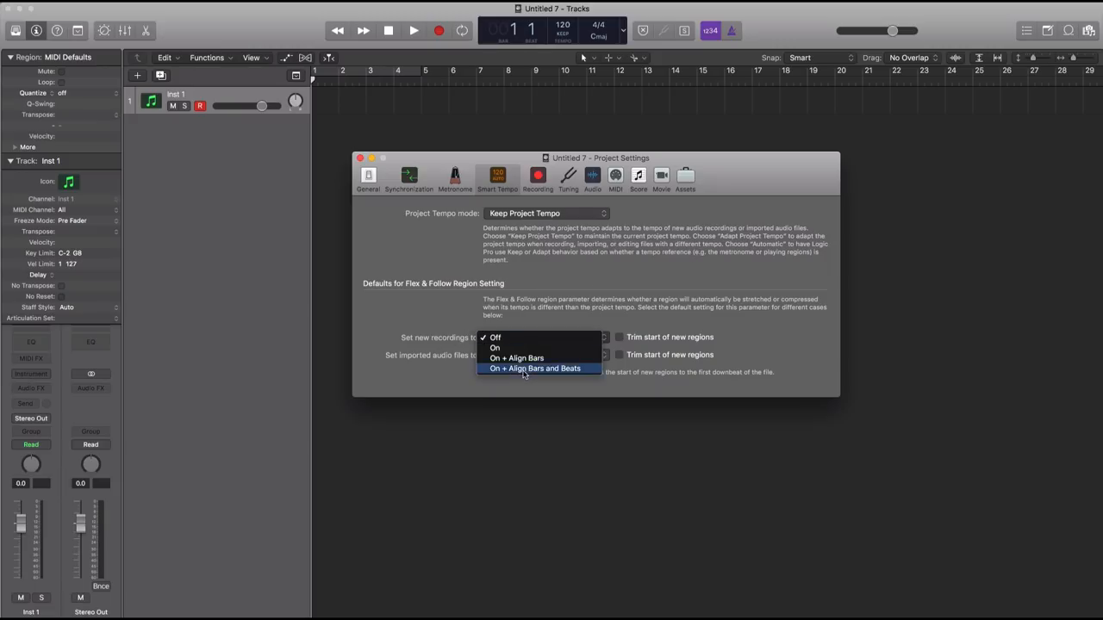
click(534, 368)
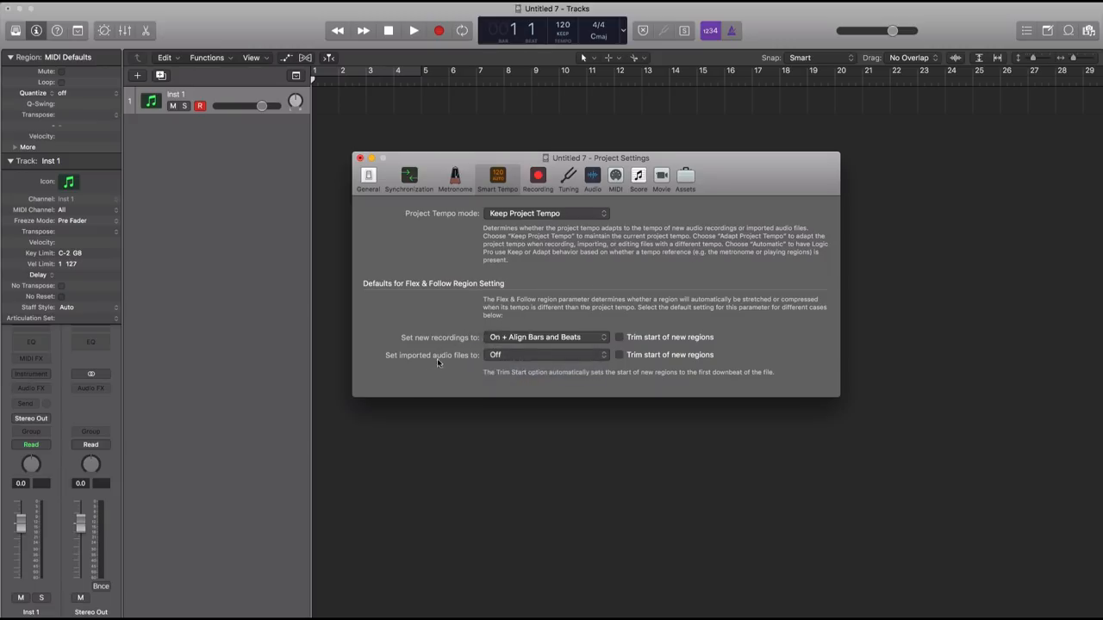
click(547, 354)
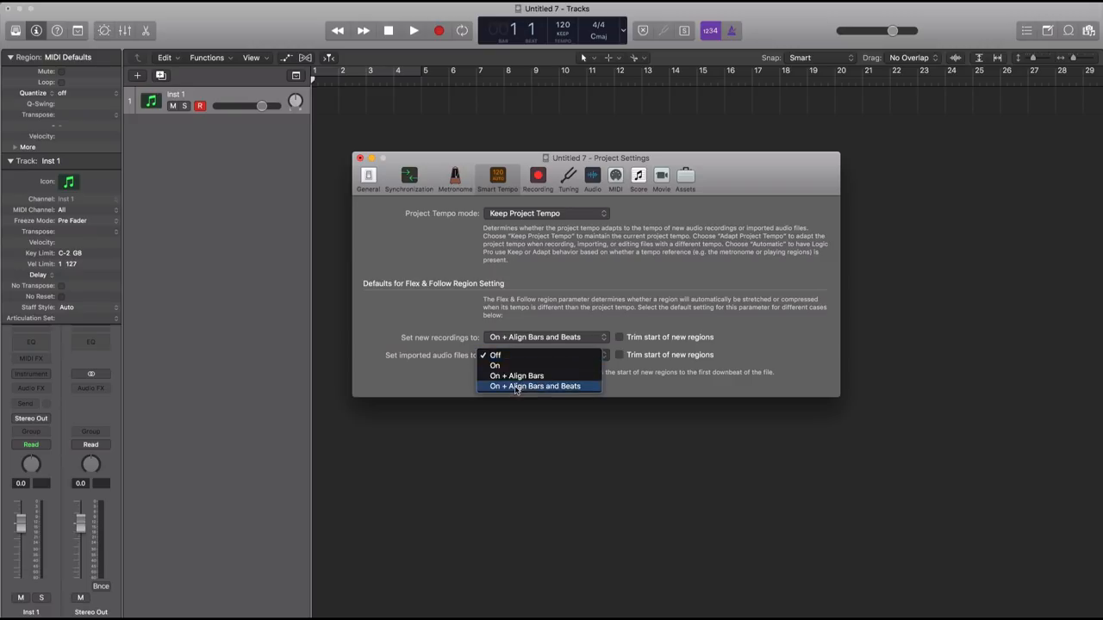
click(535, 386)
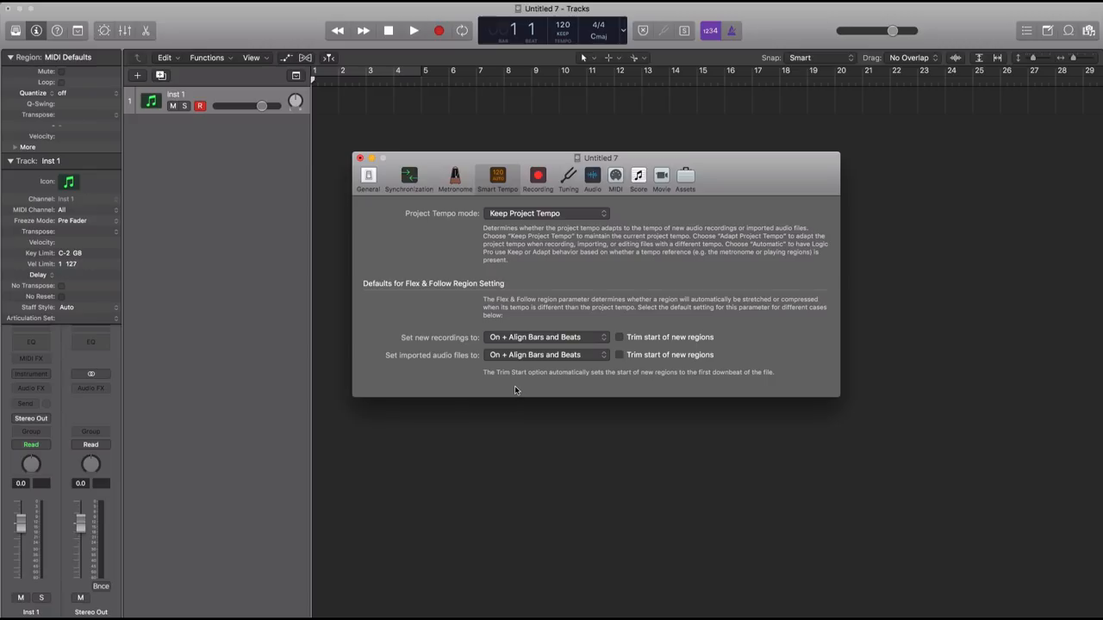
click(547, 337)
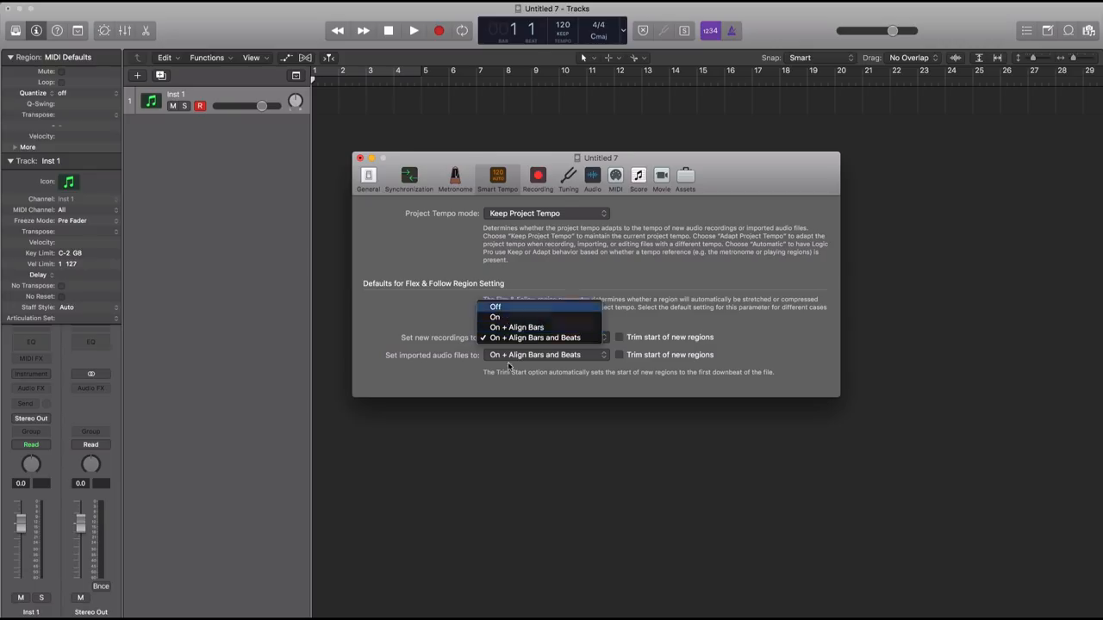
click(494, 307)
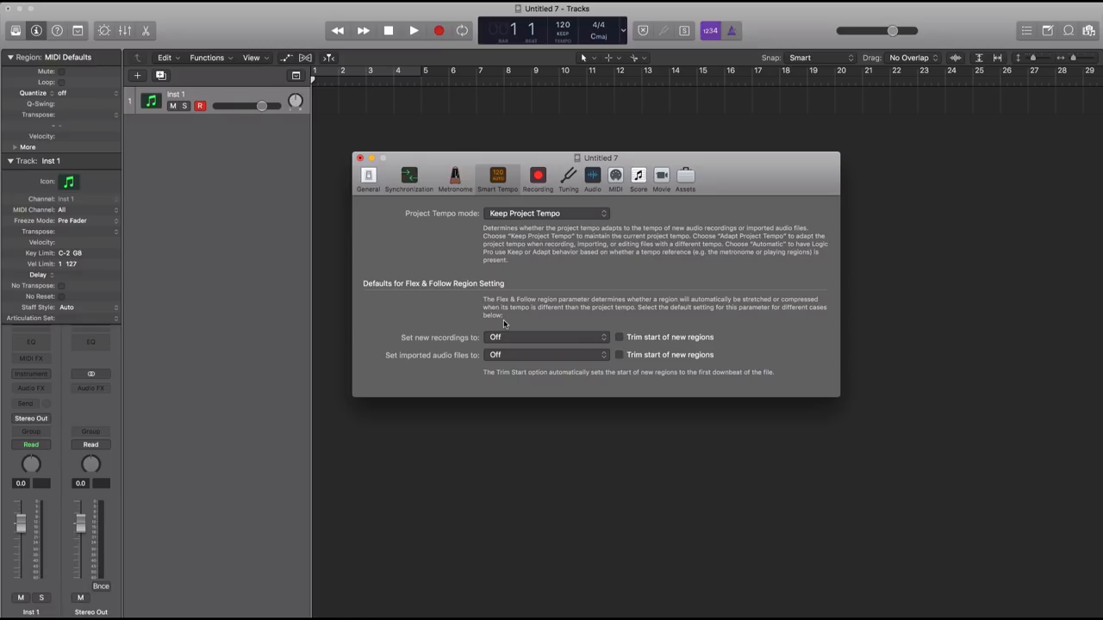
mouse_move(542, 340)
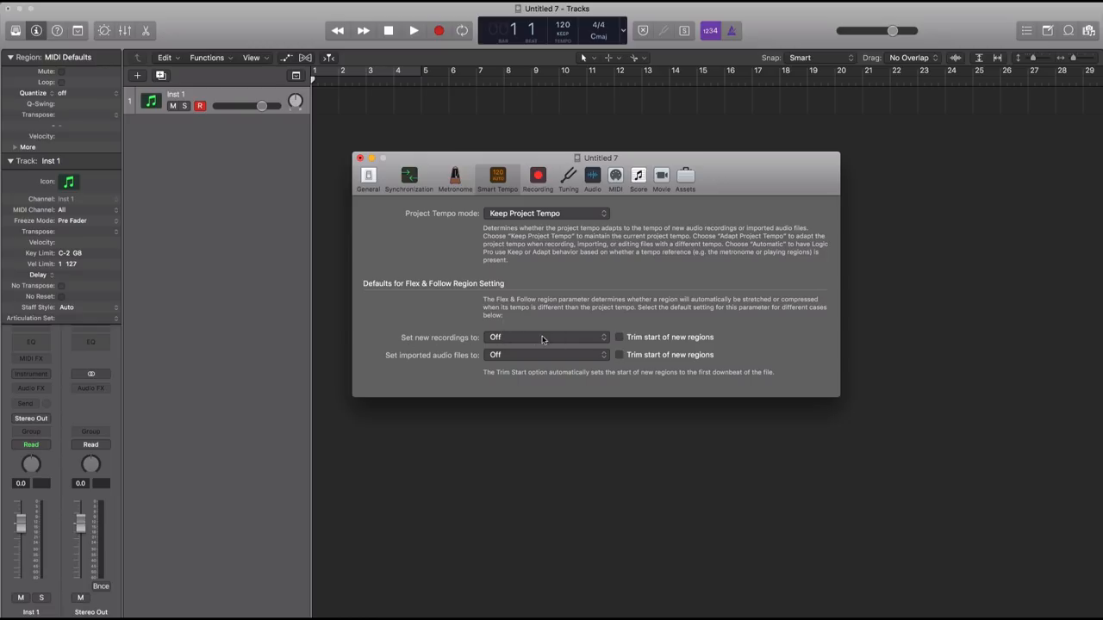
click(547, 337)
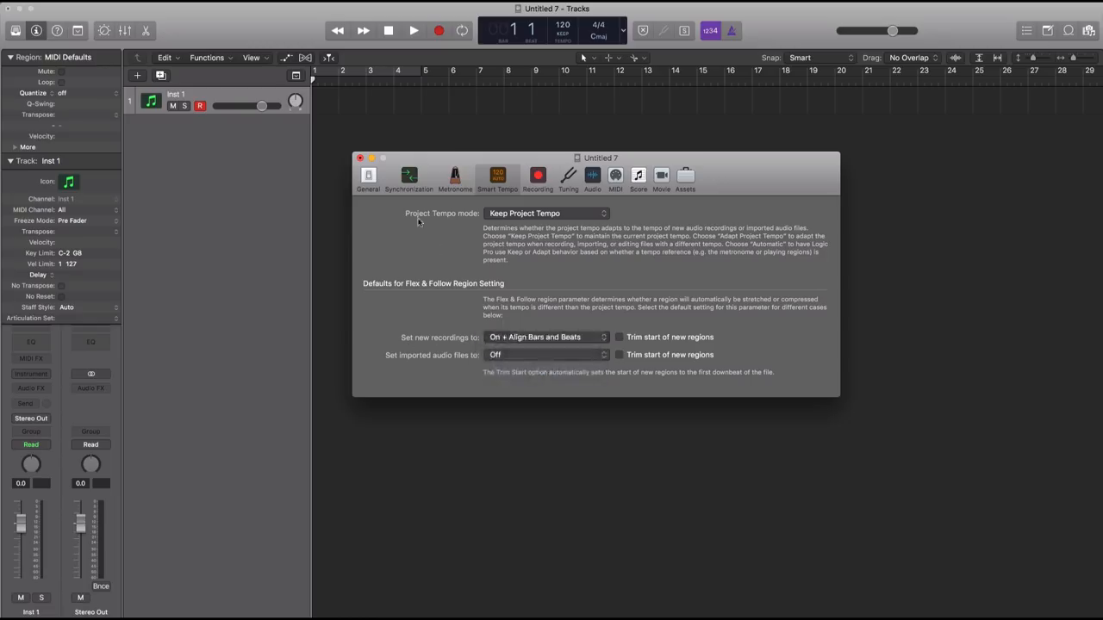
click(360, 157)
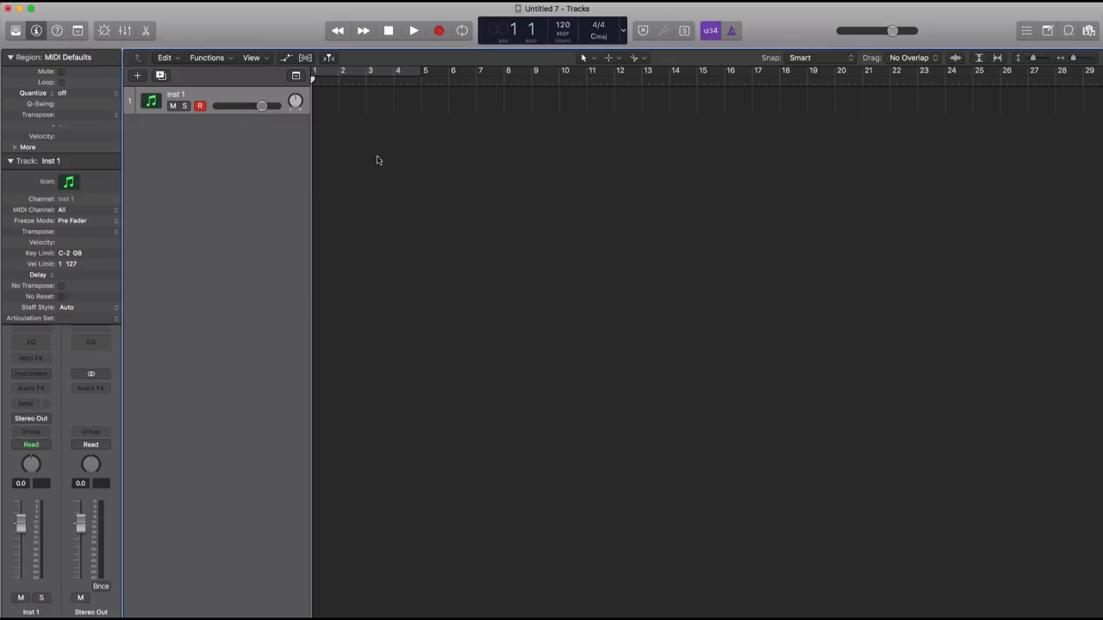
- Show the Tempo track and create a new Audio track for recording
click(562, 24)
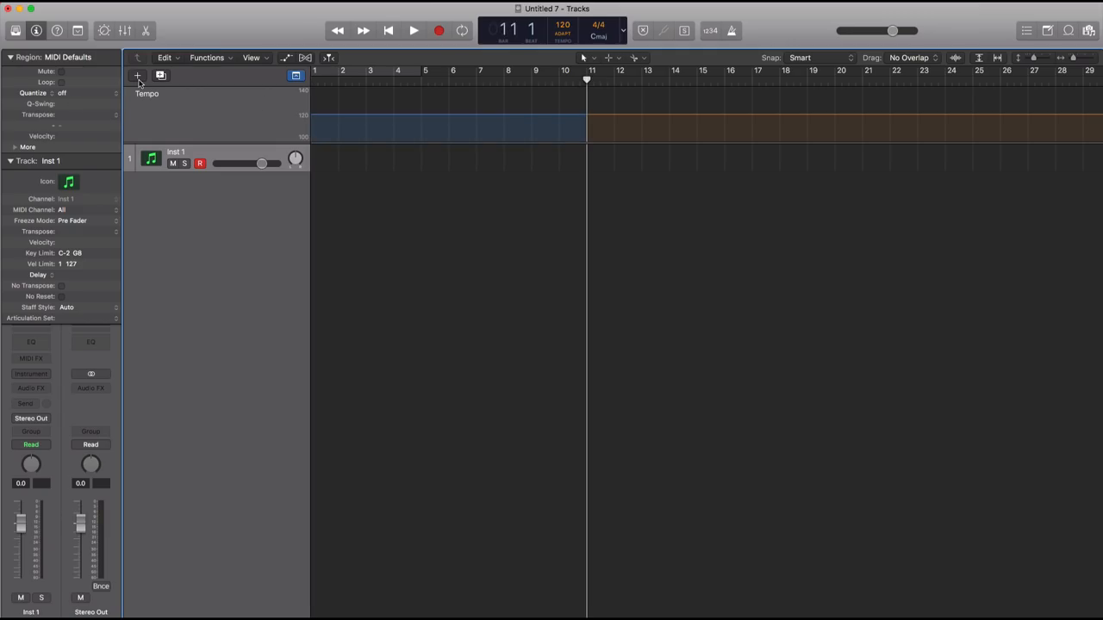
click(136, 75)
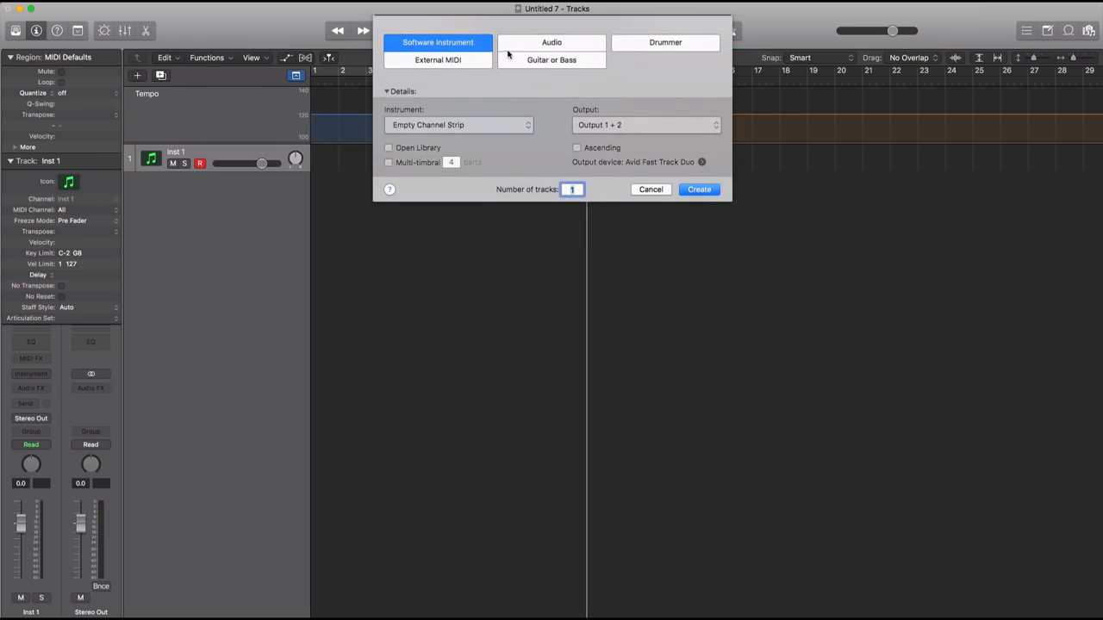
click(552, 42)
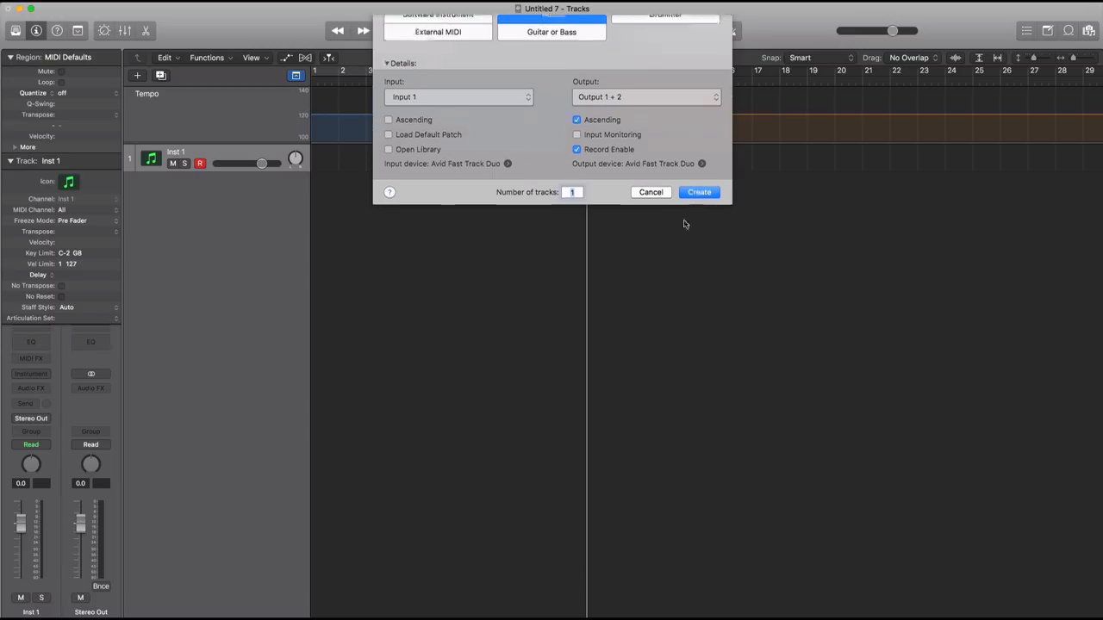
click(698, 192)
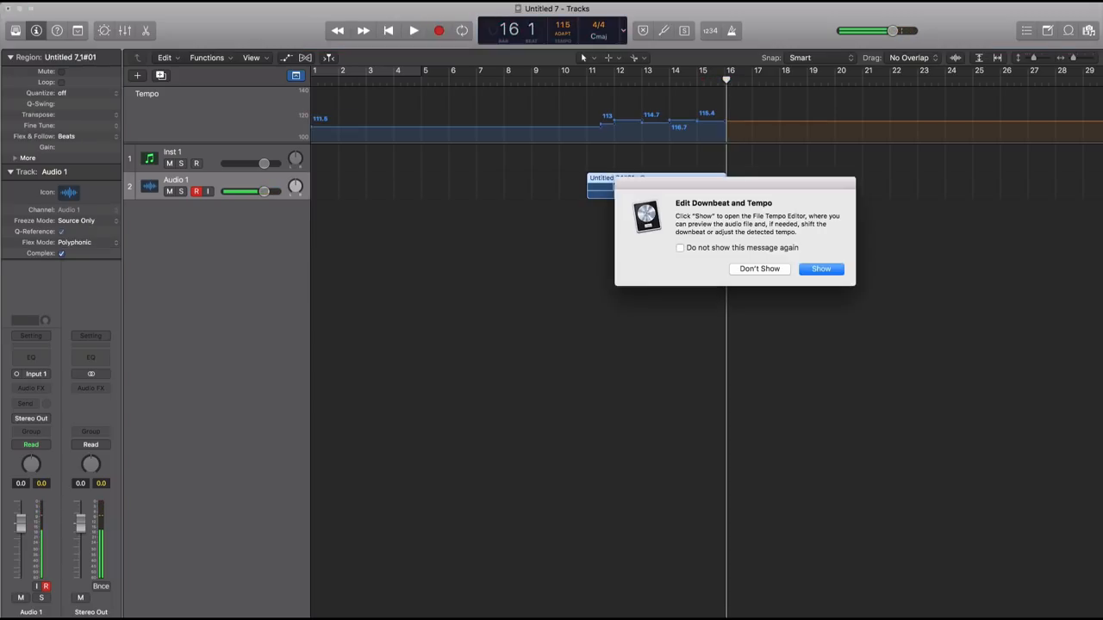
mouse_move(761, 300)
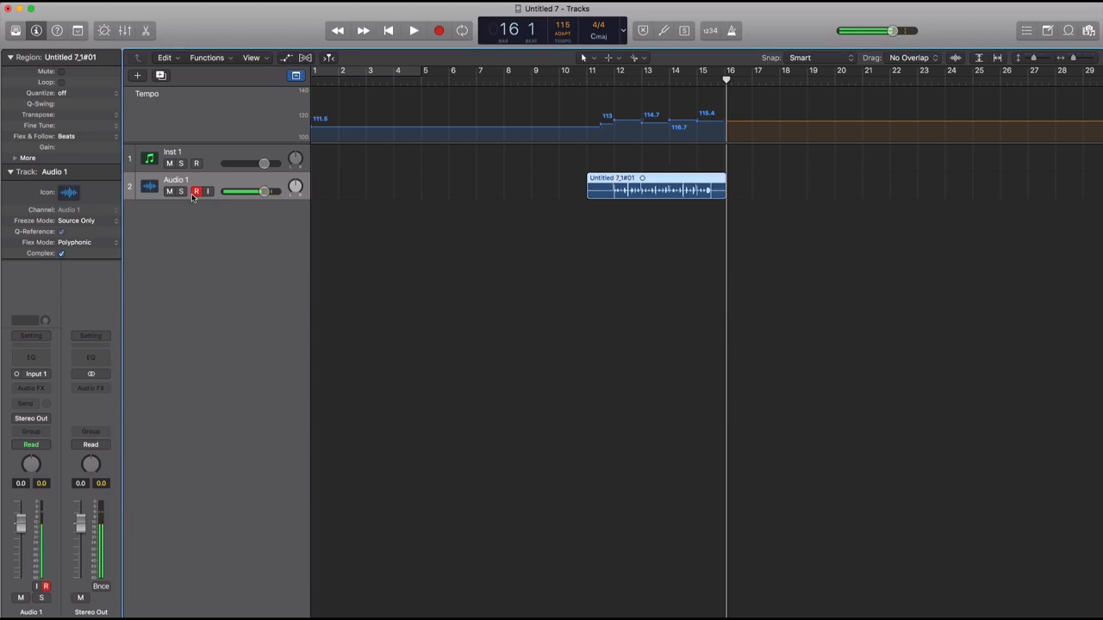
- Set a cycle over bars 12–16 and cut away the take's opening piece
drag(616, 70, 642, 70)
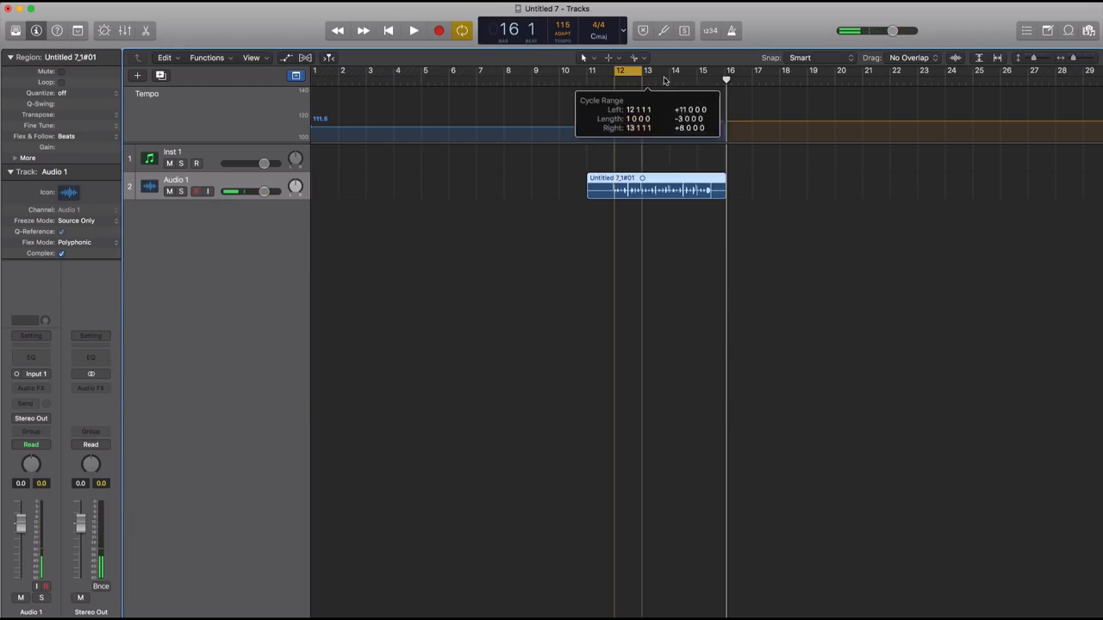
click(413, 30)
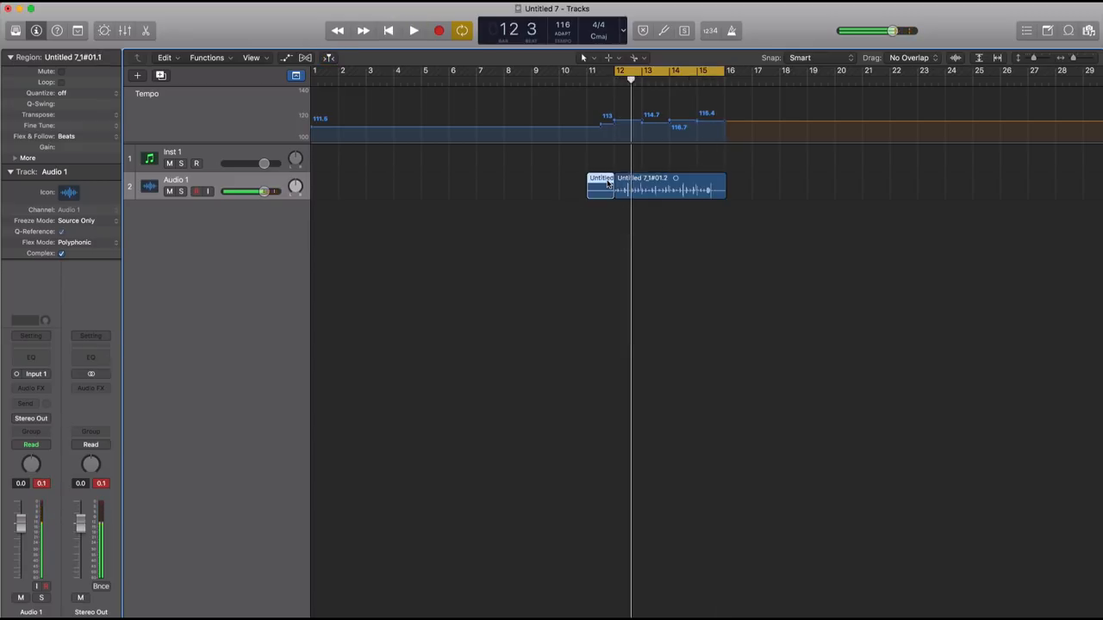
click(413, 30)
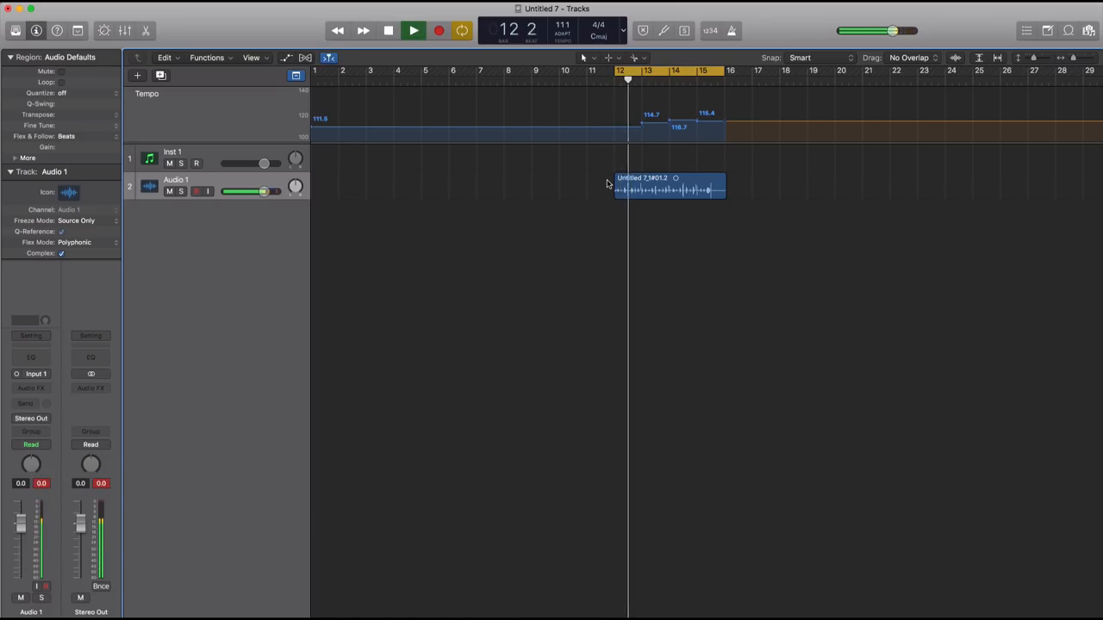
click(413, 30)
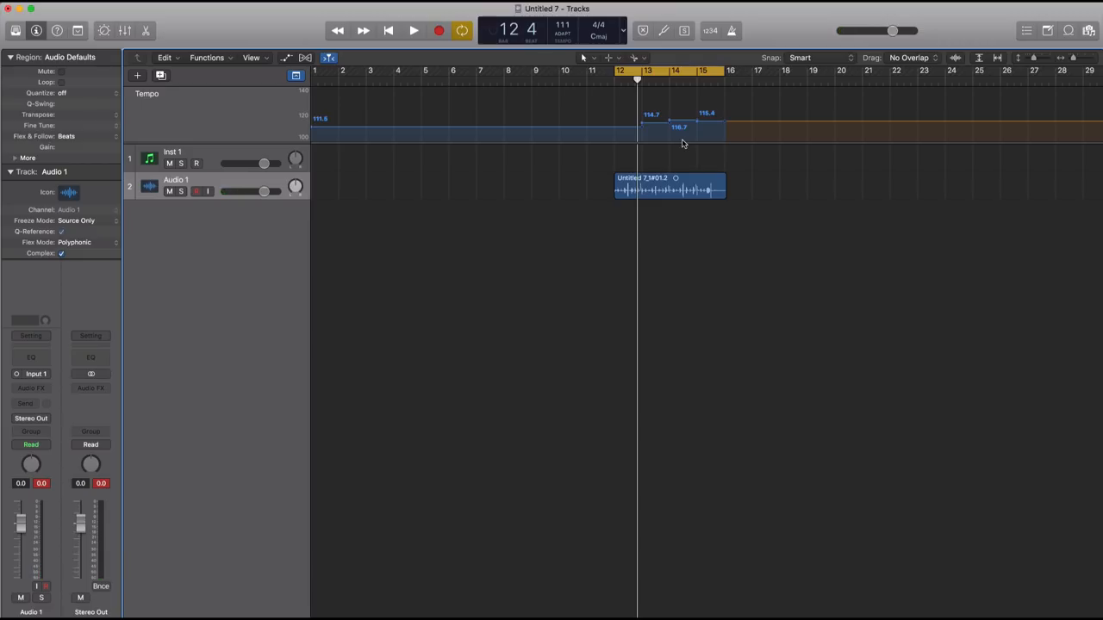
mouse_move(724, 153)
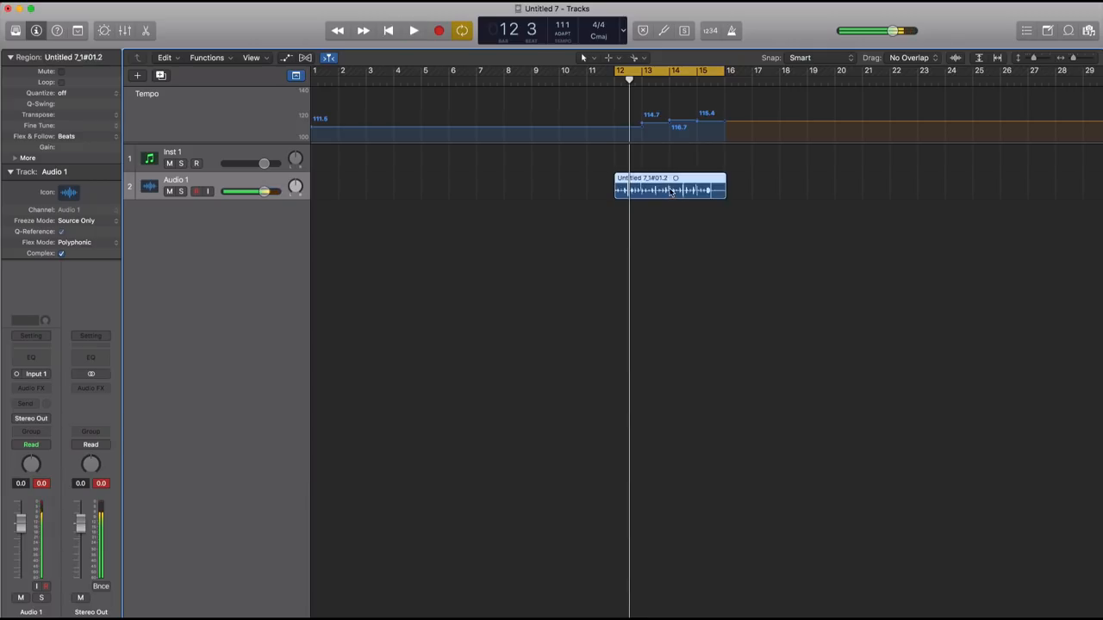
drag(670, 190, 778, 189)
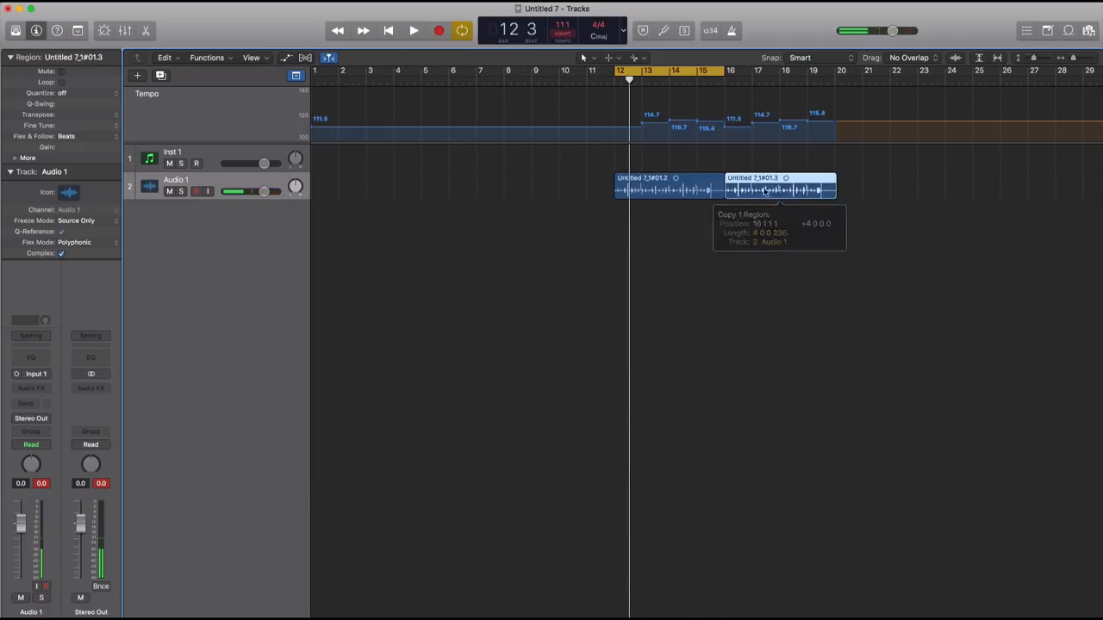
drag(762, 190, 887, 189)
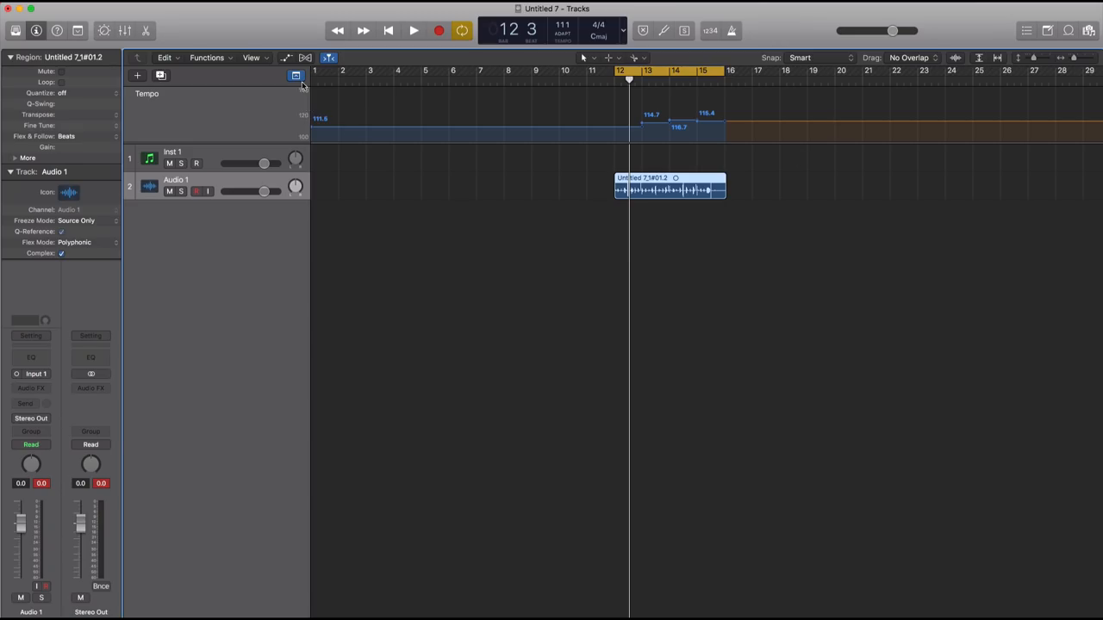
- Switch Smart Tempo to Keep at 135 BPM and play the arrangement back
click(147, 93)
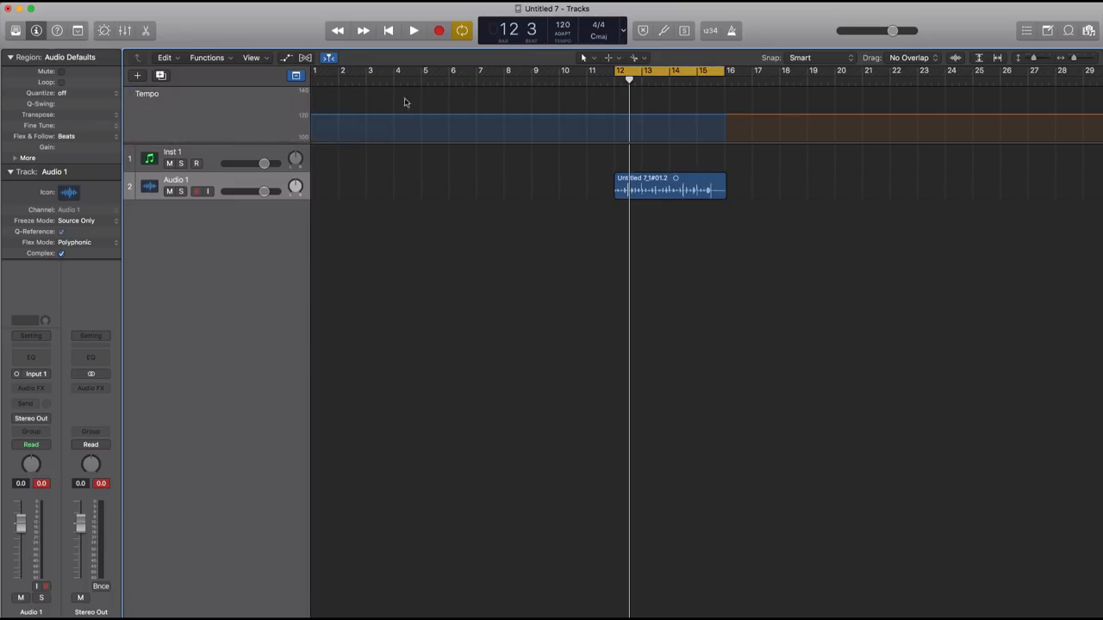
click(563, 34)
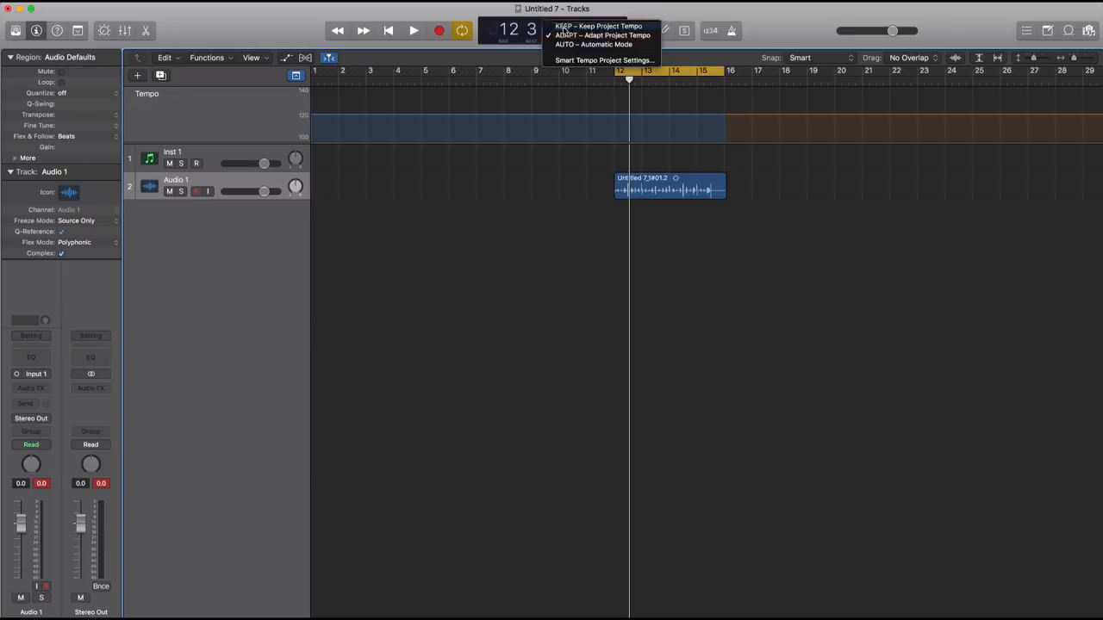
click(597, 34)
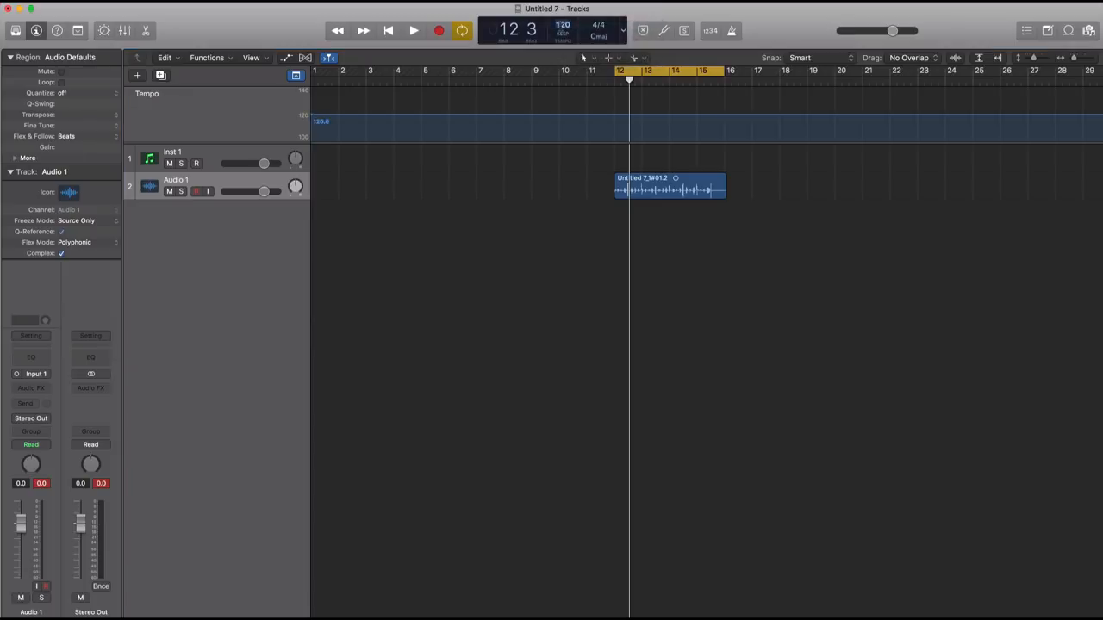
click(413, 30)
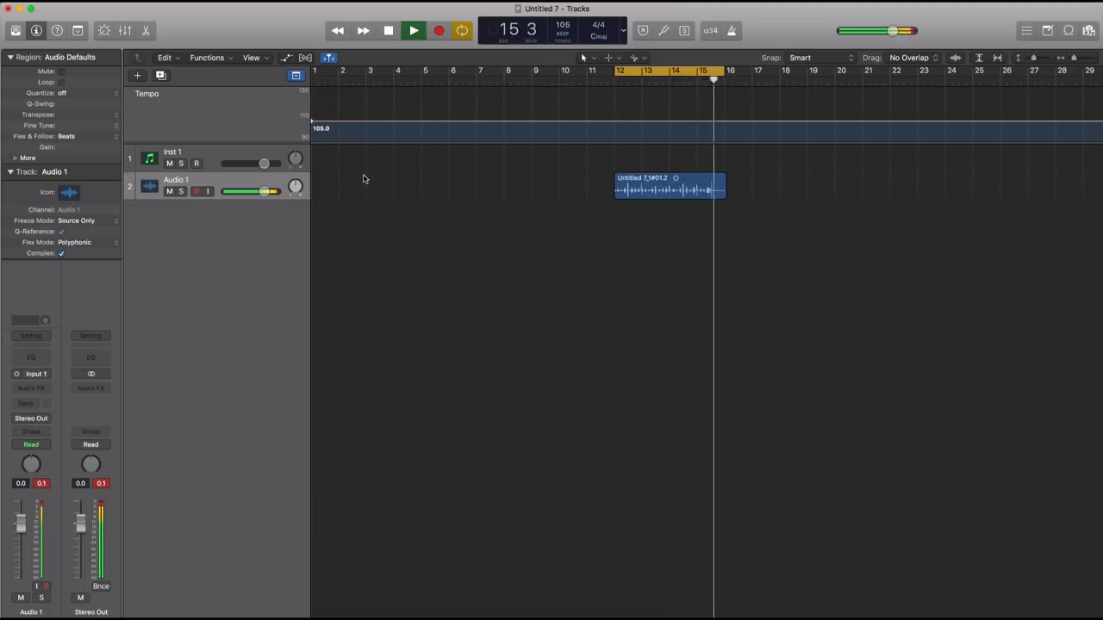
click(388, 30)
text(135)
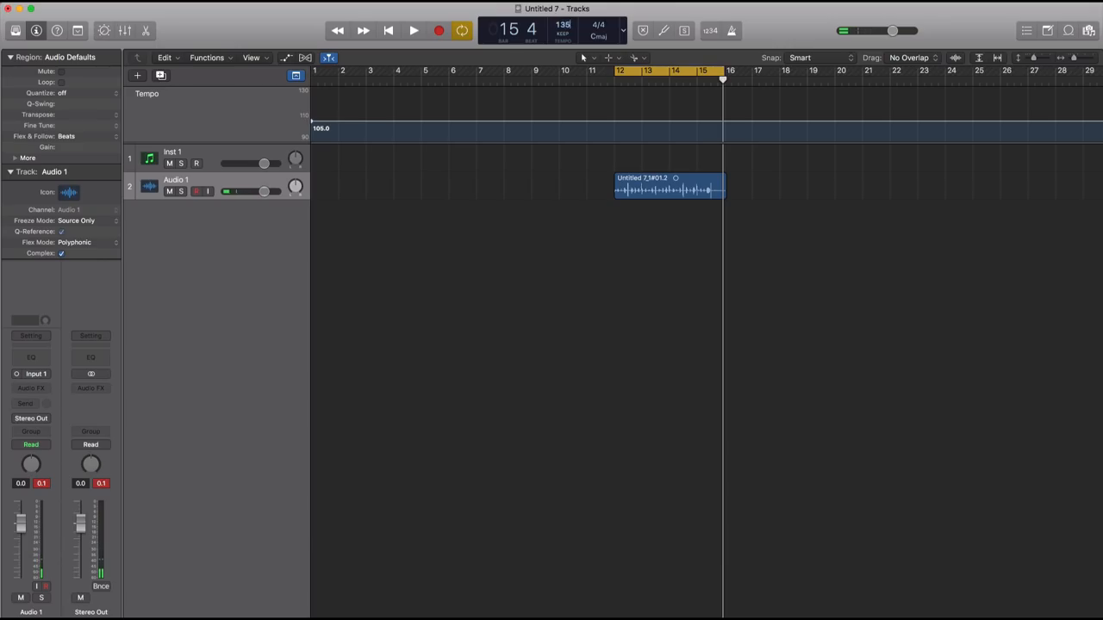
click(413, 30)
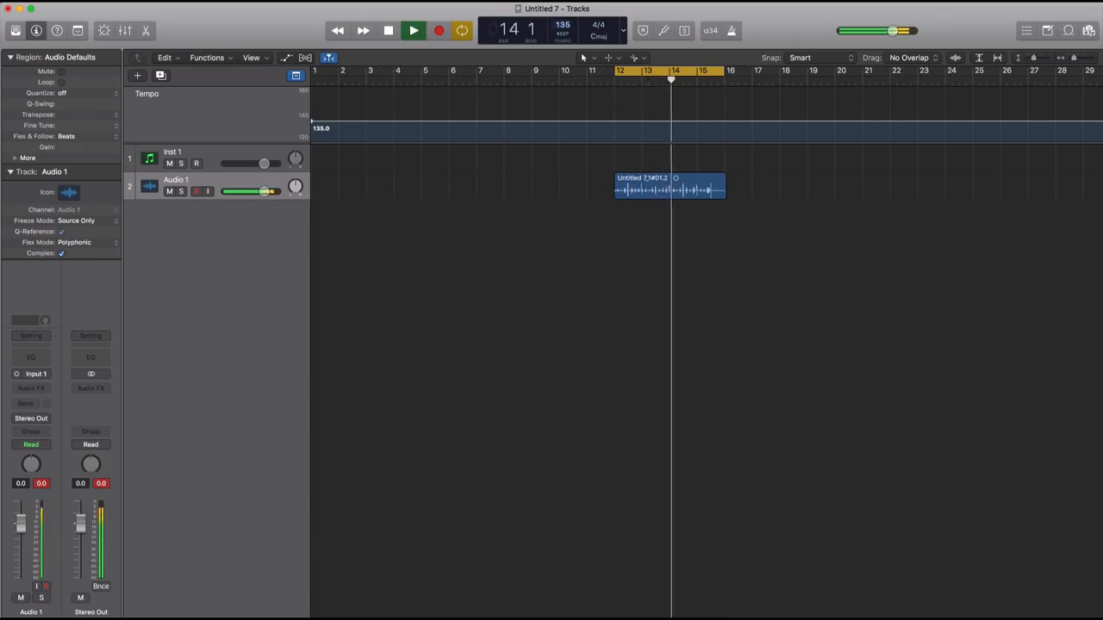
click(388, 30)
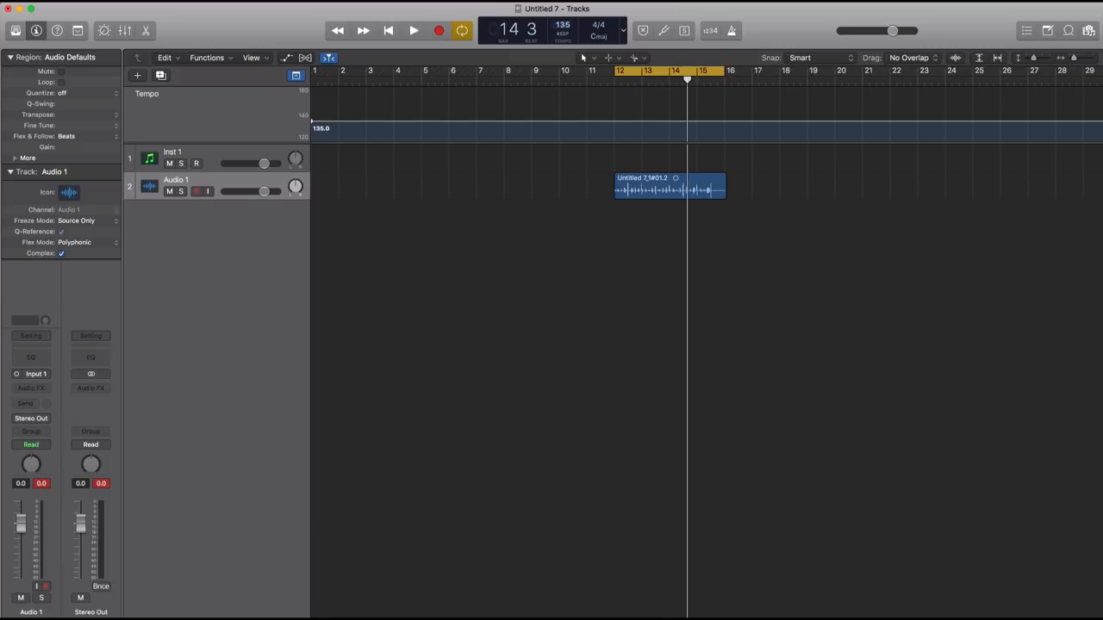
mouse_move(216, 160)
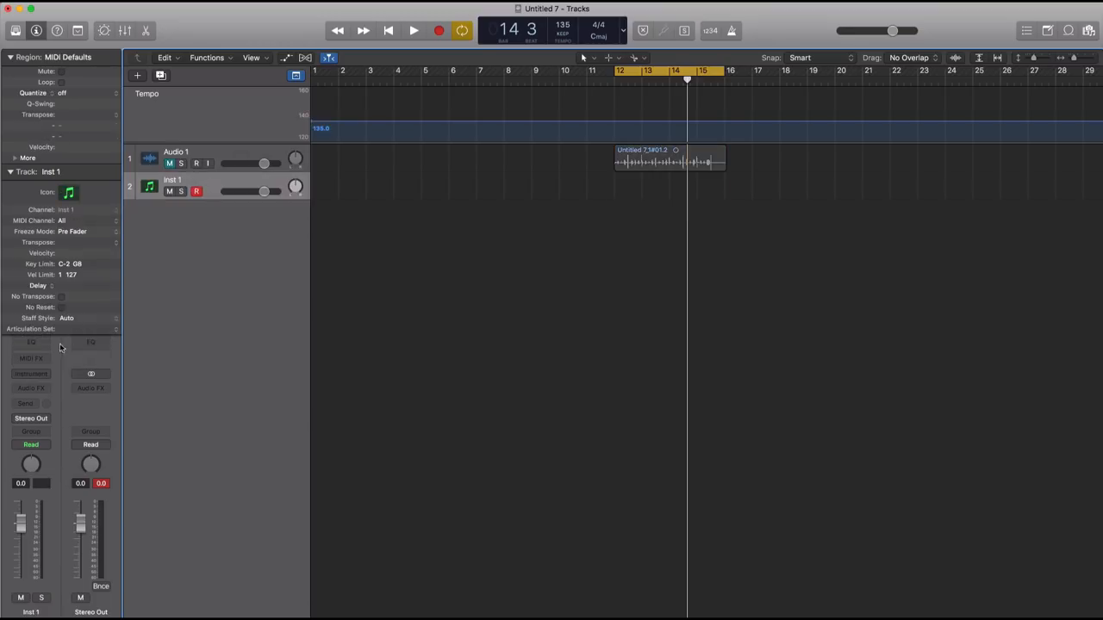
- Load Studio Horns (Trumpet 1) into the Inst 1 Instrument slot
click(30, 373)
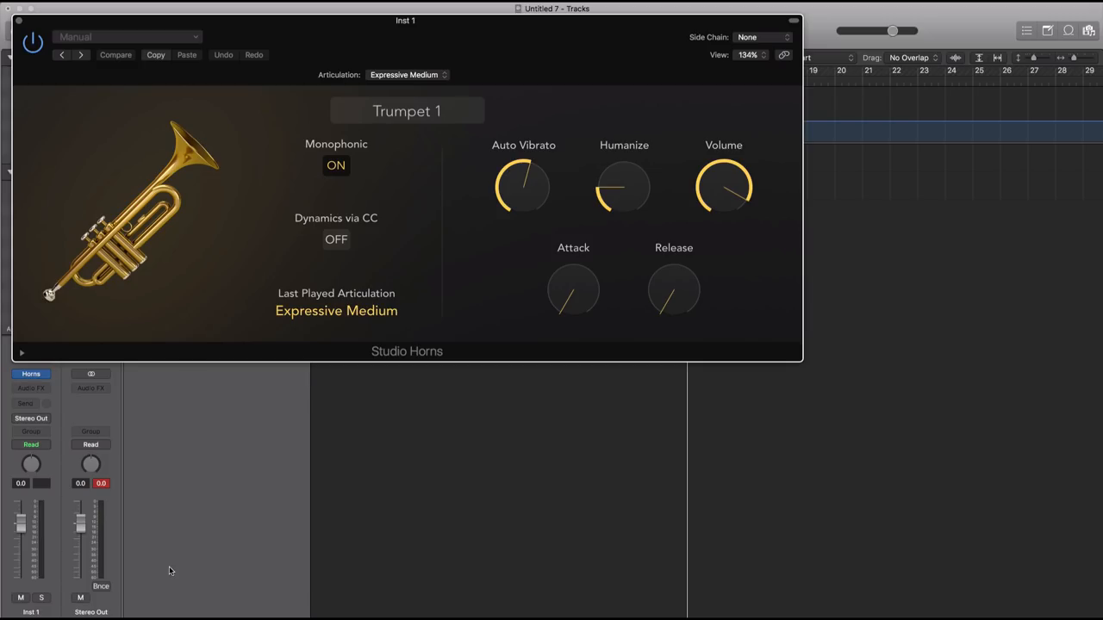
mouse_move(412, 45)
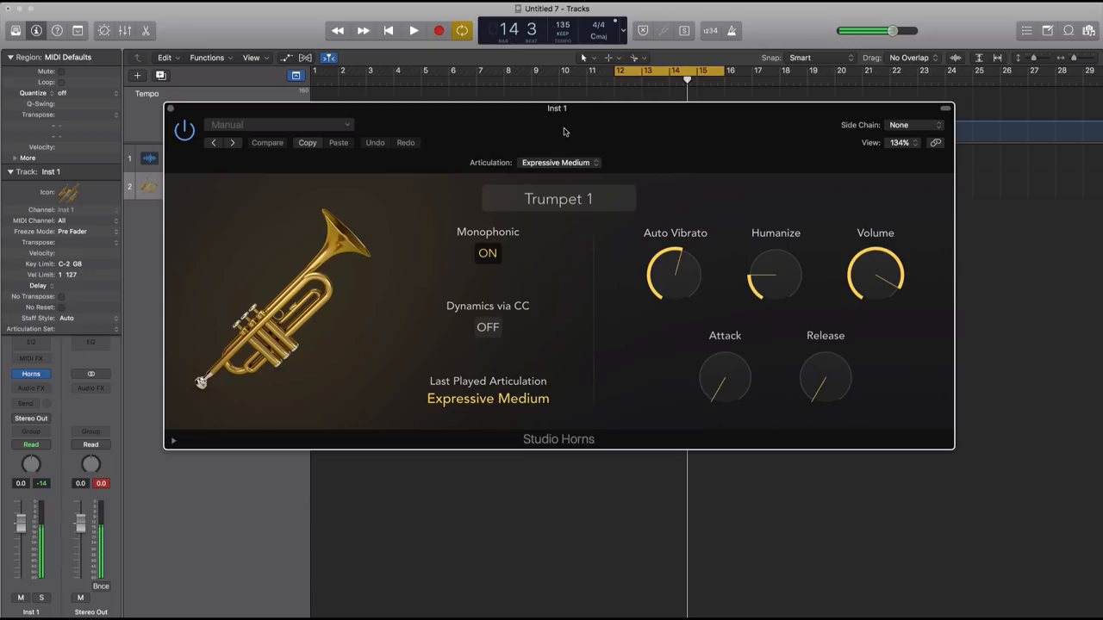
mouse_move(547, 203)
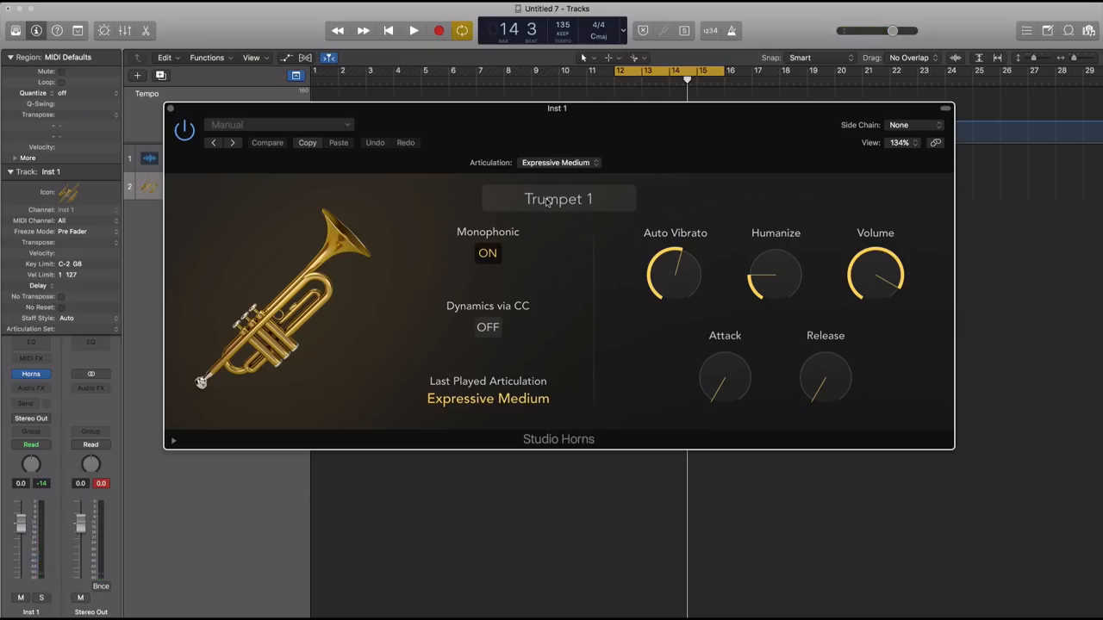
mouse_move(504, 270)
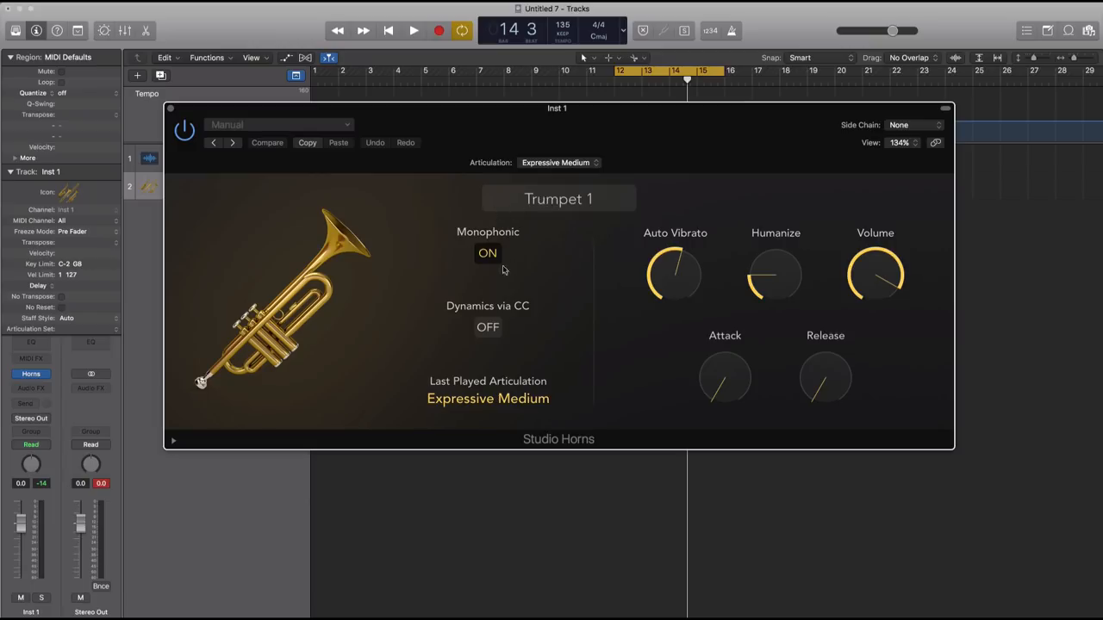
mouse_move(491, 239)
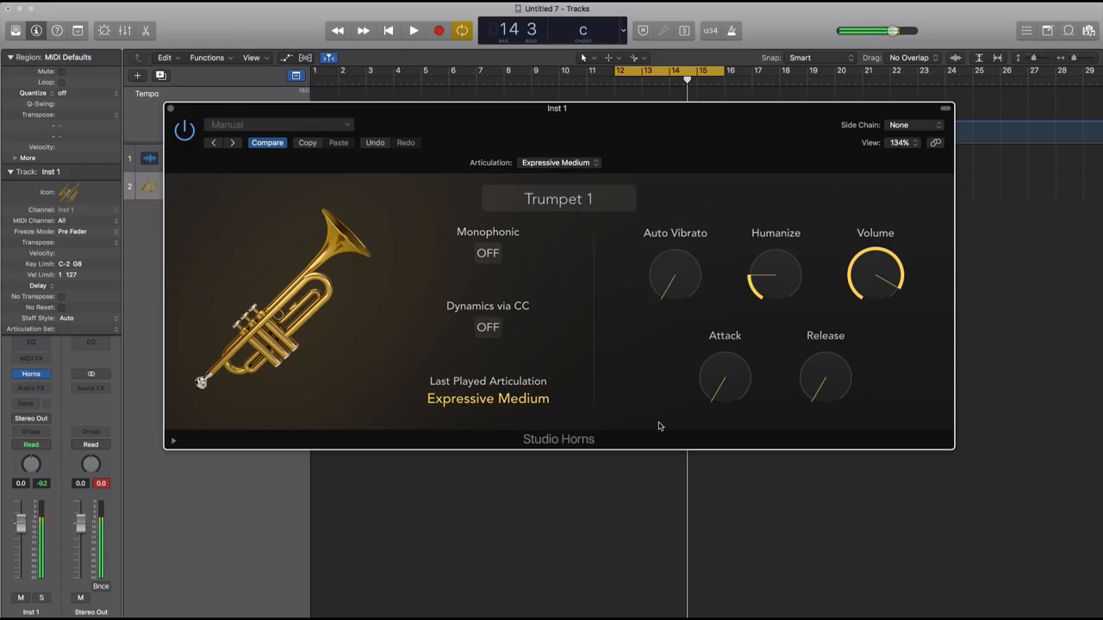
- Raise the trumpet's Auto Vibrato and Humanize knobs
drag(675, 274, 675, 250)
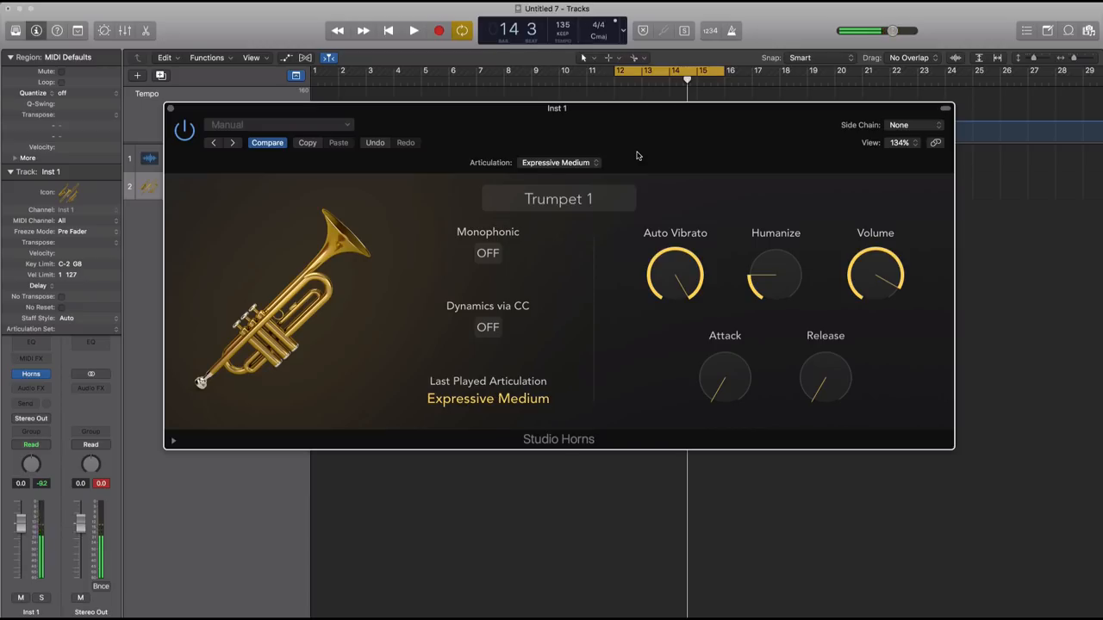
drag(773, 275, 759, 300)
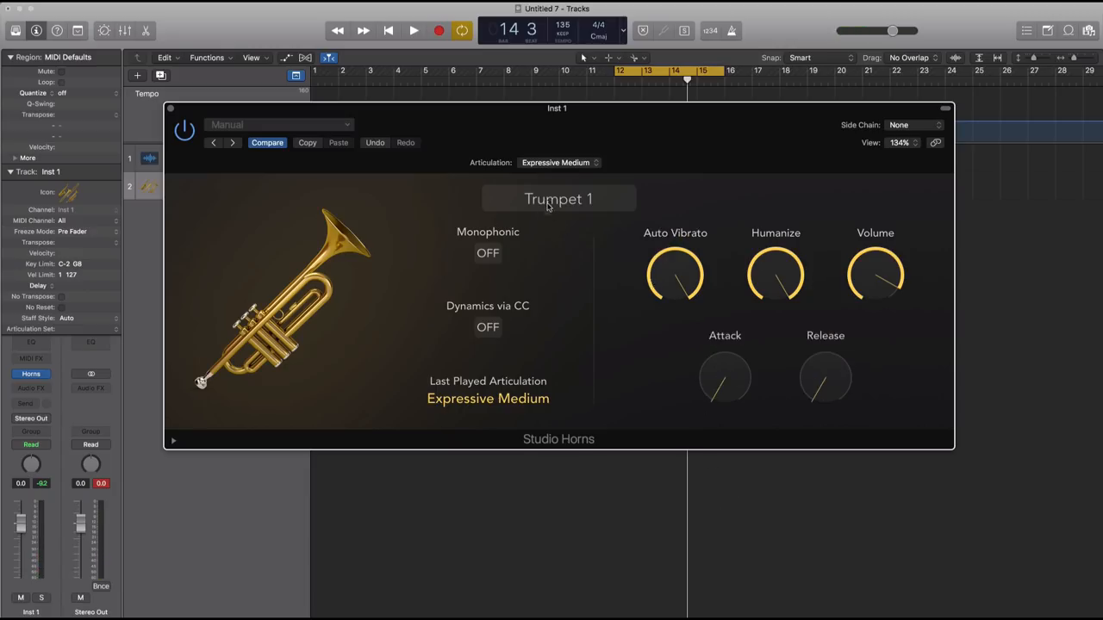
- Swap the Inst 1 instrument from Studio Horns to Studio Strings Violins 1
click(559, 199)
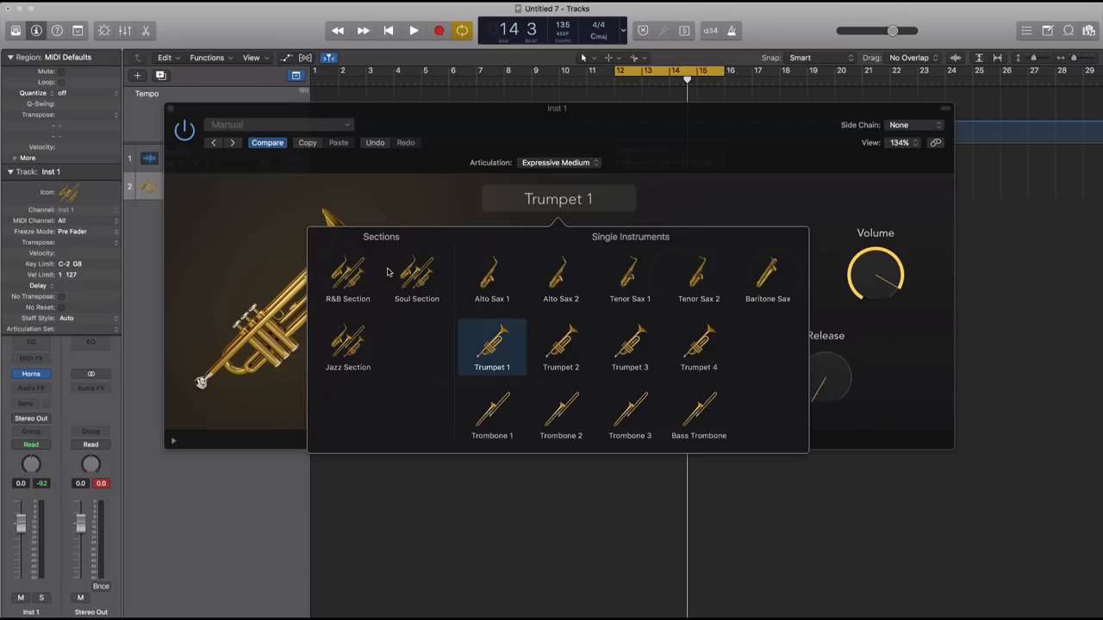
mouse_move(372, 274)
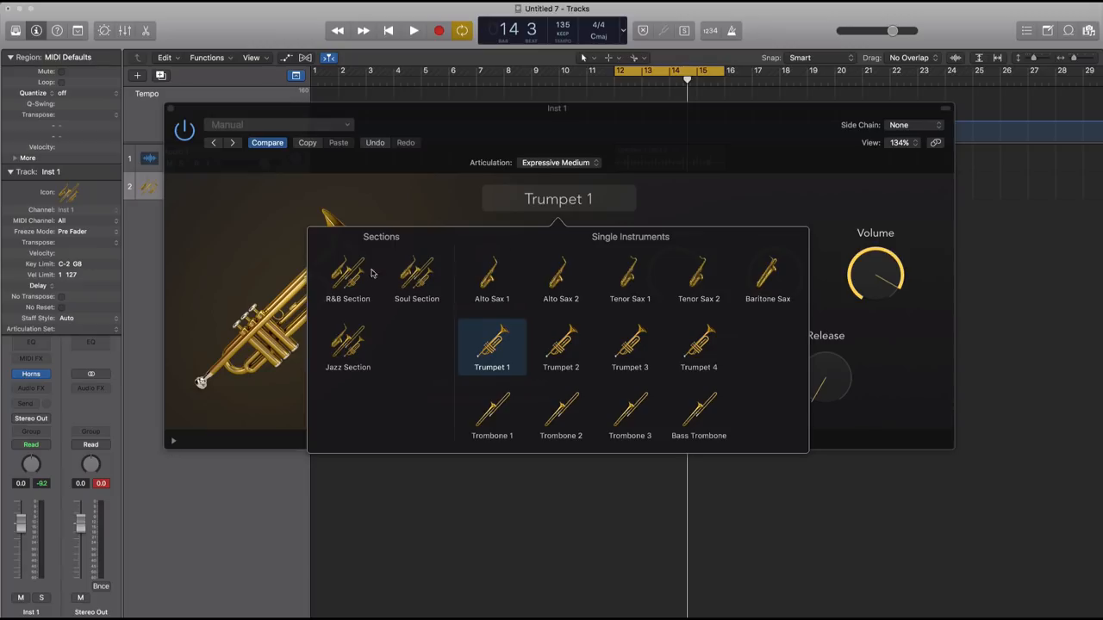
click(347, 276)
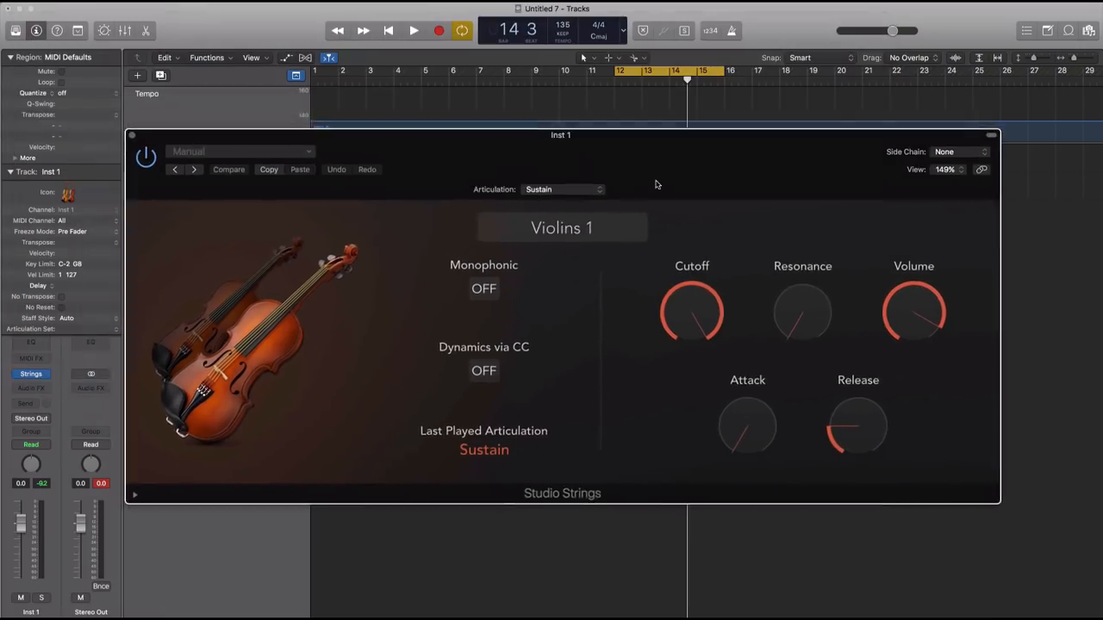
drag(561, 134, 566, 124)
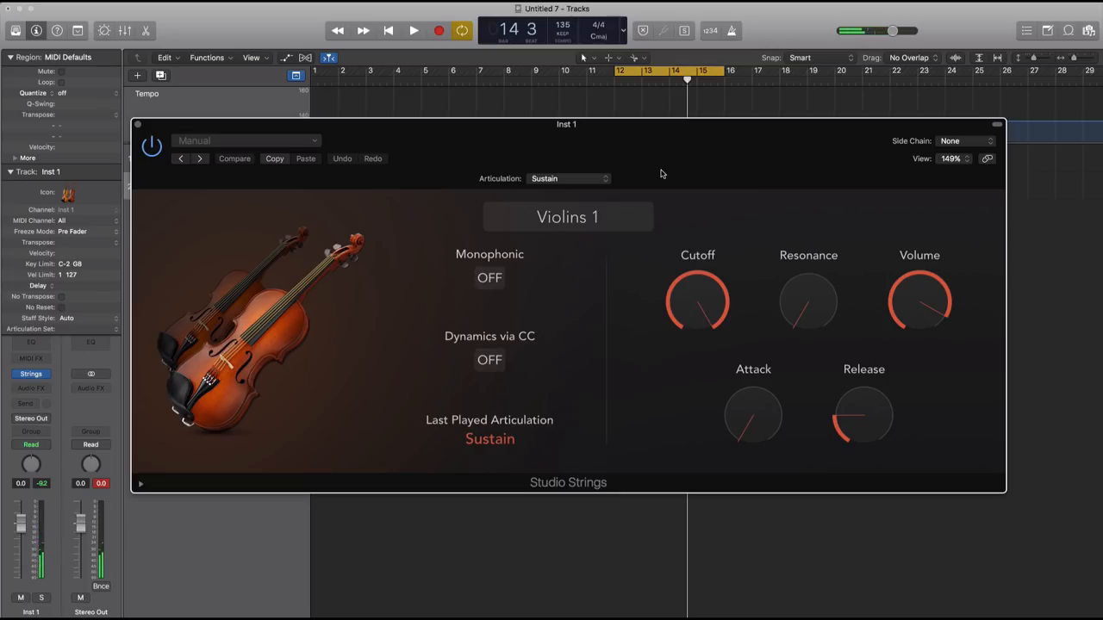
mouse_move(556, 227)
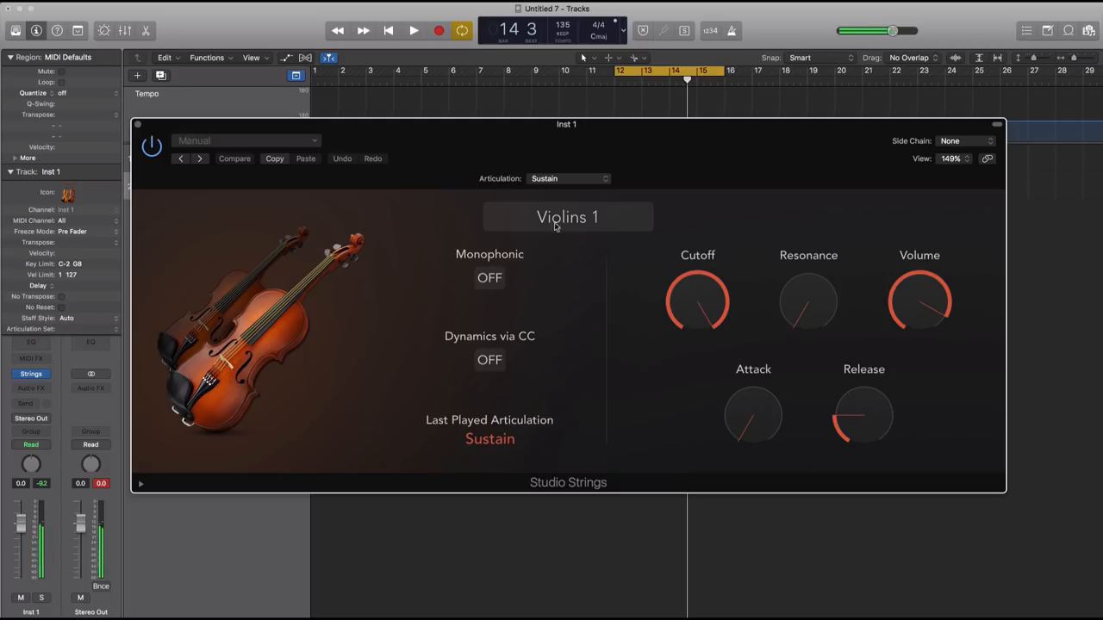
click(489, 277)
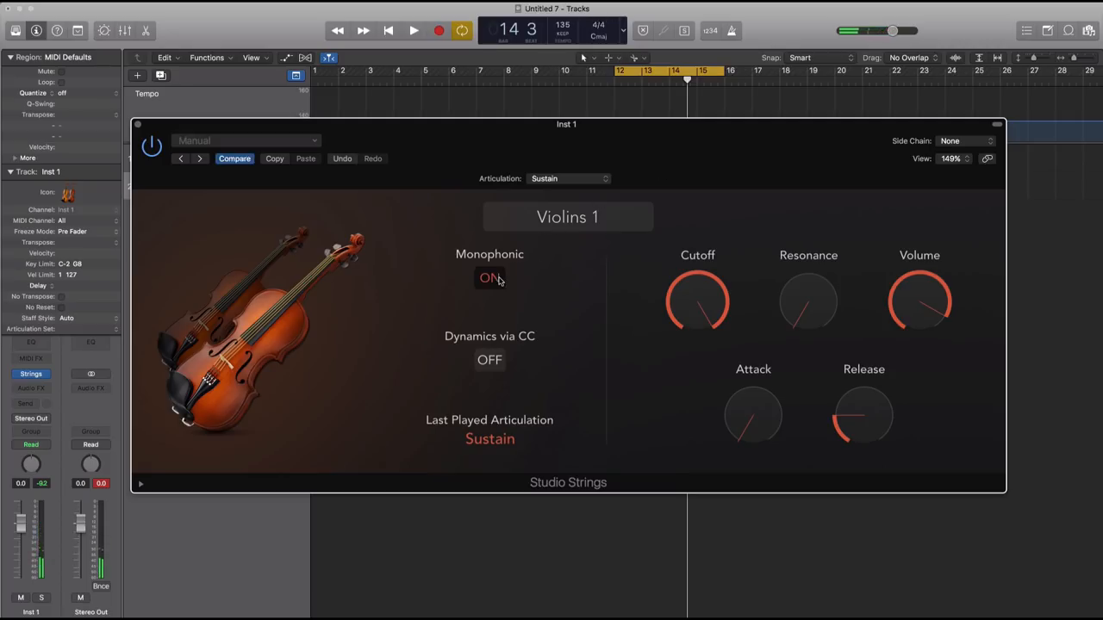
click(490, 277)
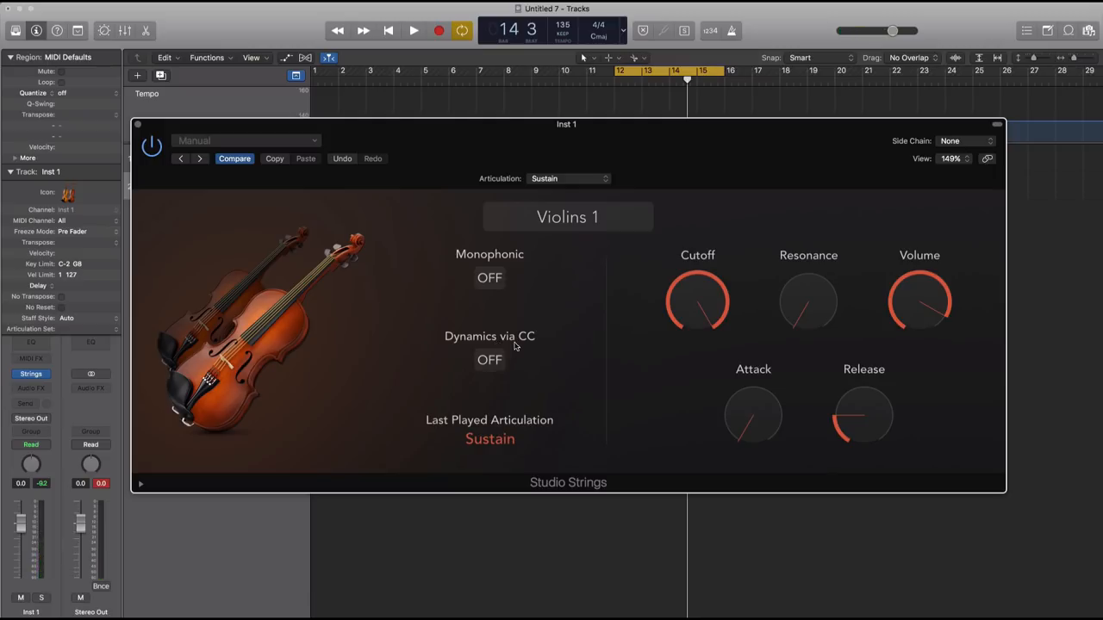
click(489, 359)
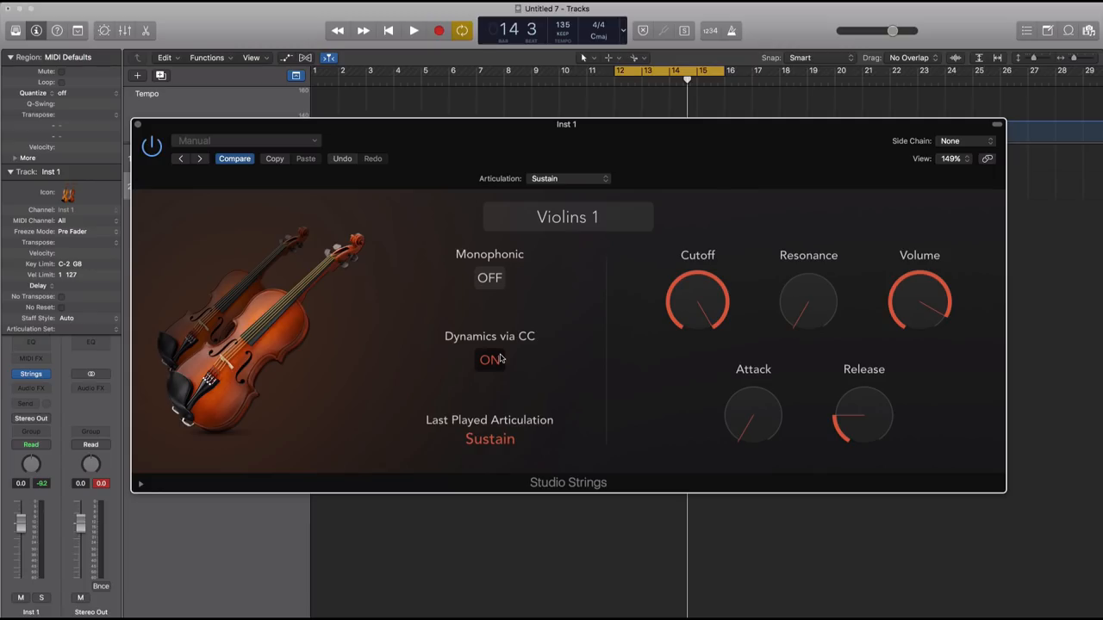
click(489, 359)
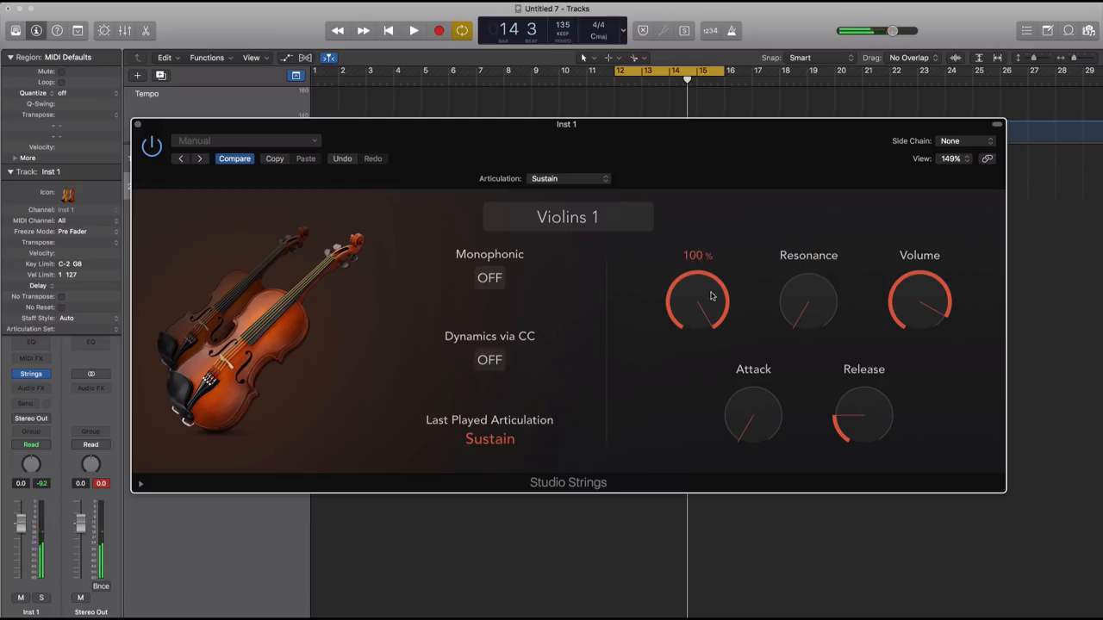
drag(698, 288, 710, 405)
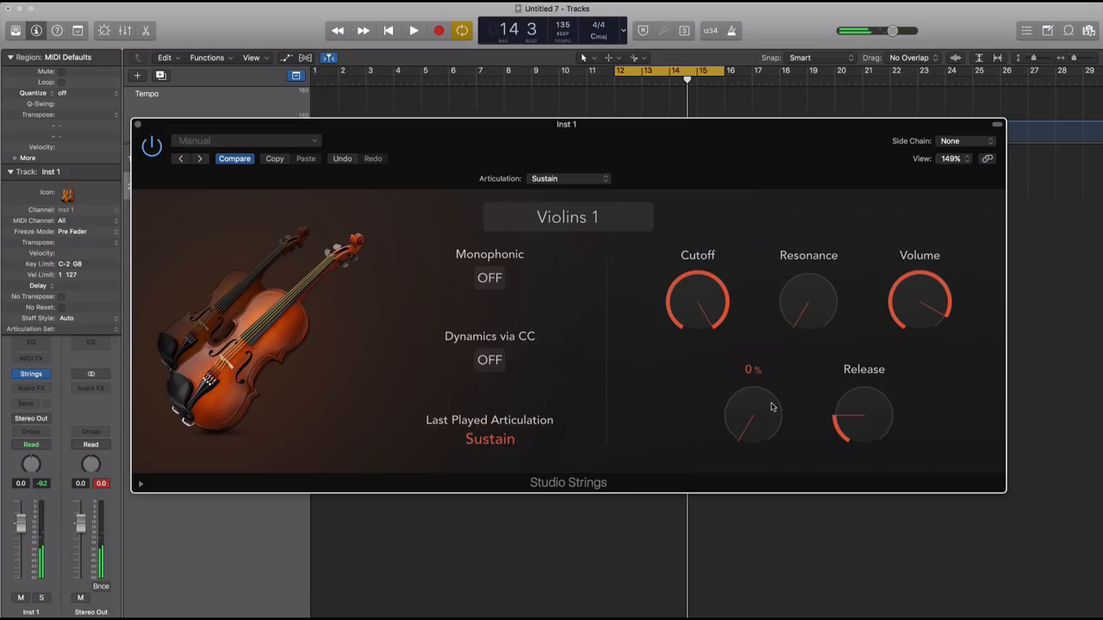
- Choose Singer Songwriter, then Disco Strings, and open the Inst 1 Audio FX list
click(567, 217)
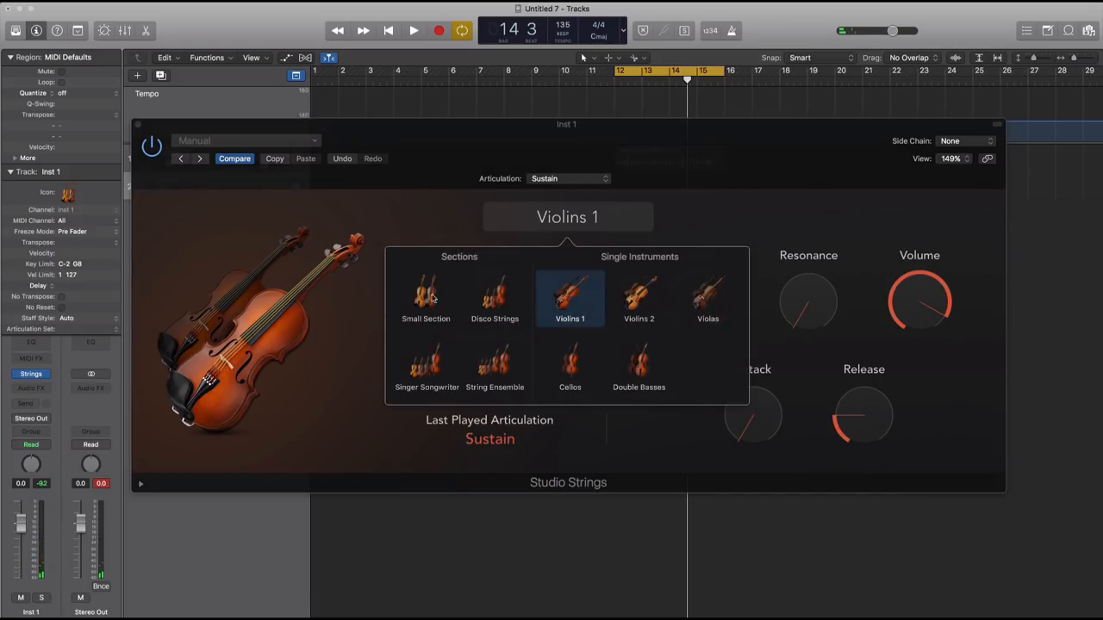
mouse_move(446, 371)
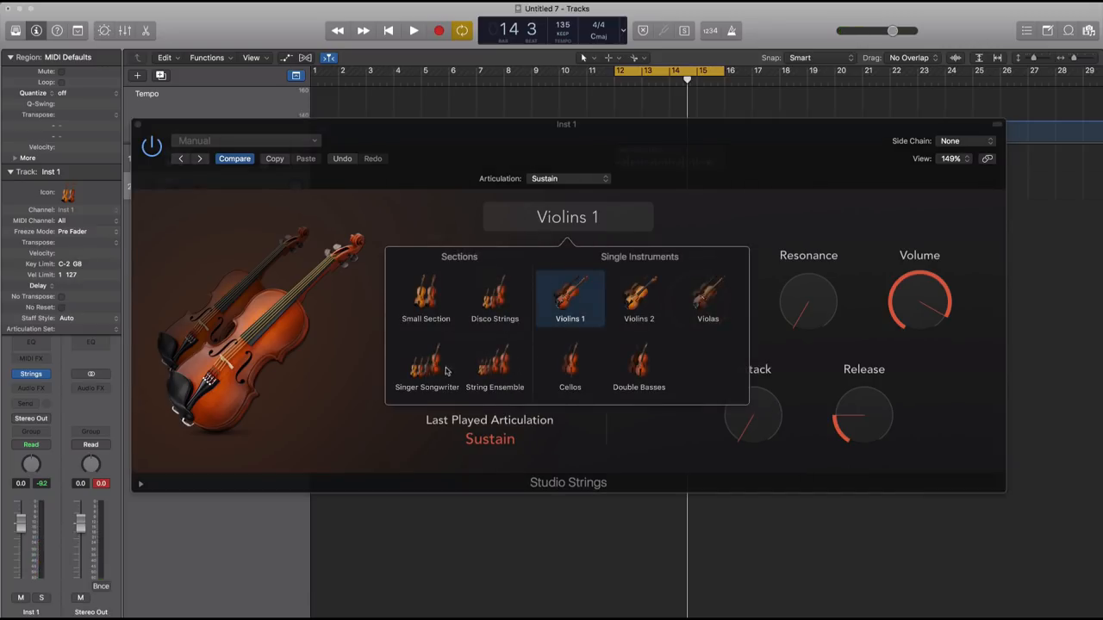
click(426, 370)
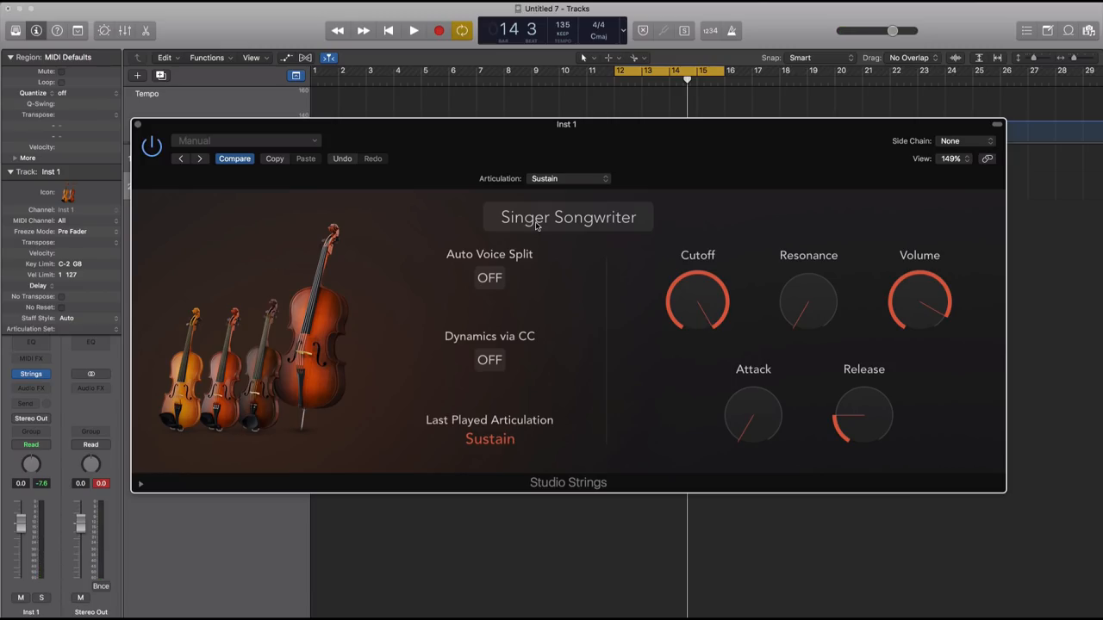
mouse_move(649, 309)
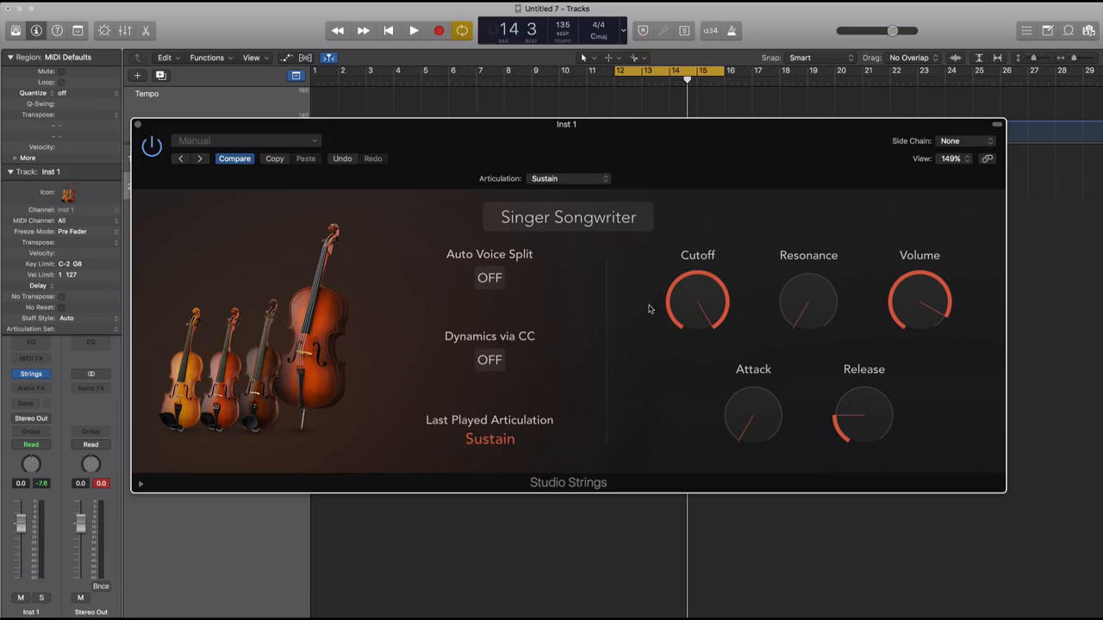
click(567, 216)
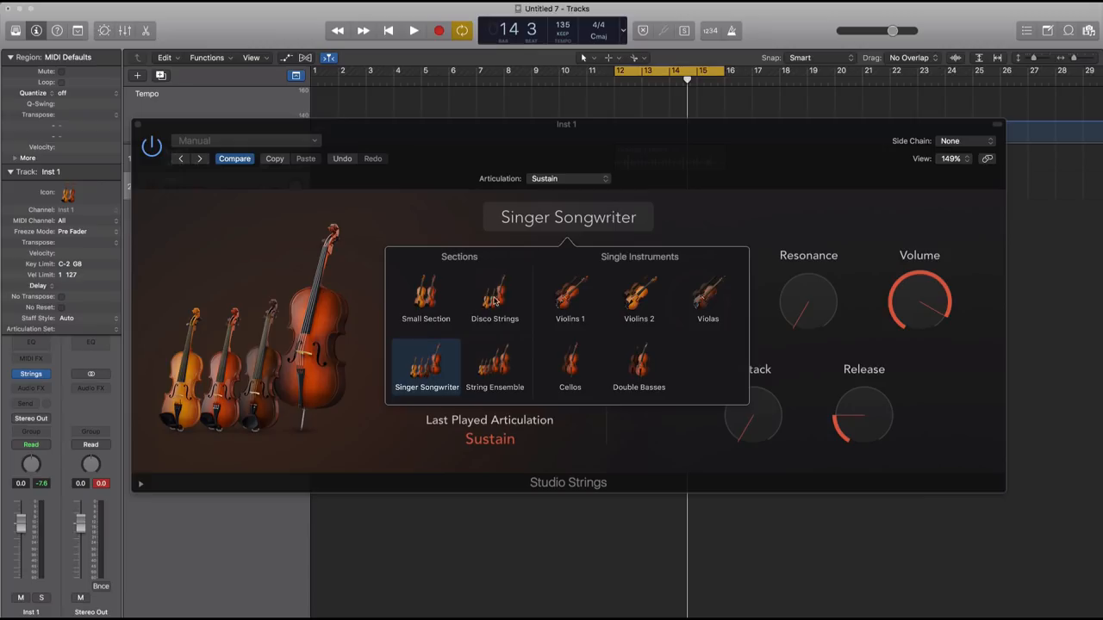
click(495, 297)
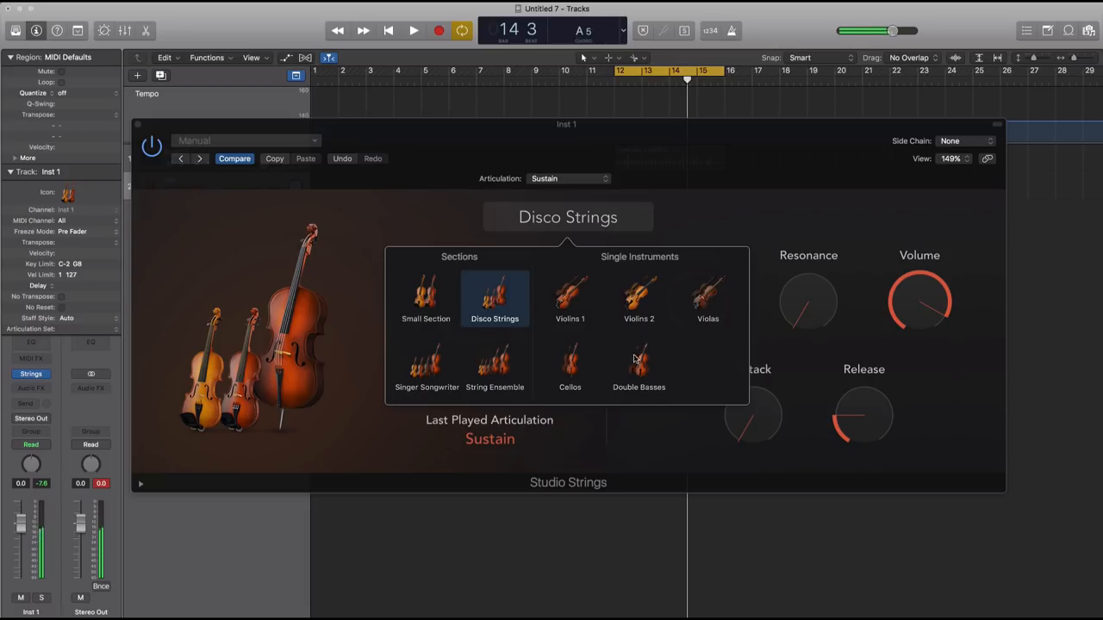
click(570, 362)
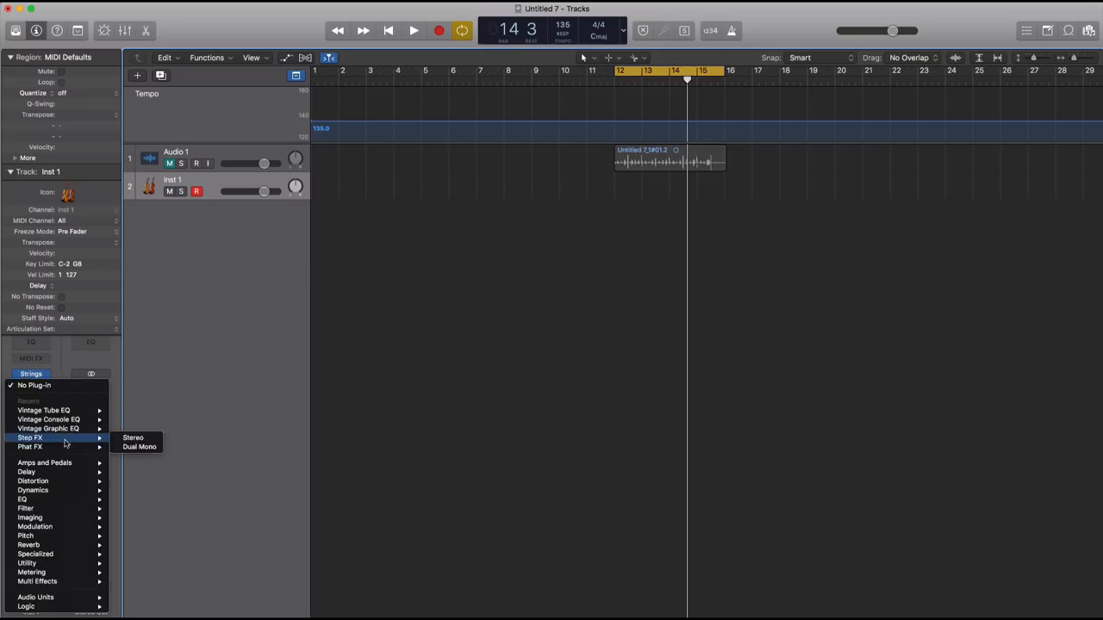
mouse_move(48, 420)
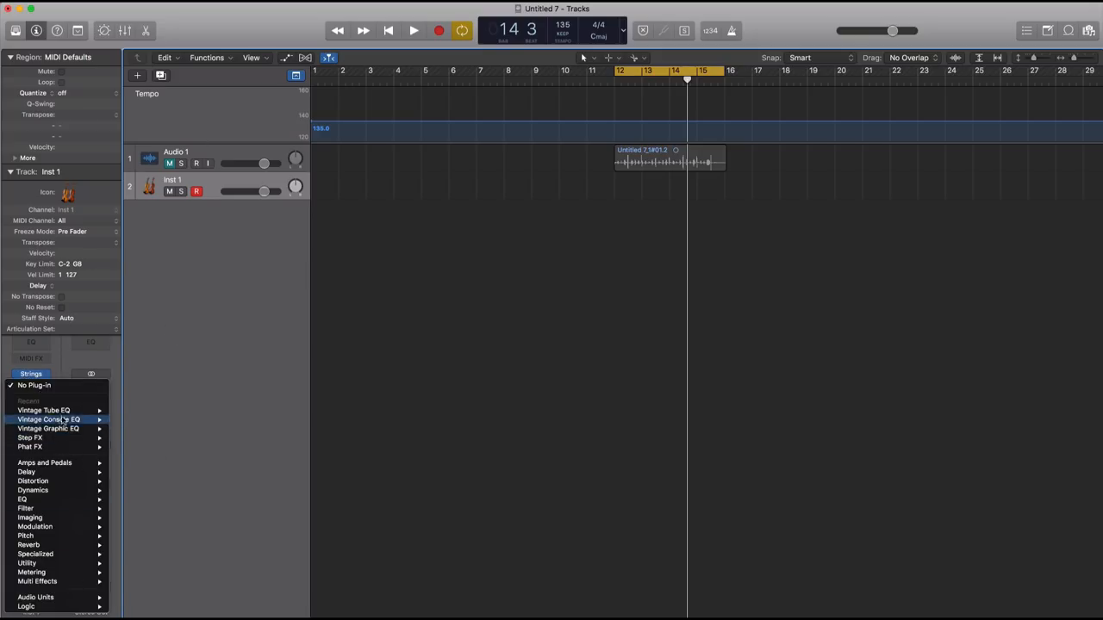
- Insert Vintage Tube, Vintage Console (Stereo) and Vintage Graphic EQs on Inst 1
click(44, 410)
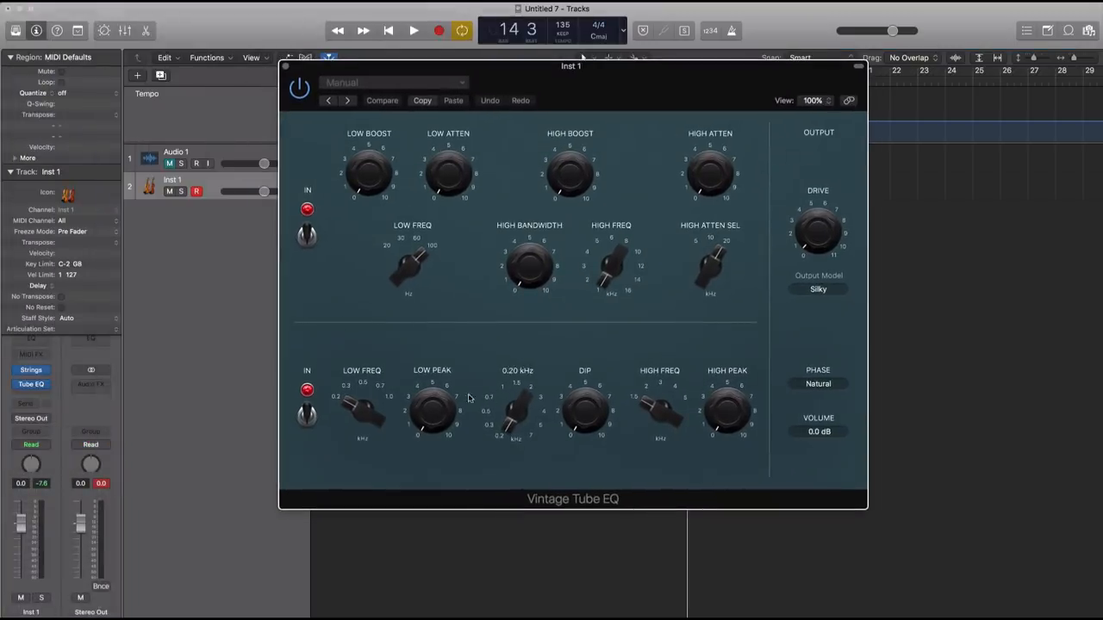
drag(571, 66, 361, 26)
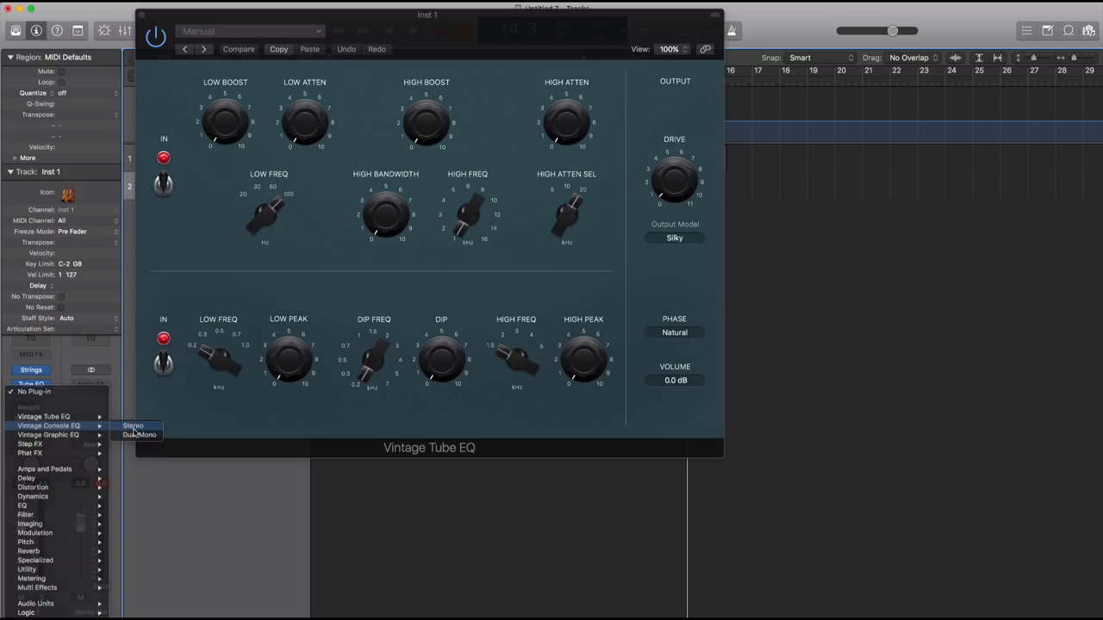
click(132, 426)
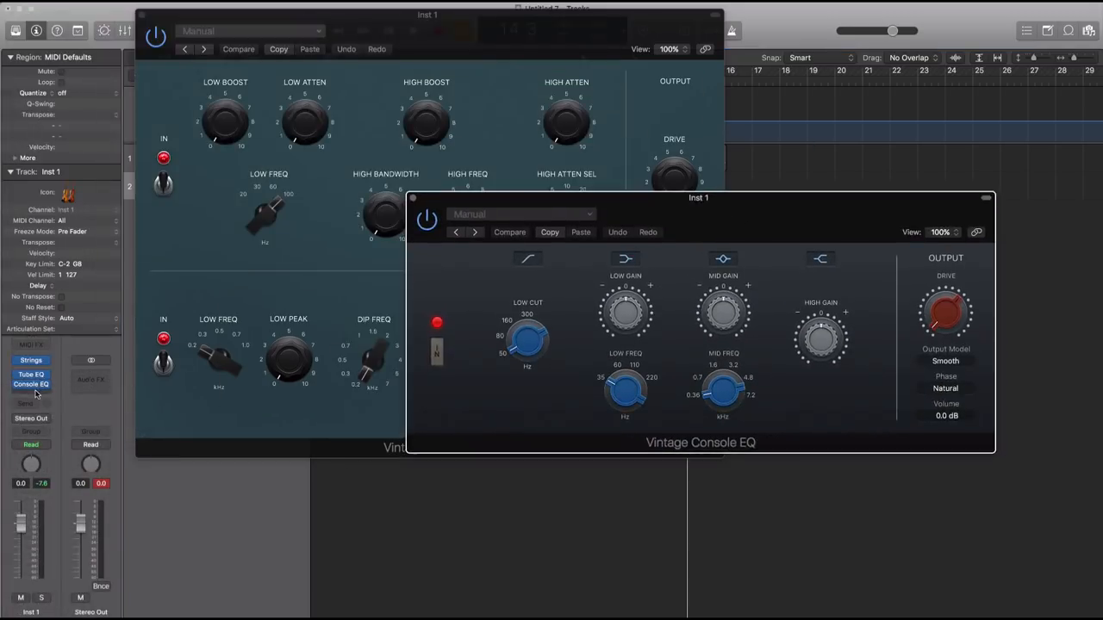
click(32, 384)
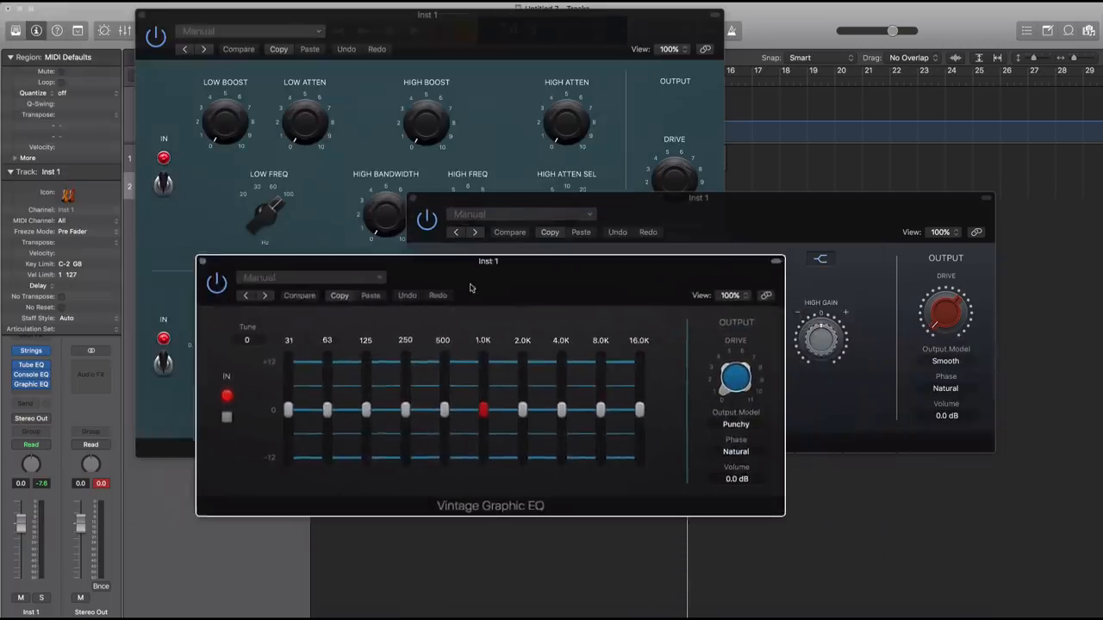
drag(489, 261, 551, 273)
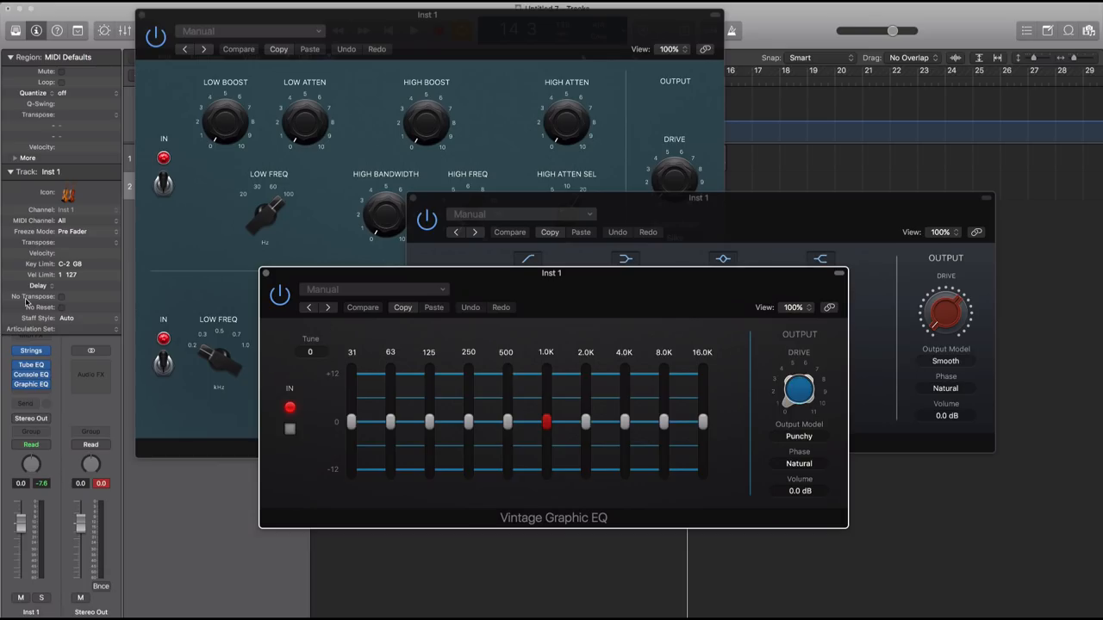
click(10, 171)
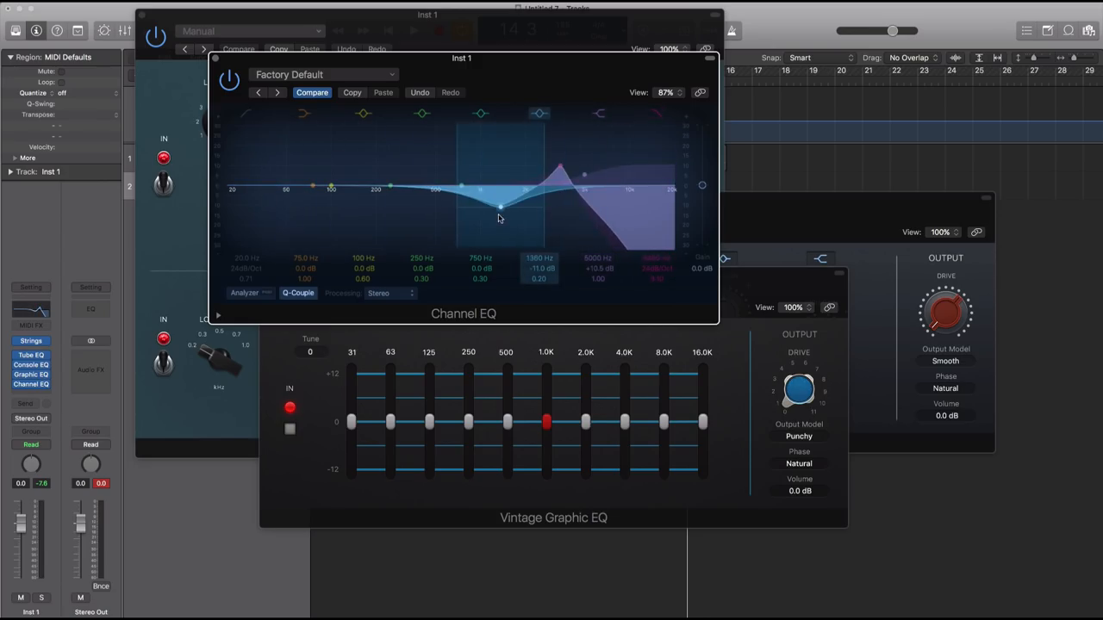
- Make the Channel EQ dip near 1360 Hz shallower and boost Vintage Graphic EQ's 2.0K and 4.0K bands
drag(500, 213, 502, 207)
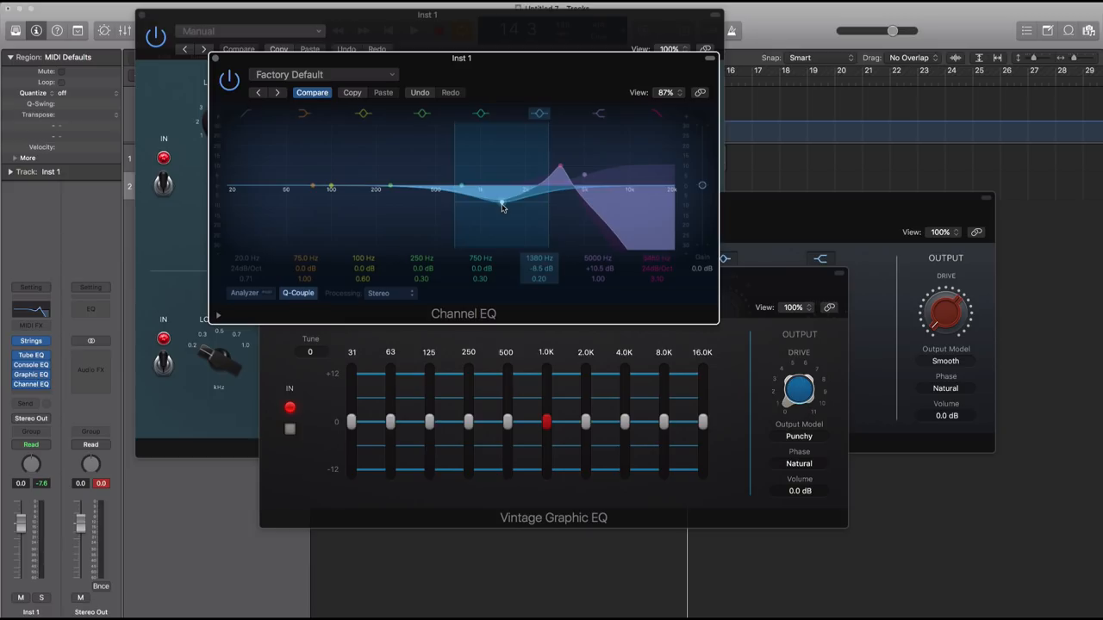
drag(502, 207, 503, 203)
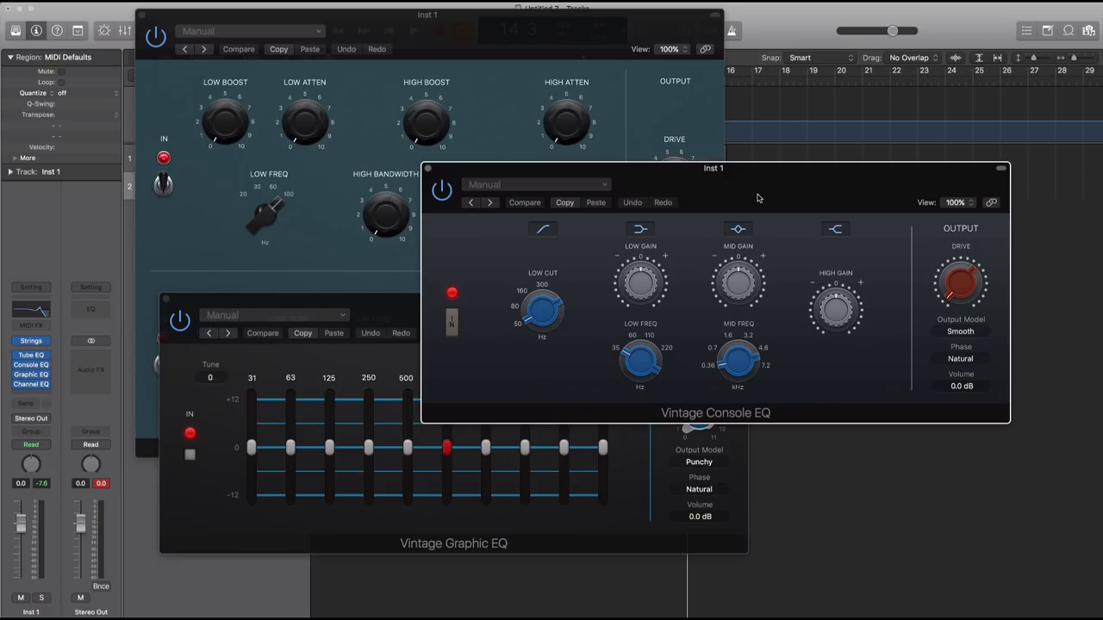
mouse_move(539, 196)
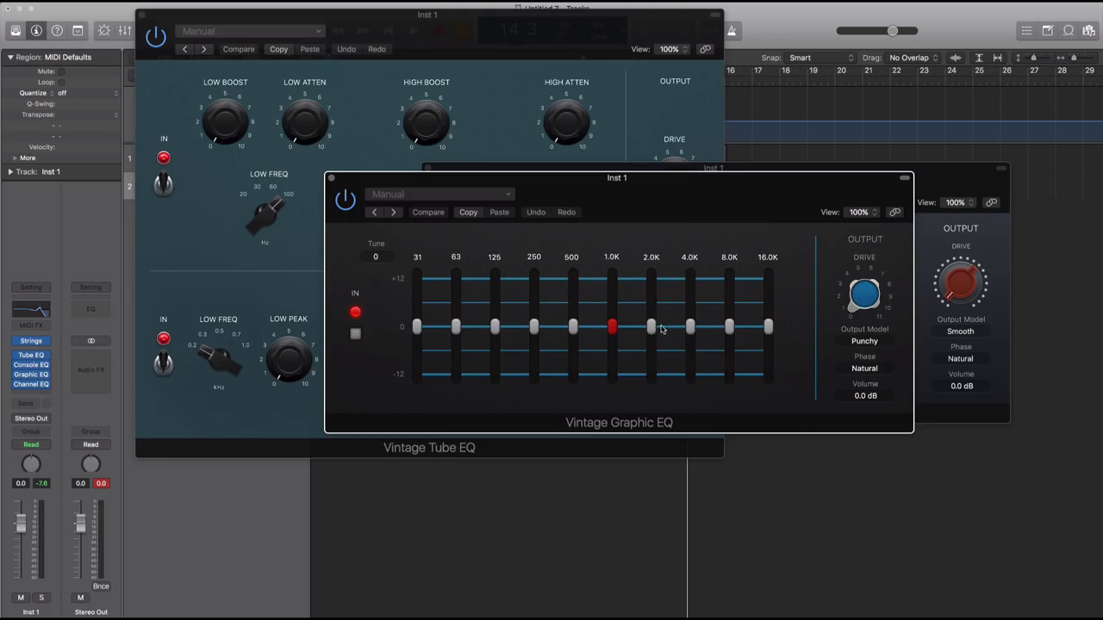
drag(652, 327, 651, 319)
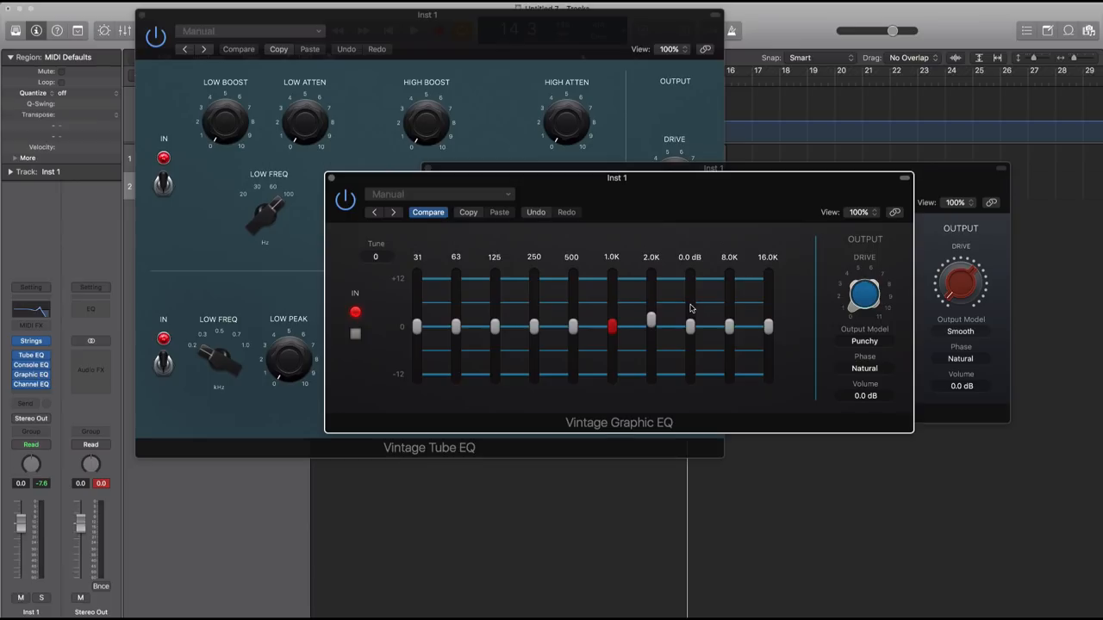
drag(689, 327, 689, 313)
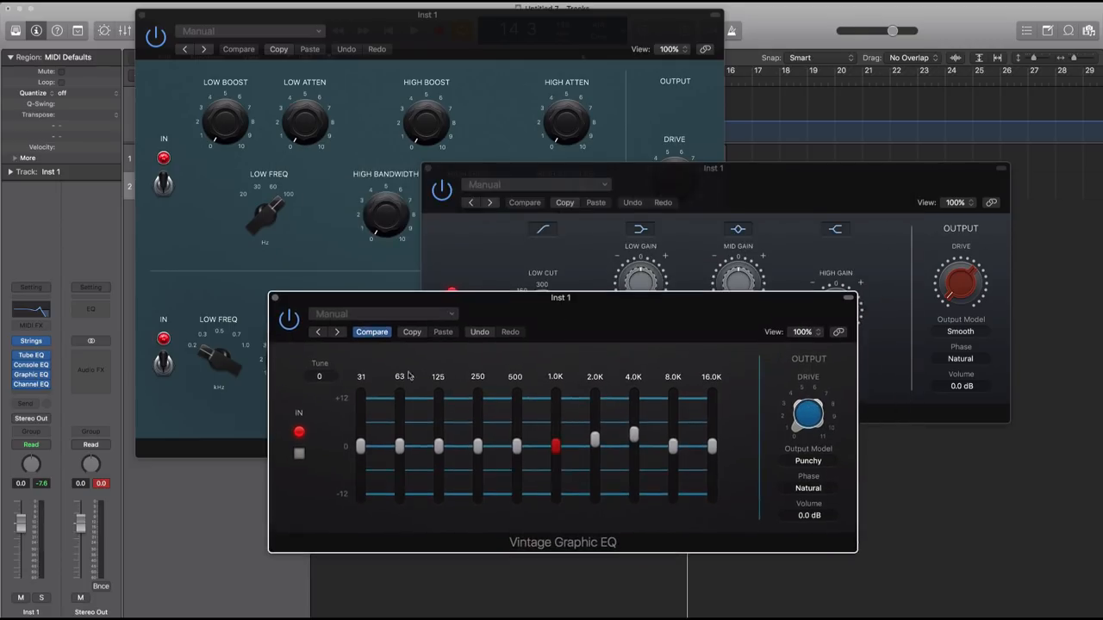
mouse_move(534, 166)
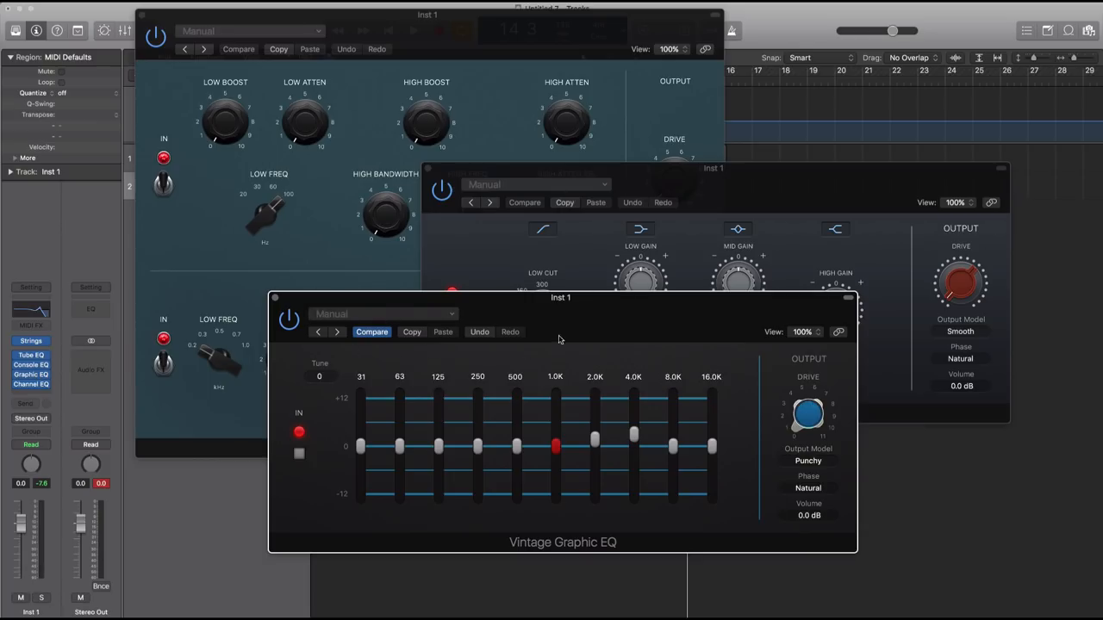
drag(561, 297, 584, 311)
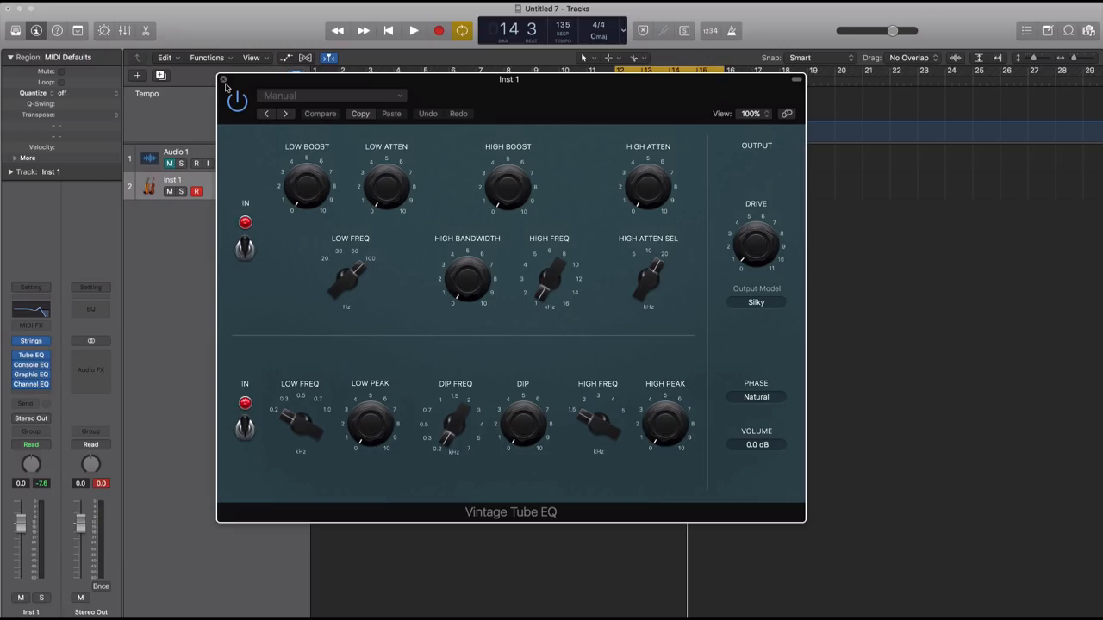
- Close the Vintage Tube EQ and add software instrument track Inst 2 running Vintage Mellotron Mono
click(224, 79)
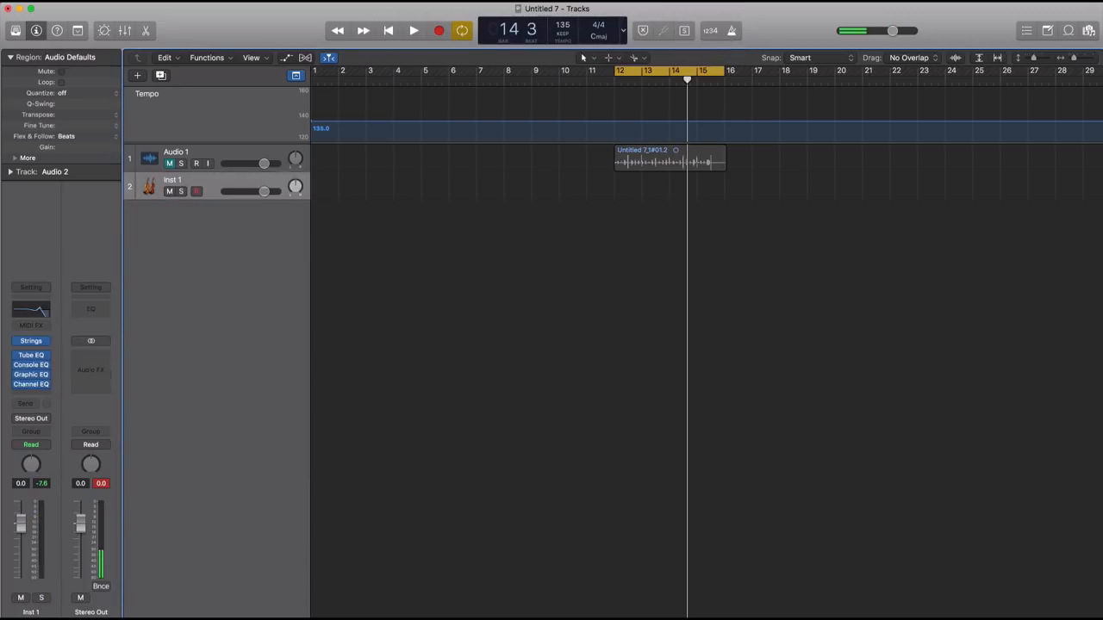
click(137, 76)
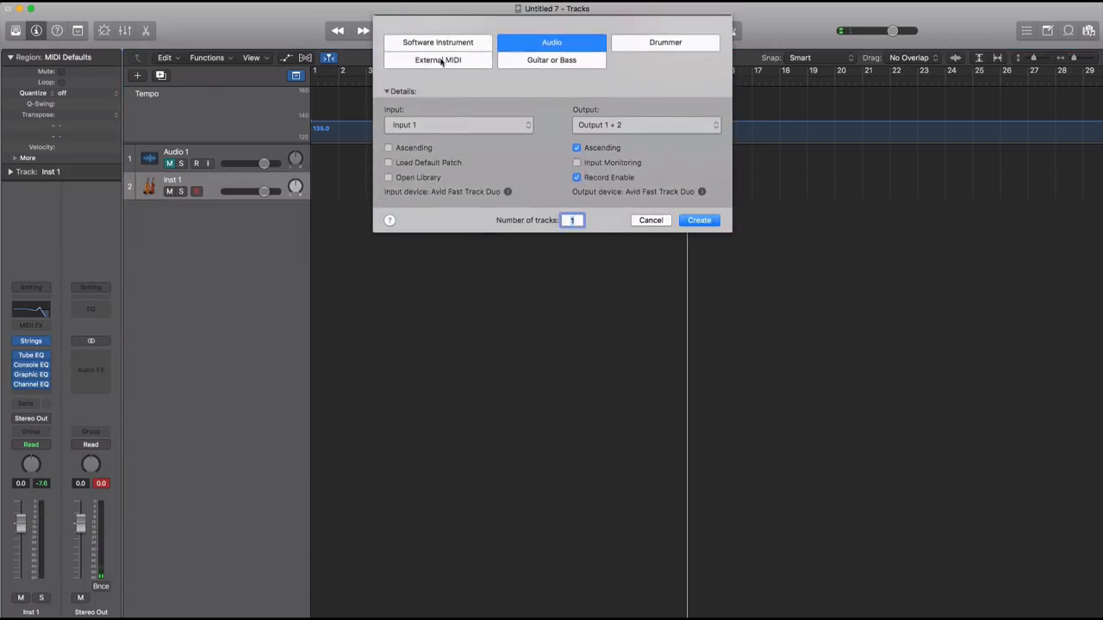
click(699, 219)
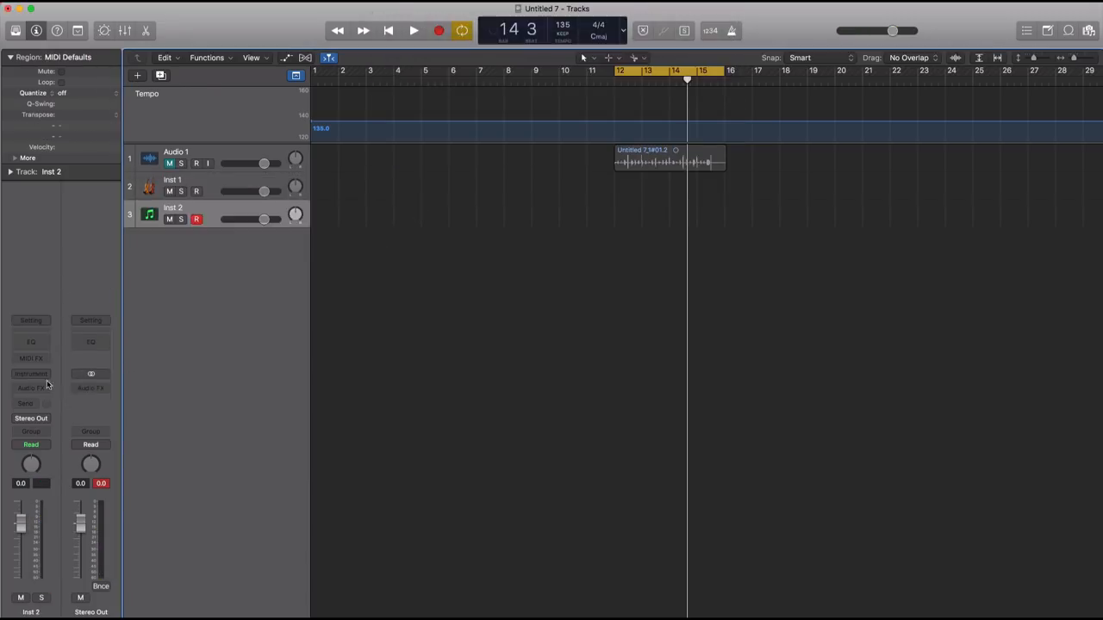
click(31, 373)
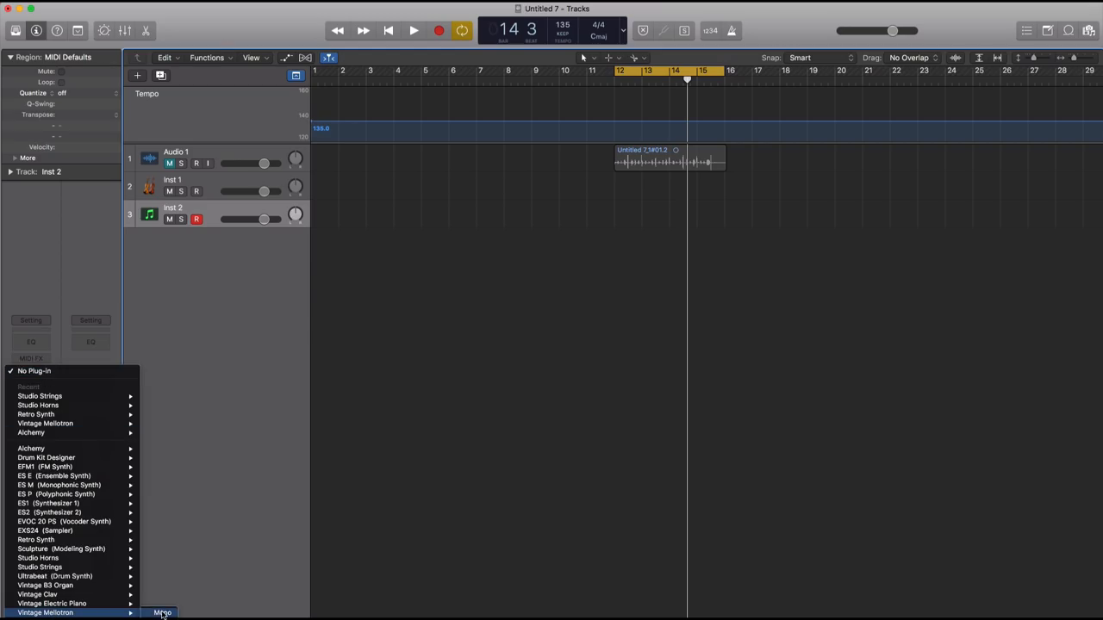
click(45, 612)
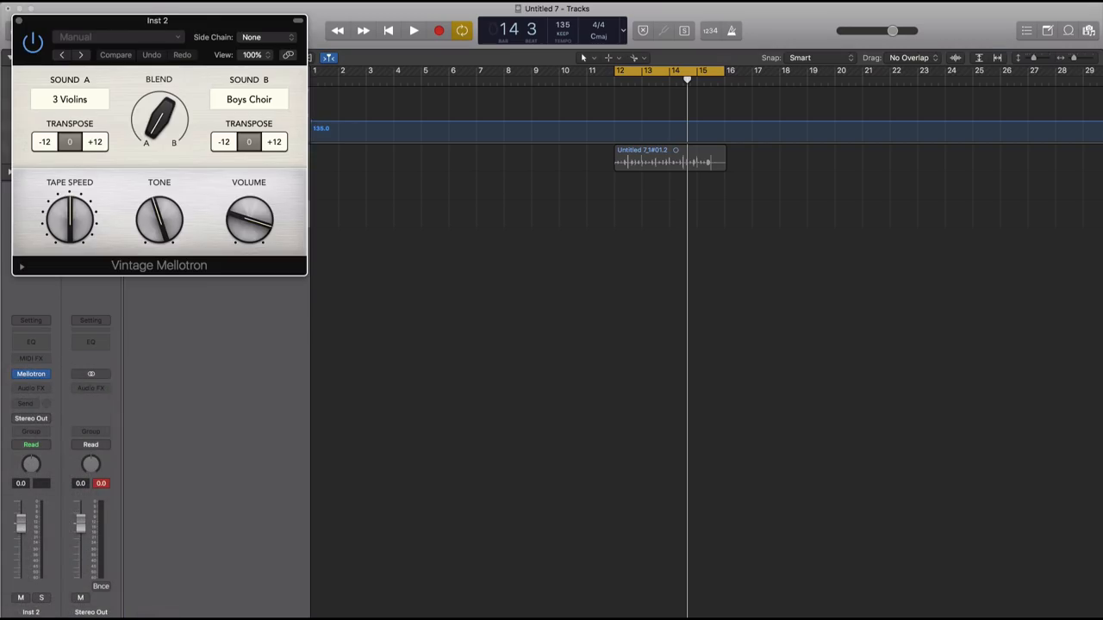
drag(157, 20, 661, 189)
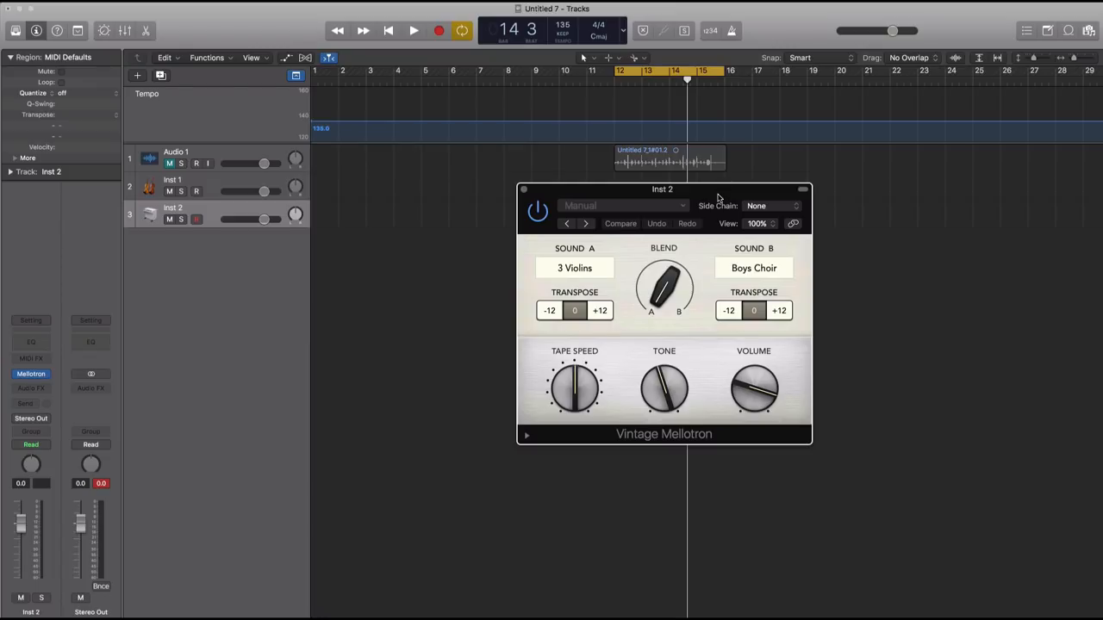
mouse_move(473, 360)
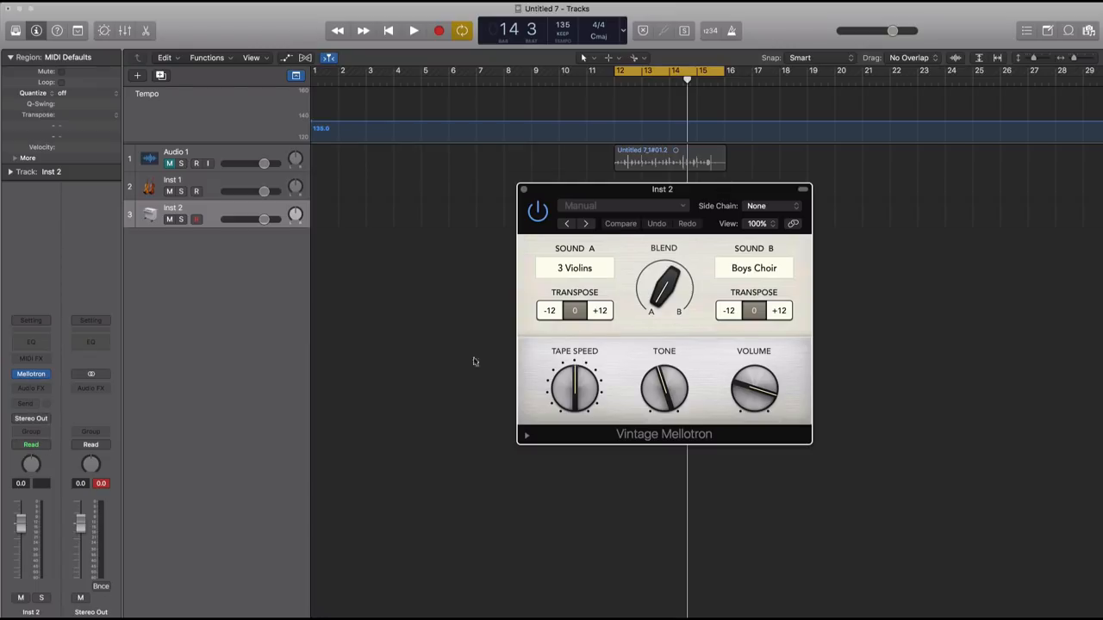
mouse_move(702, 313)
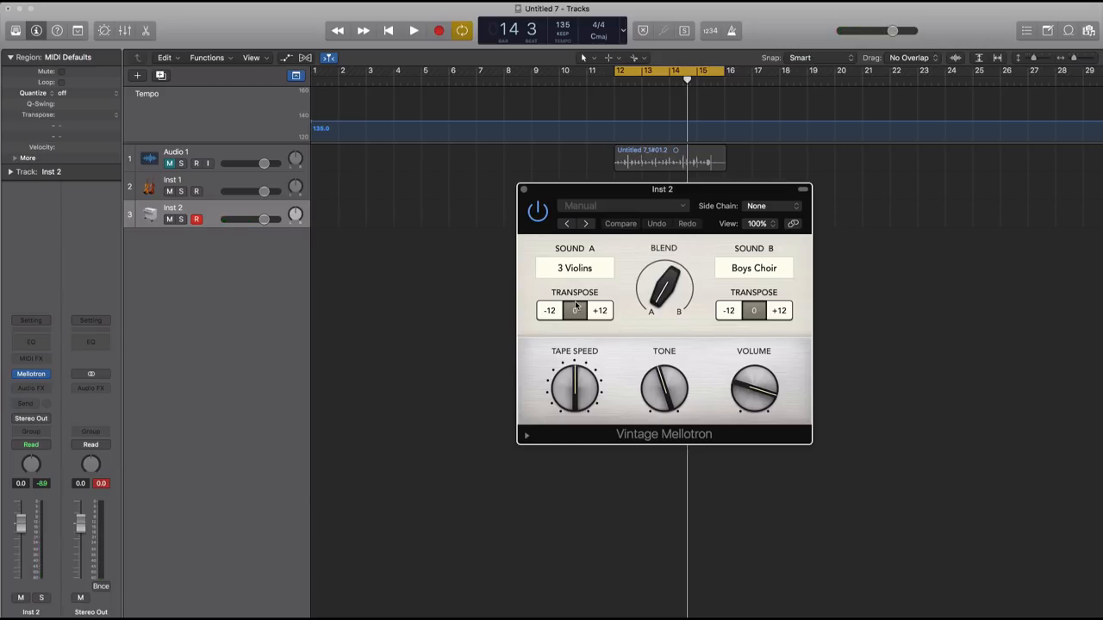
click(574, 311)
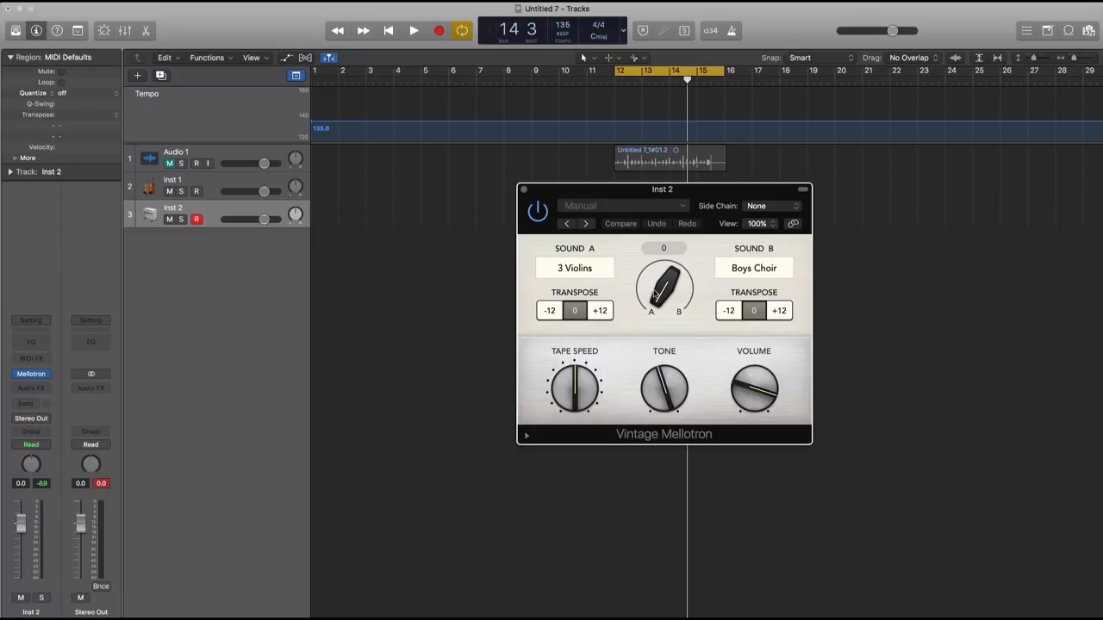
click(575, 268)
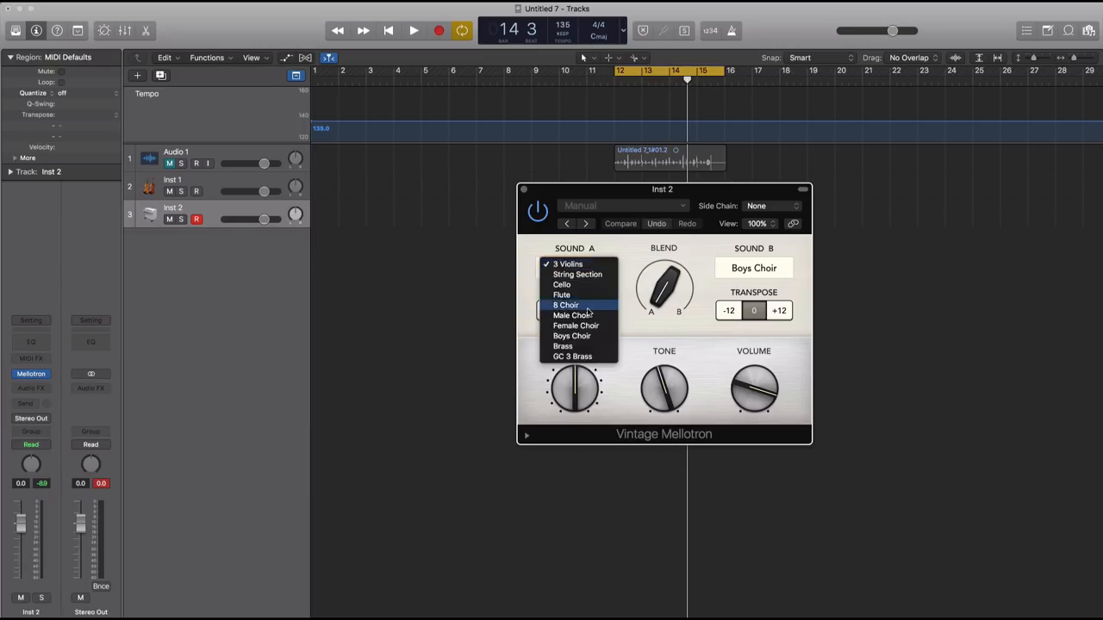
mouse_move(575, 326)
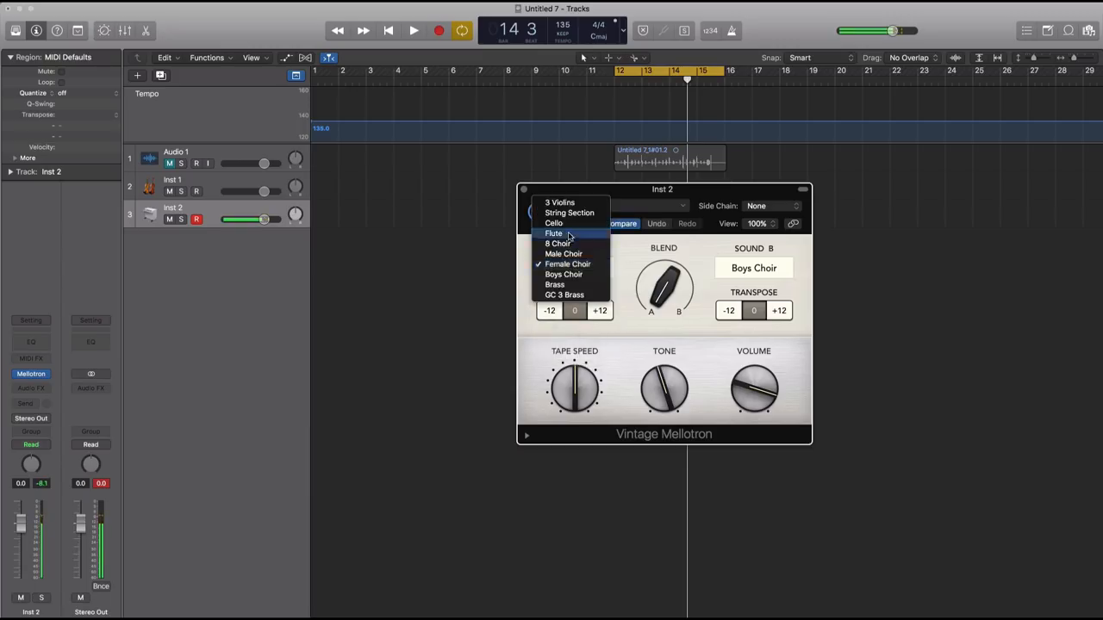
- Set the Mellotron's Sound A to Flute and Sound B to Cello
click(554, 232)
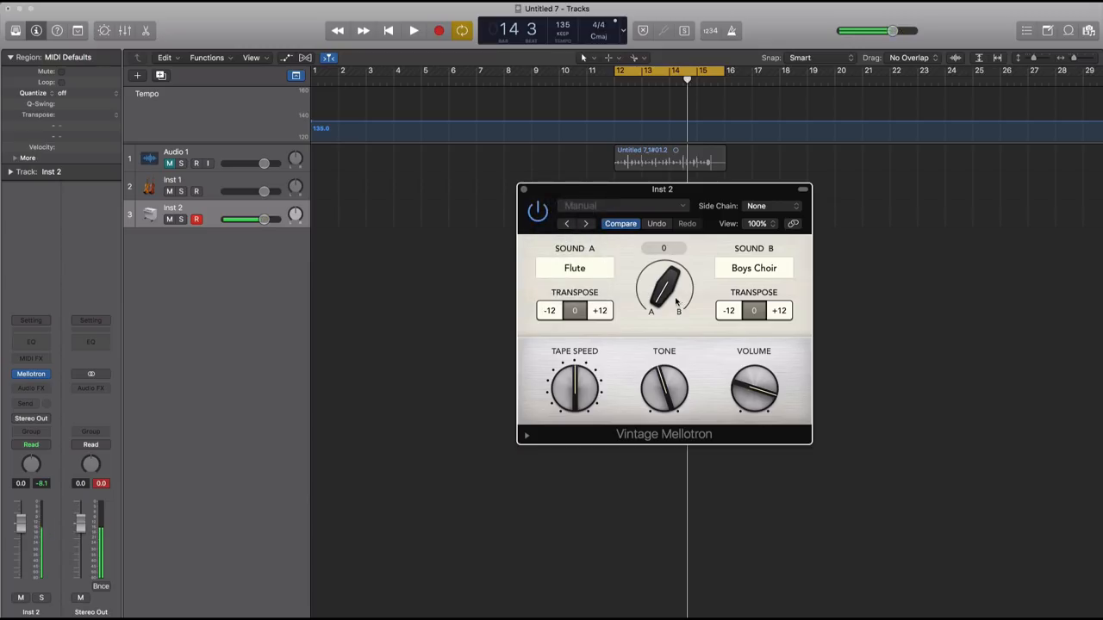
click(753, 268)
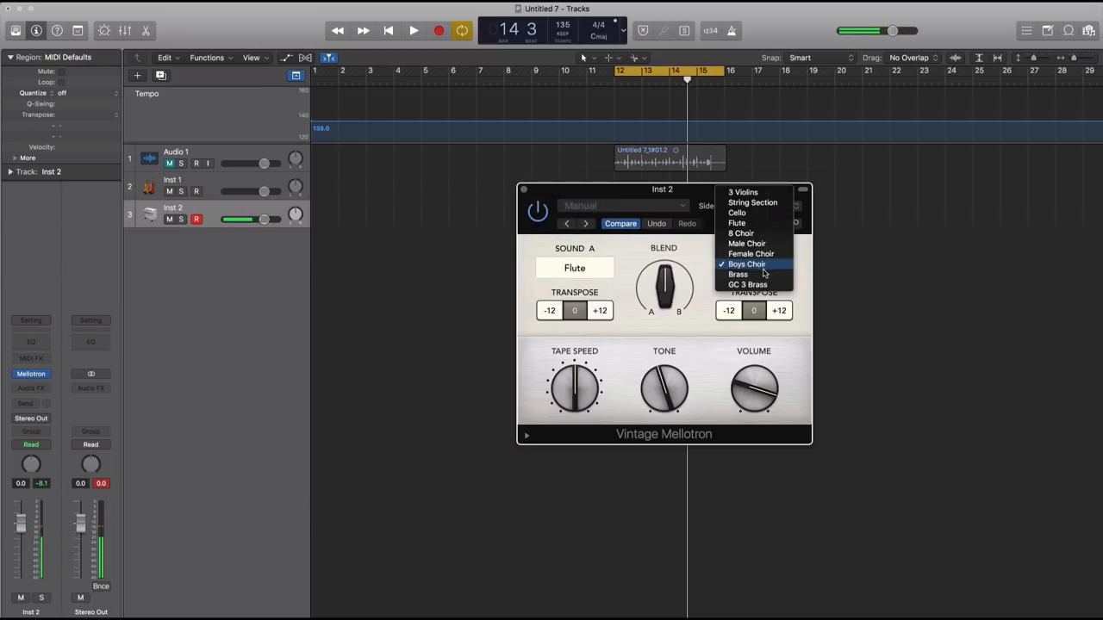
click(736, 213)
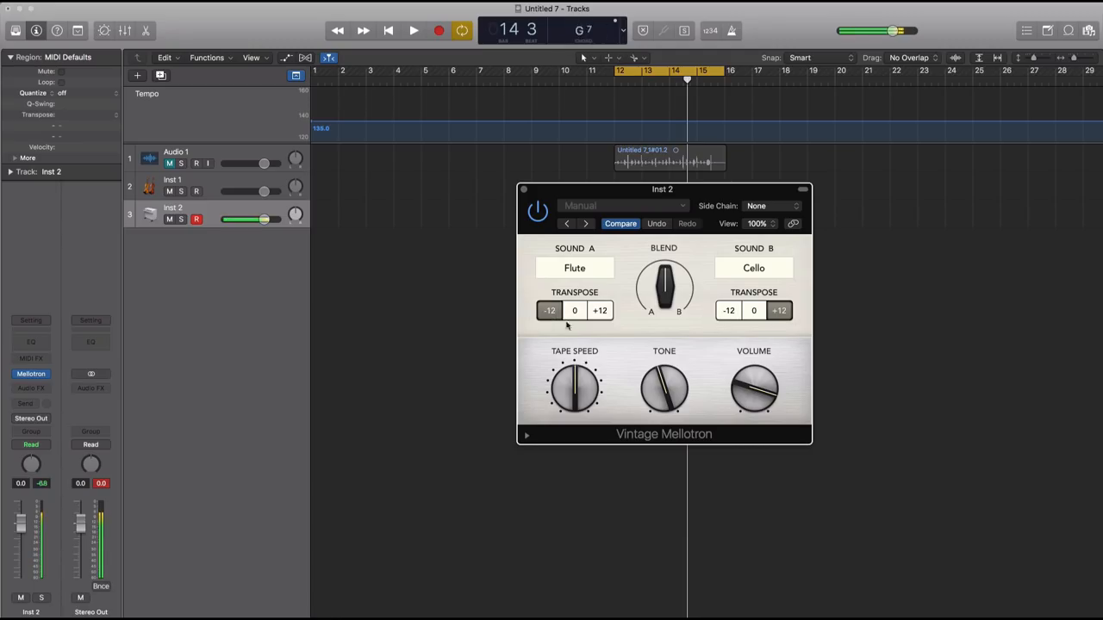
- Adjust the Mellotron's Tape Speed knob down, then up, then fine-tune it
drag(575, 390, 586, 396)
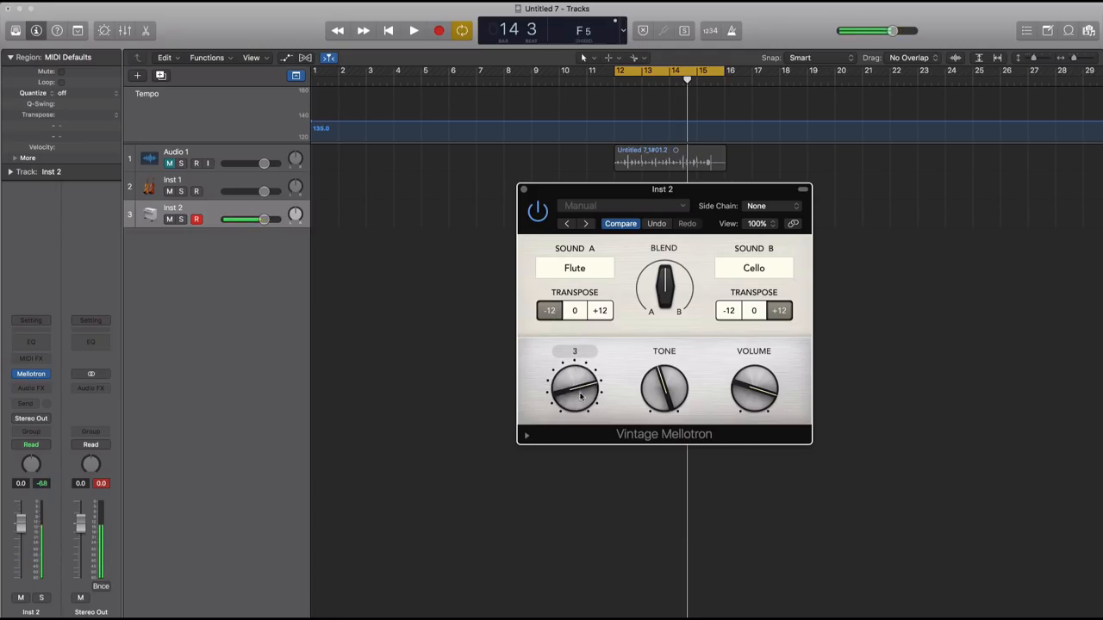
drag(576, 390, 586, 362)
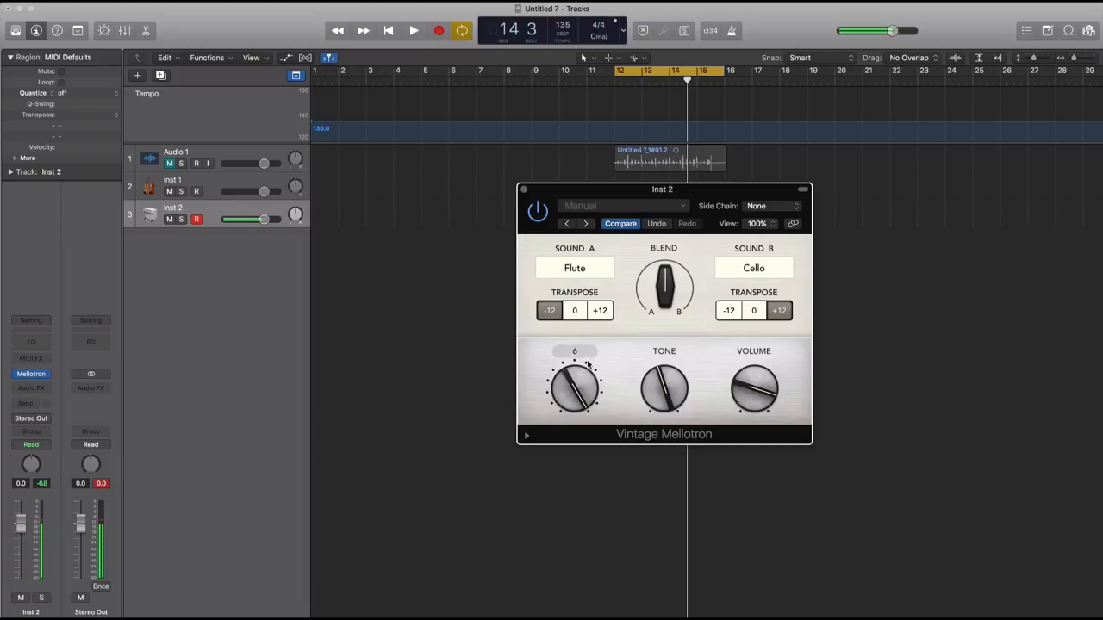
drag(575, 389, 564, 405)
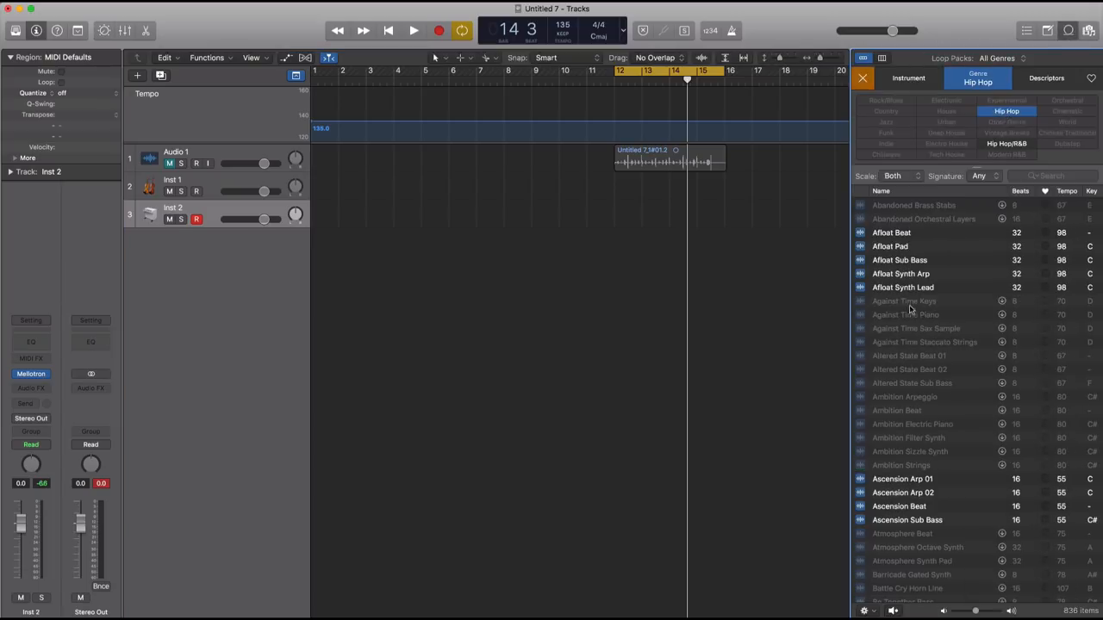
- Audition Afloat Synth Arp, Afloat Synth Lead and Ascension Arp 02, then filter to synth loops
click(901, 273)
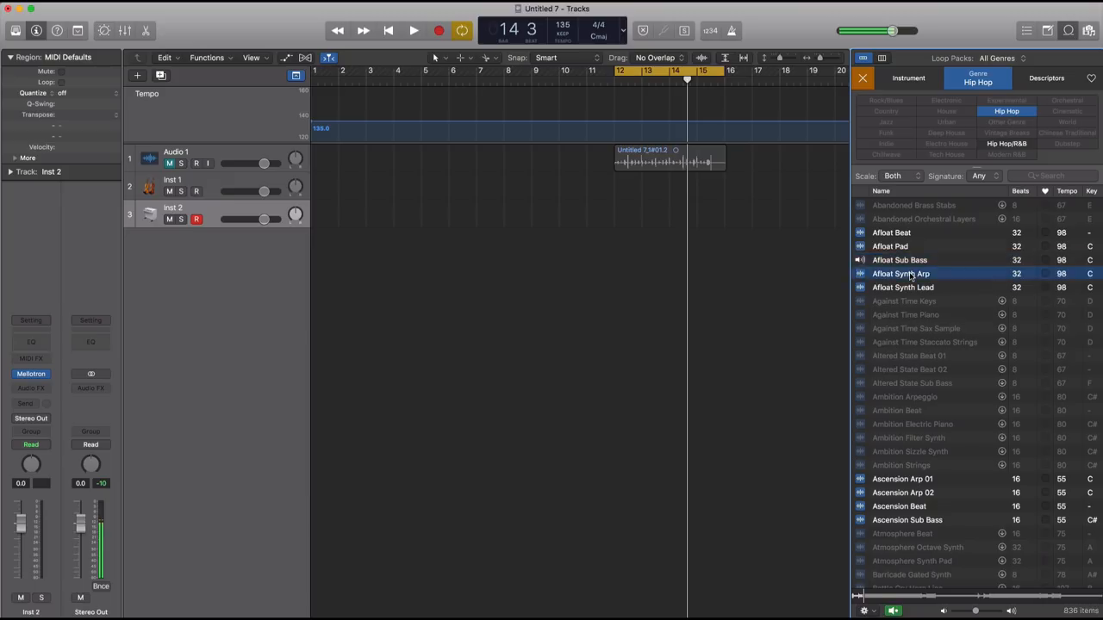
click(902, 287)
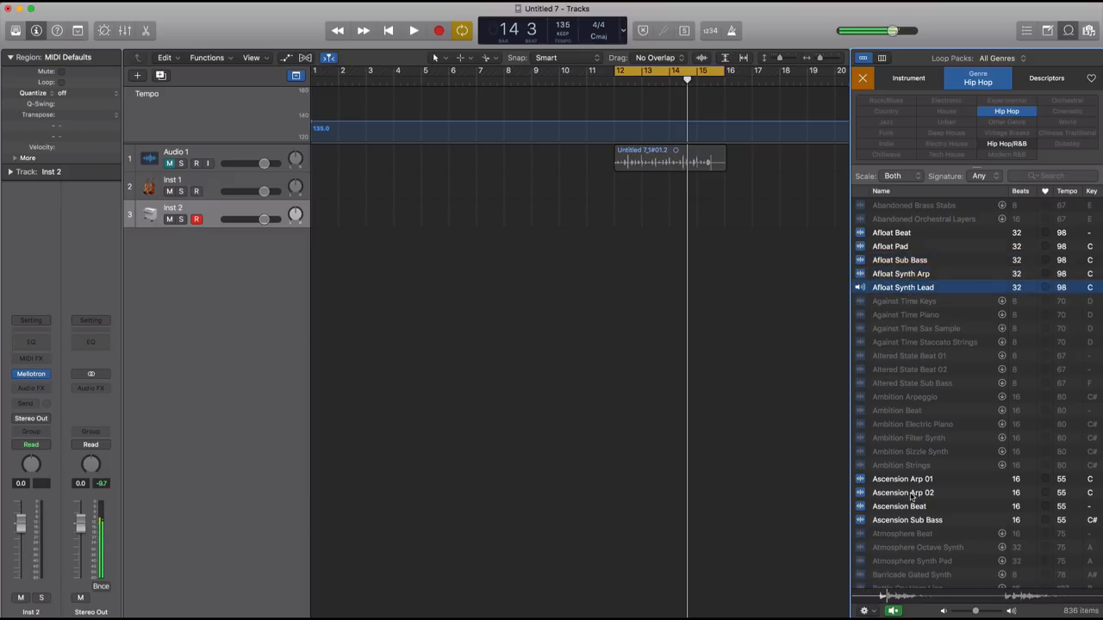
click(903, 492)
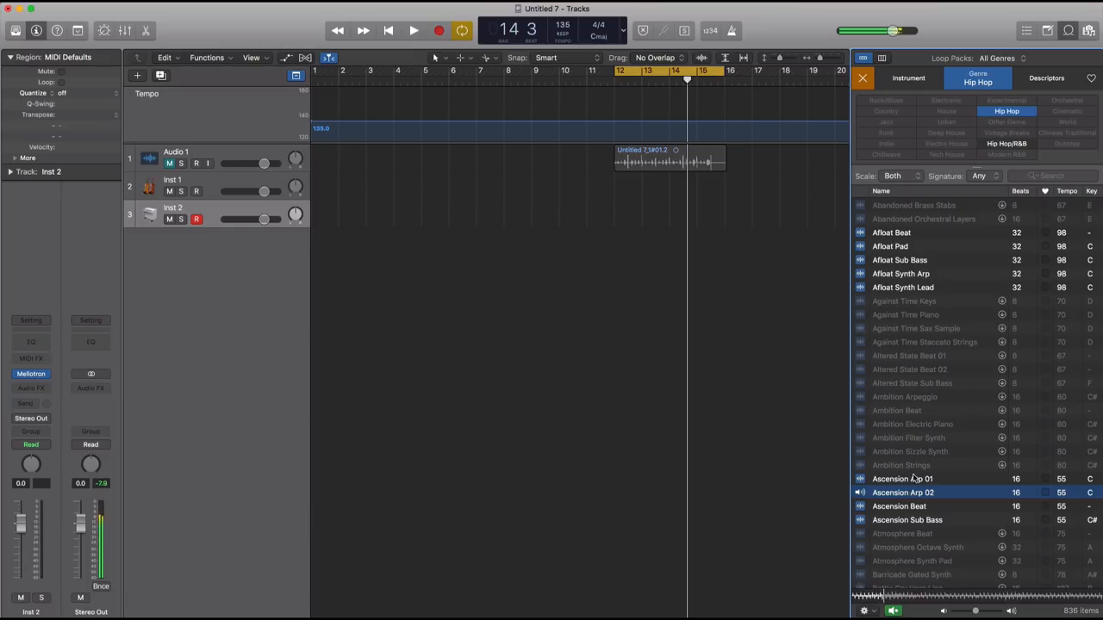
click(902, 478)
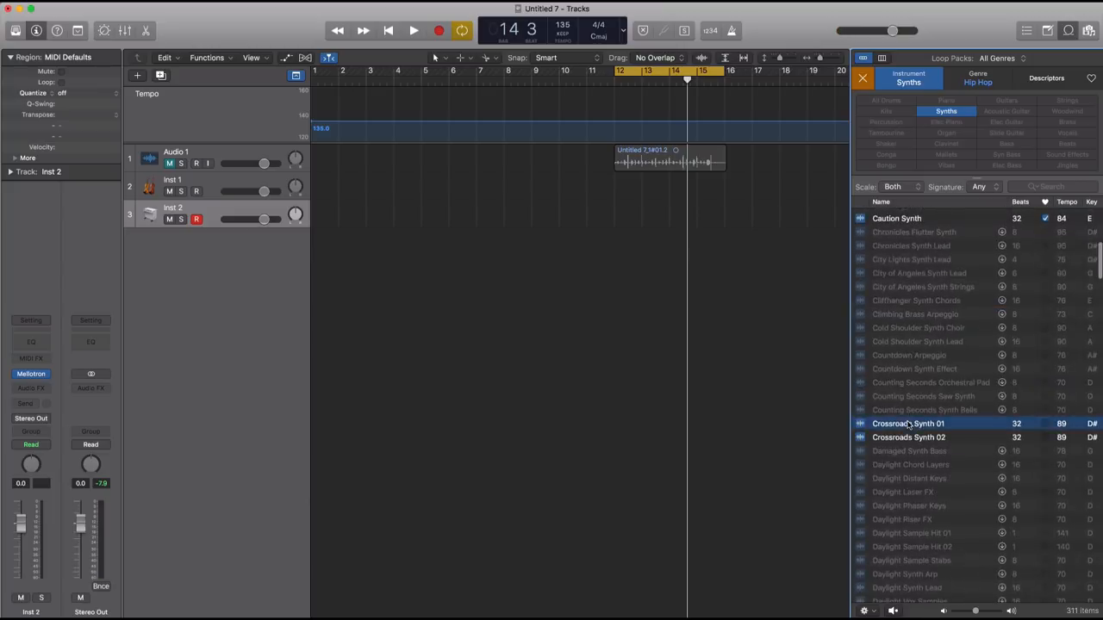
- Audition the Dub Deep Synth, Epoch Synth Lead and Fantasy Synth 01 loops
scroll(down, 3)
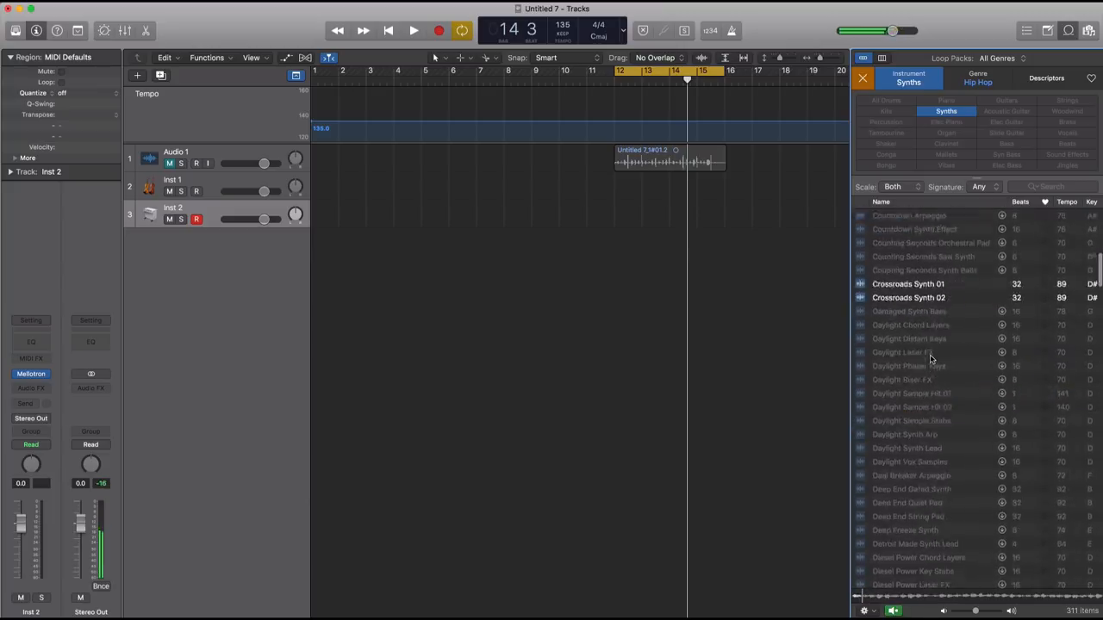
scroll(down, 3)
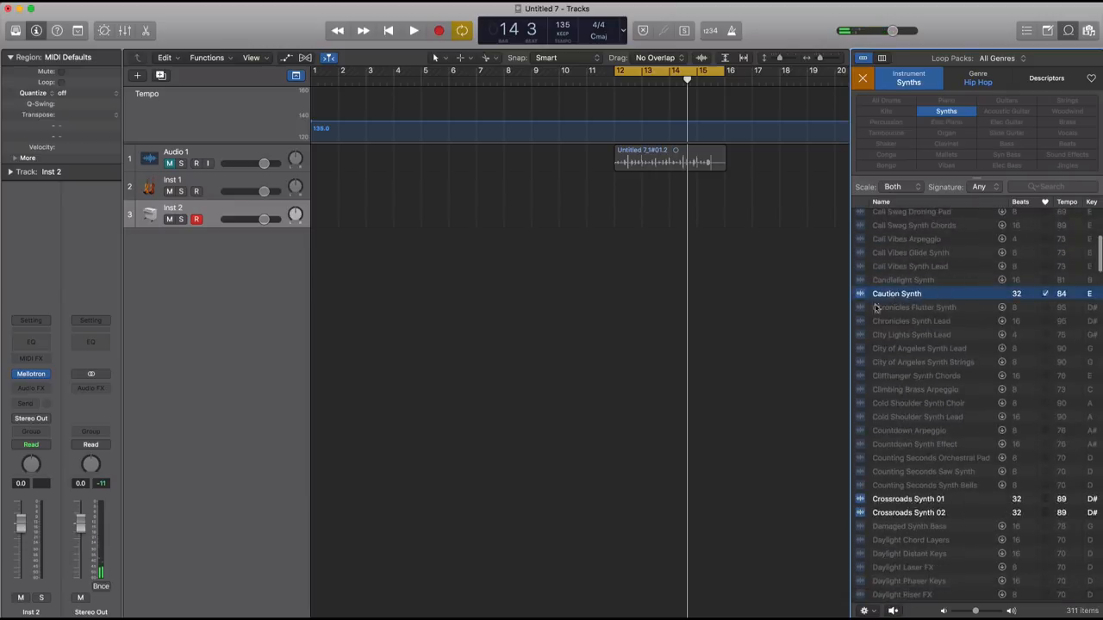
mouse_move(969, 392)
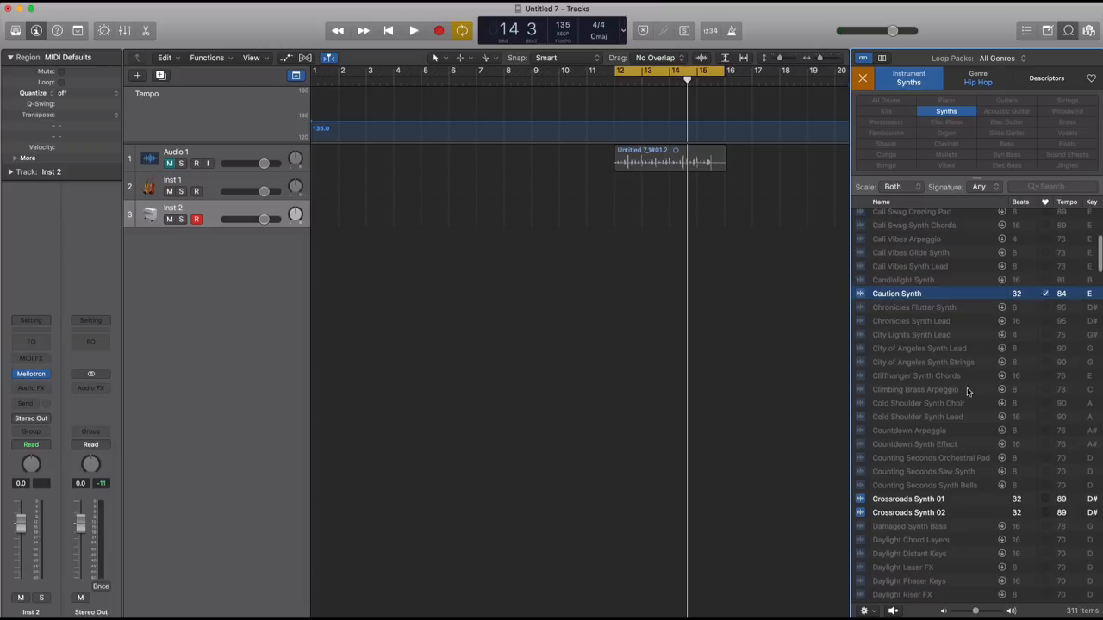
scroll(down, 3)
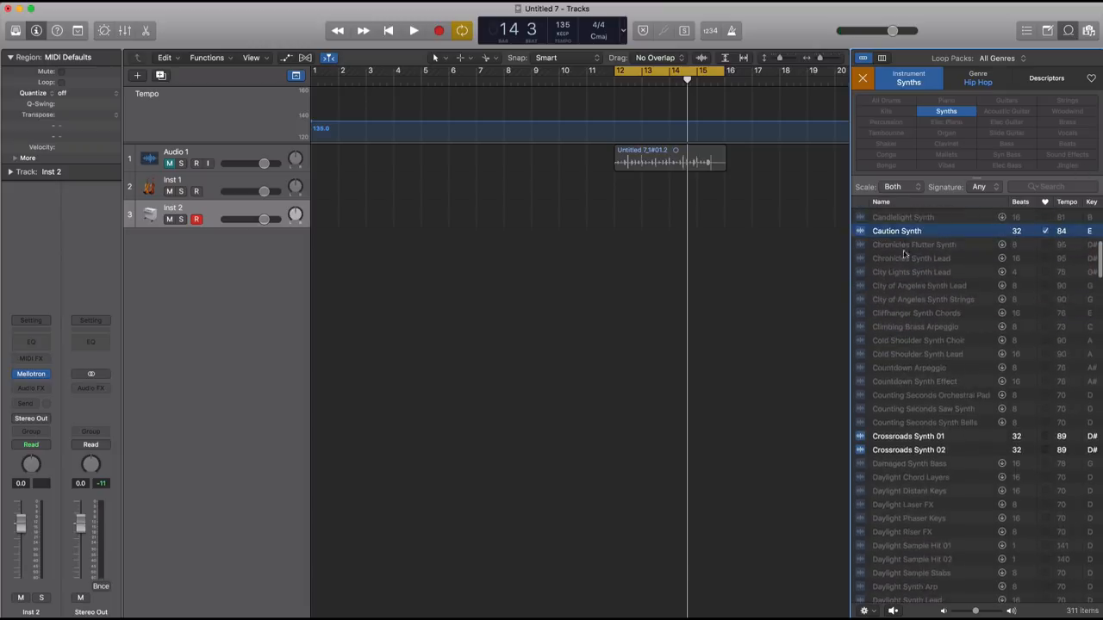
scroll(down, 3)
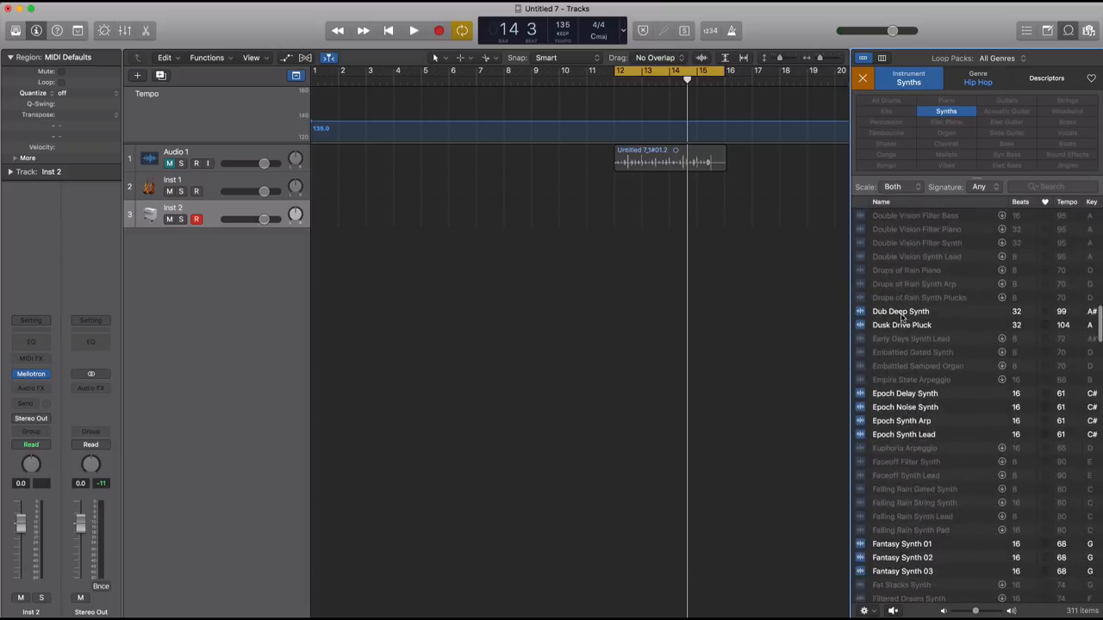
click(901, 325)
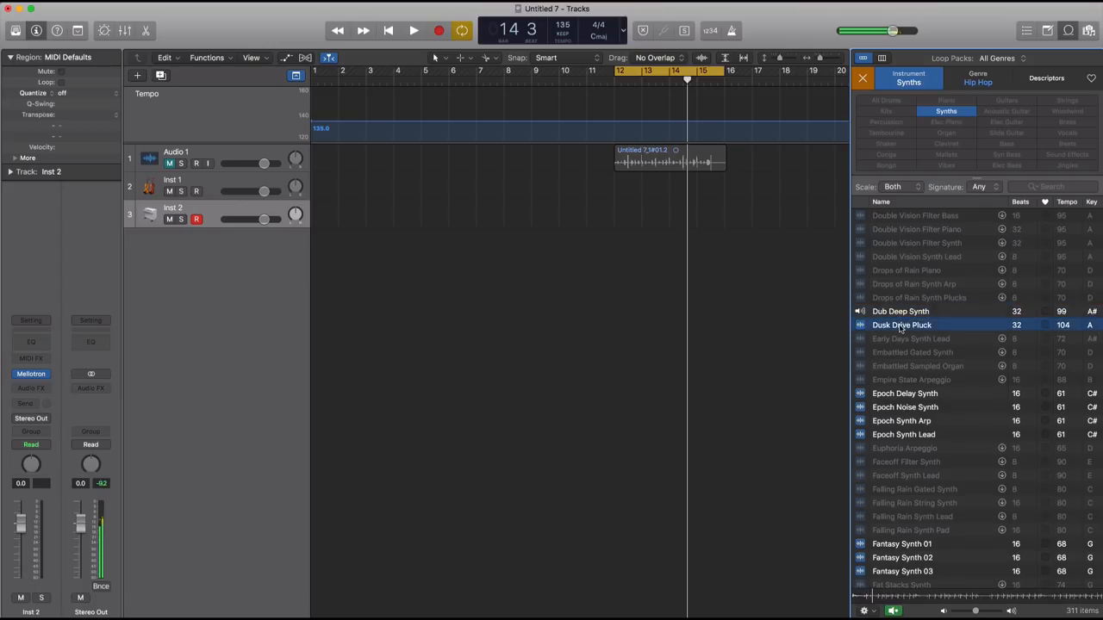
click(903, 434)
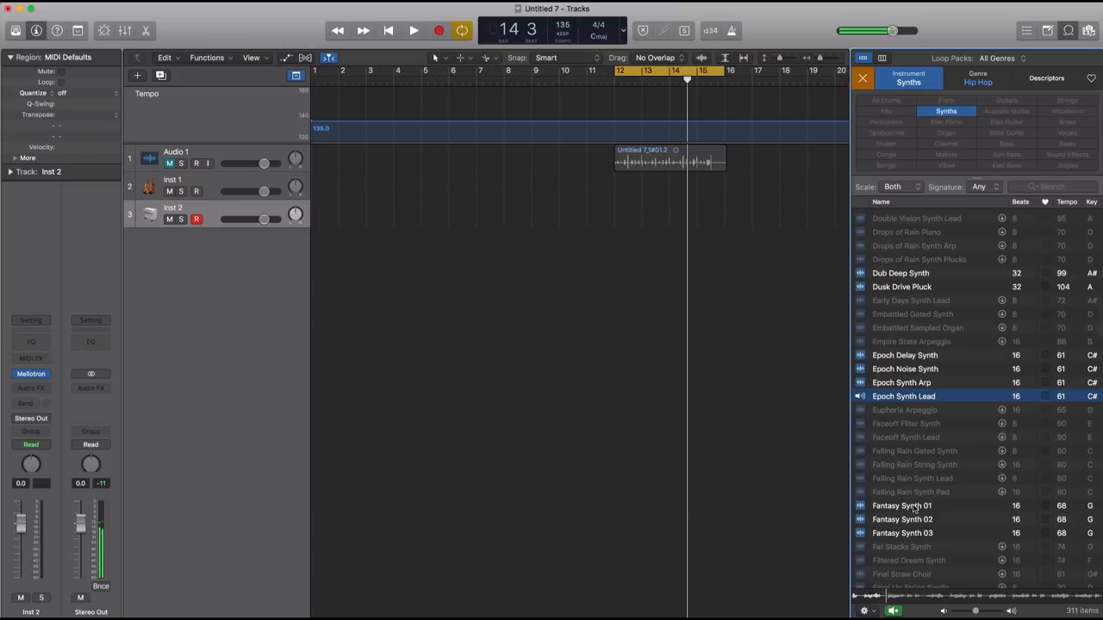
click(901, 506)
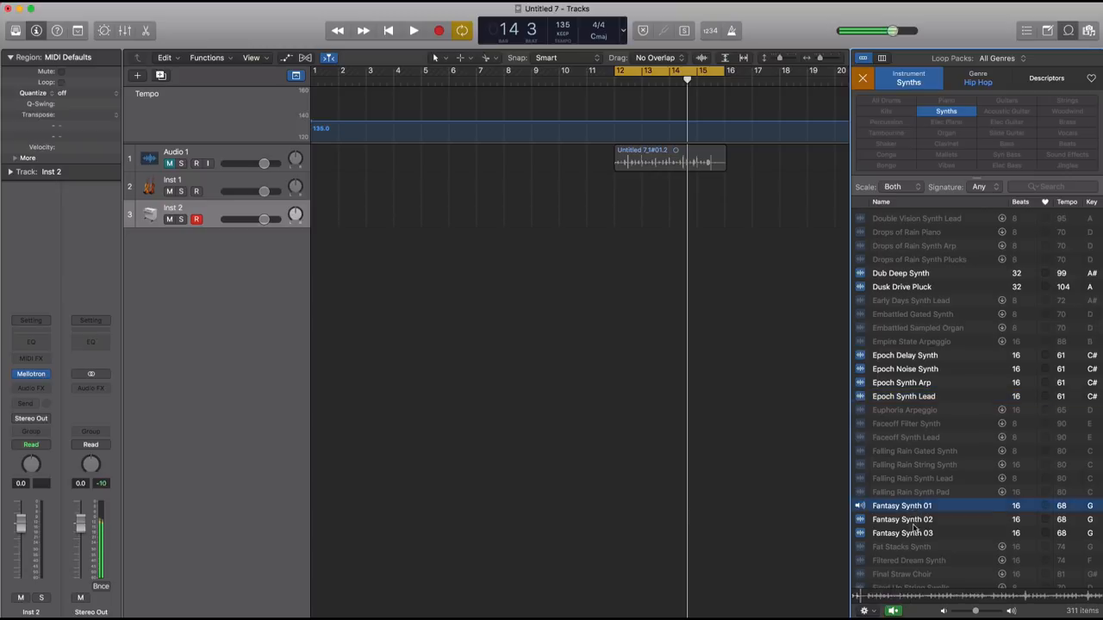
- Audition Full Moon, Ghostly and Honor loops, then drag Incoming Synth Arp to a new track at bar 12
scroll(down, 3)
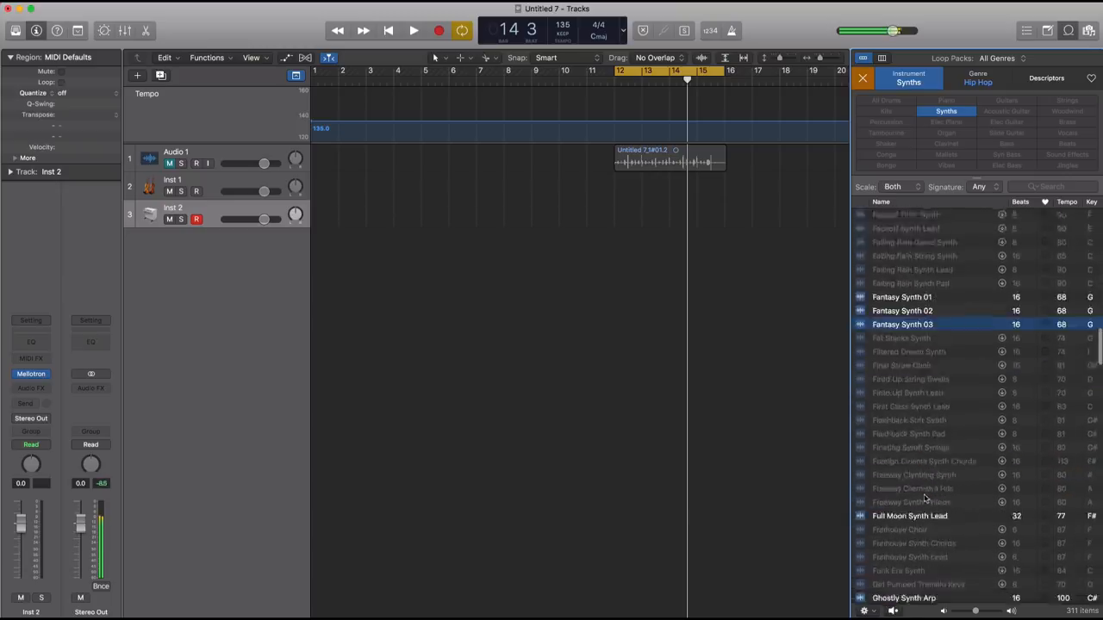
scroll(down, 3)
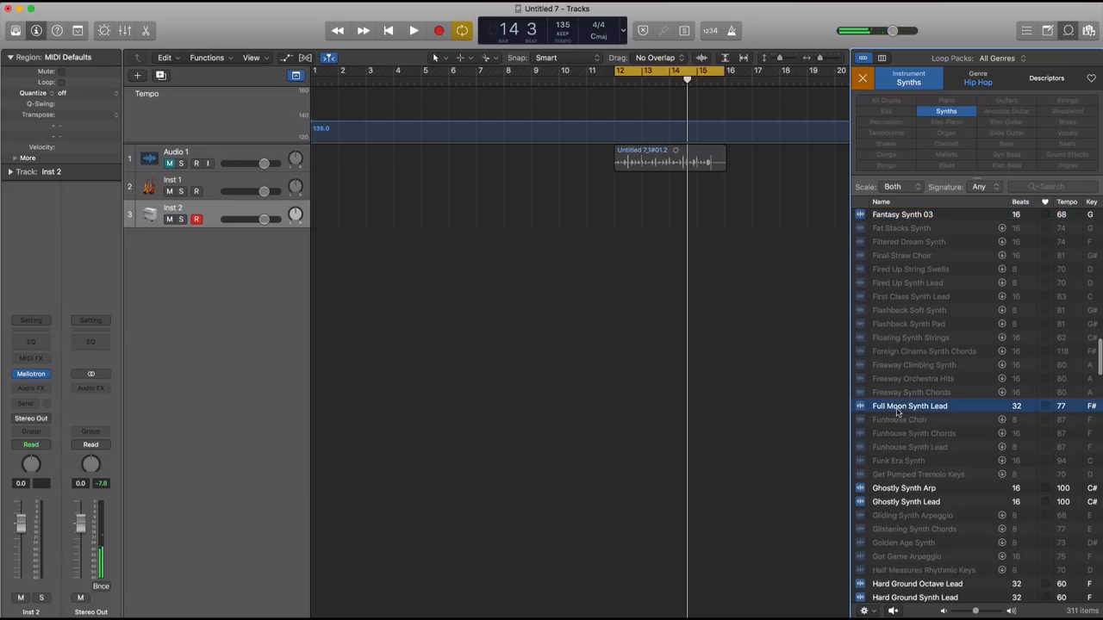
click(859, 405)
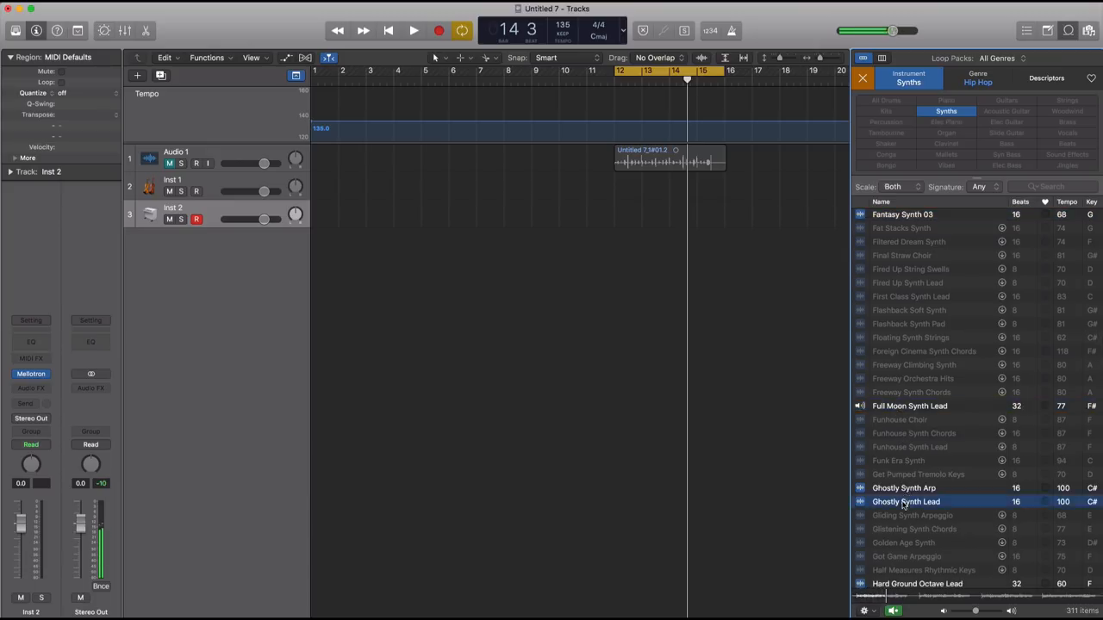
click(903, 488)
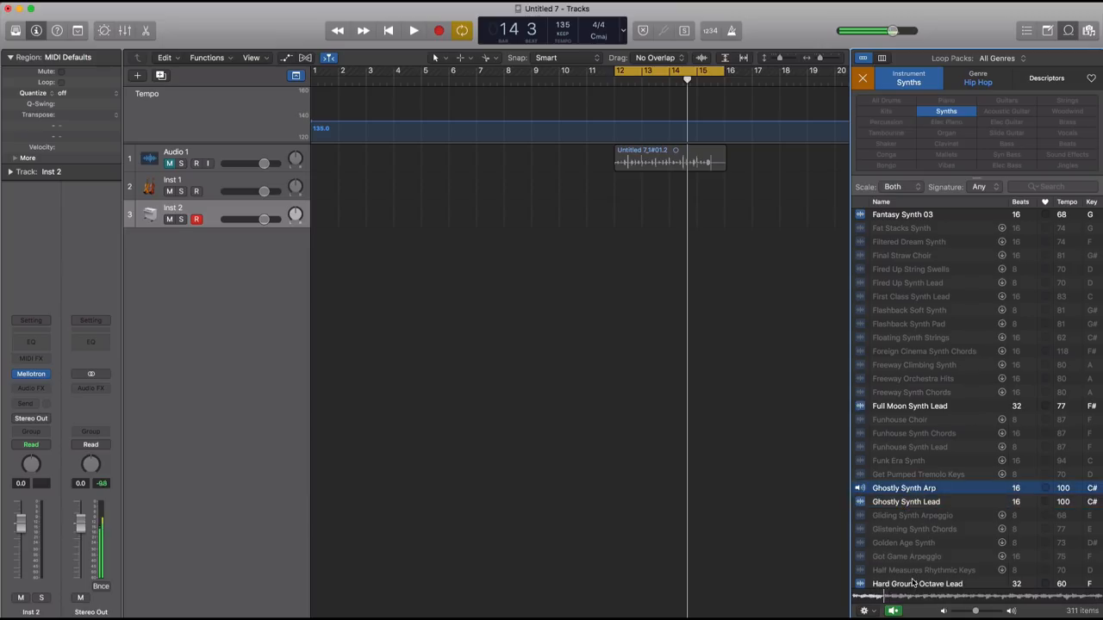
scroll(down, 3)
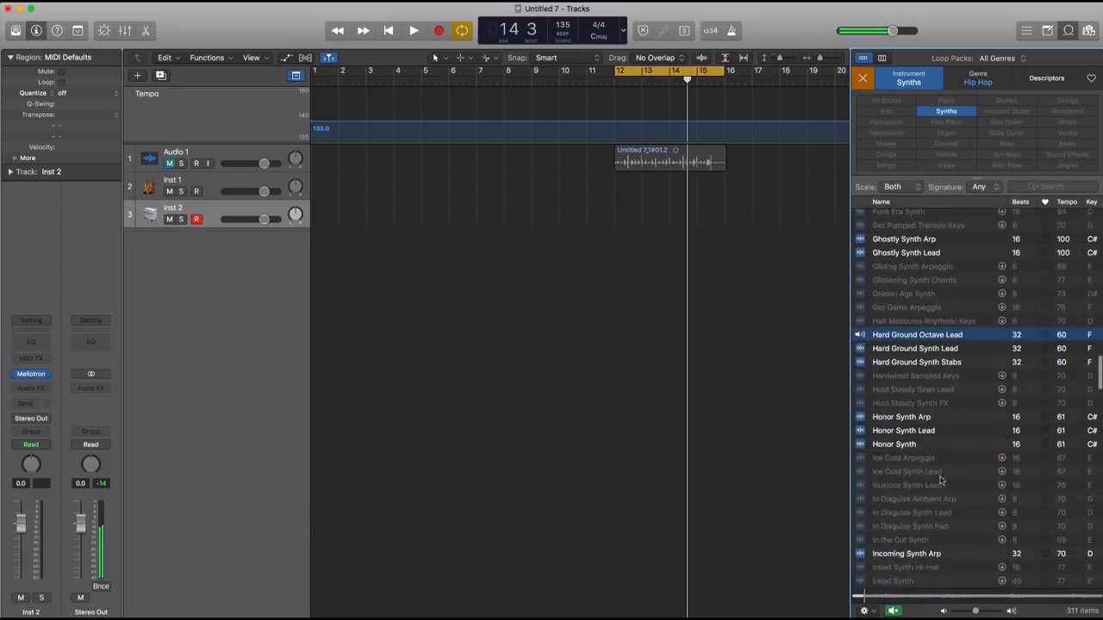
click(903, 430)
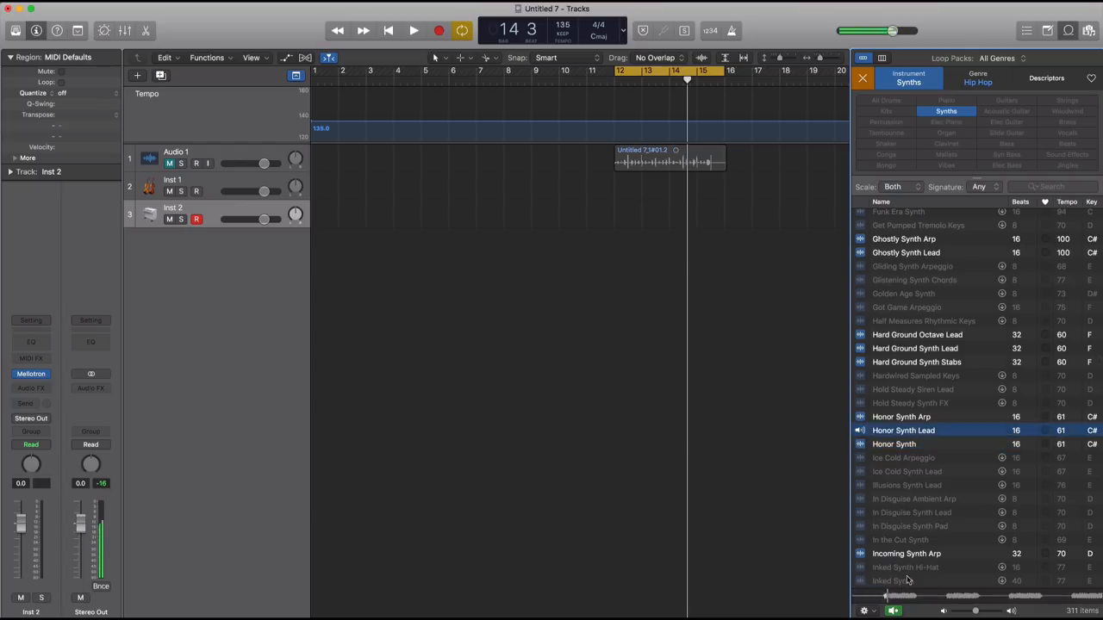
click(906, 553)
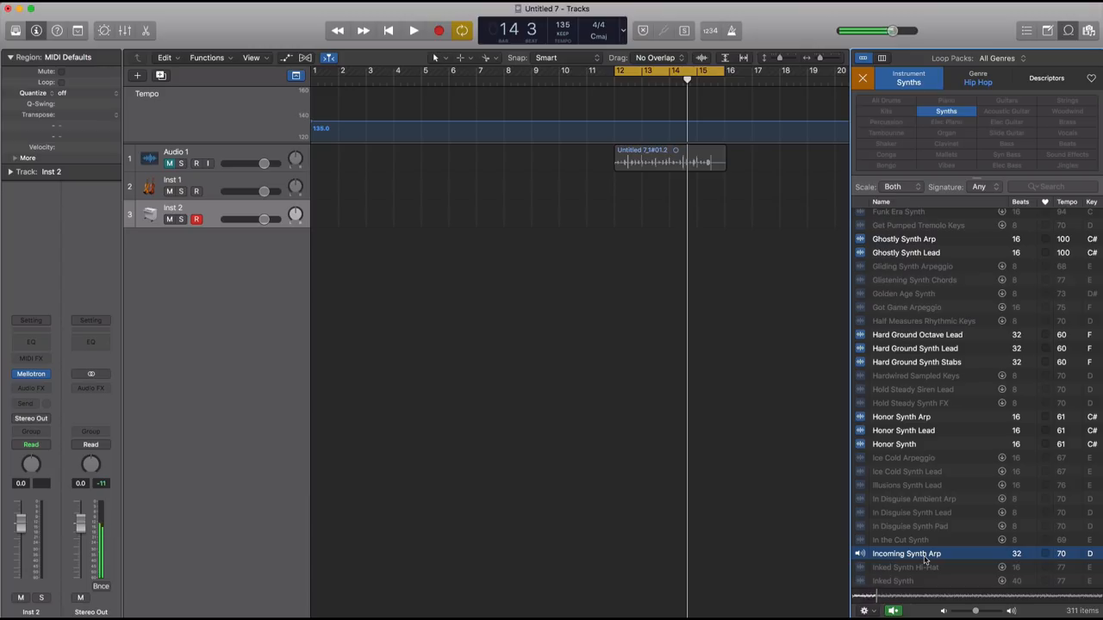
drag(906, 553, 676, 259)
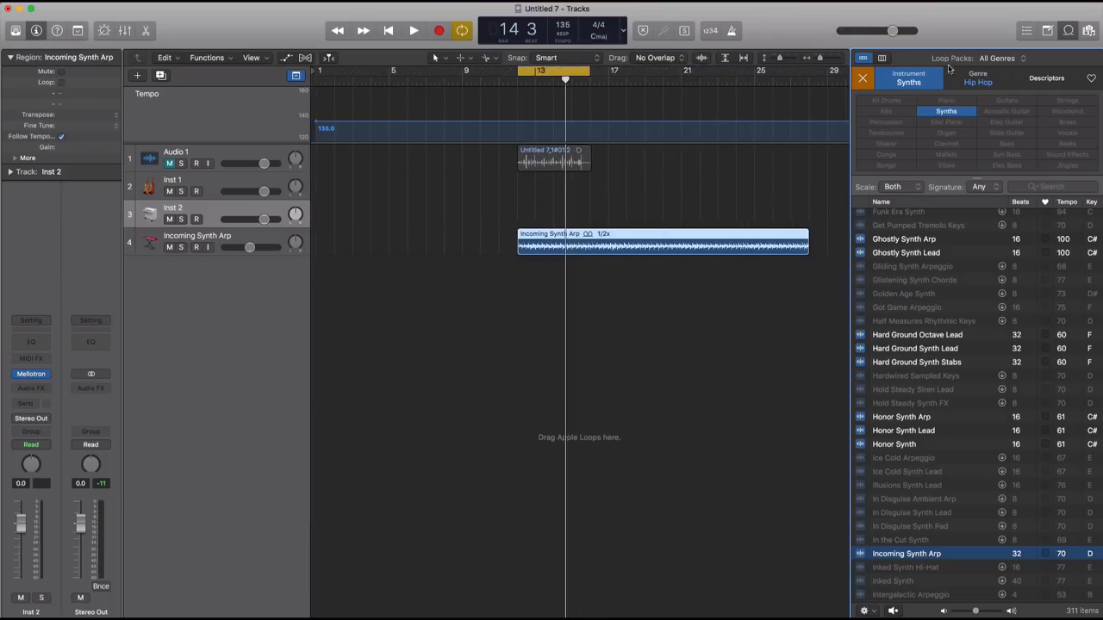
- Close the Loop Browser, play the arrangement, and select the Incoming Synth Arp track
click(861, 77)
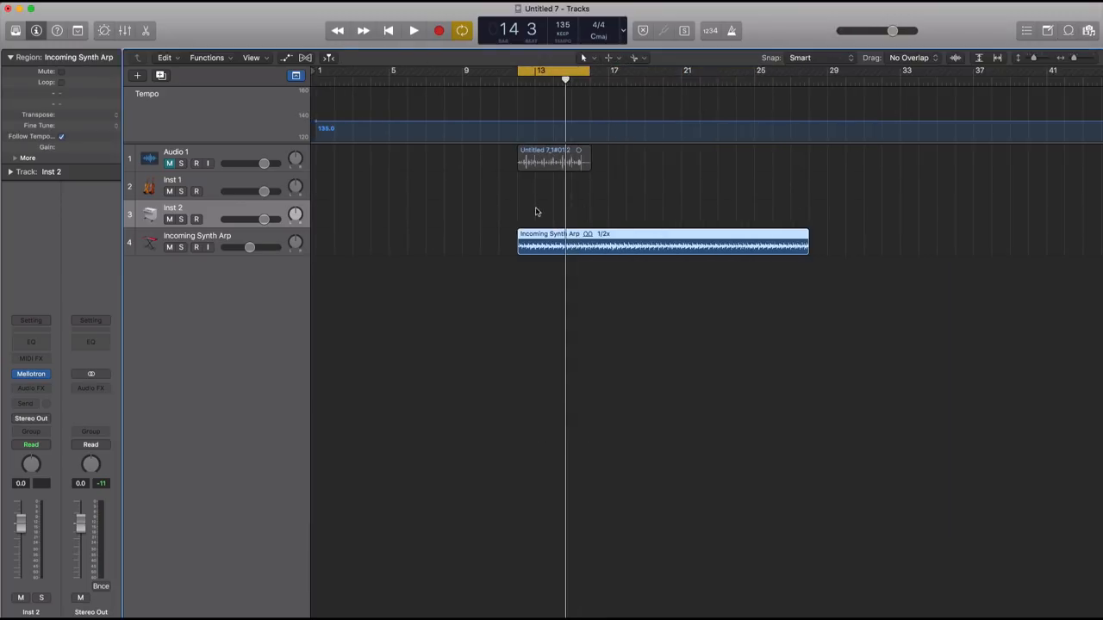
click(413, 30)
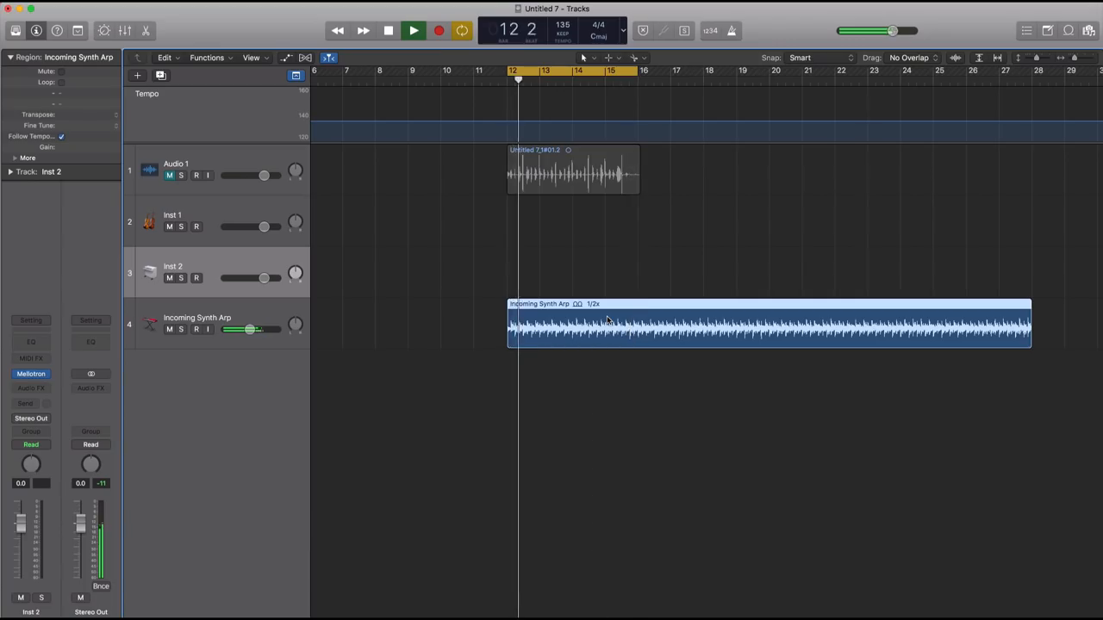
click(387, 30)
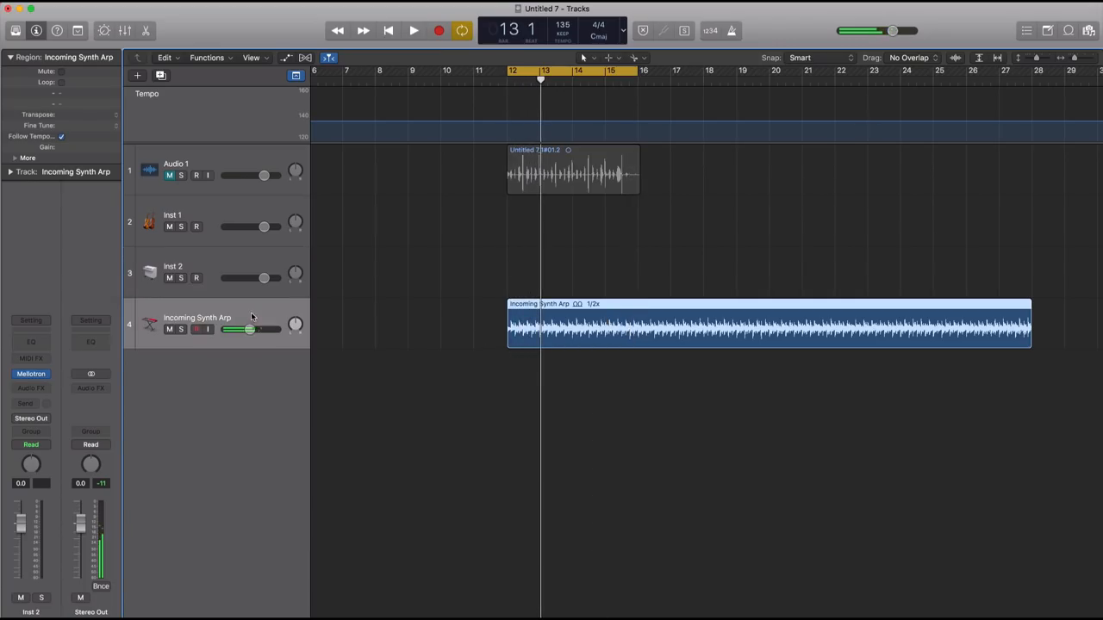
- Insert Multi Effects > Phat FX (Stereo) into the Incoming Synth Arp Audio FX slot
click(31, 388)
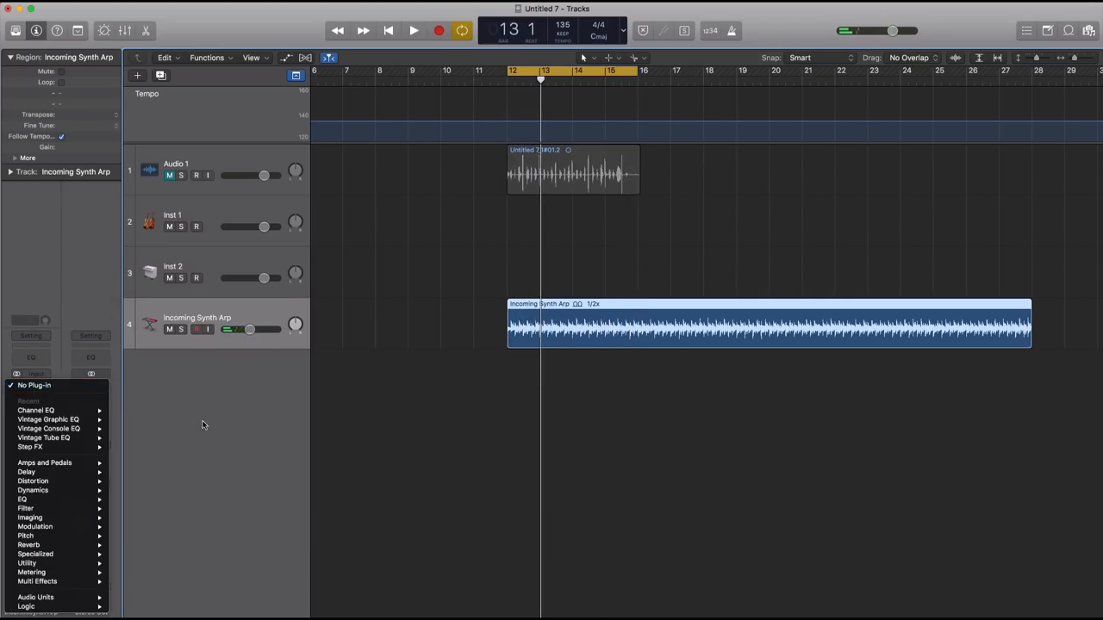
mouse_move(38, 581)
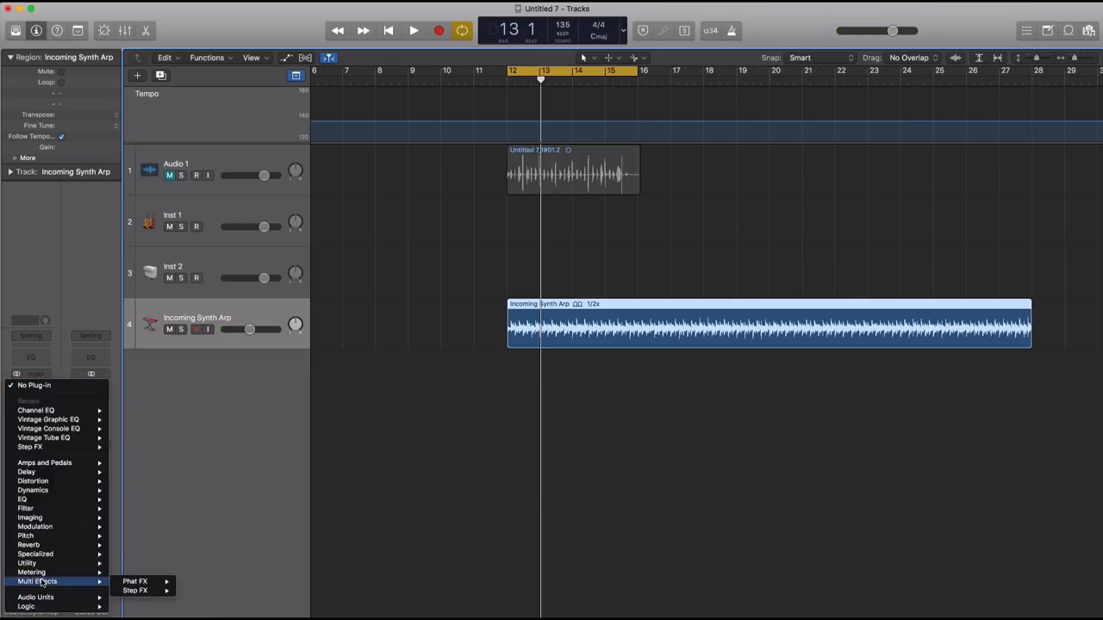
mouse_move(134, 582)
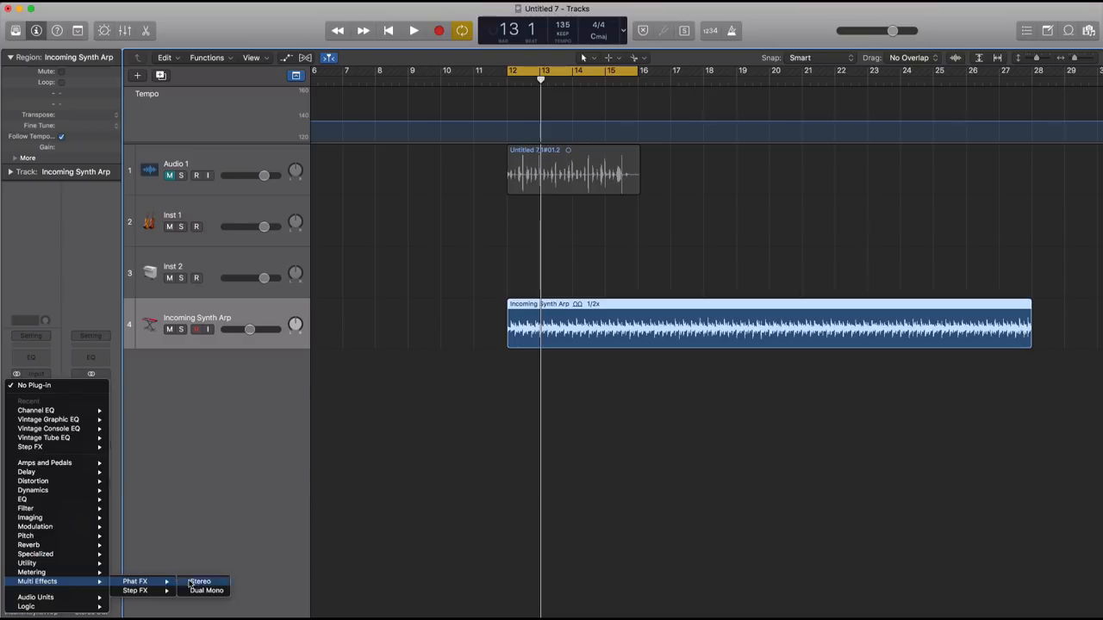
click(199, 582)
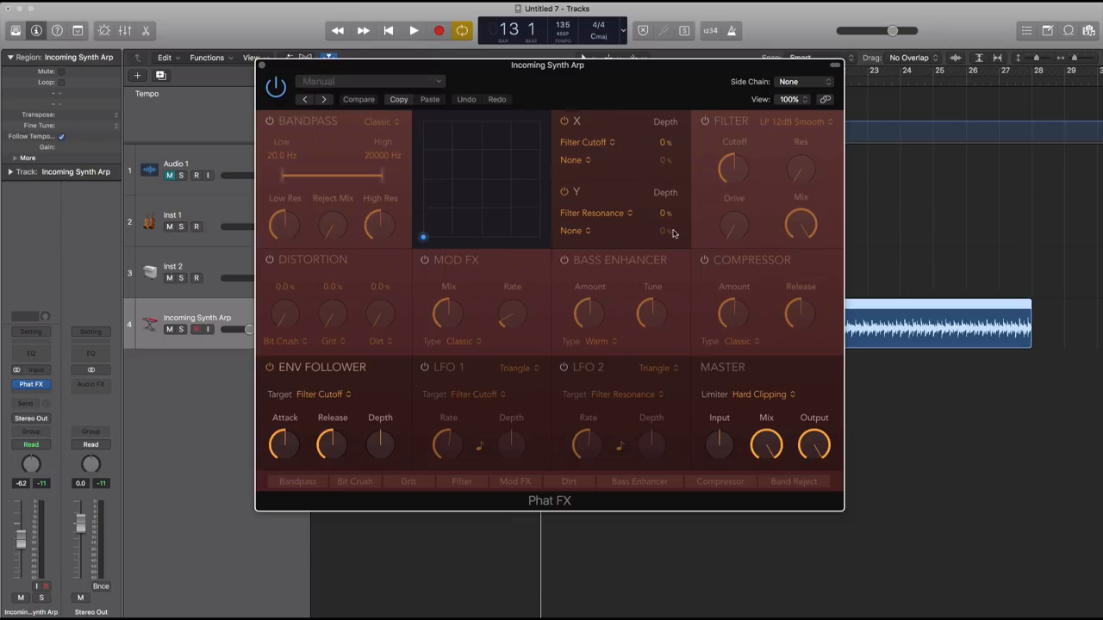
mouse_move(390, 338)
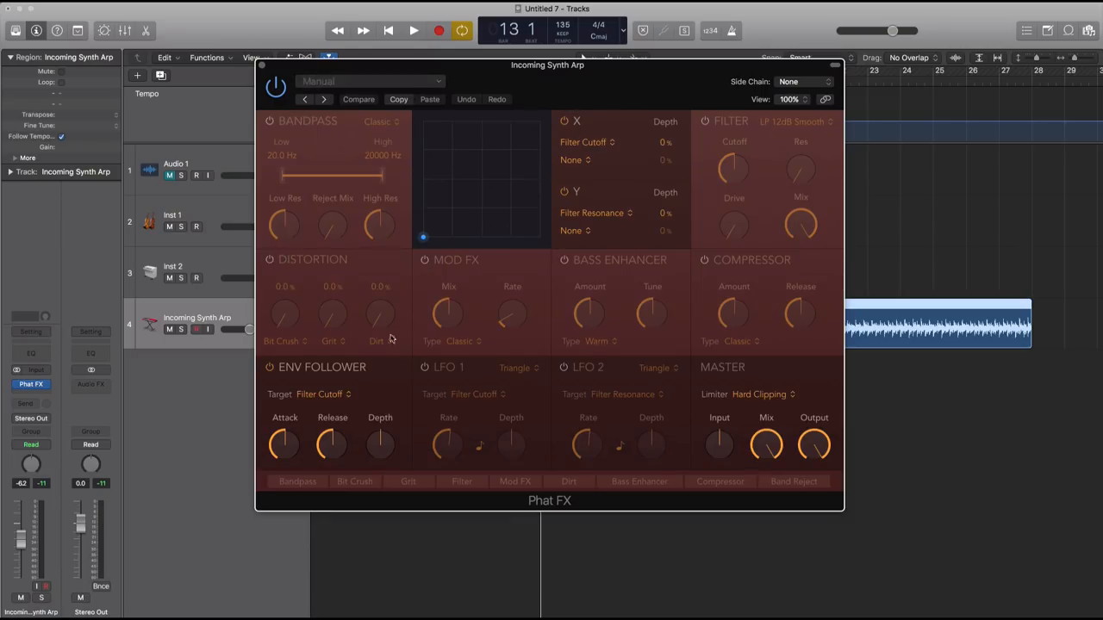
mouse_move(385, 226)
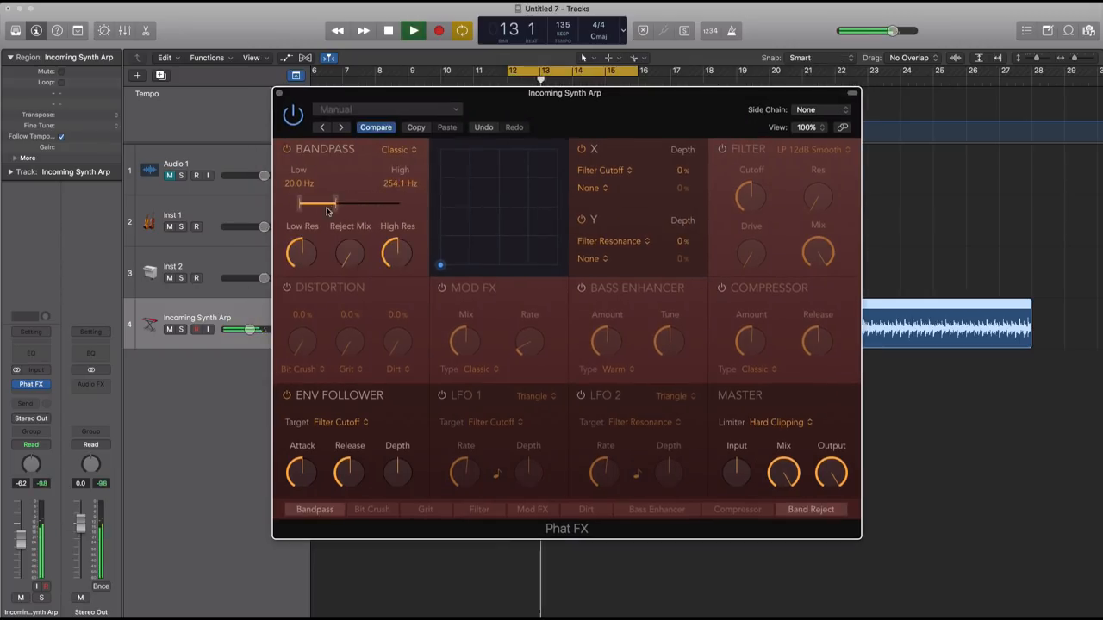
- Drag the Phat FX bandpass range to about 80.7–209.4 Hz, then switch the bandpass off
drag(301, 204, 370, 204)
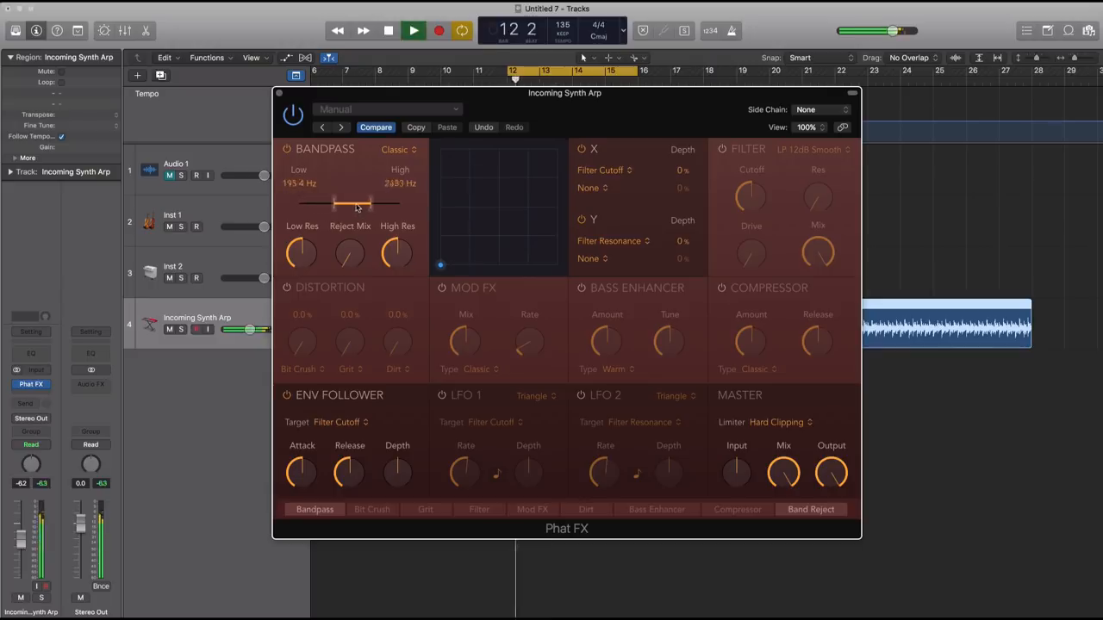
drag(358, 205, 361, 205)
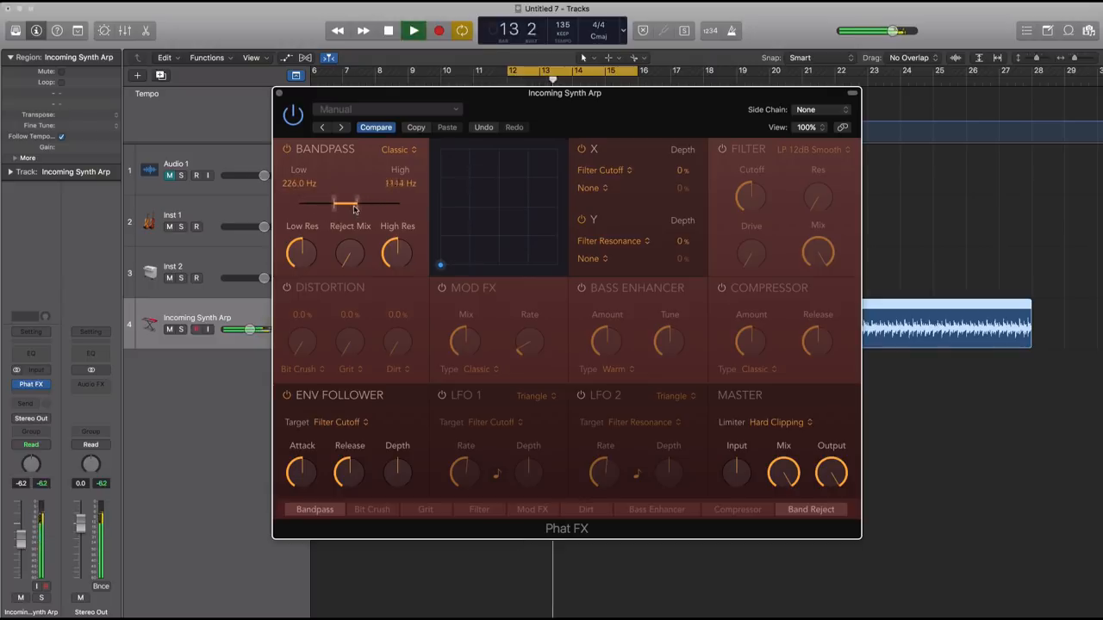
drag(353, 205, 325, 205)
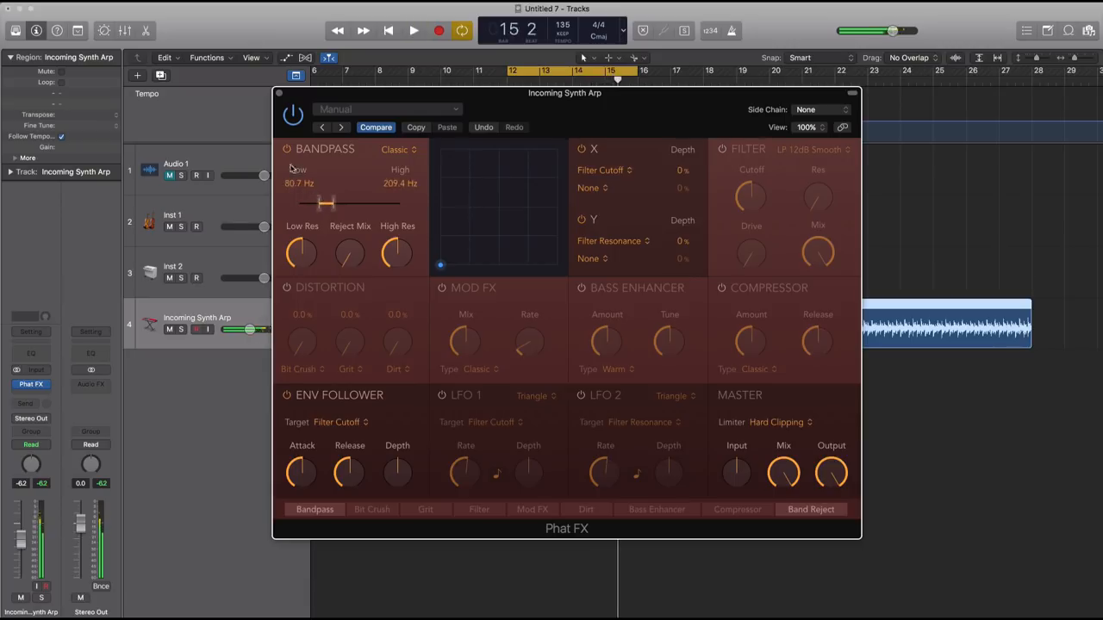
click(286, 149)
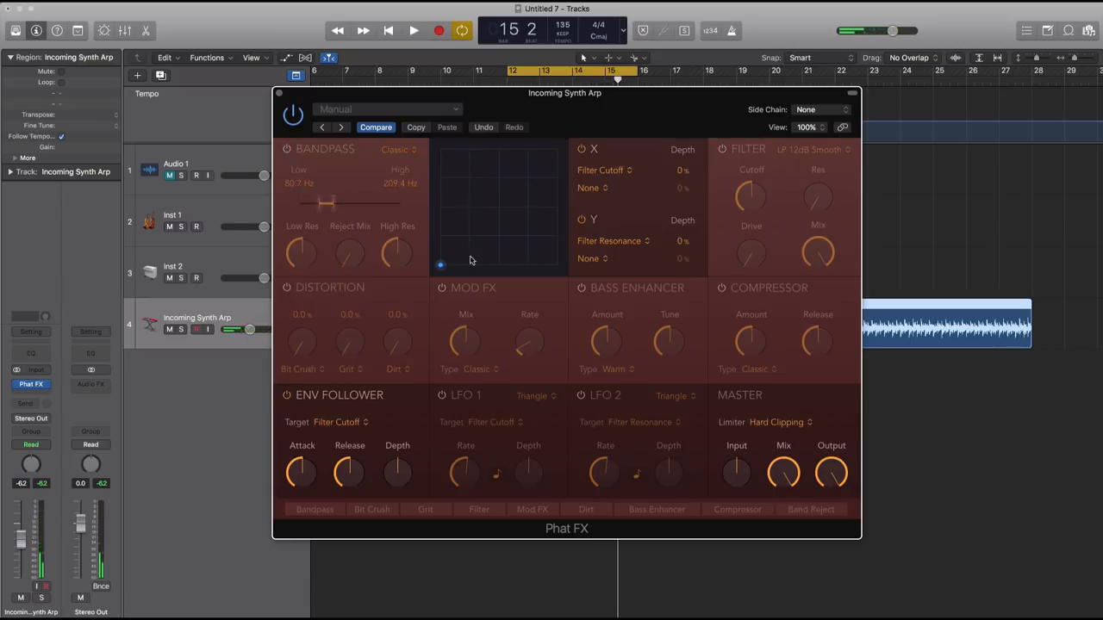
mouse_move(527, 225)
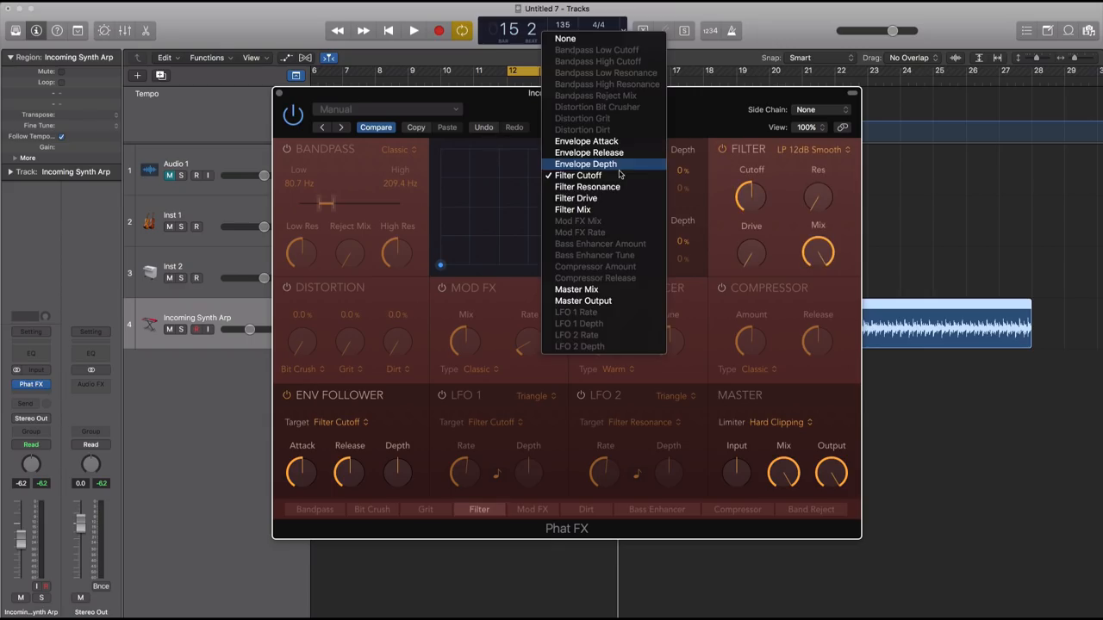
- Assign Filter Cutoff to the X axis and Filter Drive to Y at 100% depth, auditioning puck moves
click(578, 175)
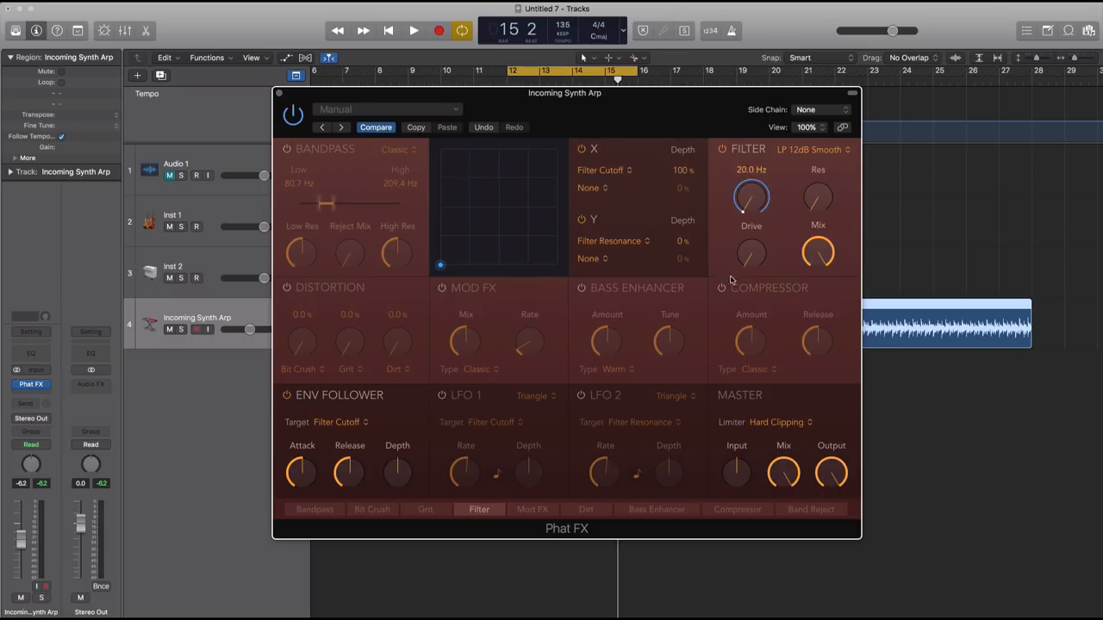
click(412, 31)
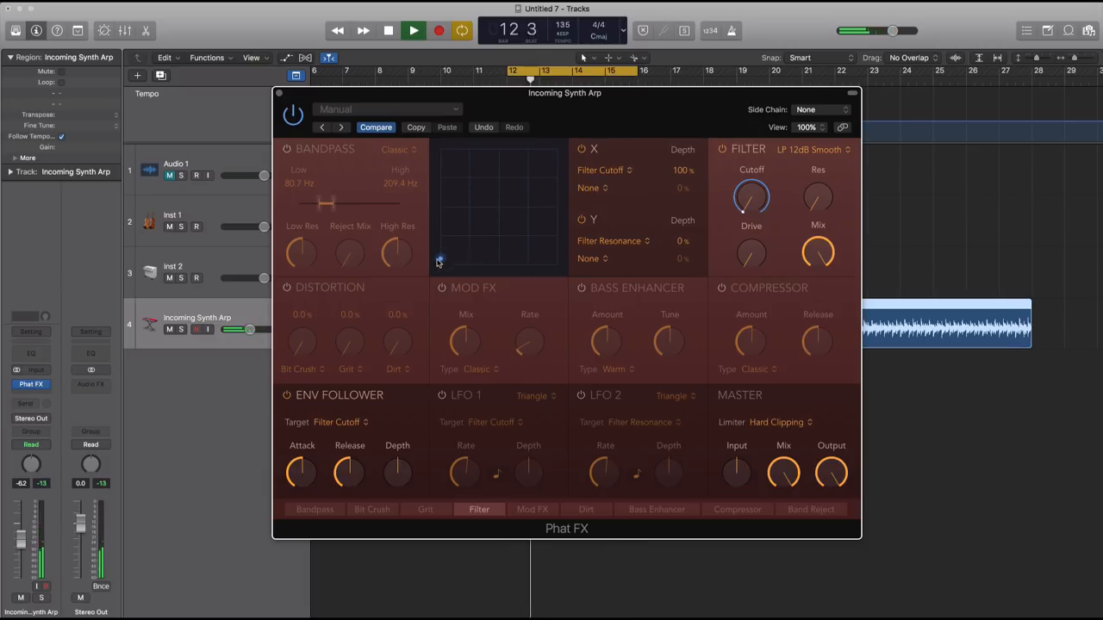
click(388, 30)
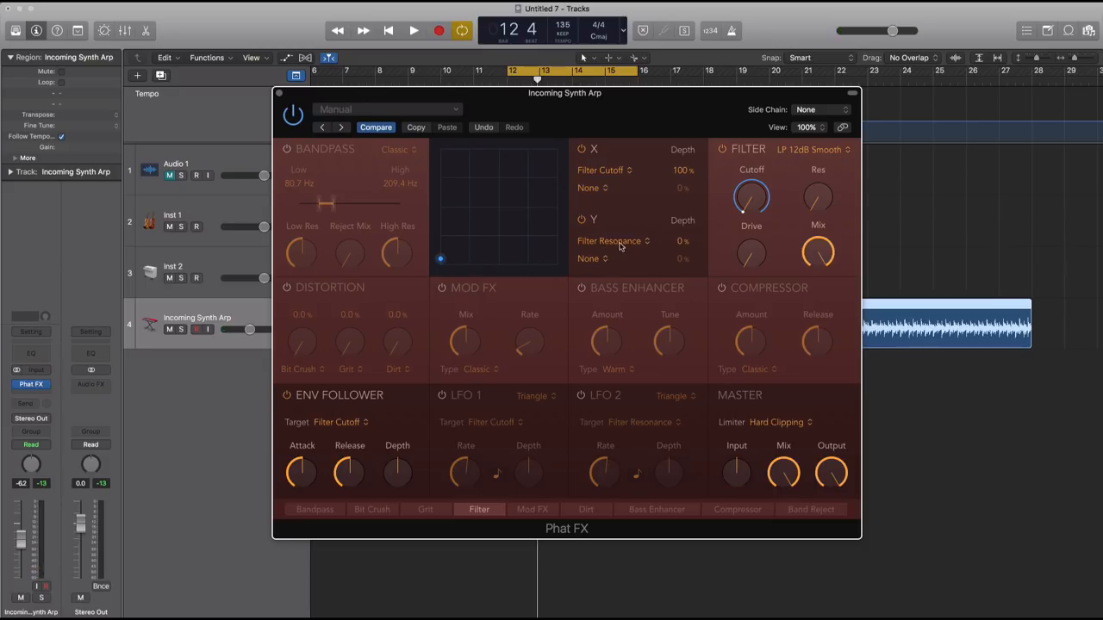
click(613, 241)
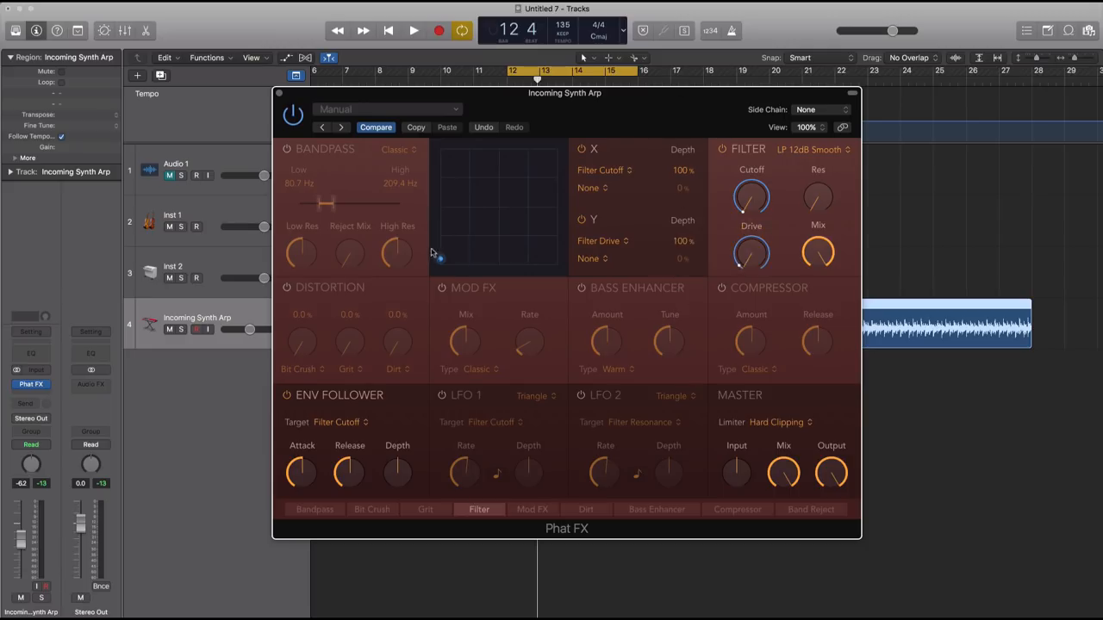
click(413, 30)
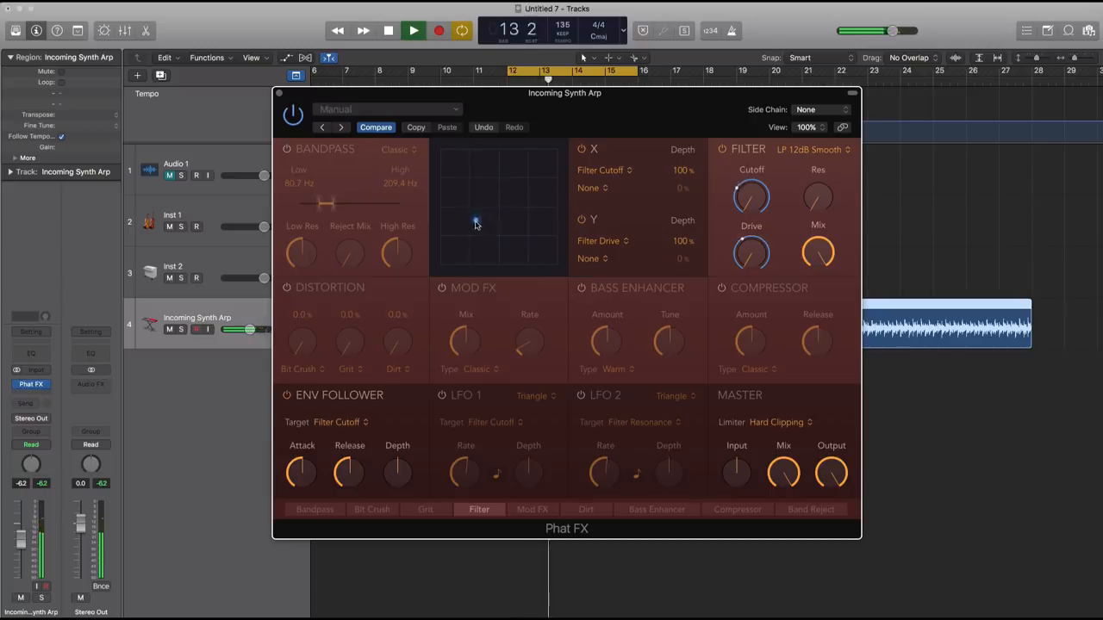
click(413, 31)
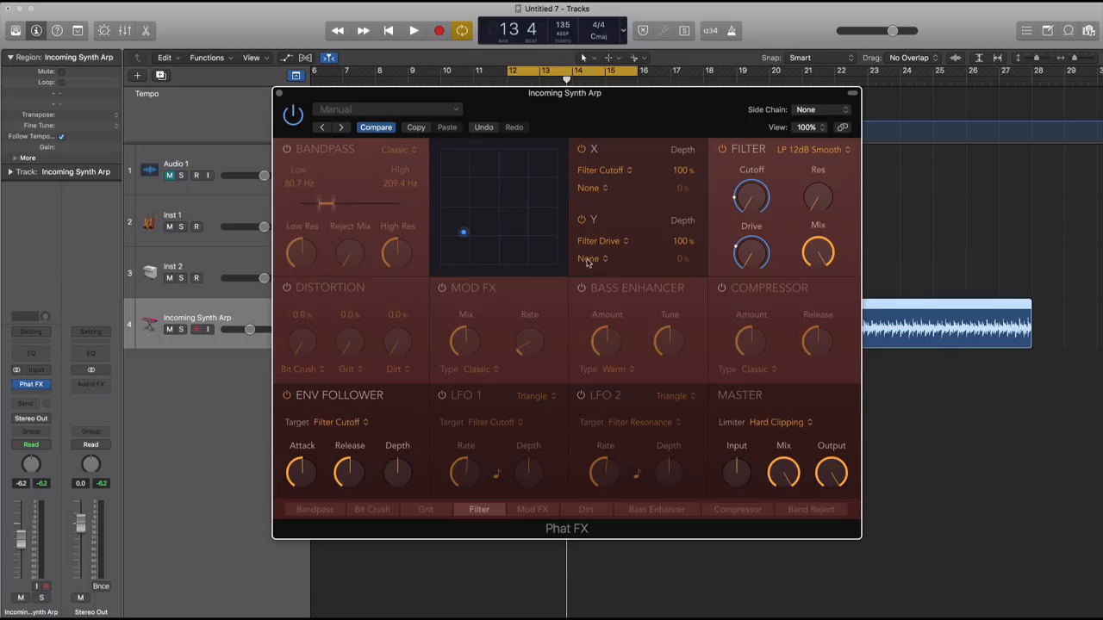
mouse_move(483, 203)
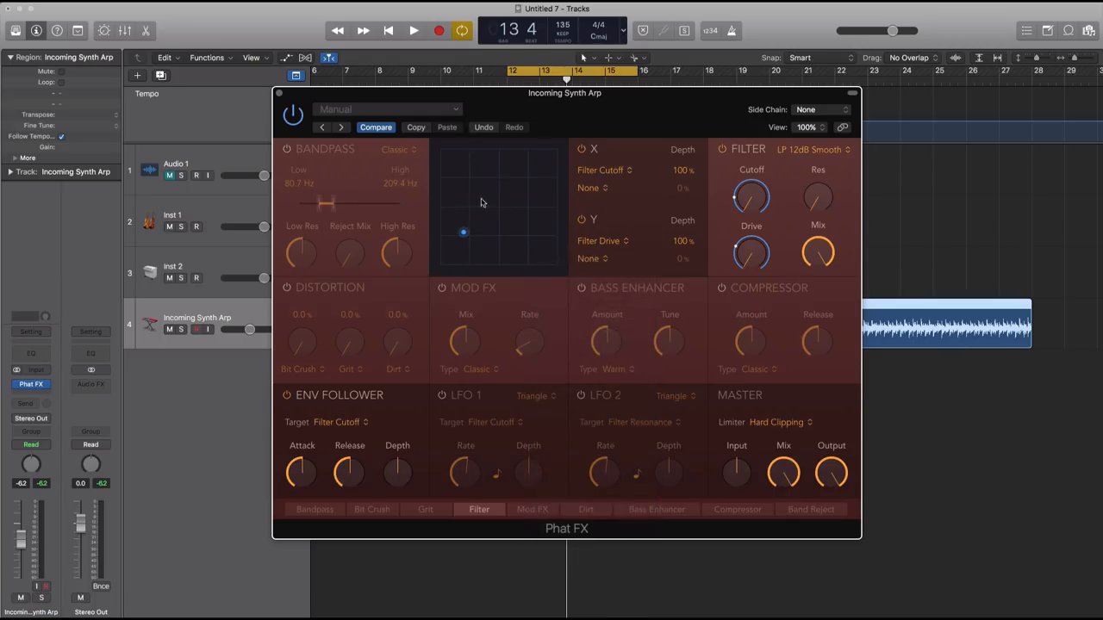
mouse_move(600, 258)
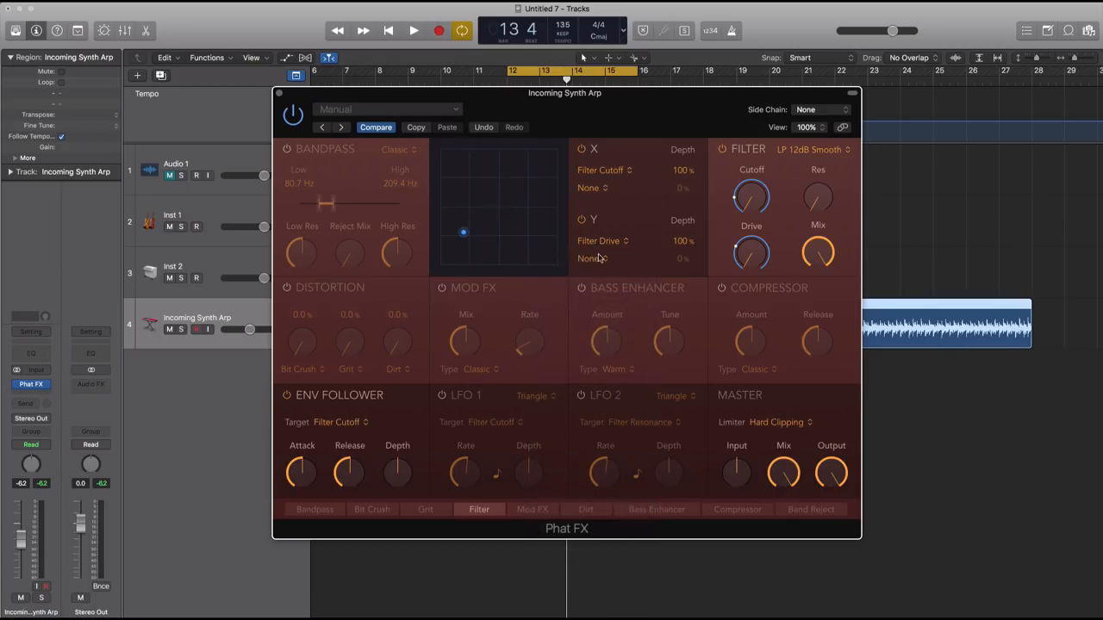
click(591, 259)
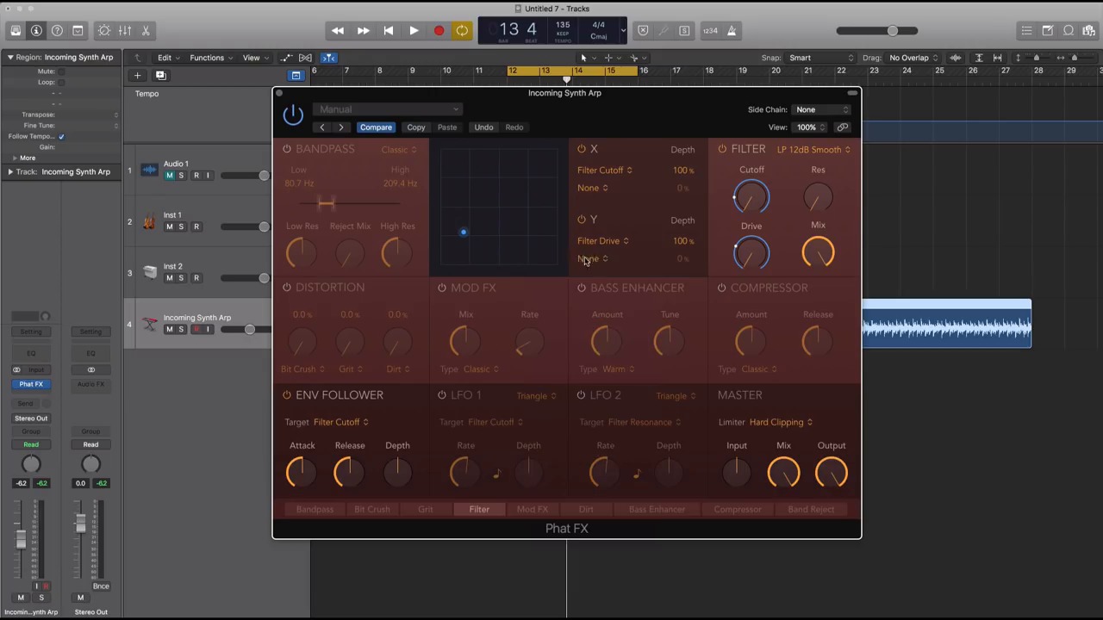
- Map Distortion Bit Crusher as the second Y-axis target and test it by moving the puck
click(590, 260)
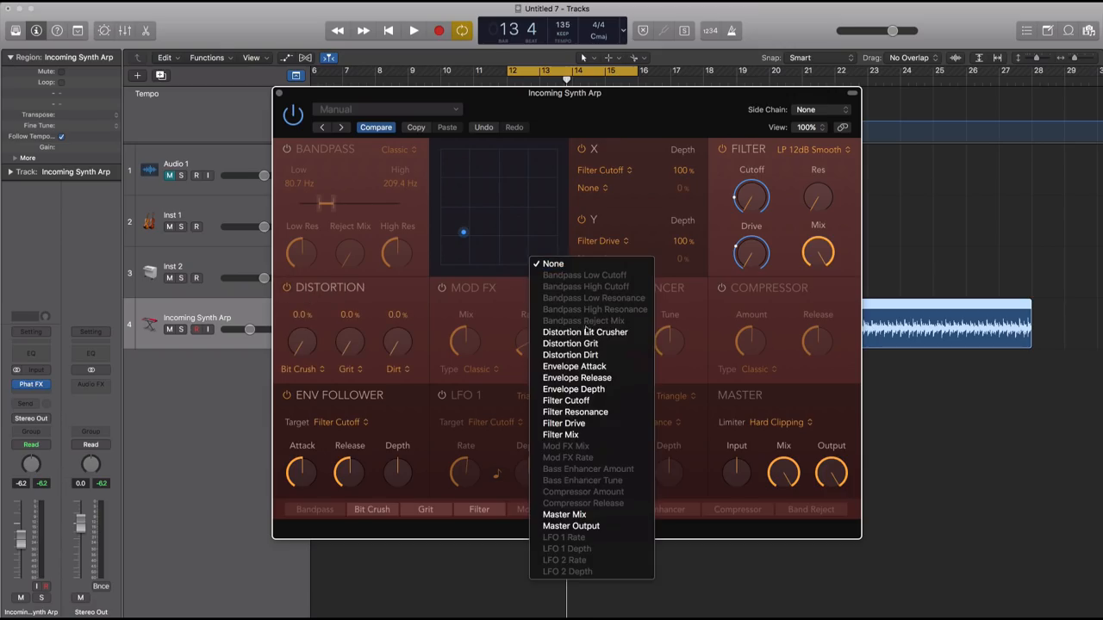
mouse_move(584, 332)
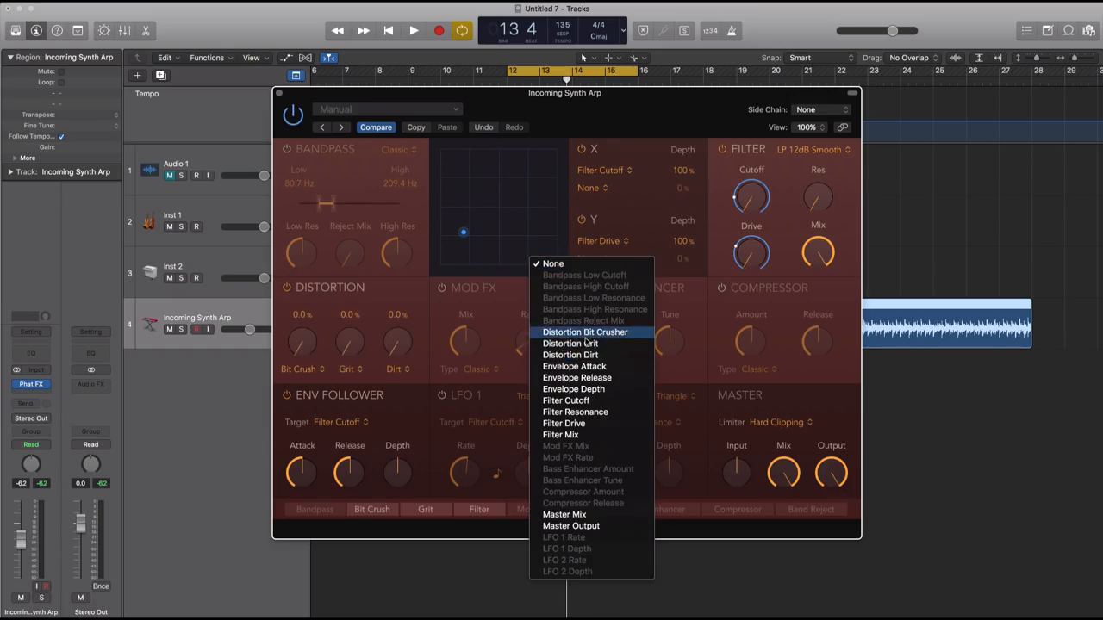
click(585, 331)
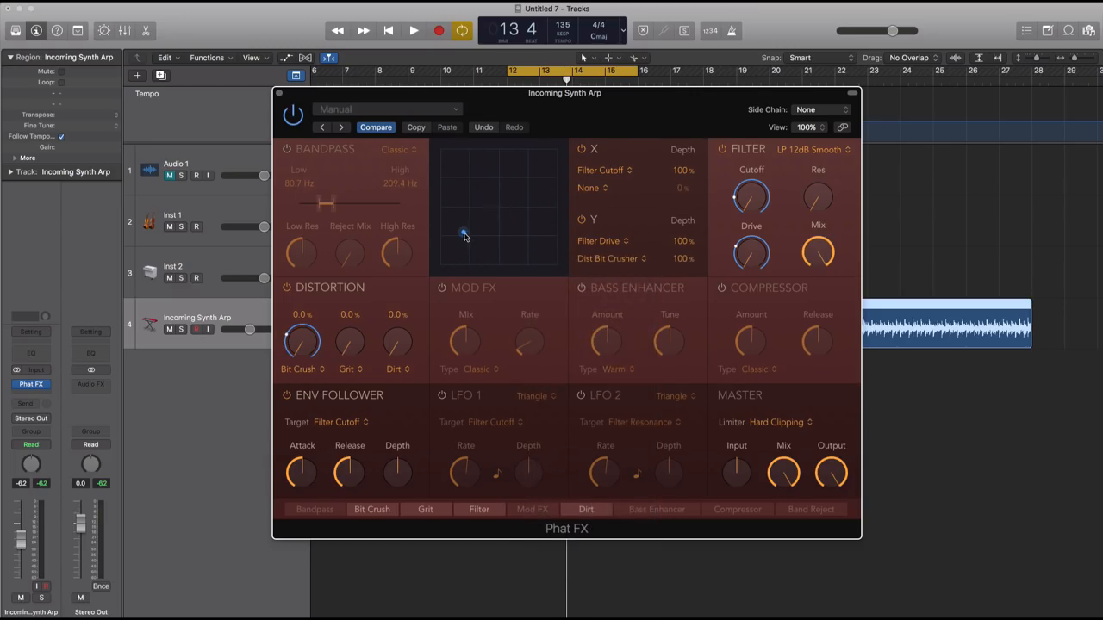
click(413, 30)
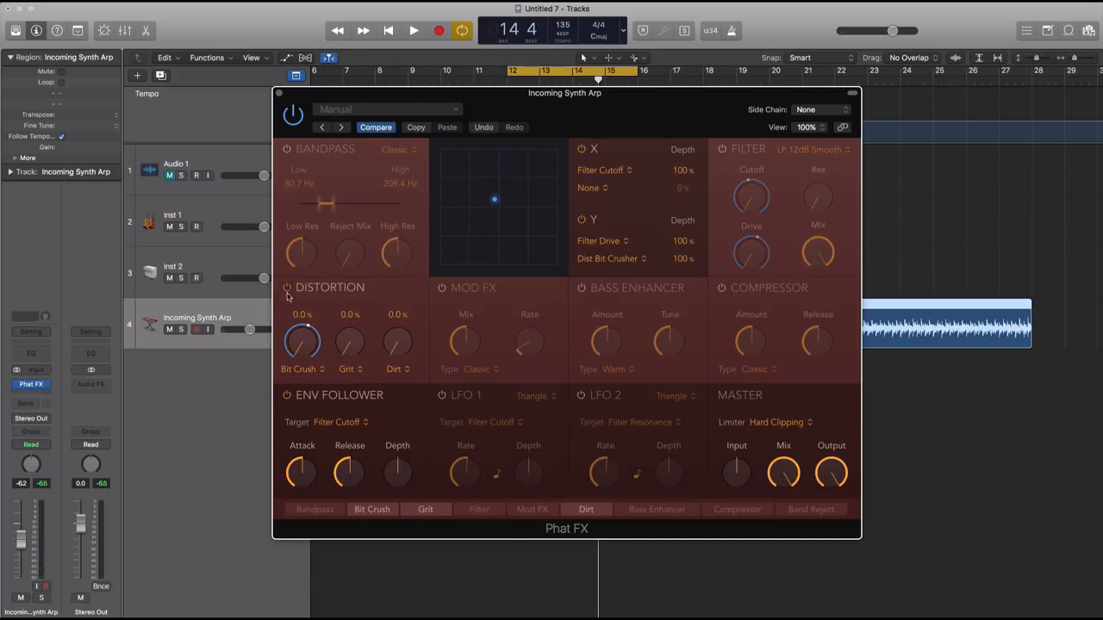
- Enable Distortion, lower Bit Crush, set the Y depth to -50%, and switch the type to Scream
click(412, 30)
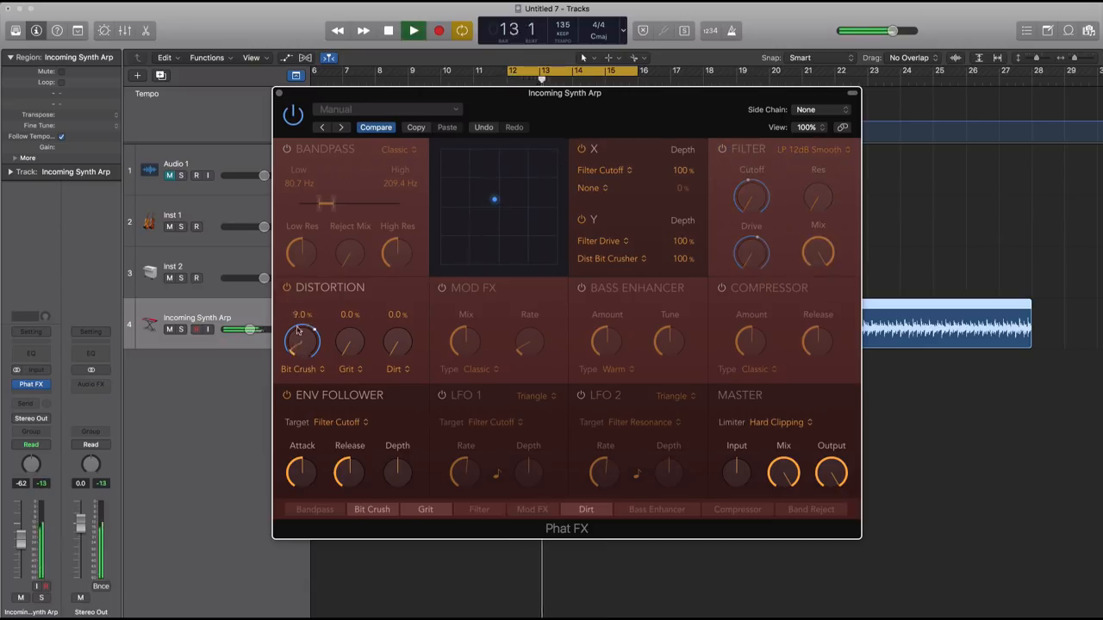
drag(302, 340, 297, 353)
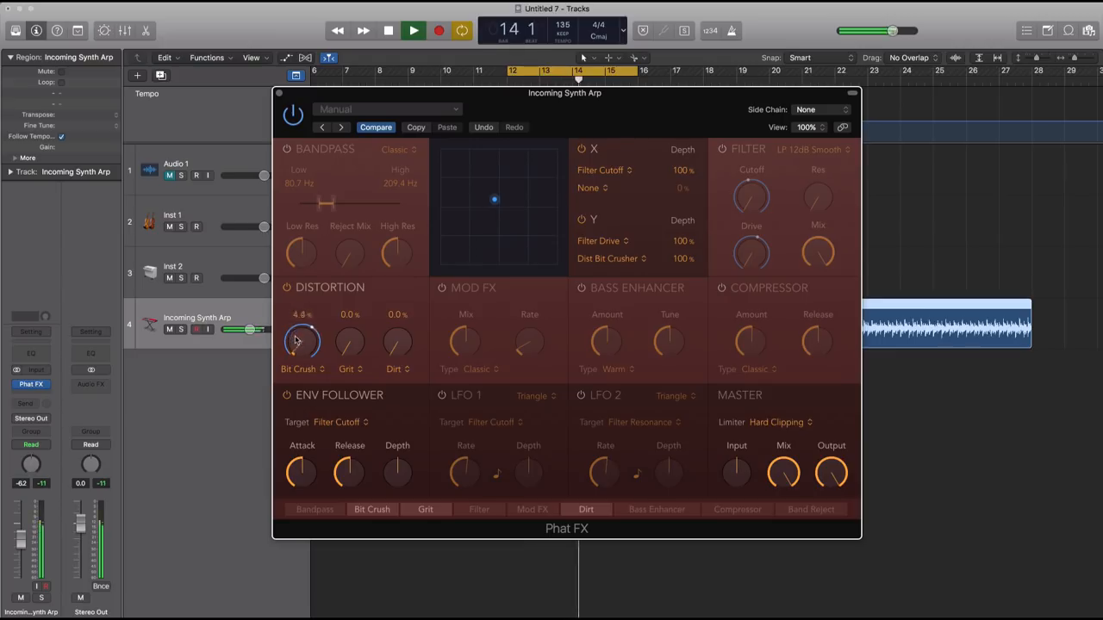
drag(301, 340, 301, 362)
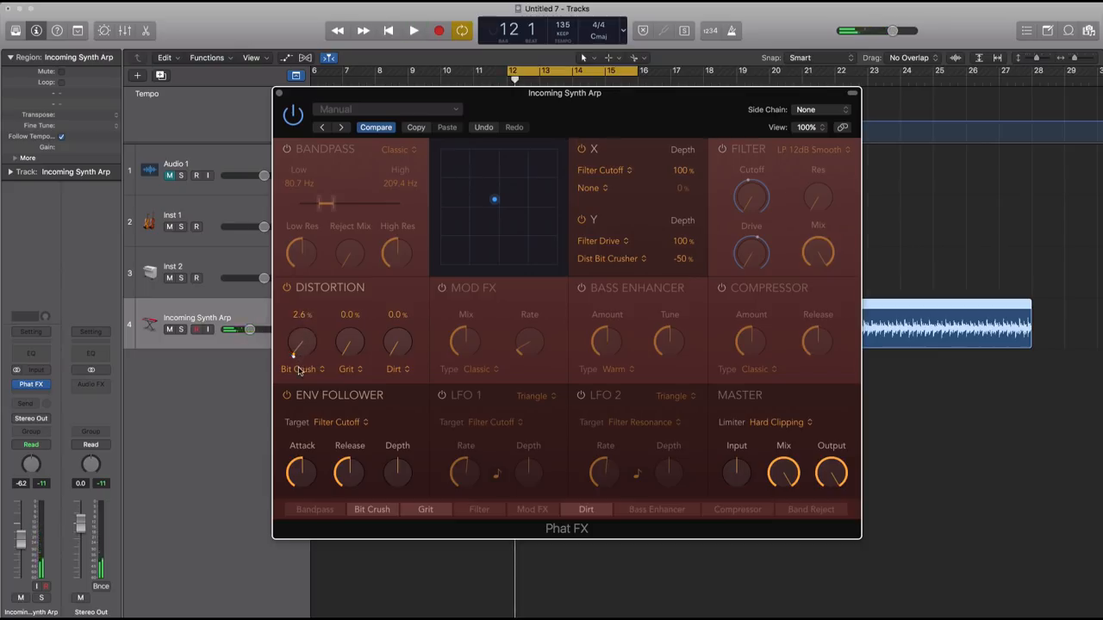
click(303, 369)
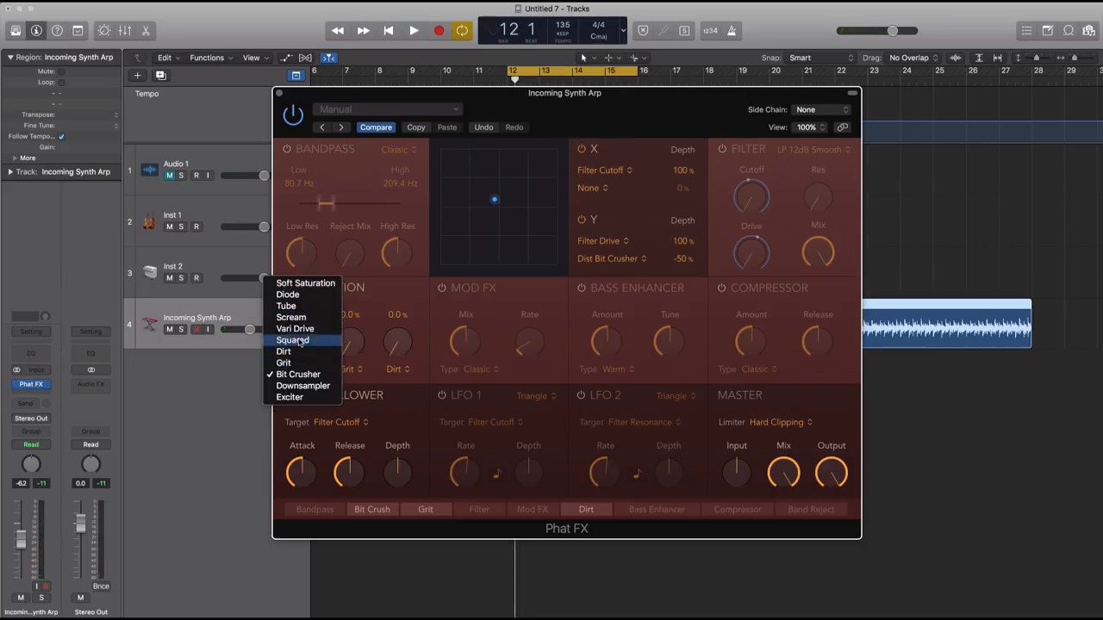
mouse_move(285, 306)
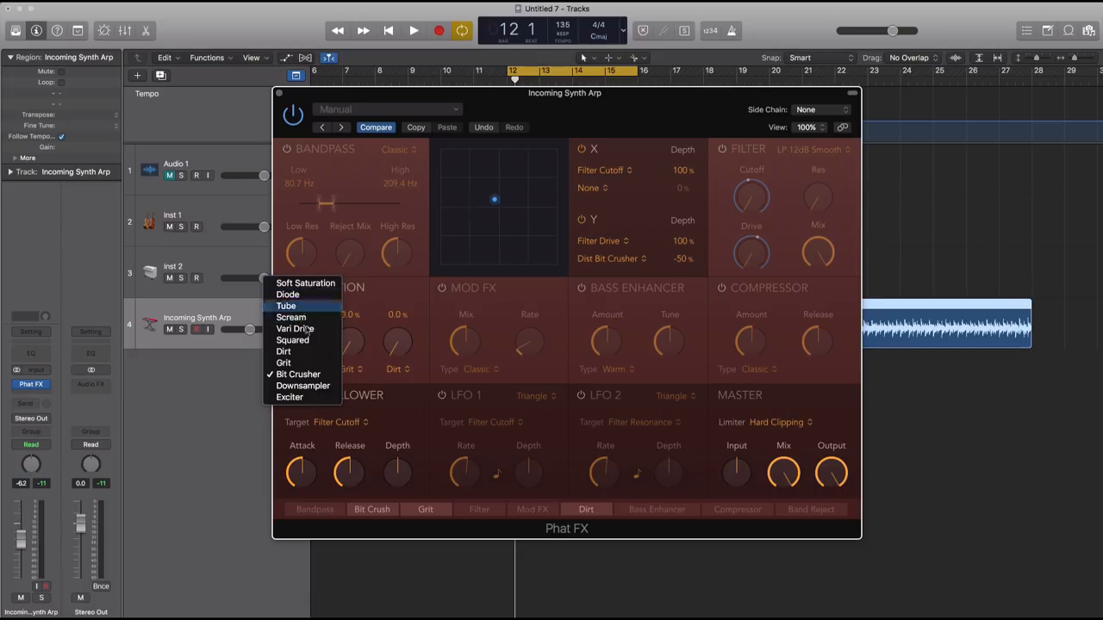
mouse_move(295, 328)
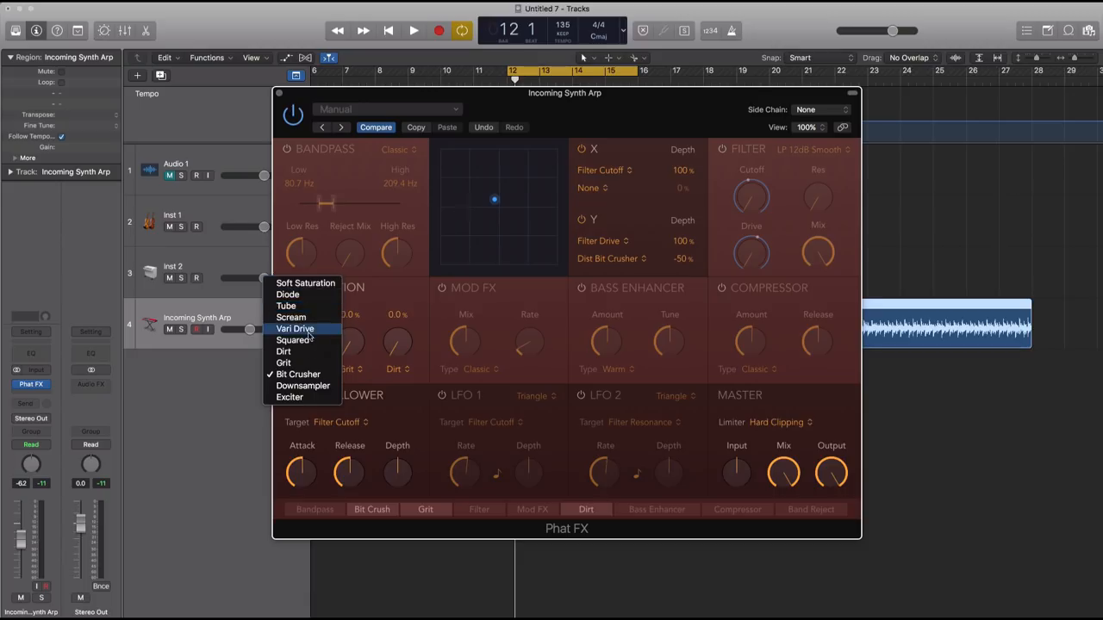
mouse_move(293, 317)
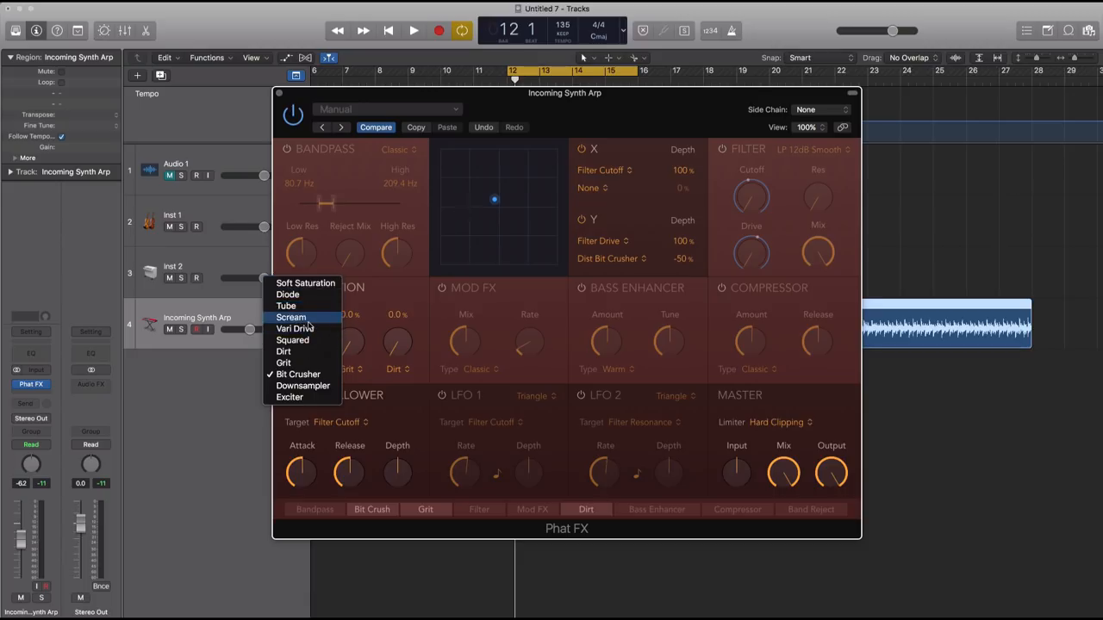
click(292, 317)
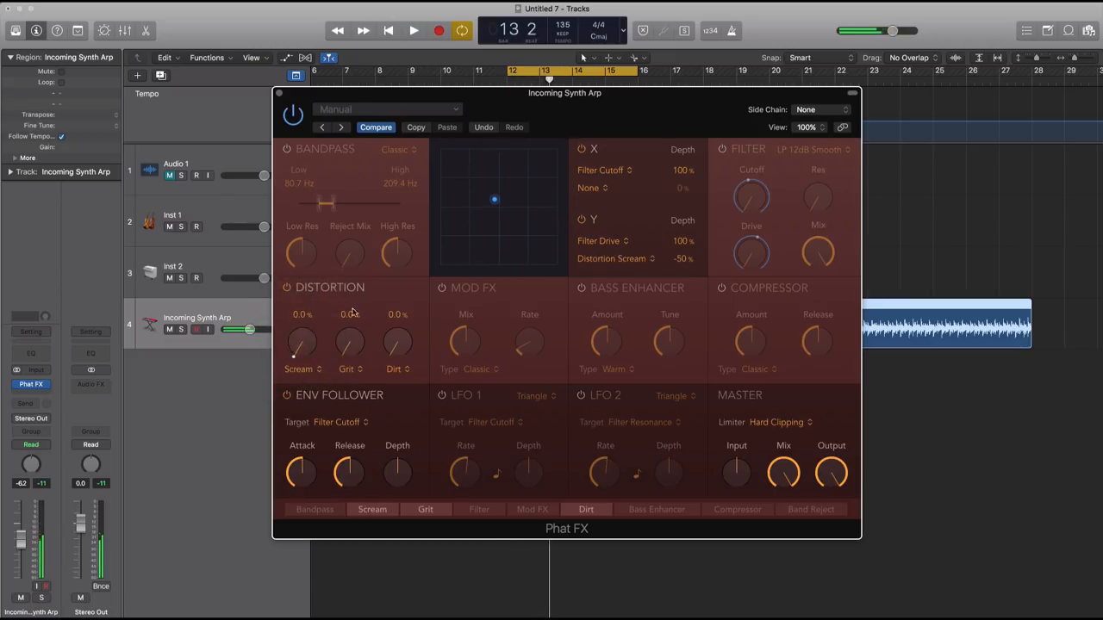
click(413, 30)
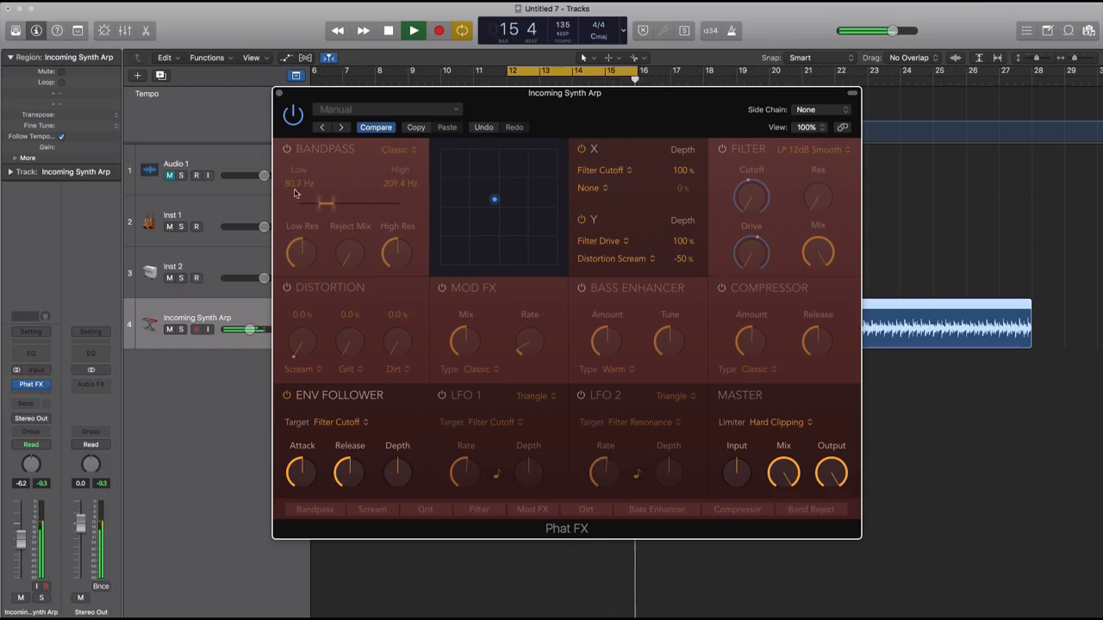
- Briefly enable then disable Mod FX, switch on the Warm Bass Enhancer, and close Phat FX
click(413, 30)
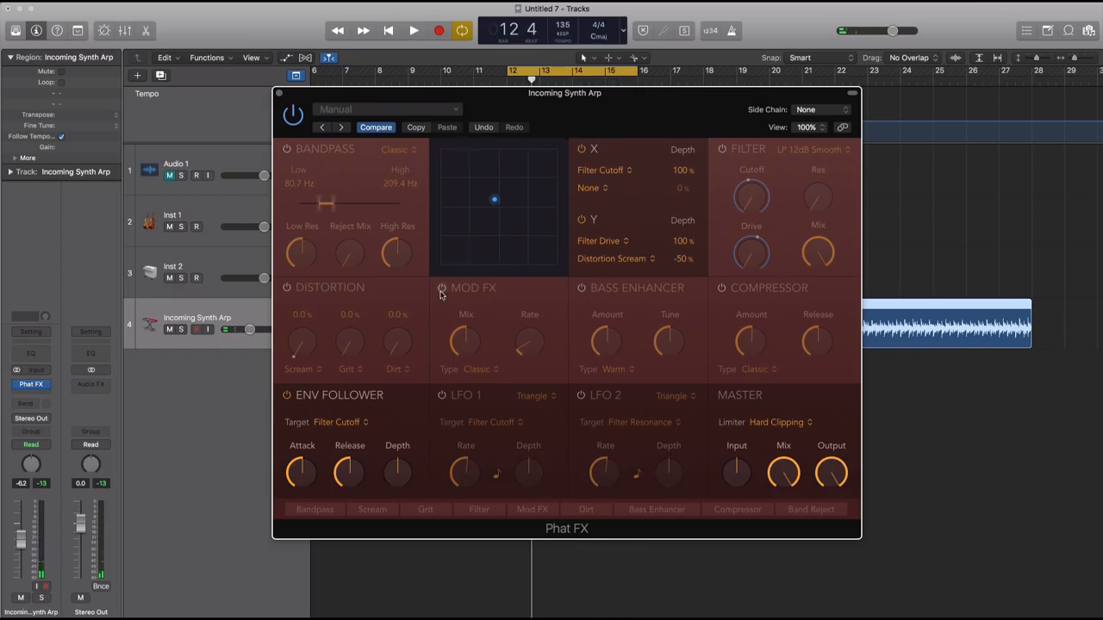
click(461, 369)
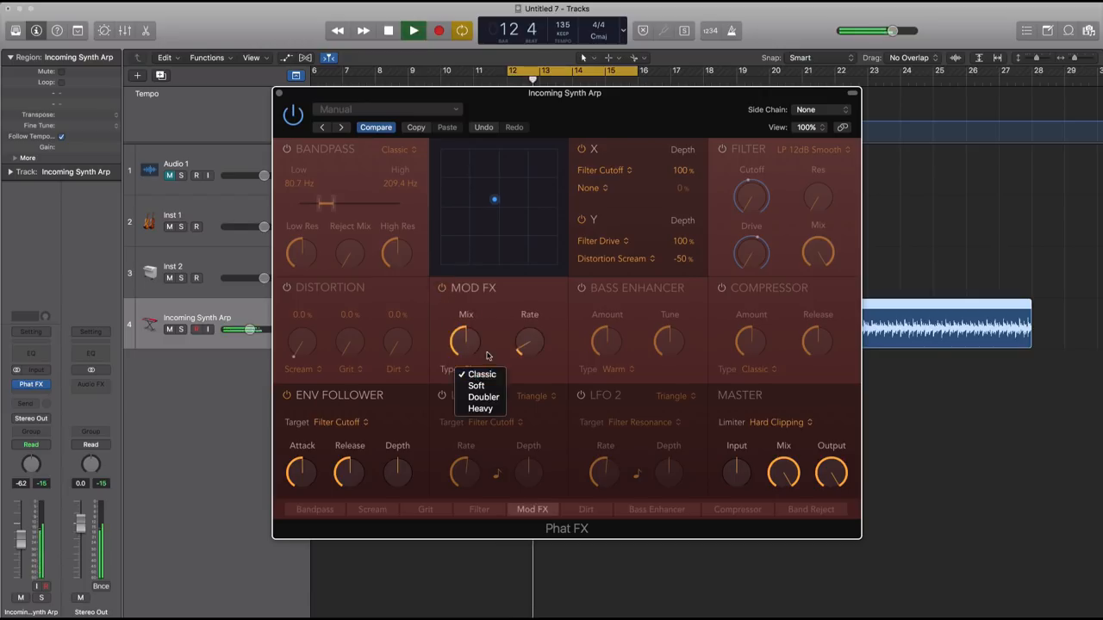
click(481, 373)
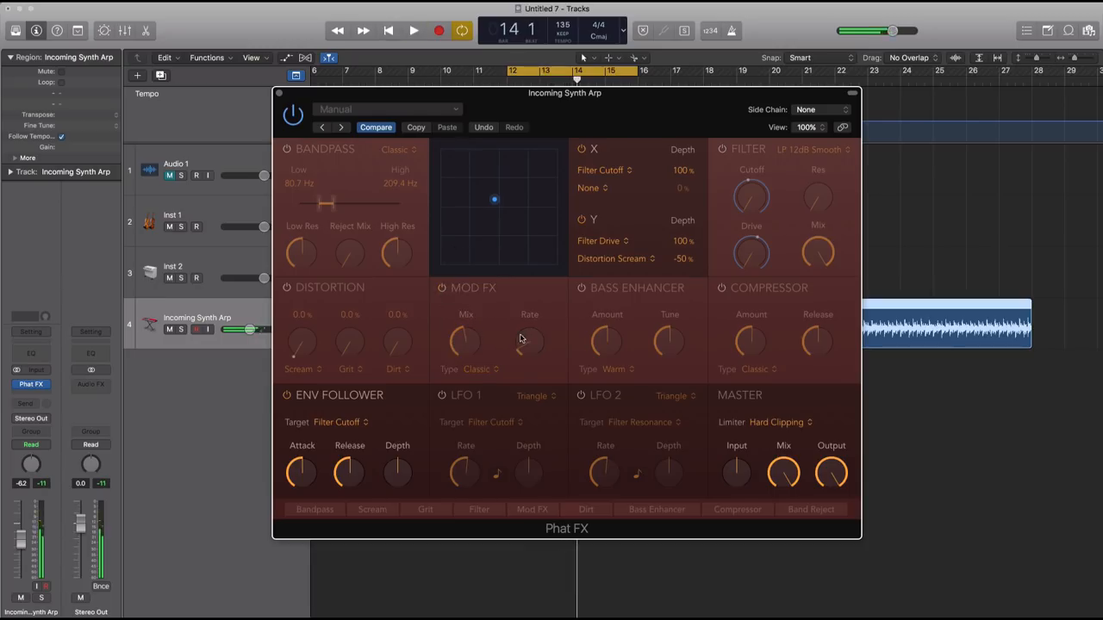
click(413, 30)
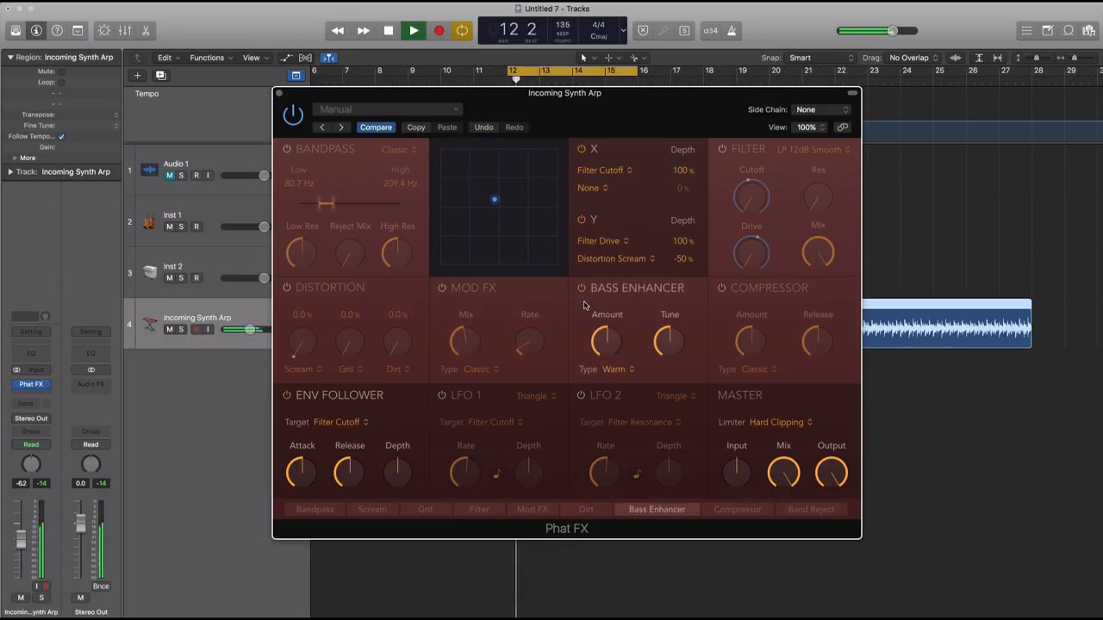
click(413, 30)
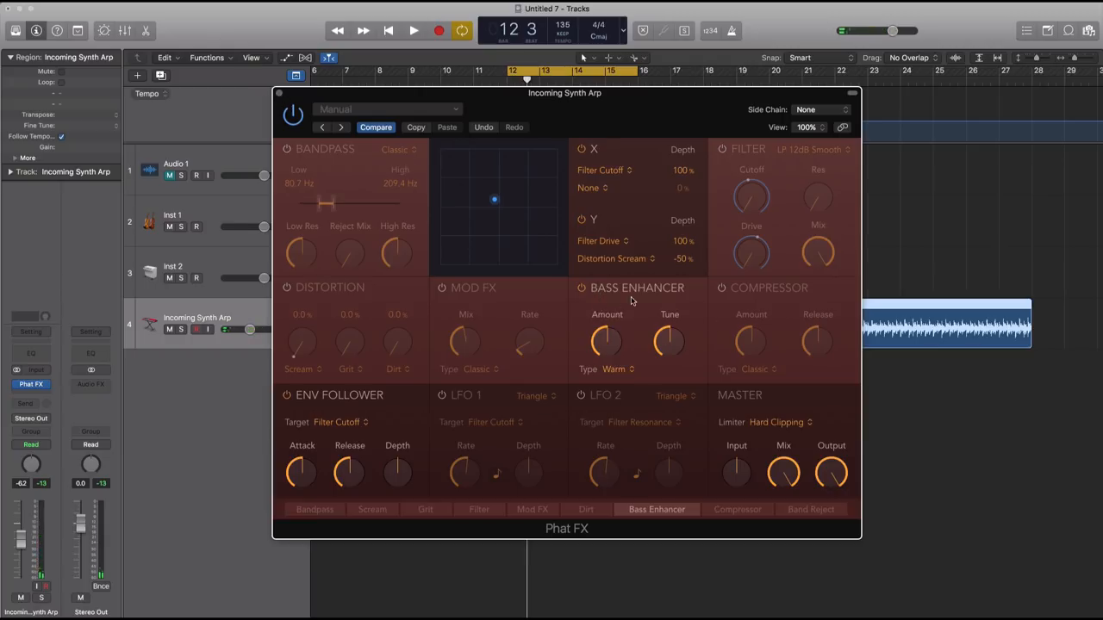
mouse_move(542, 243)
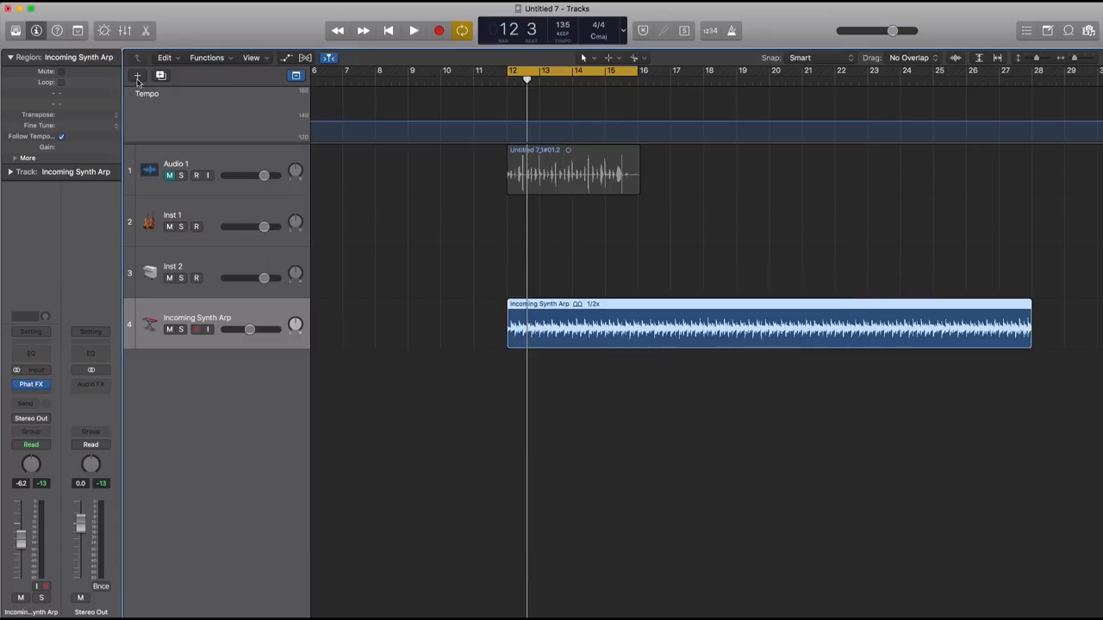
- Add a fifth track with a Big Room drum kit and solo it
click(136, 76)
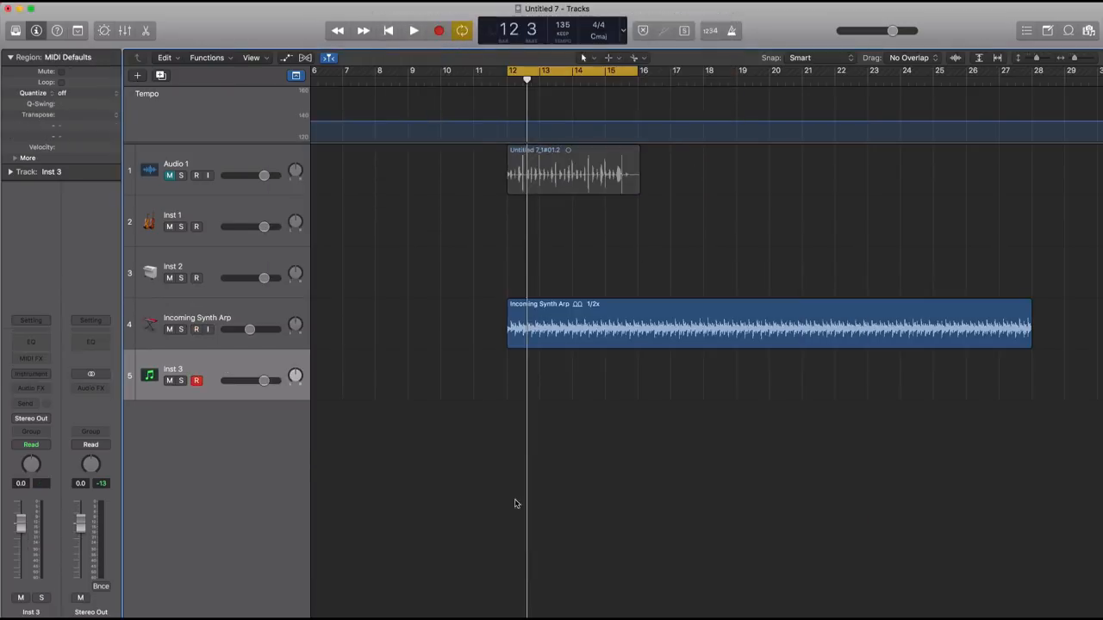
click(31, 373)
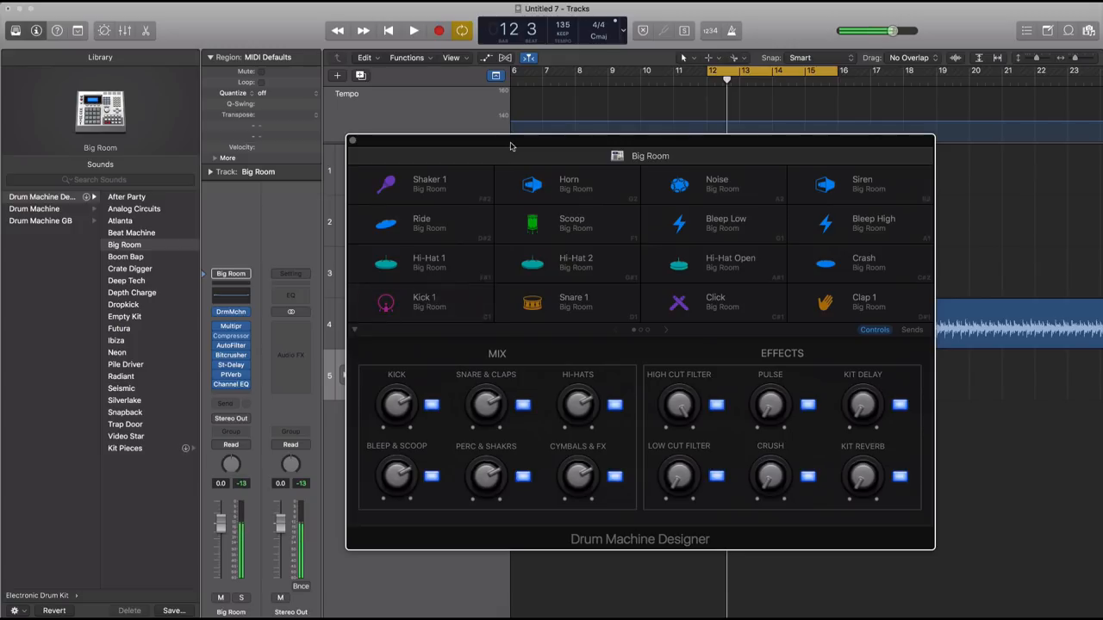
click(413, 30)
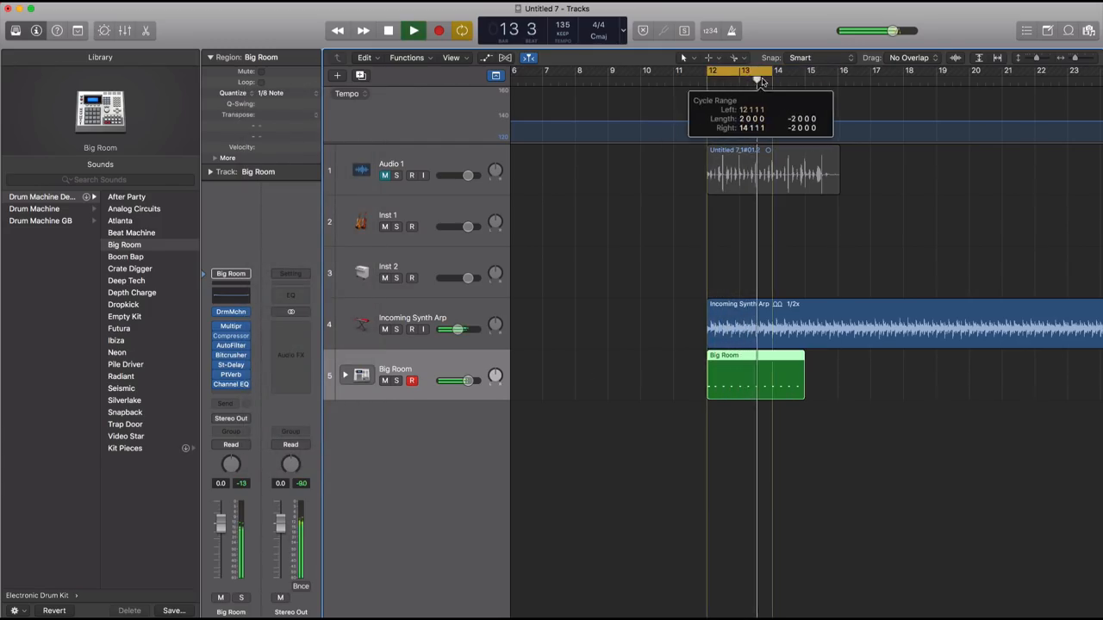
click(413, 30)
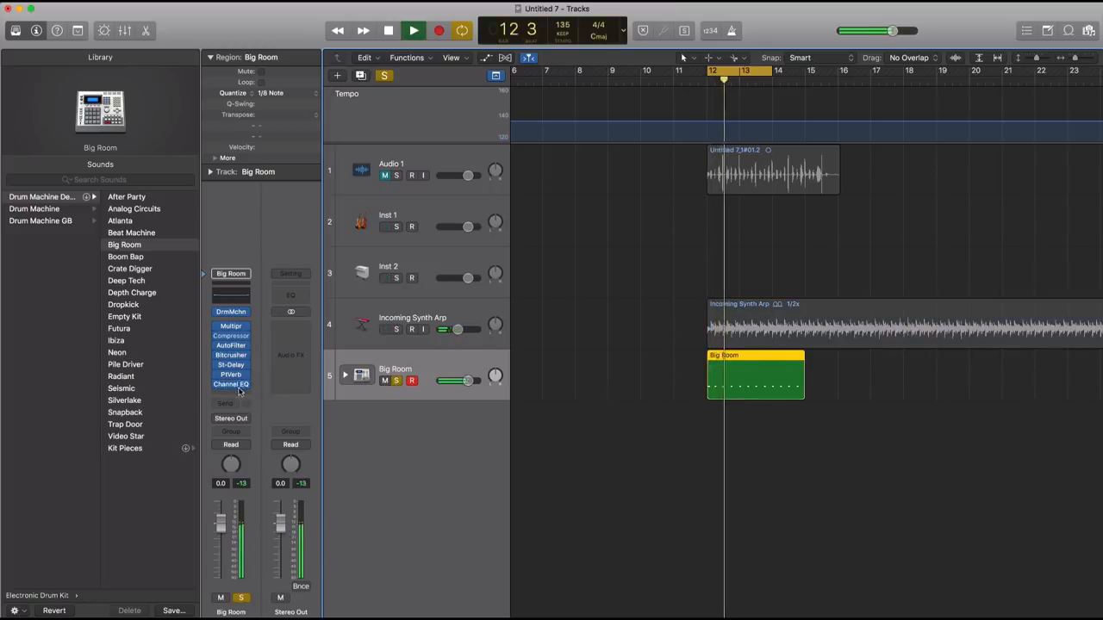
- Insert Phat FX (Dual Mono) on Big Room and raise Bass Enhancer amount to 61.1%
click(230, 384)
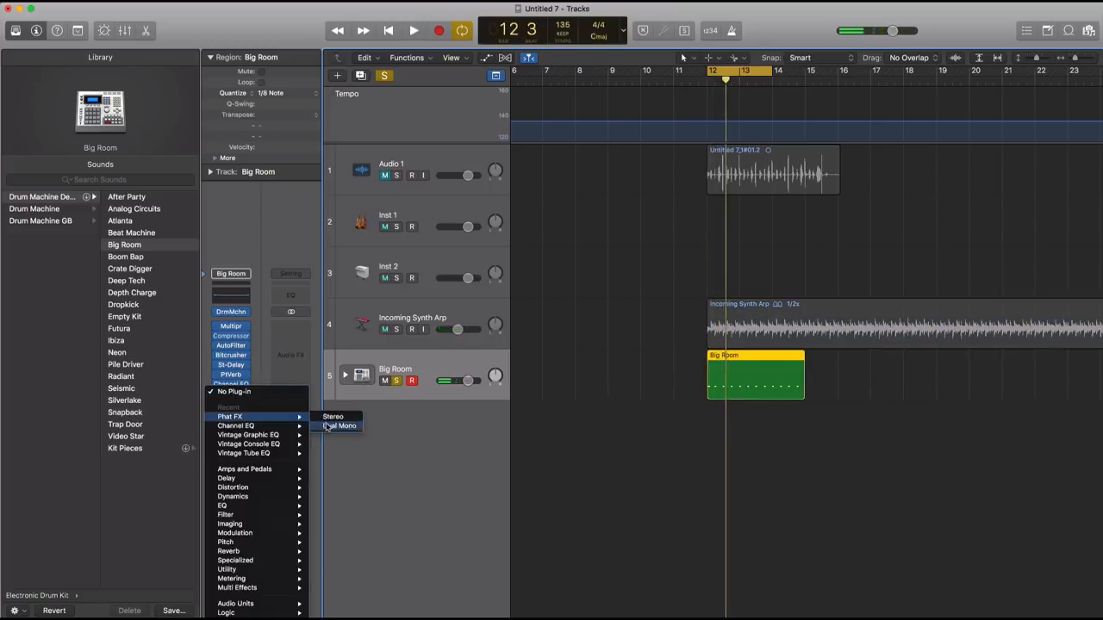
click(333, 416)
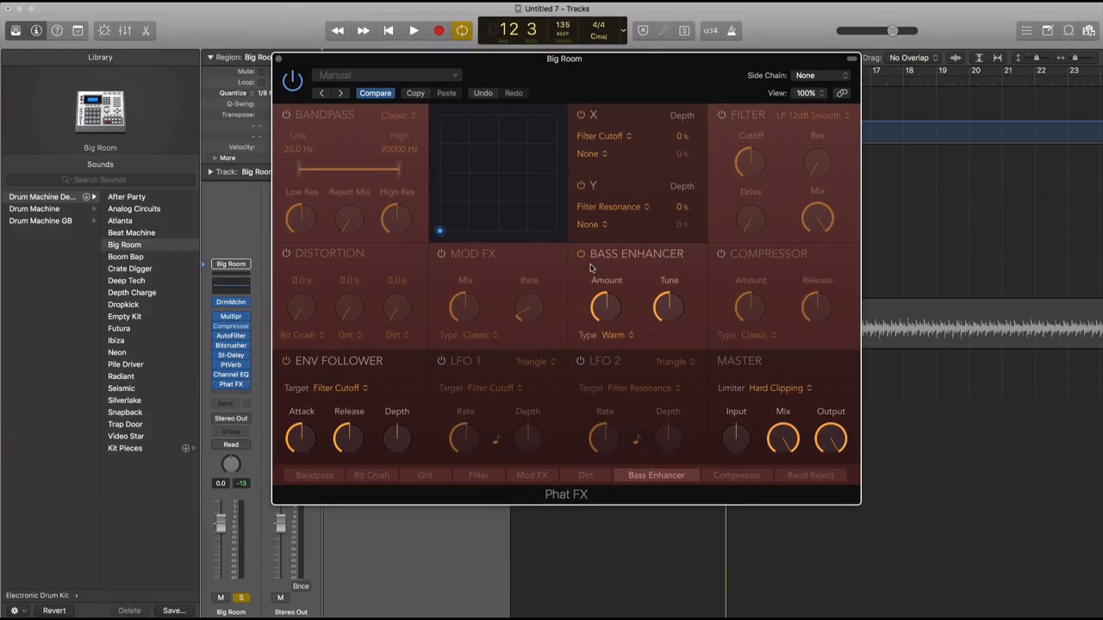
click(412, 30)
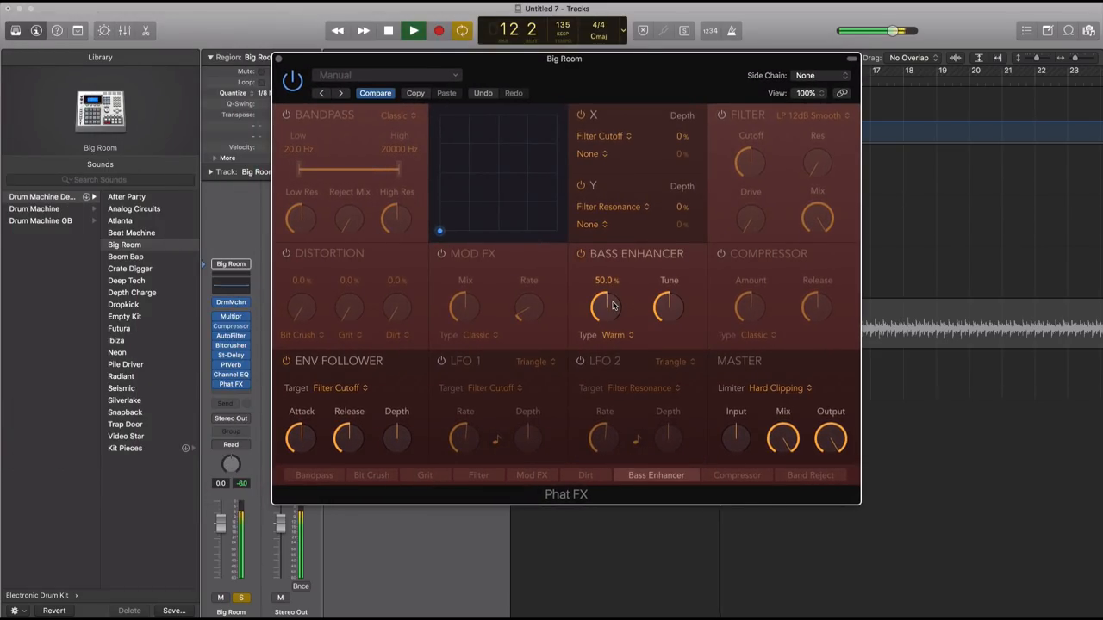
click(413, 30)
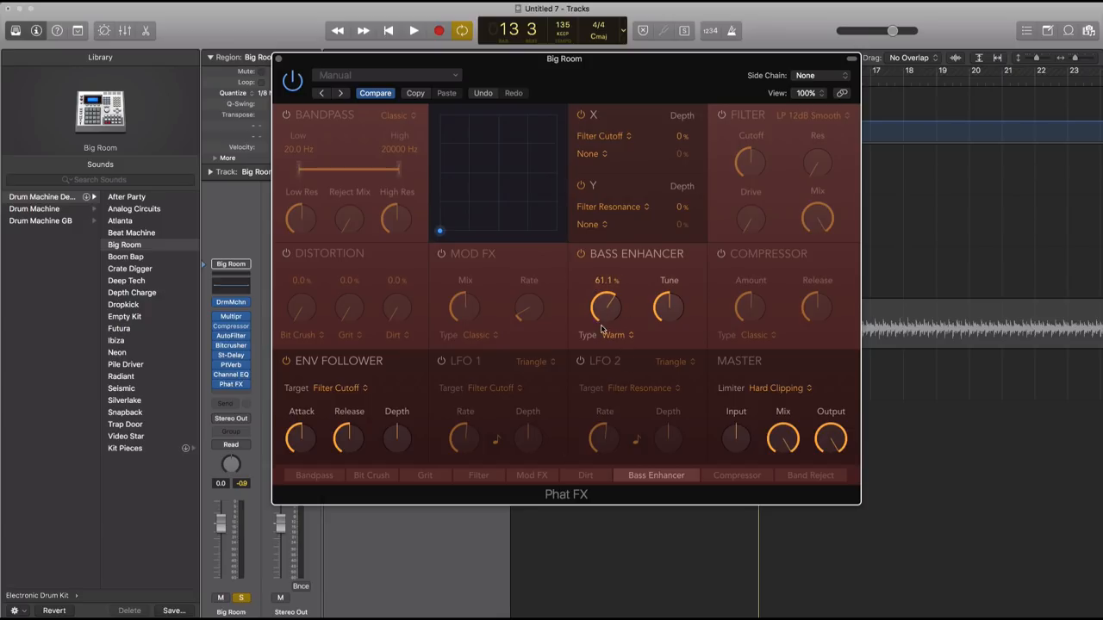
- Try Bass Enhancer types Classic and Clip with tune values from 74 to 119 Hz
click(613, 335)
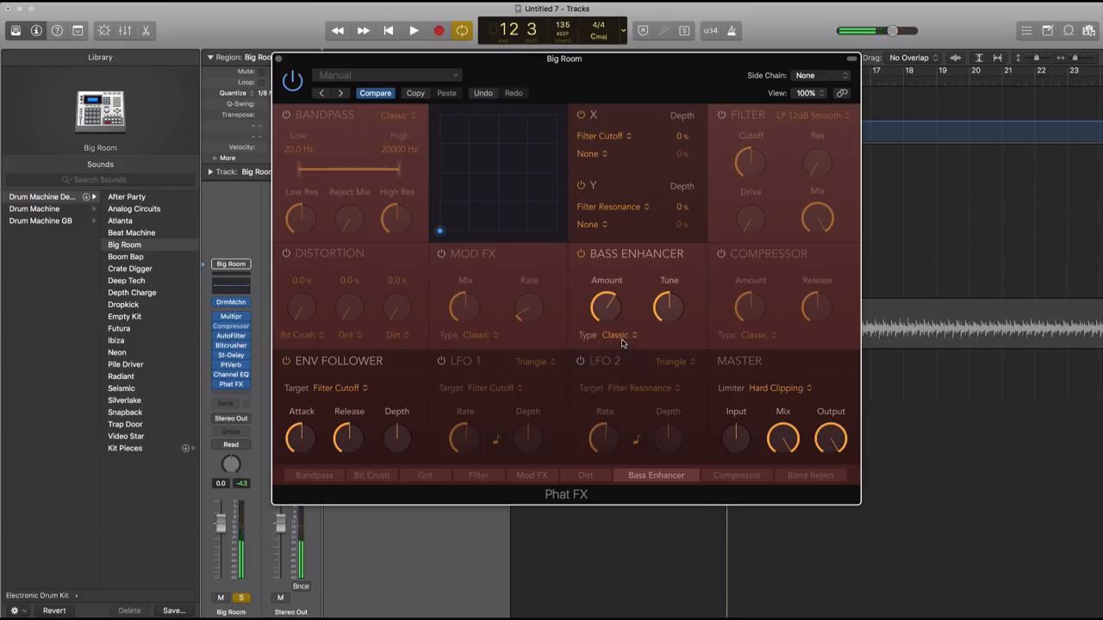
click(616, 334)
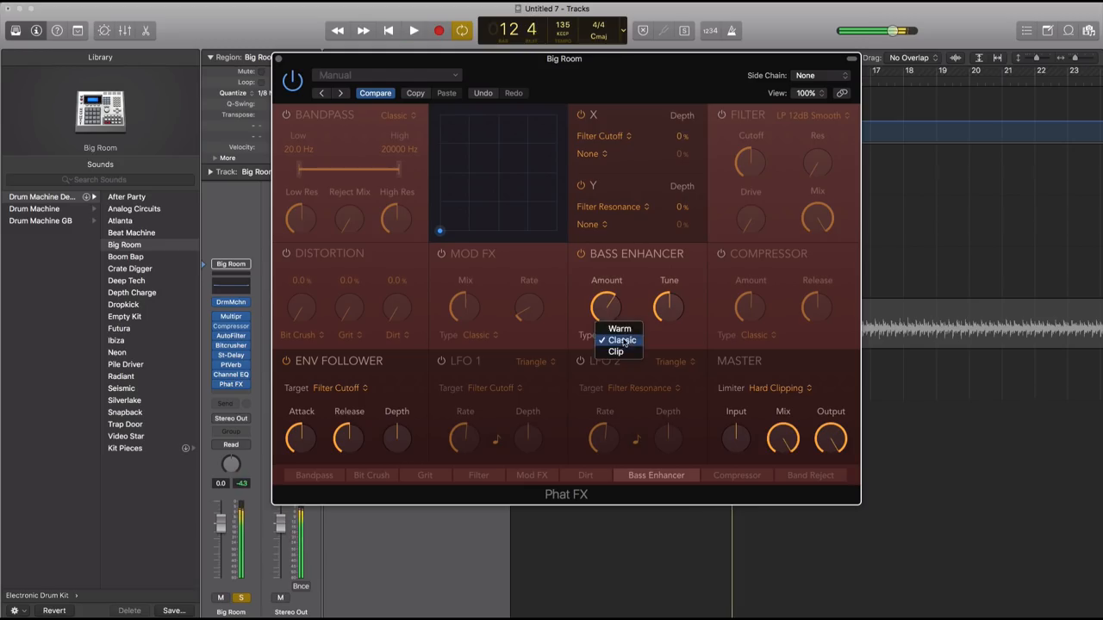
click(615, 351)
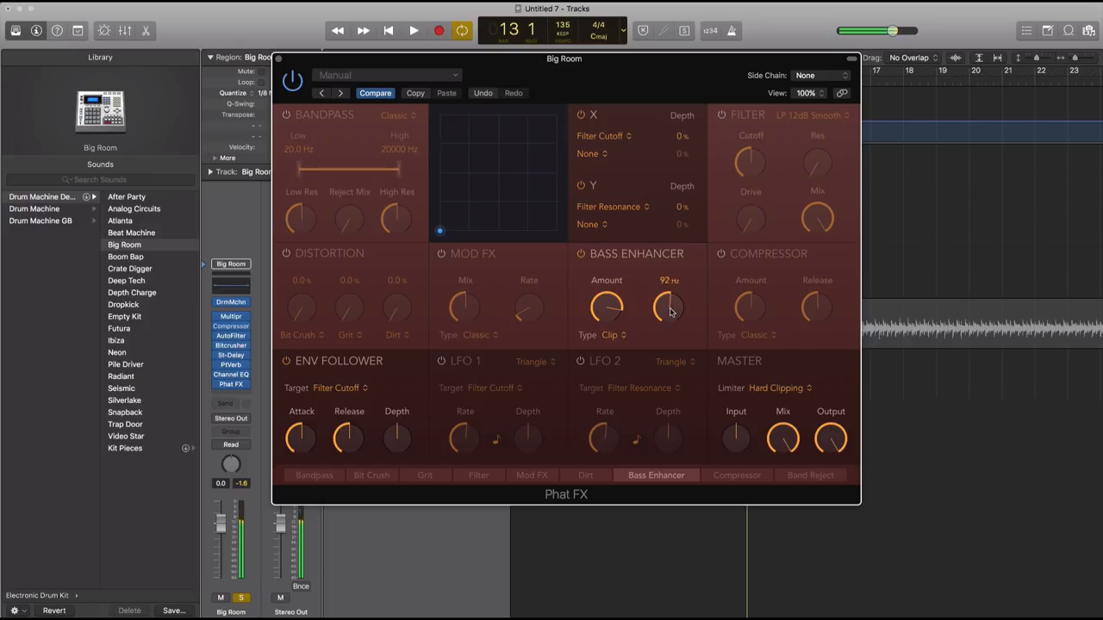
drag(670, 307, 670, 302)
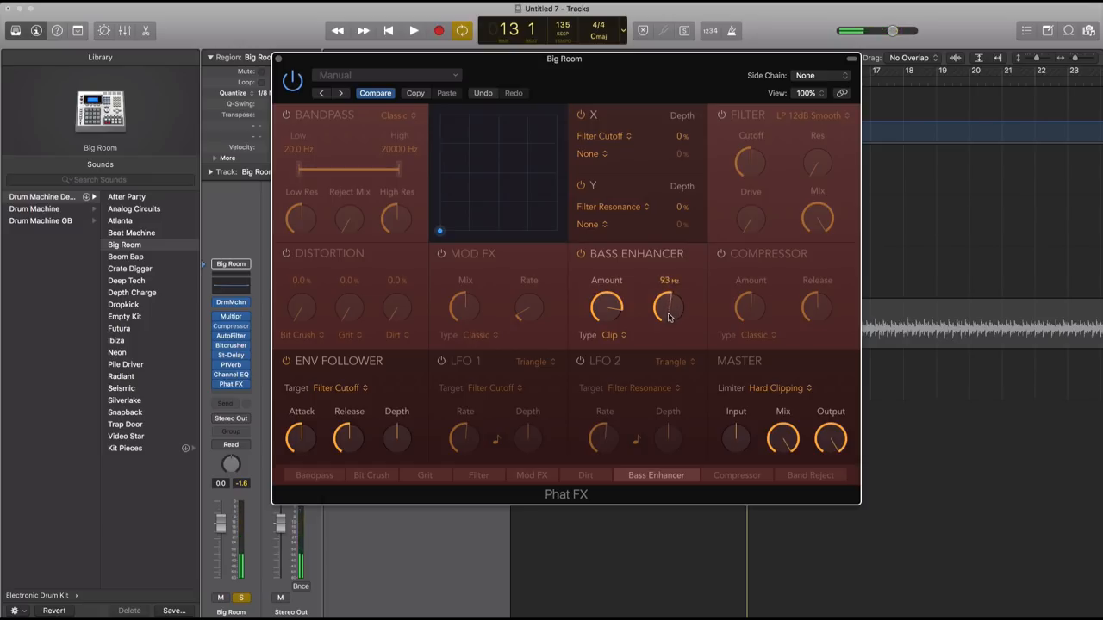
drag(667, 307, 667, 336)
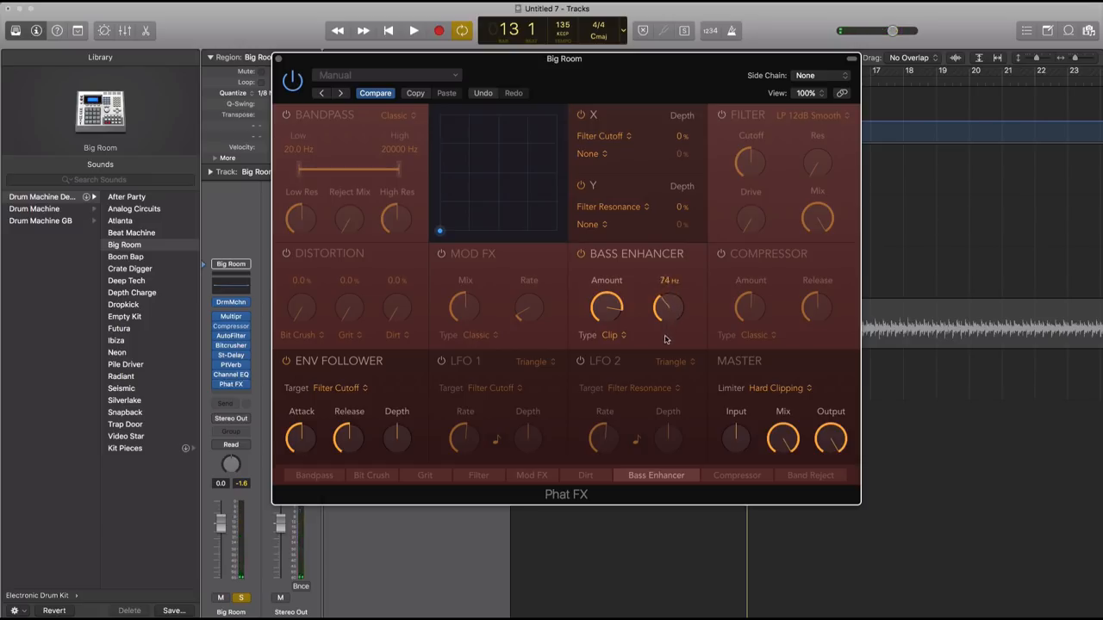
click(412, 30)
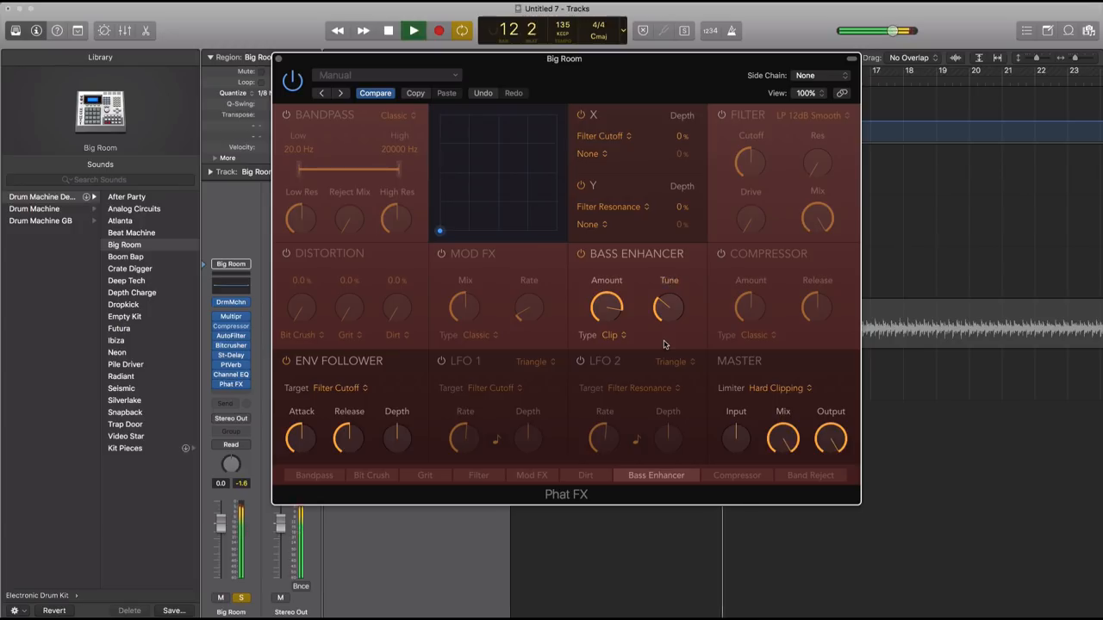
drag(669, 308, 672, 297)
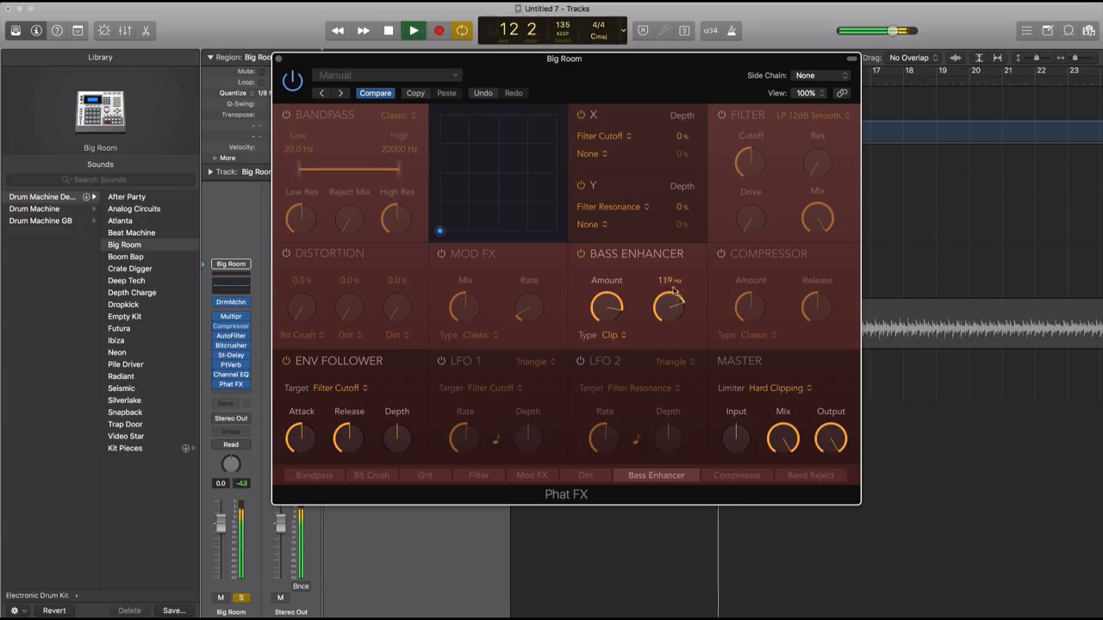
drag(669, 307, 668, 334)
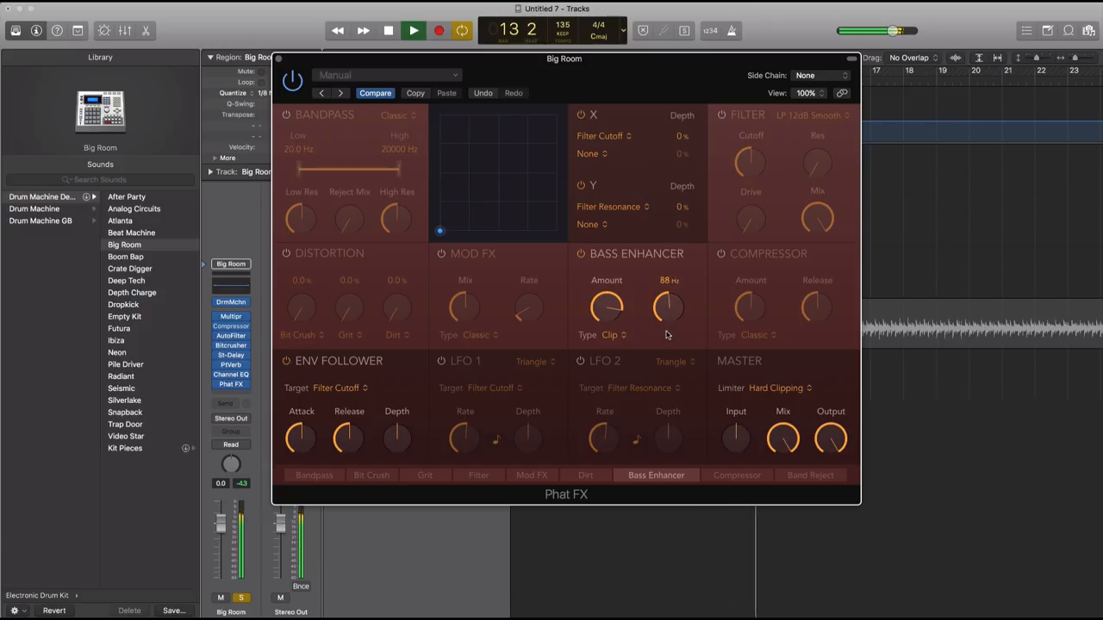
- Set the Bass Enhancer back to Warm at about 100 Hz and enable the Compressor module
click(615, 335)
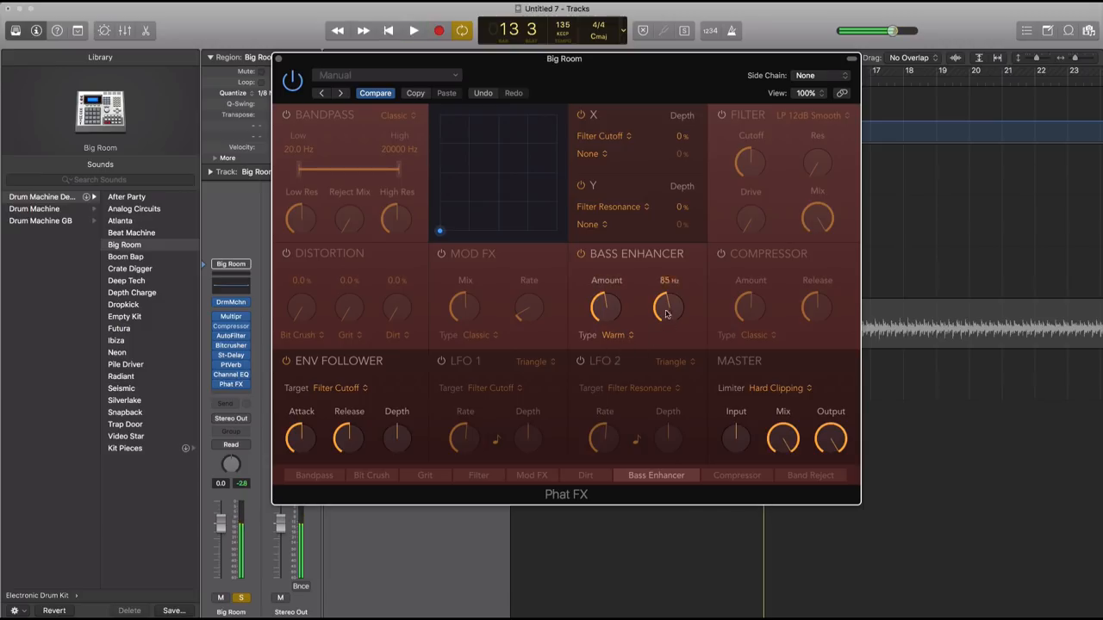
drag(668, 308, 668, 293)
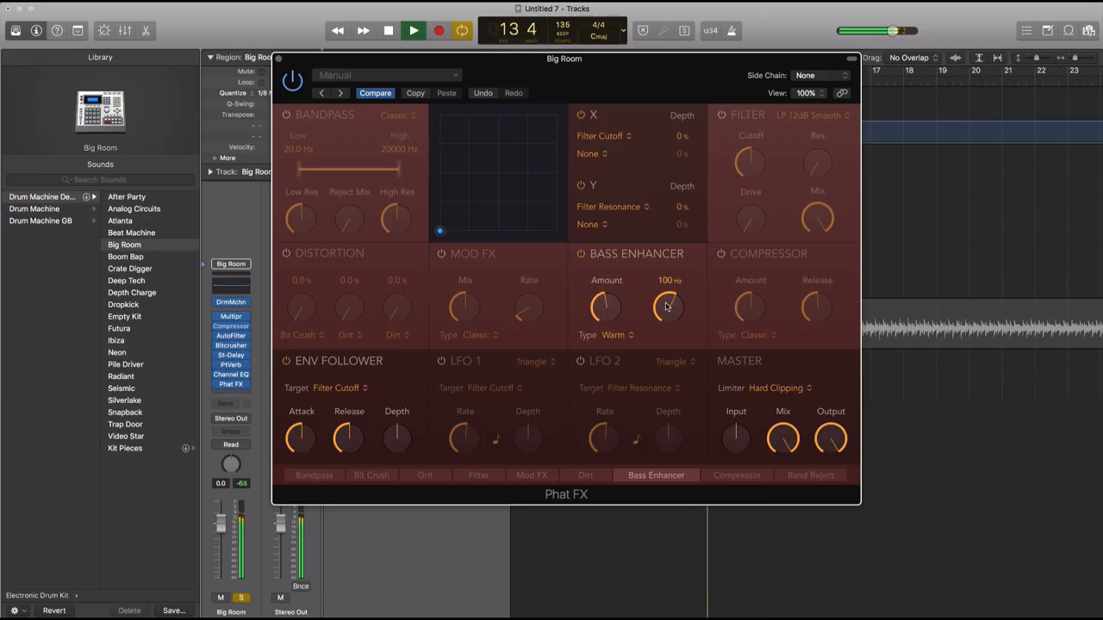
click(413, 30)
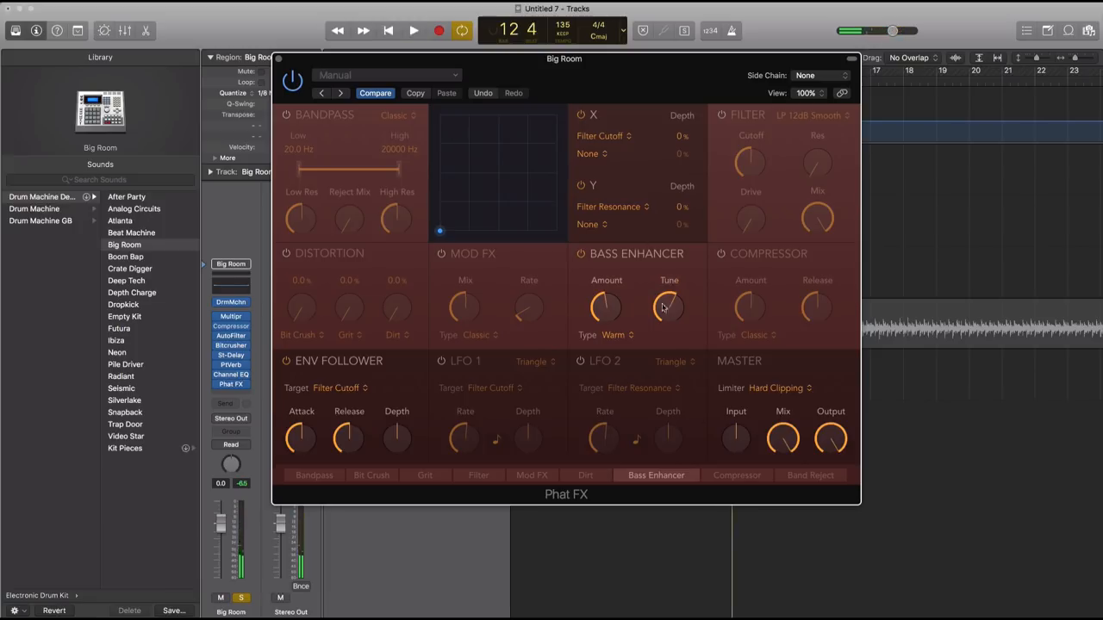
drag(668, 309, 672, 293)
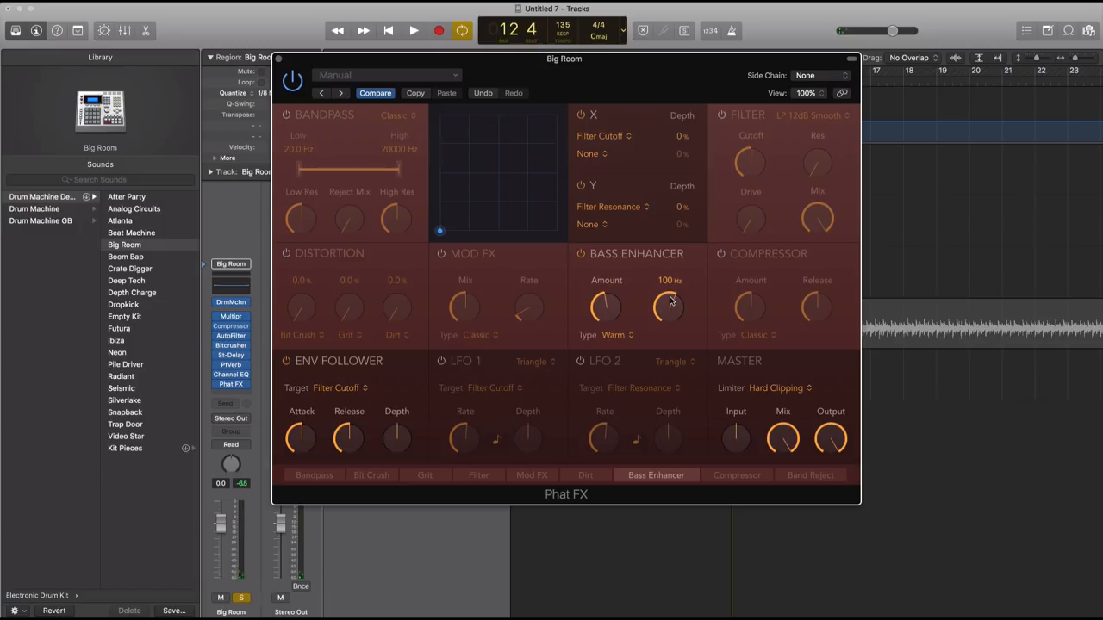
click(736, 475)
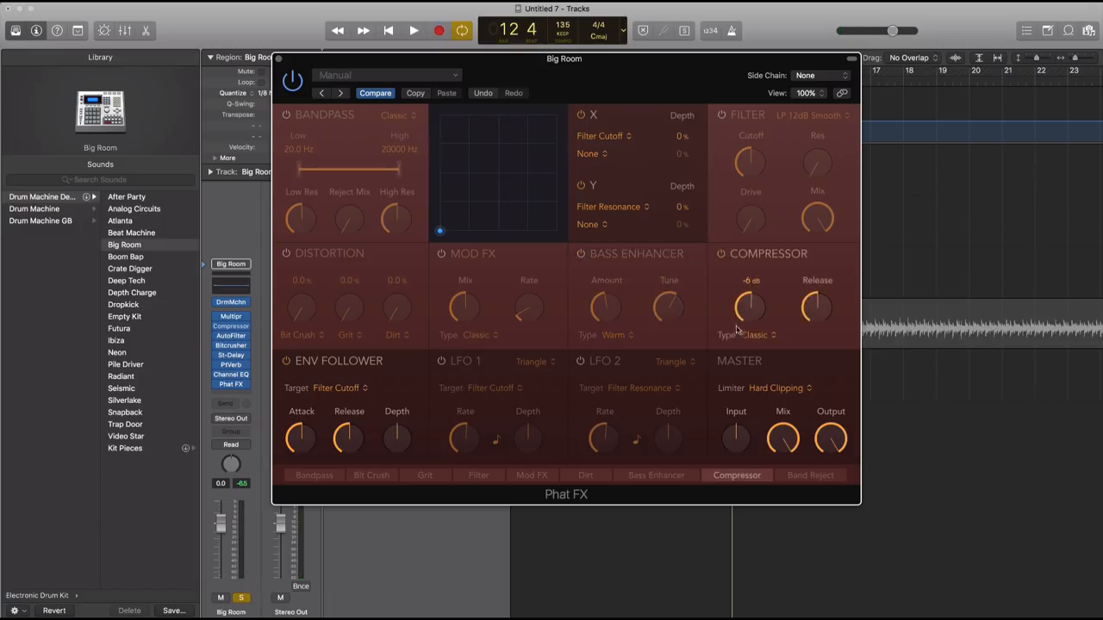
- Set compressor release to 53 ms, then compressor off, Envelope Follower on, limiter Off
click(412, 30)
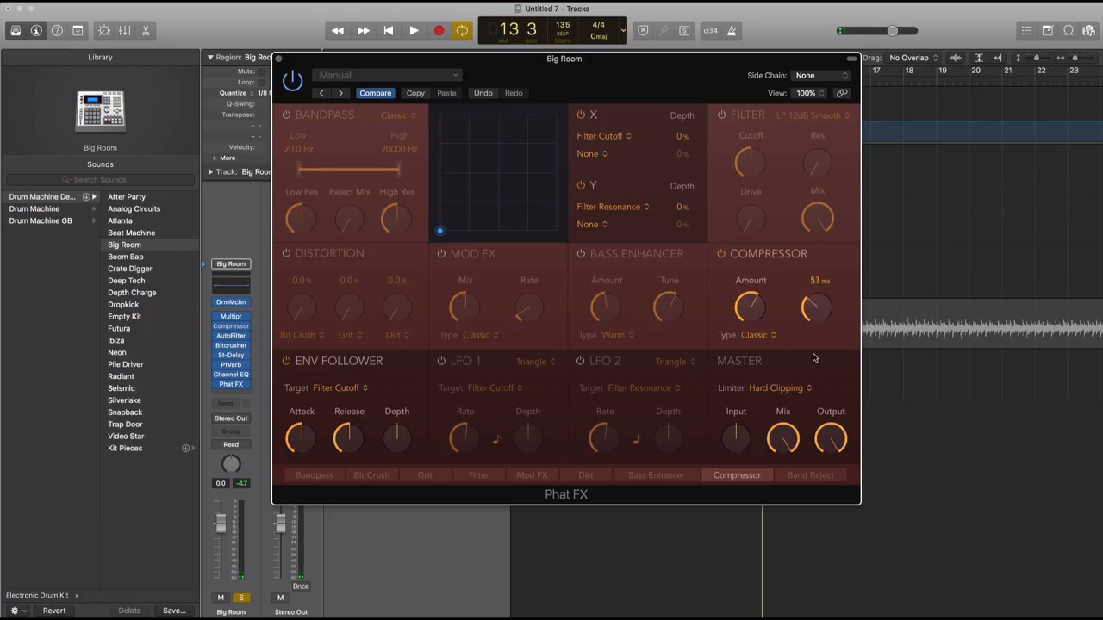
click(756, 334)
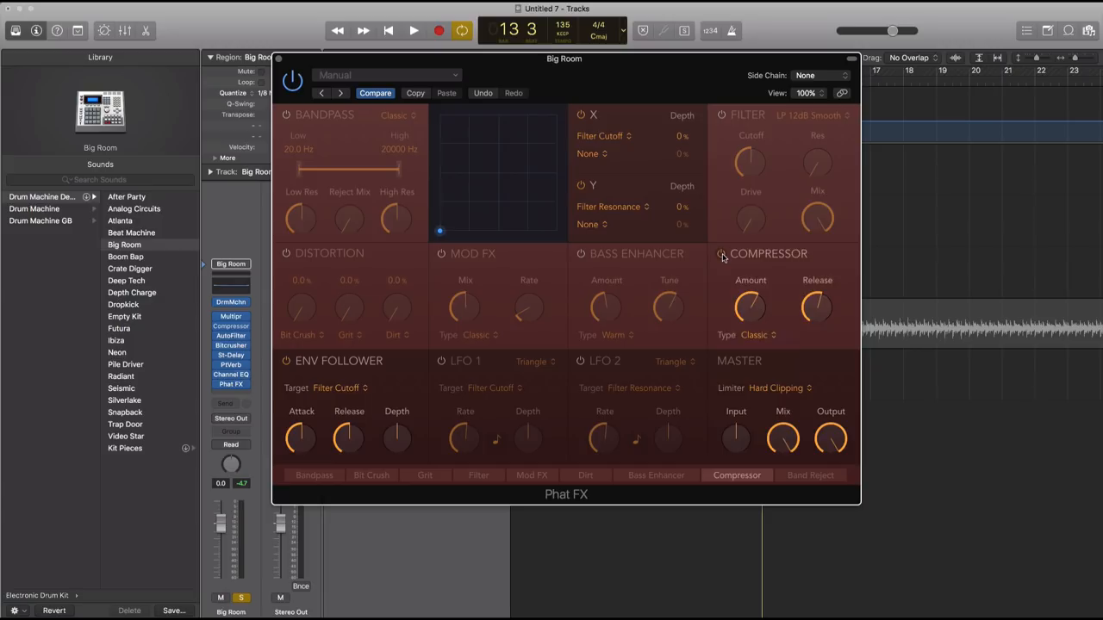
click(720, 254)
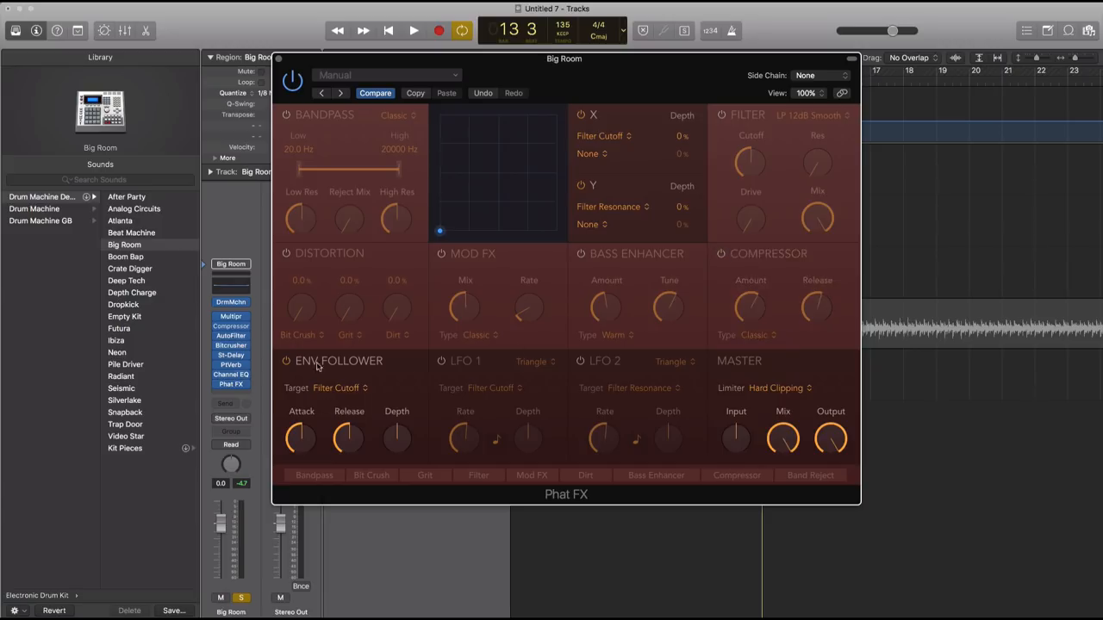
click(413, 30)
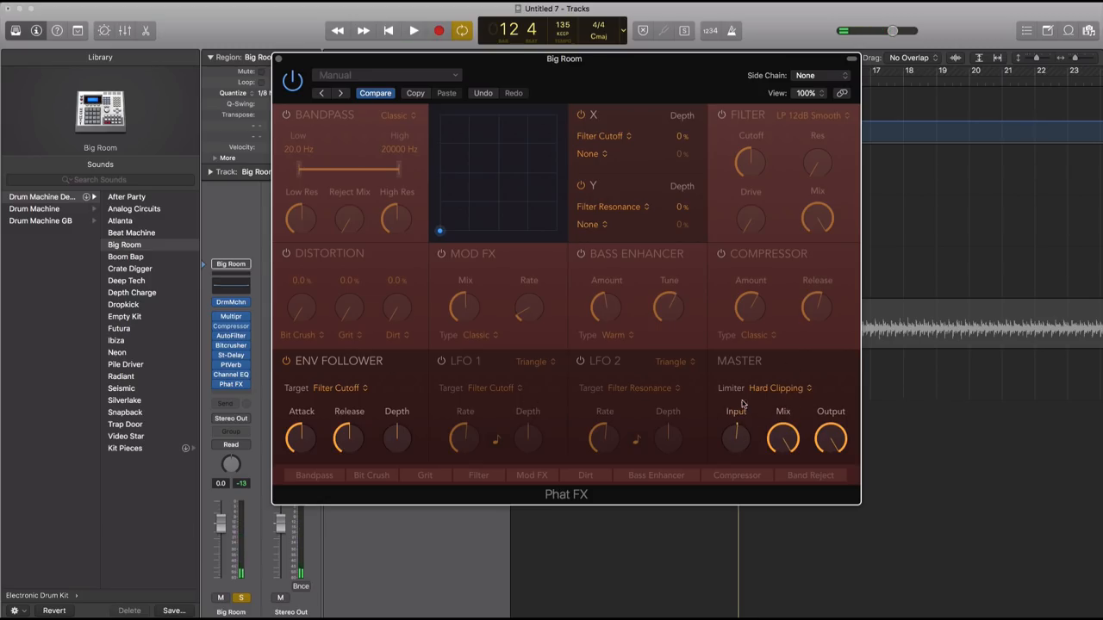
click(776, 388)
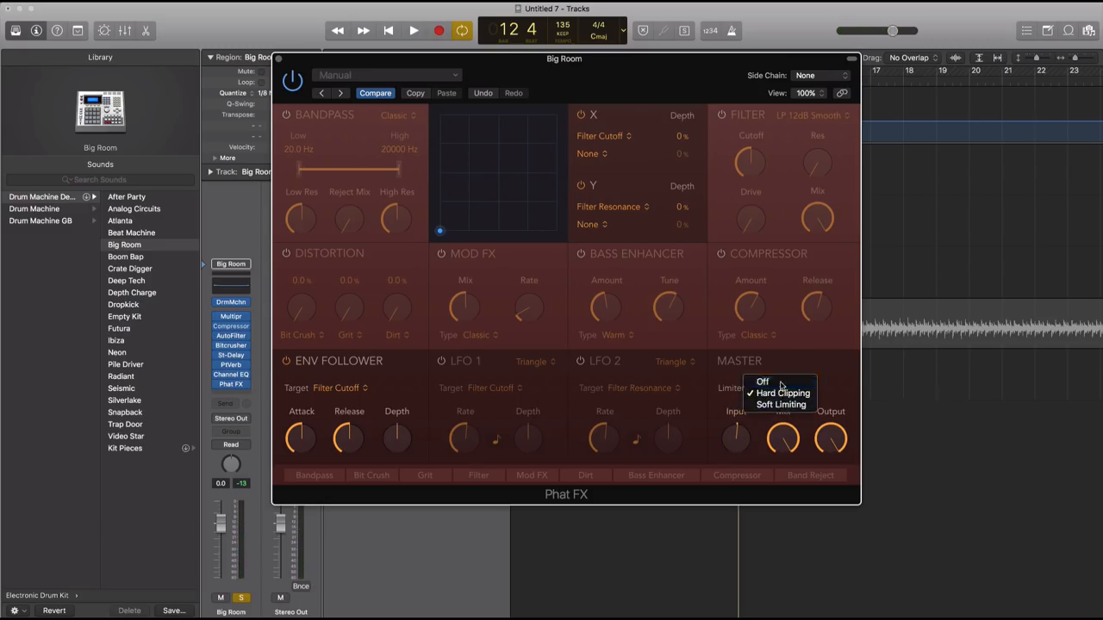
click(763, 381)
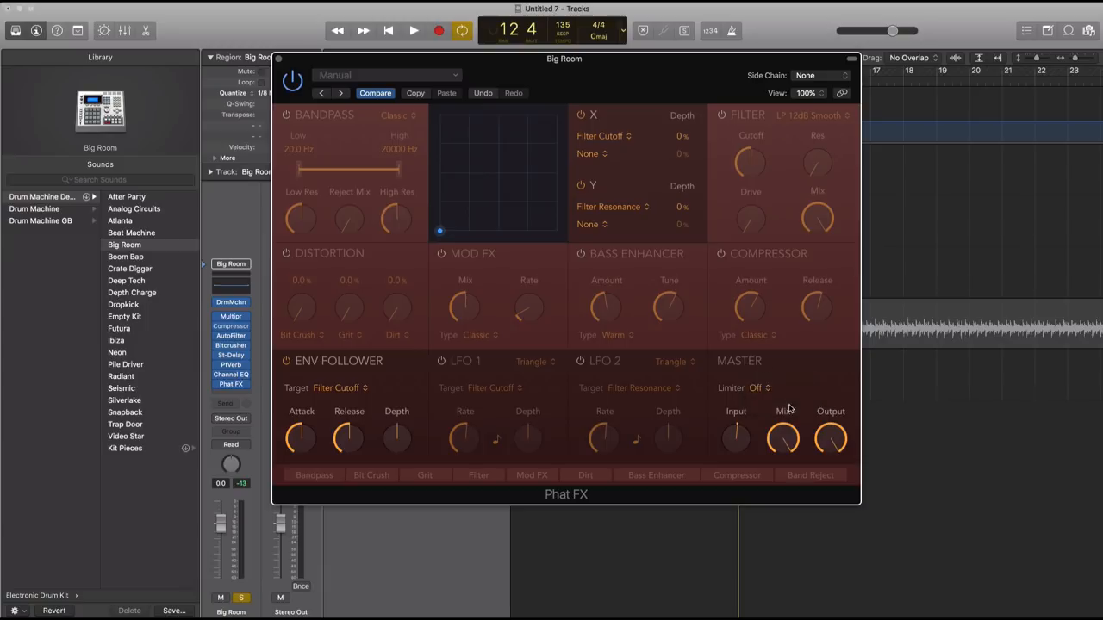
mouse_move(723, 404)
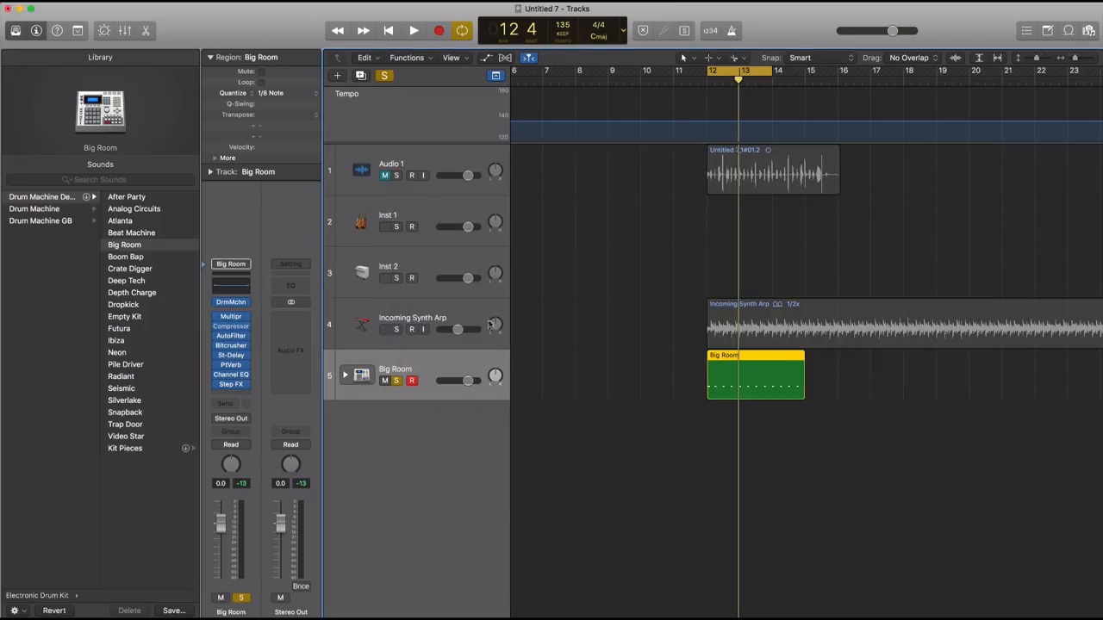
- Solo Incoming Synth Arp, open Step FX, switch Mod FX off, and browse XY pad targets
click(412, 317)
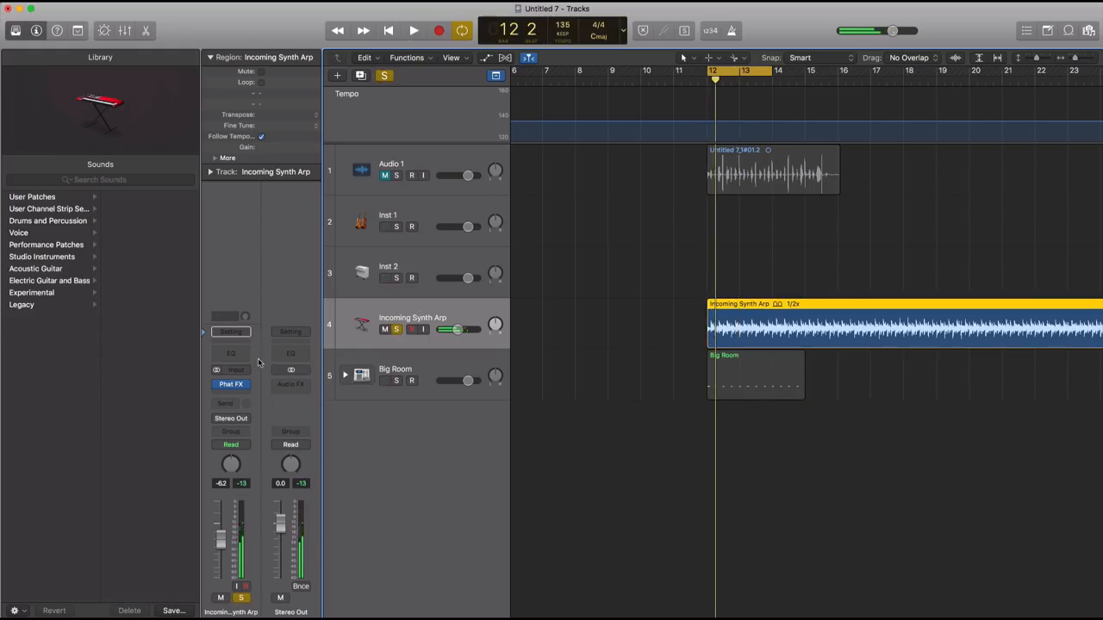
click(230, 384)
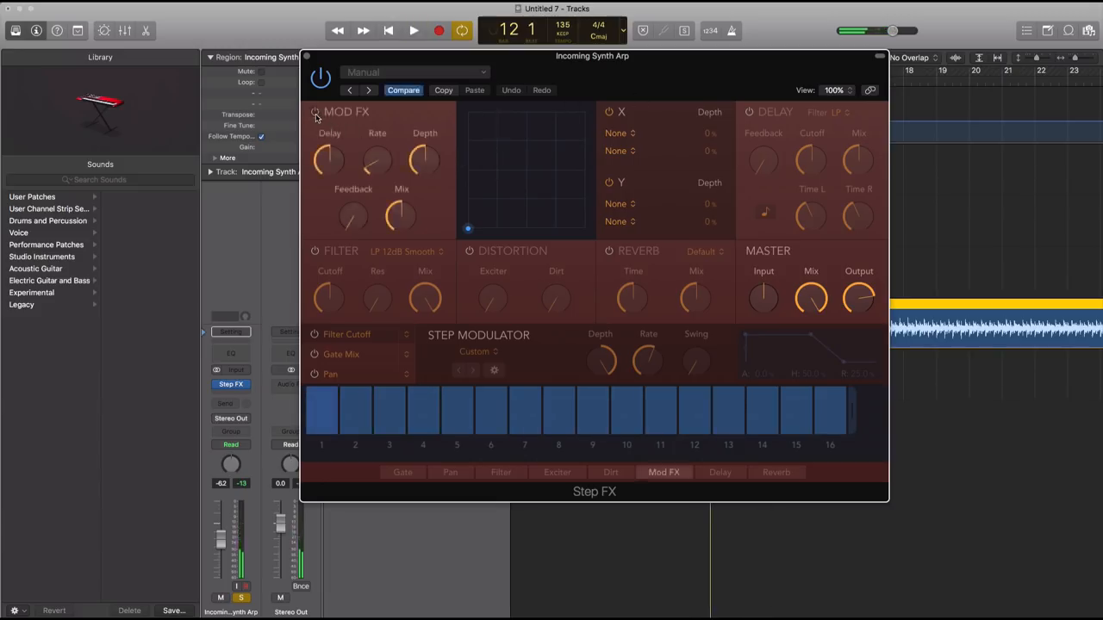
click(413, 30)
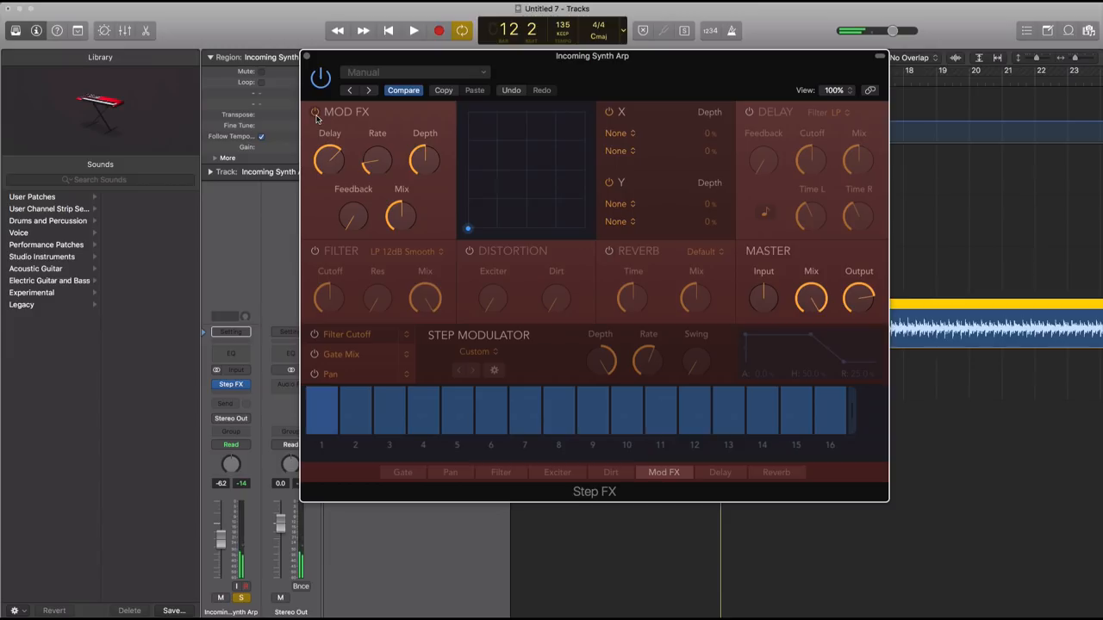
click(315, 111)
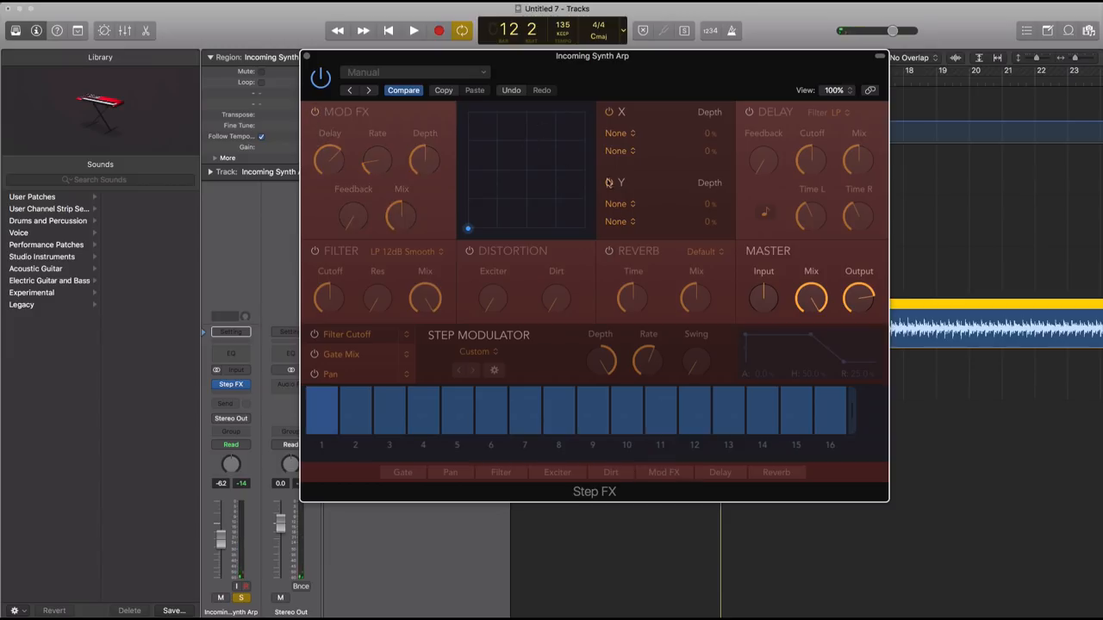
click(615, 133)
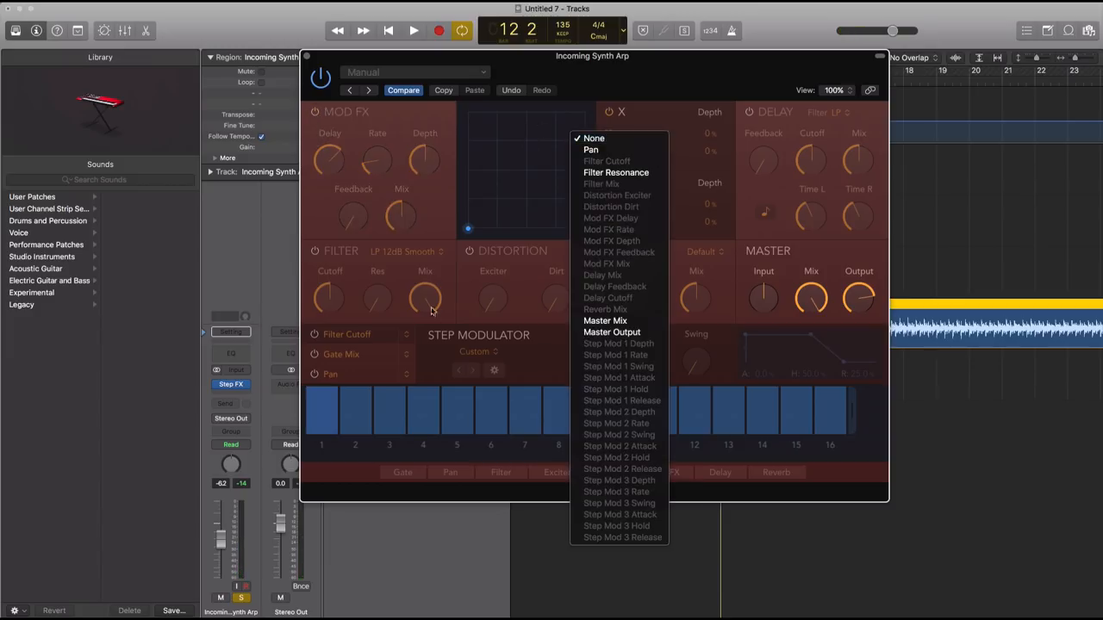
click(594, 138)
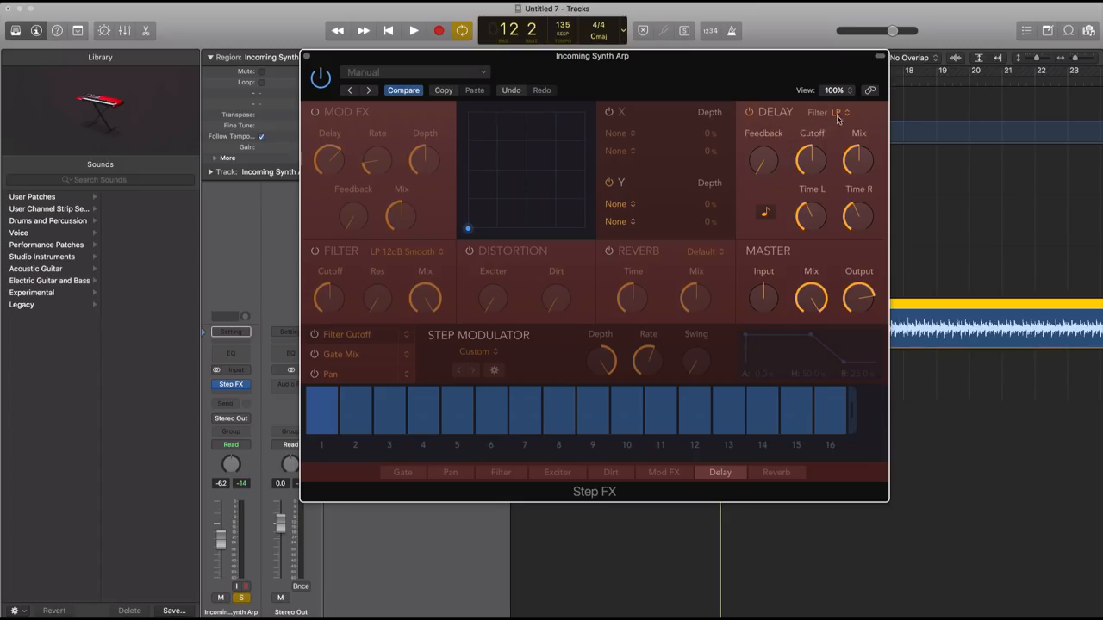
- Play the arp briefly and adjust the Step FX reverb mix amount
click(413, 30)
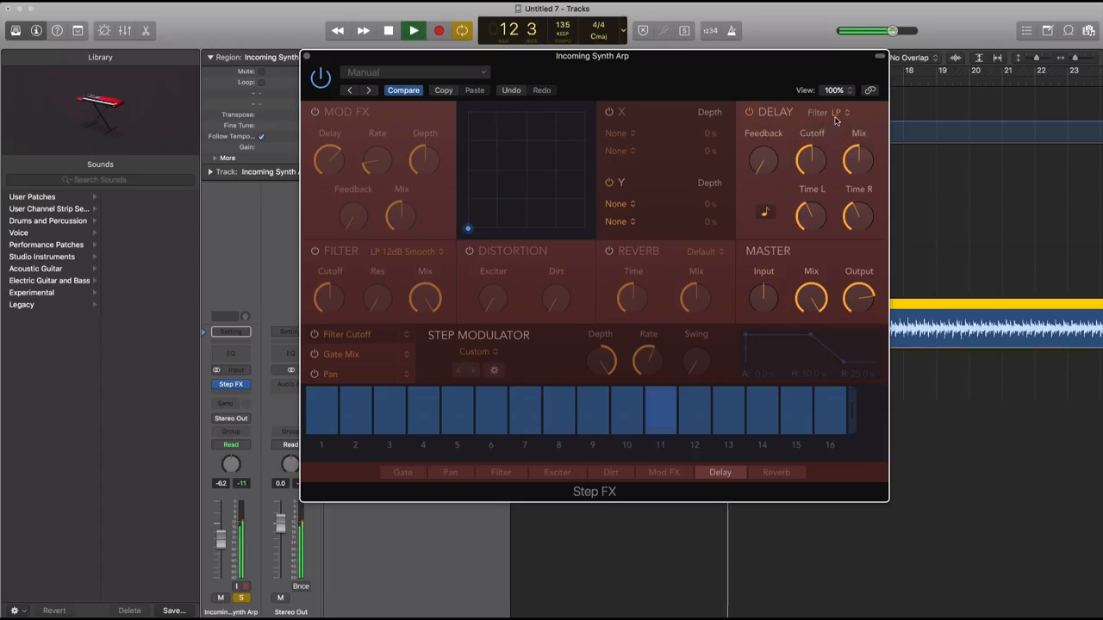
click(413, 31)
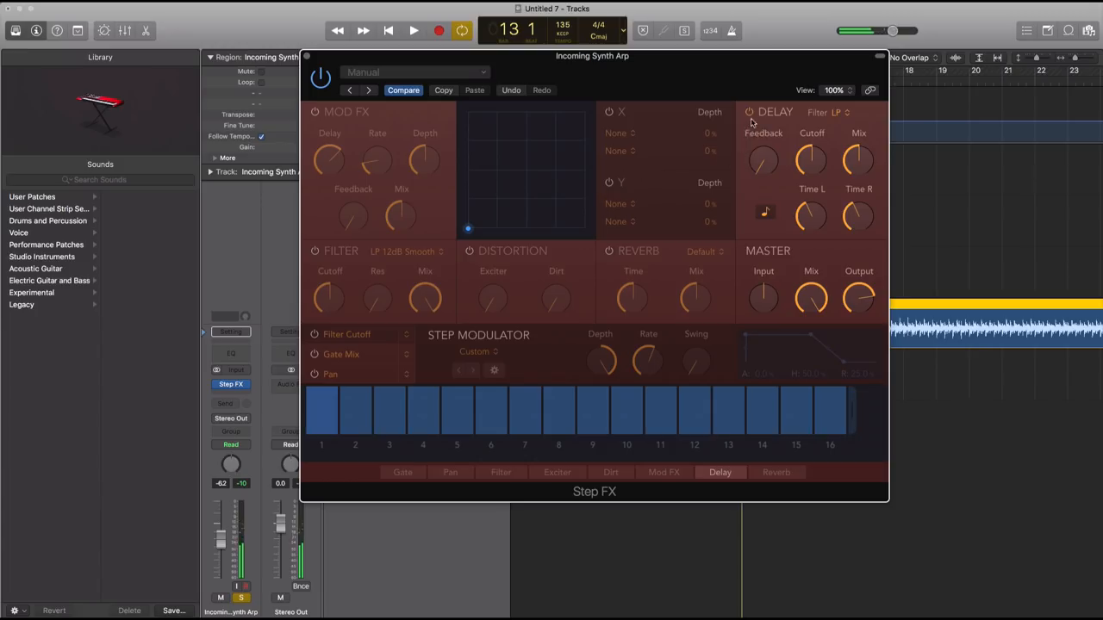
click(500, 472)
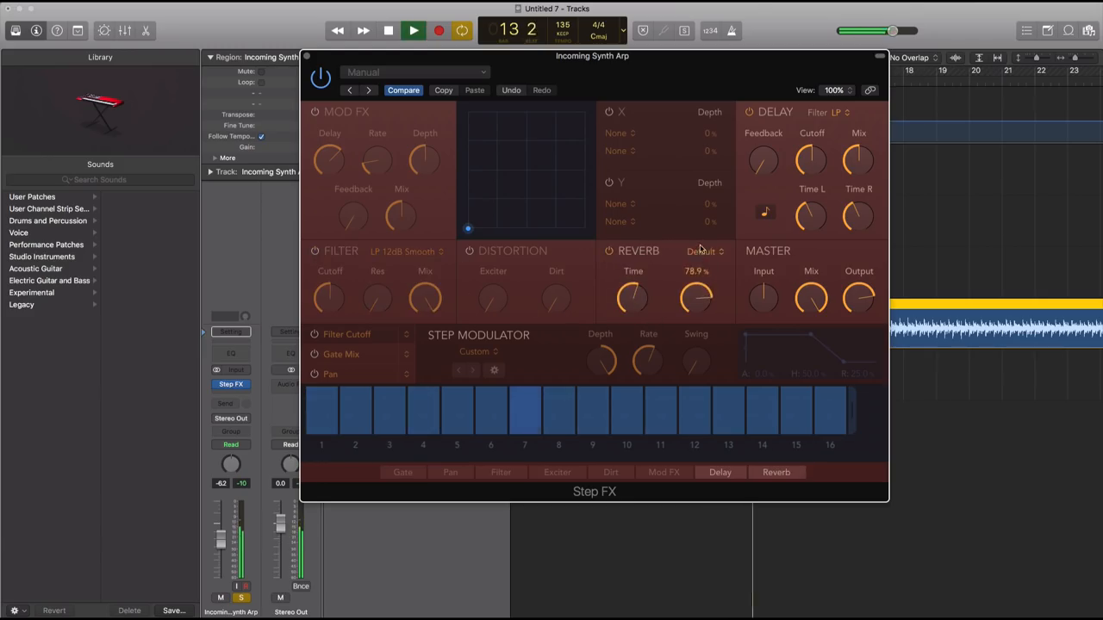
drag(696, 297, 696, 276)
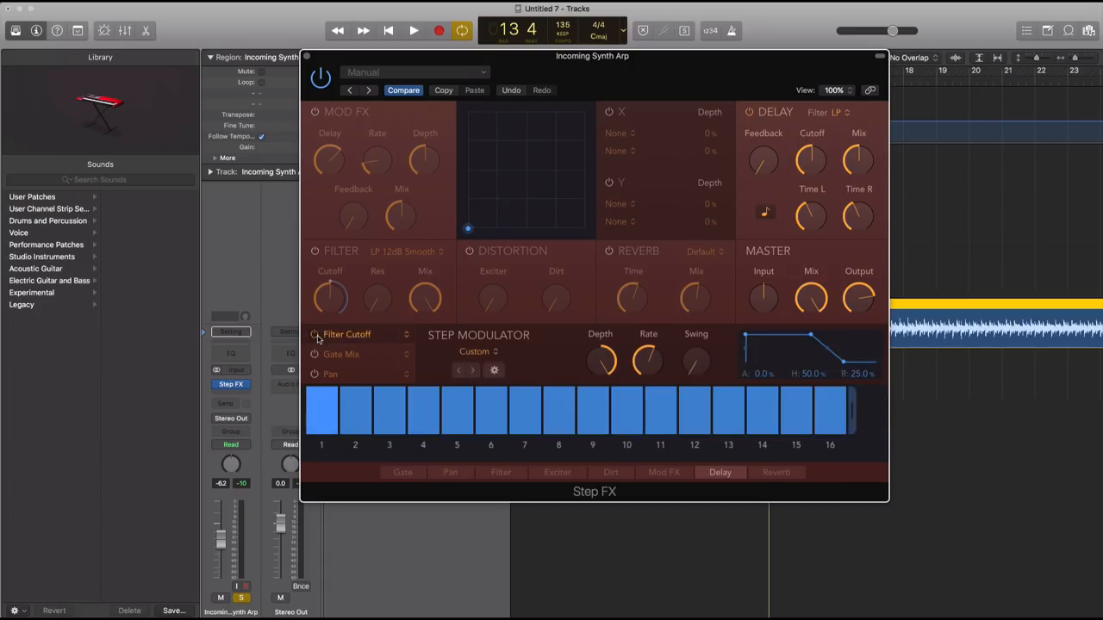
- Enable filtering on the Filter Cutoff lane and lower the cutoff to about 28 Hz during playback
click(357, 335)
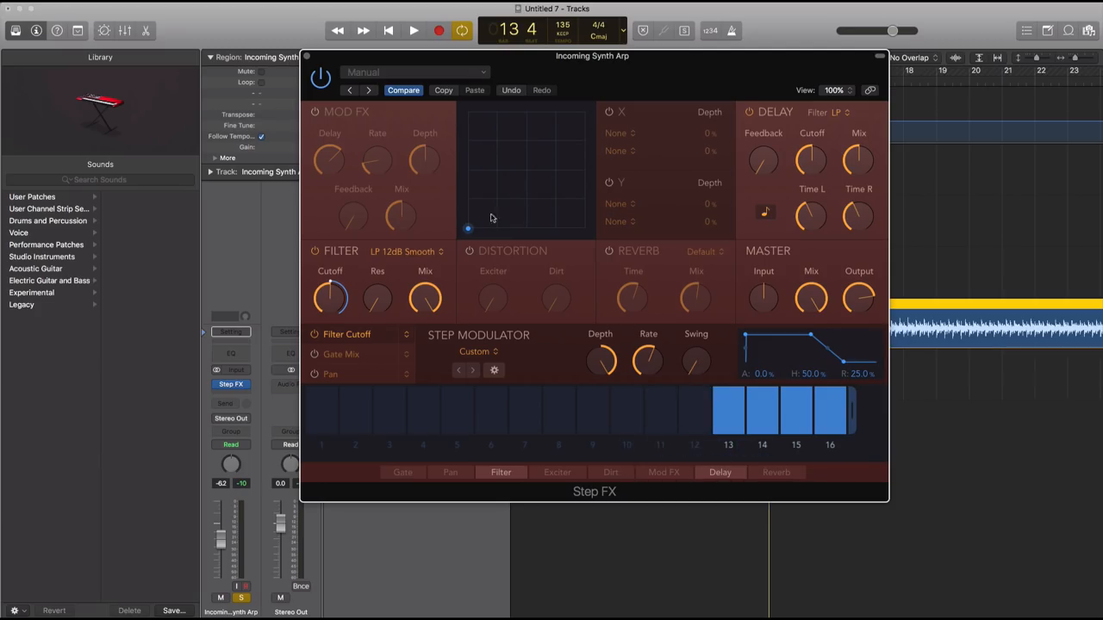
click(412, 30)
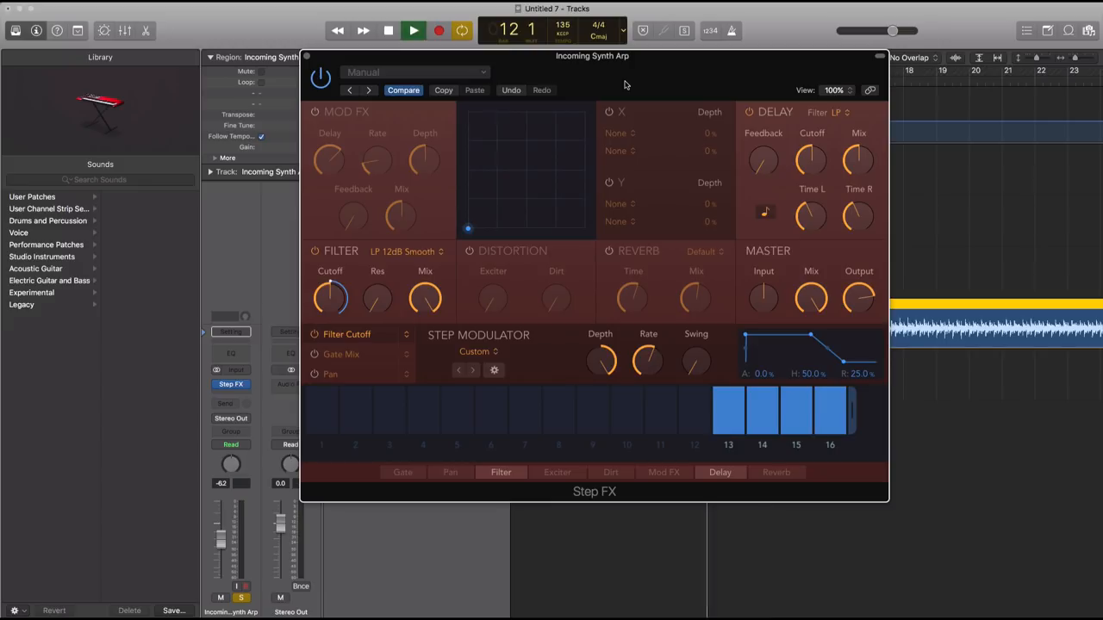
drag(592, 55, 689, 160)
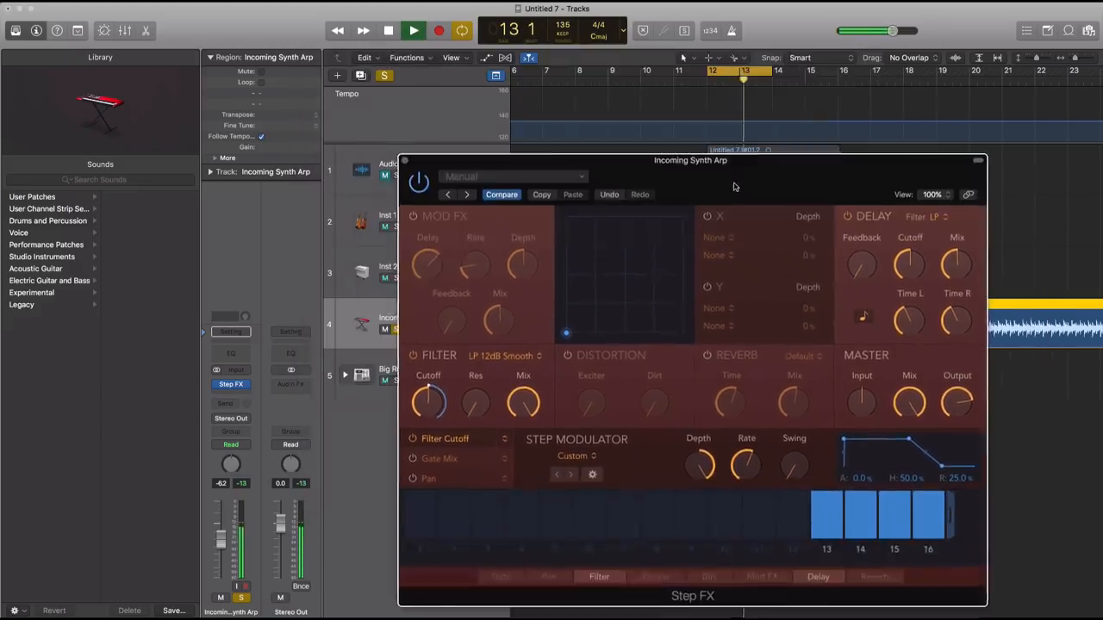
drag(690, 161, 637, 147)
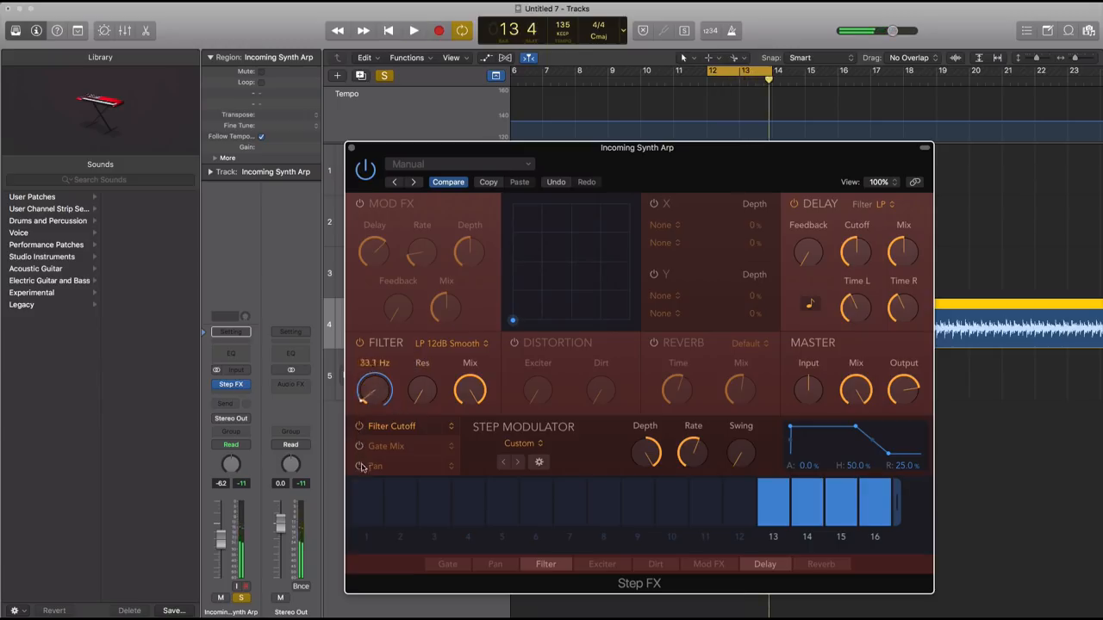
click(412, 31)
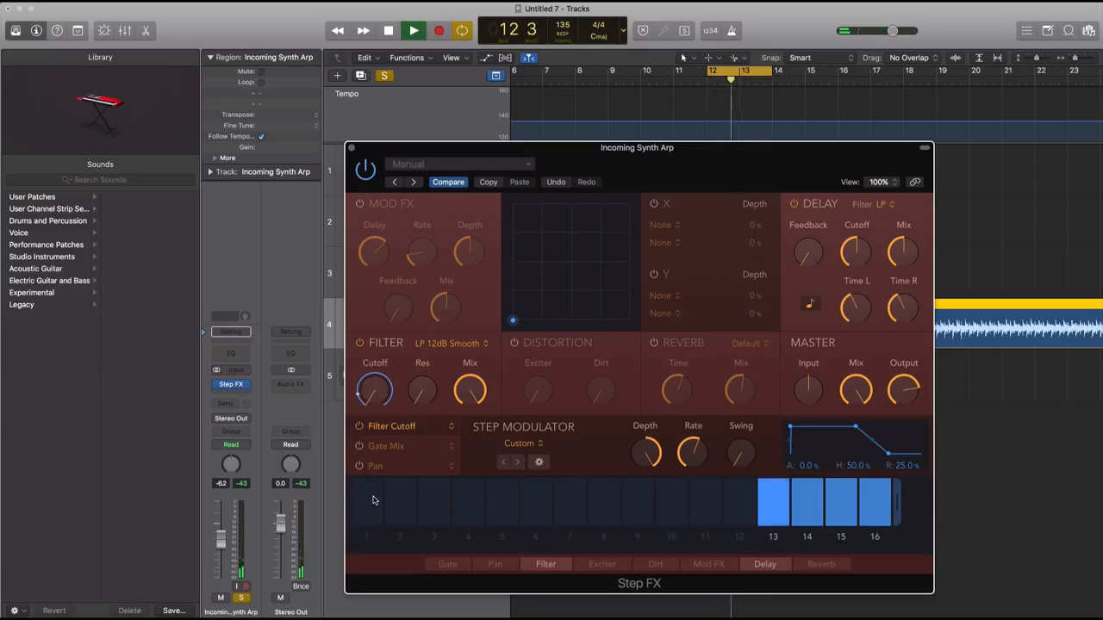
drag(374, 388, 368, 409)
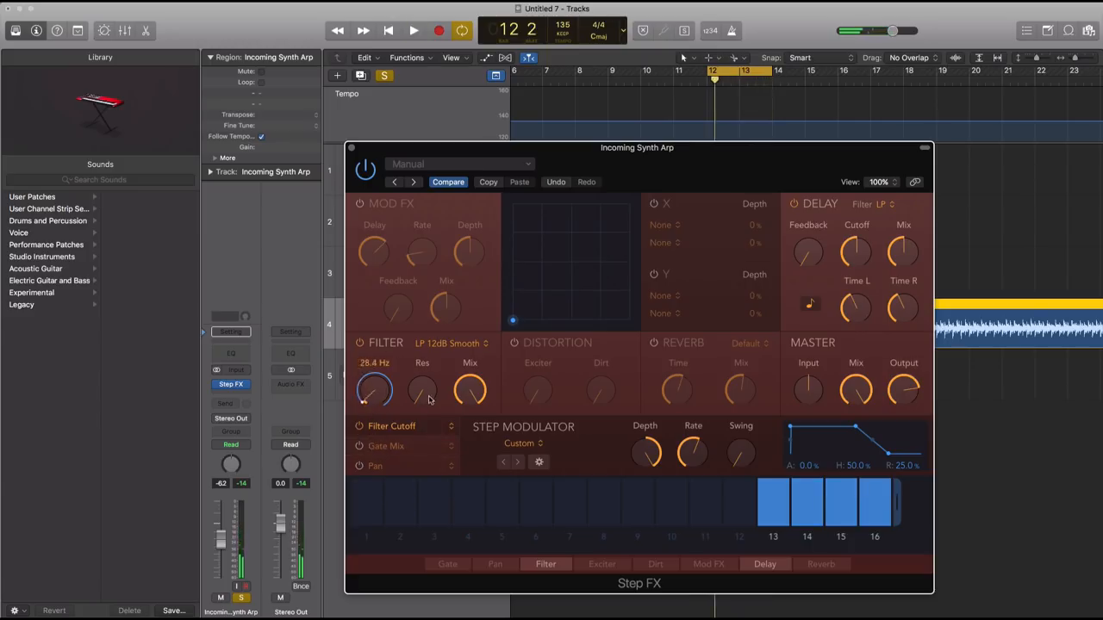
click(412, 30)
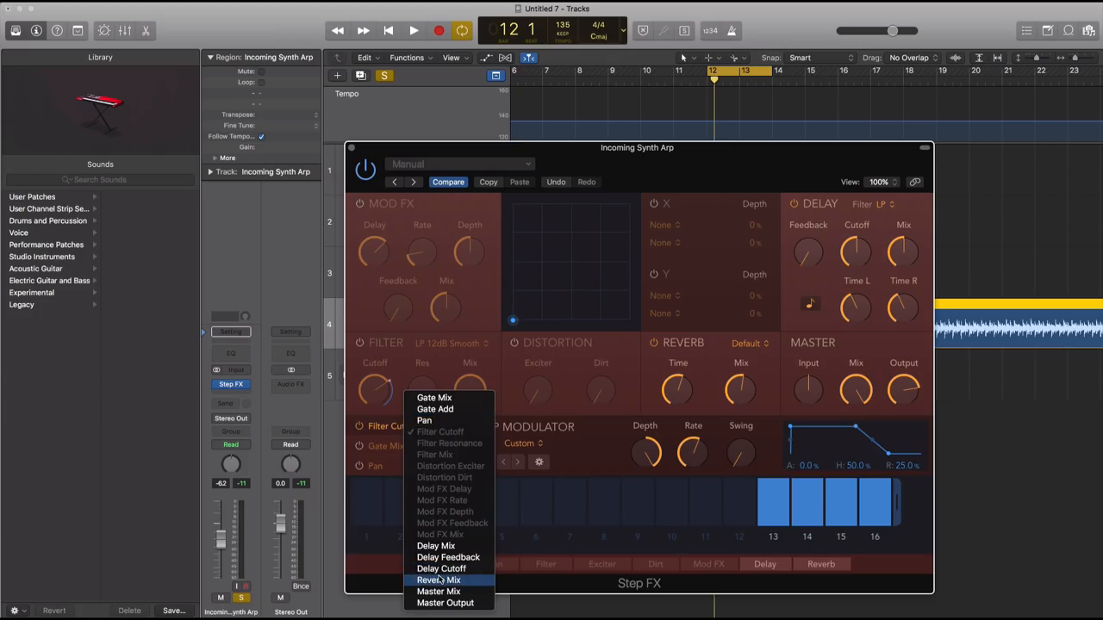
- Target the lane to Reverb Mix and draw a rising ramp across steps 1–12
click(440, 580)
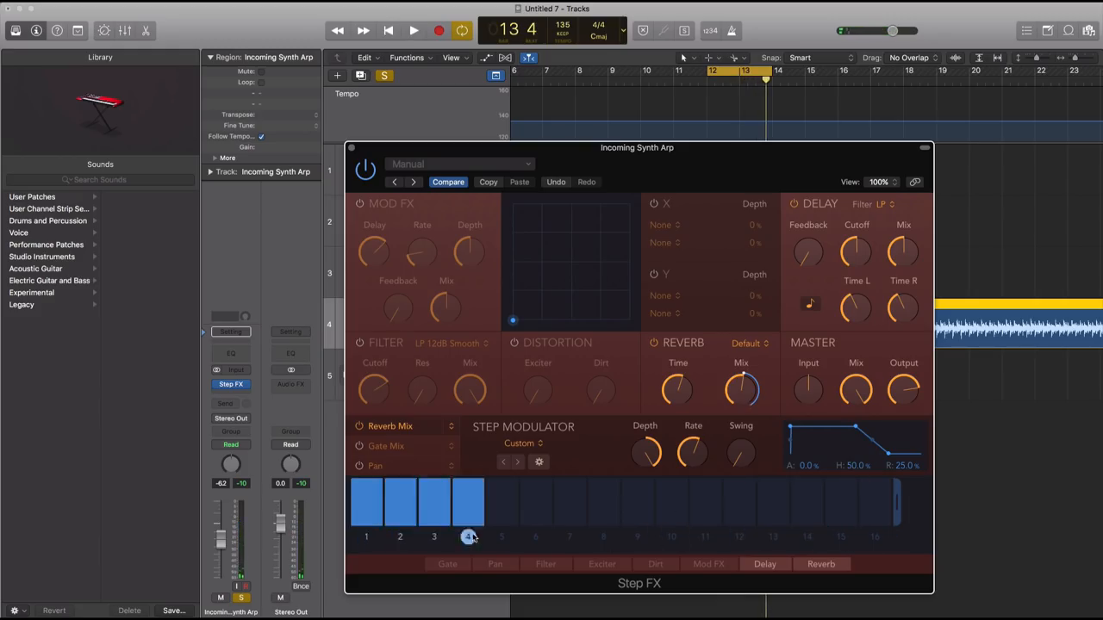
click(412, 30)
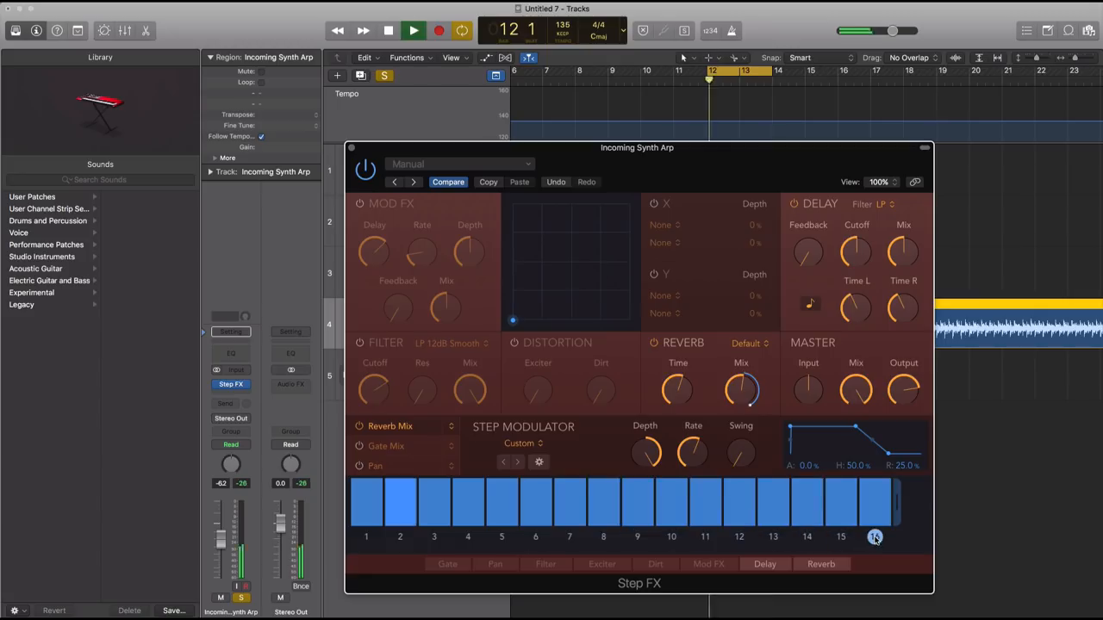
drag(741, 390, 751, 405)
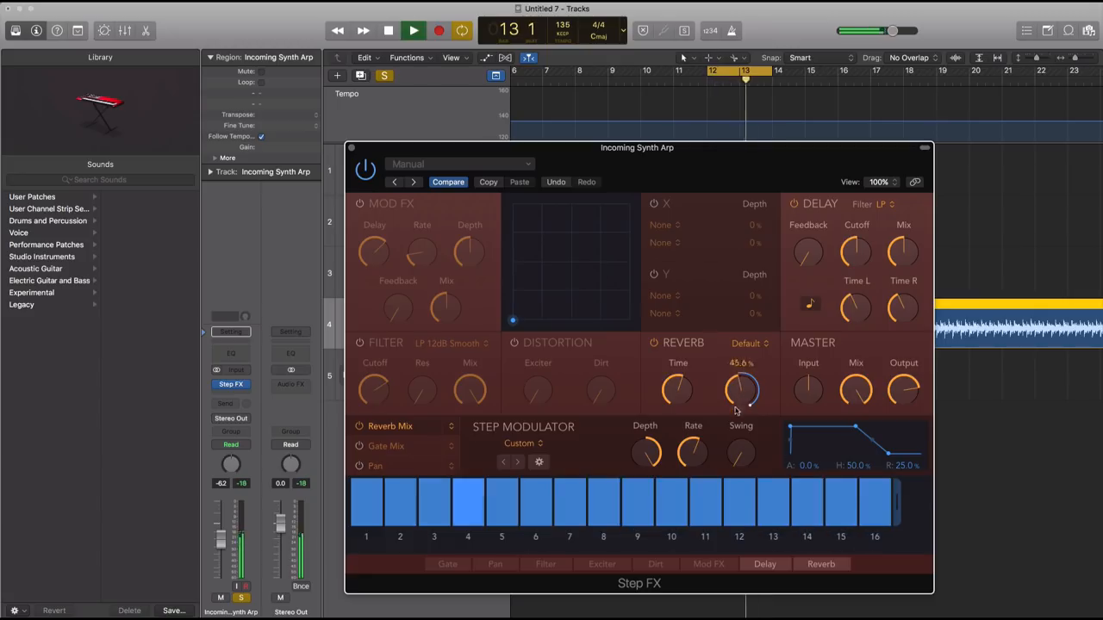
drag(741, 390, 740, 405)
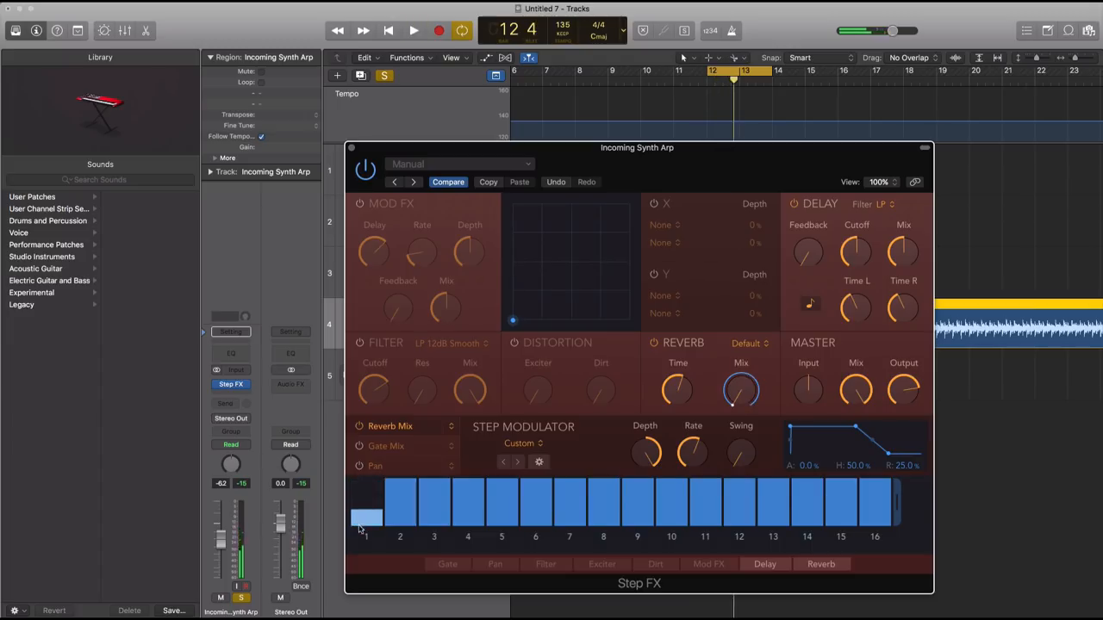
drag(366, 517, 737, 508)
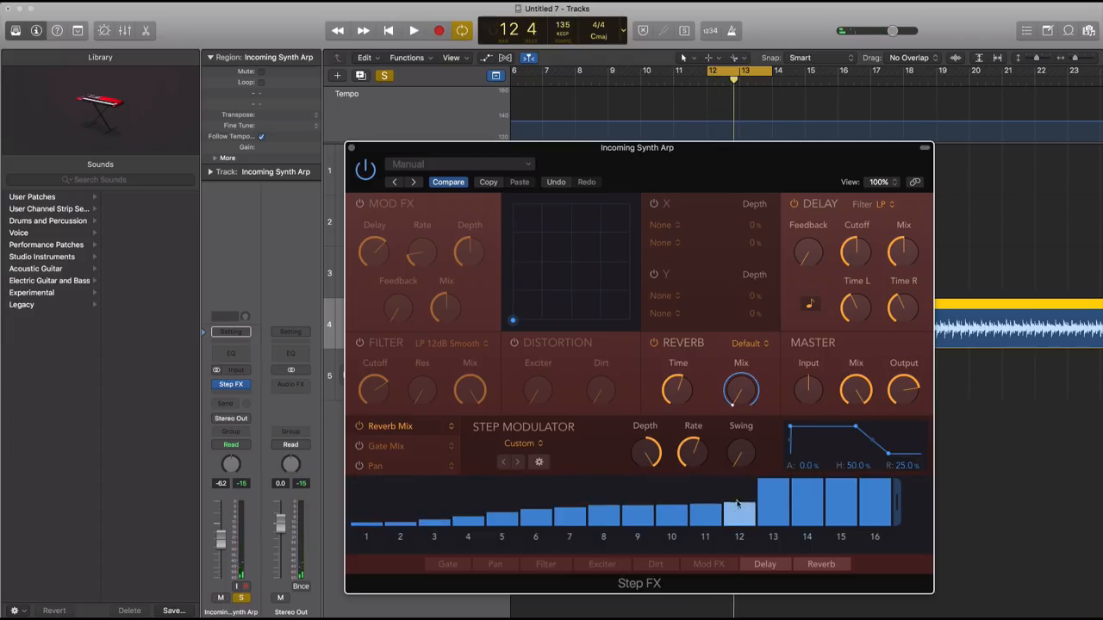
click(413, 31)
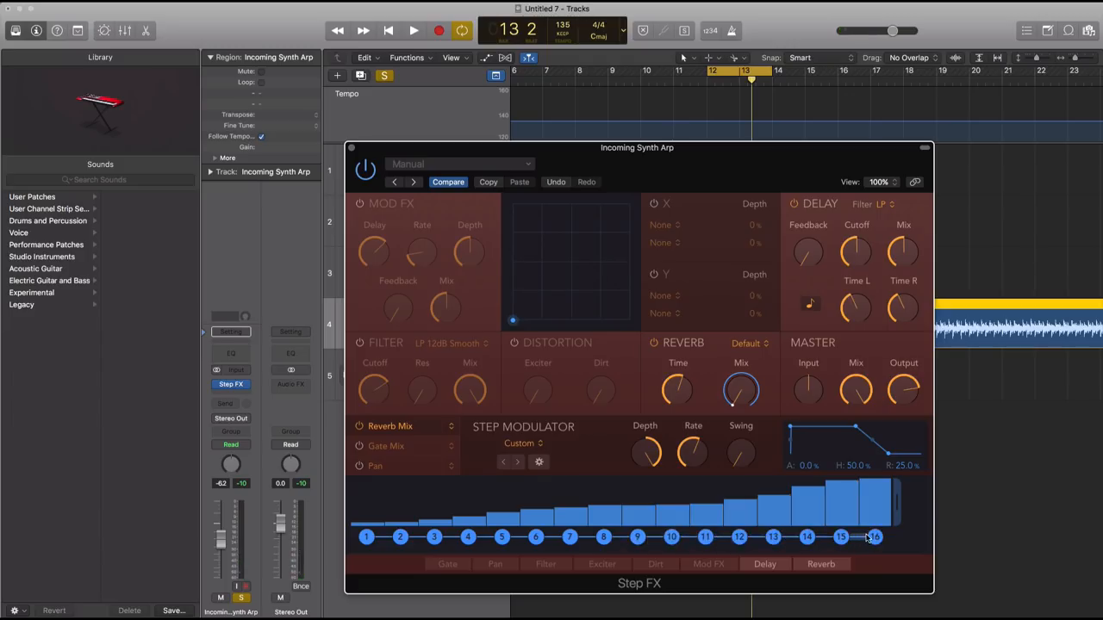
- Set base Reverb Mix to 0% and reshape the steps into a middle dip rising toward step 16
click(412, 30)
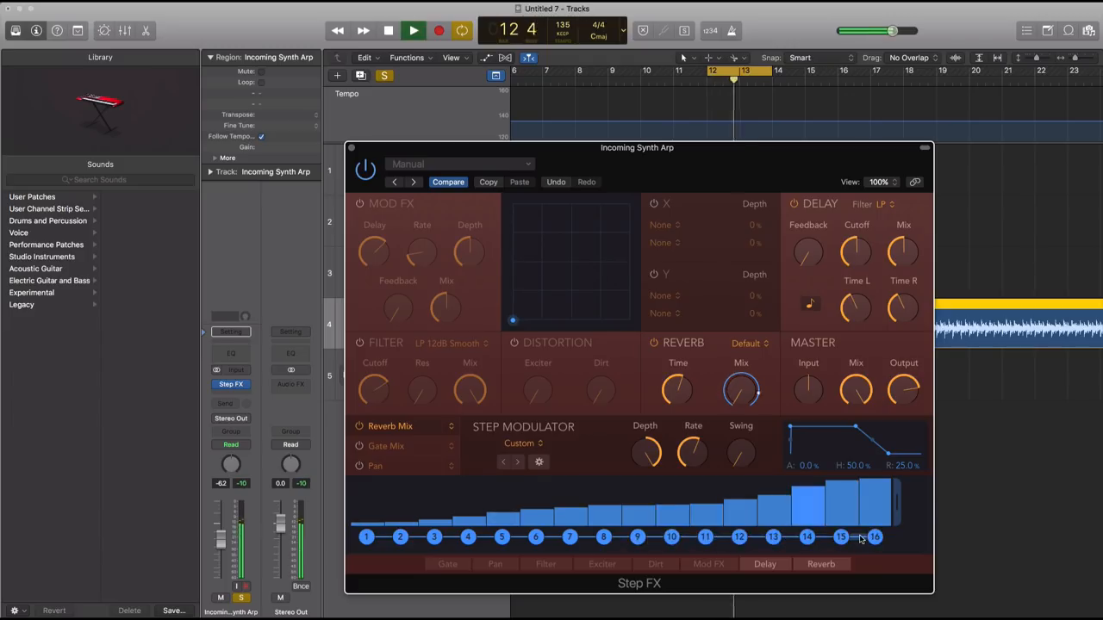
drag(741, 389, 742, 405)
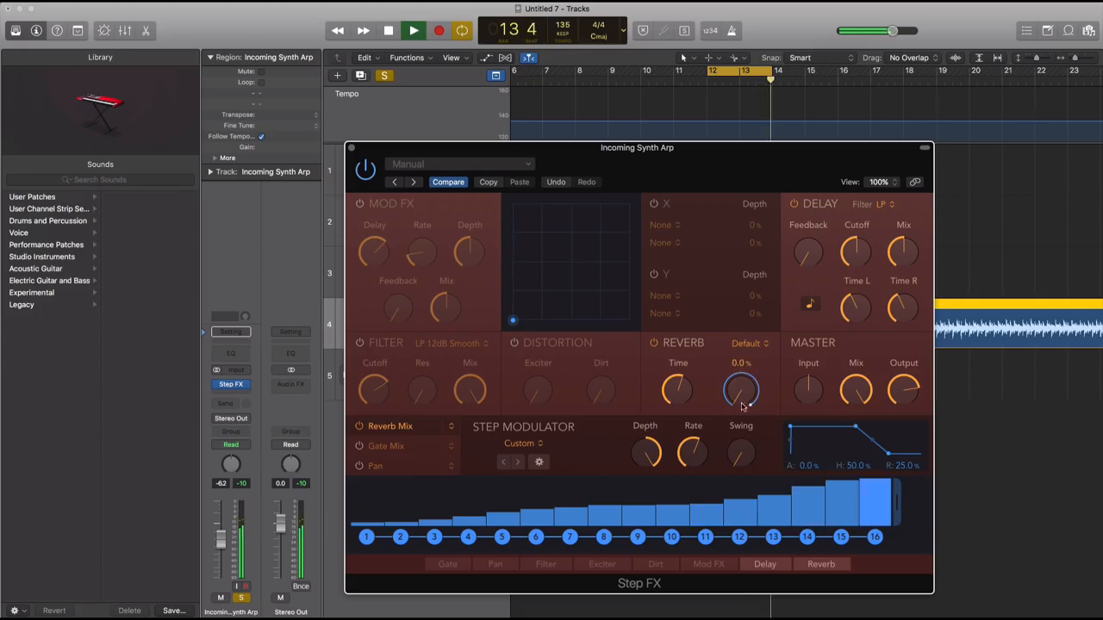
drag(741, 391, 741, 383)
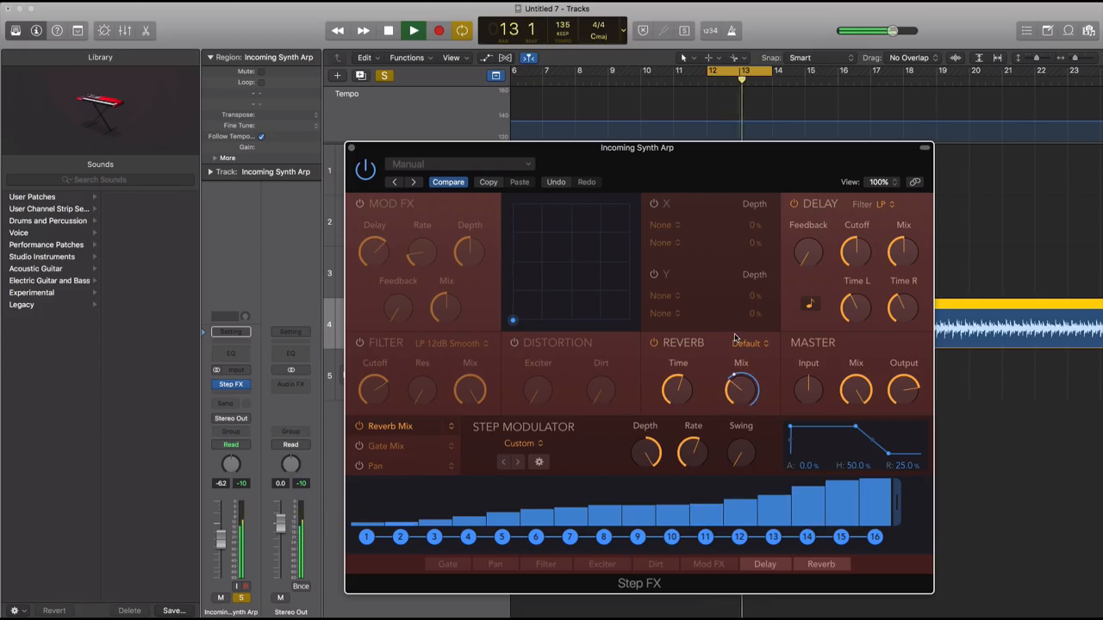
drag(741, 391, 746, 383)
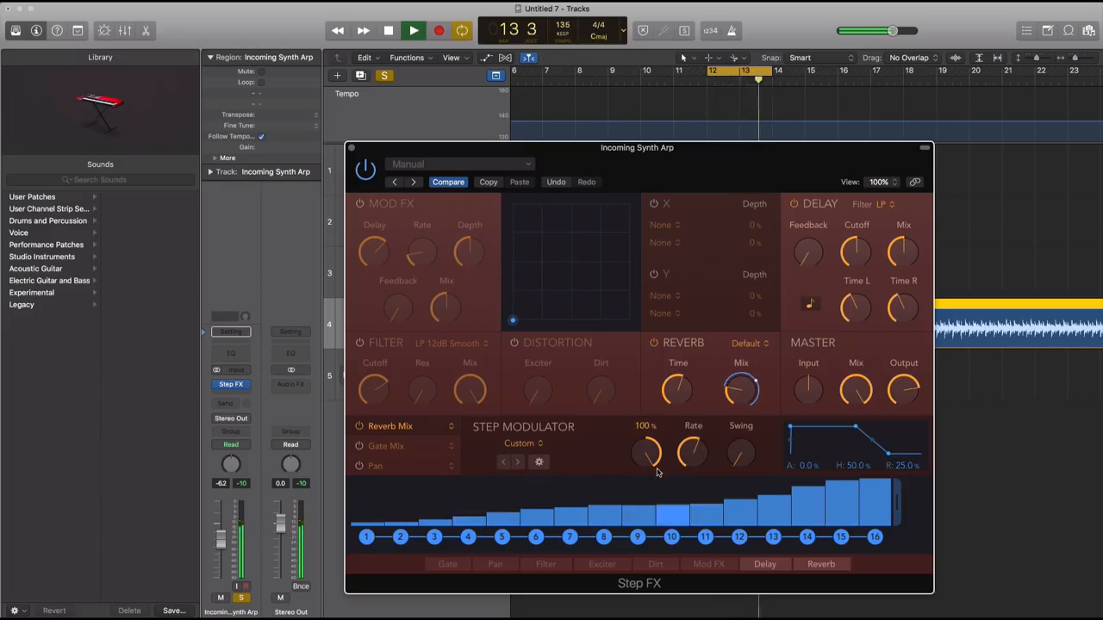
click(388, 31)
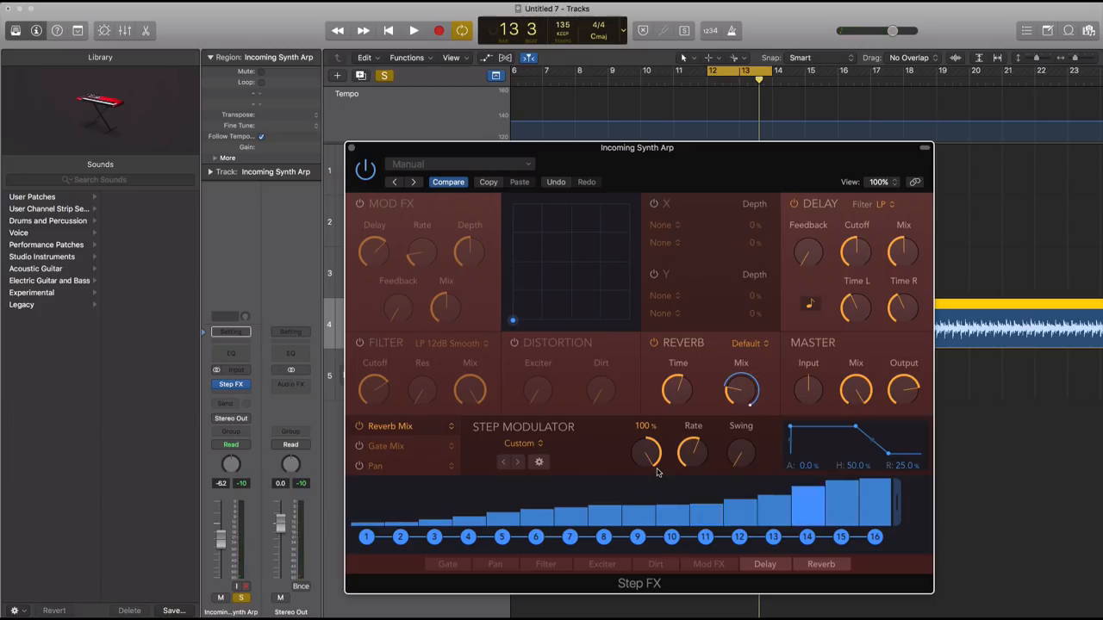
drag(637, 147, 620, 80)
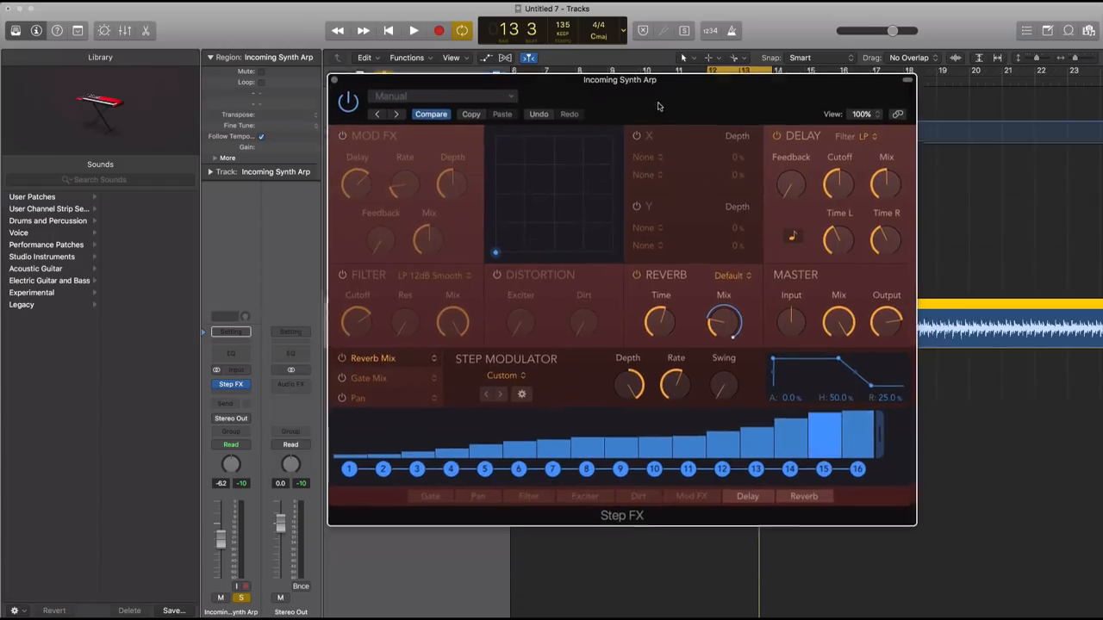
drag(686, 439, 686, 448)
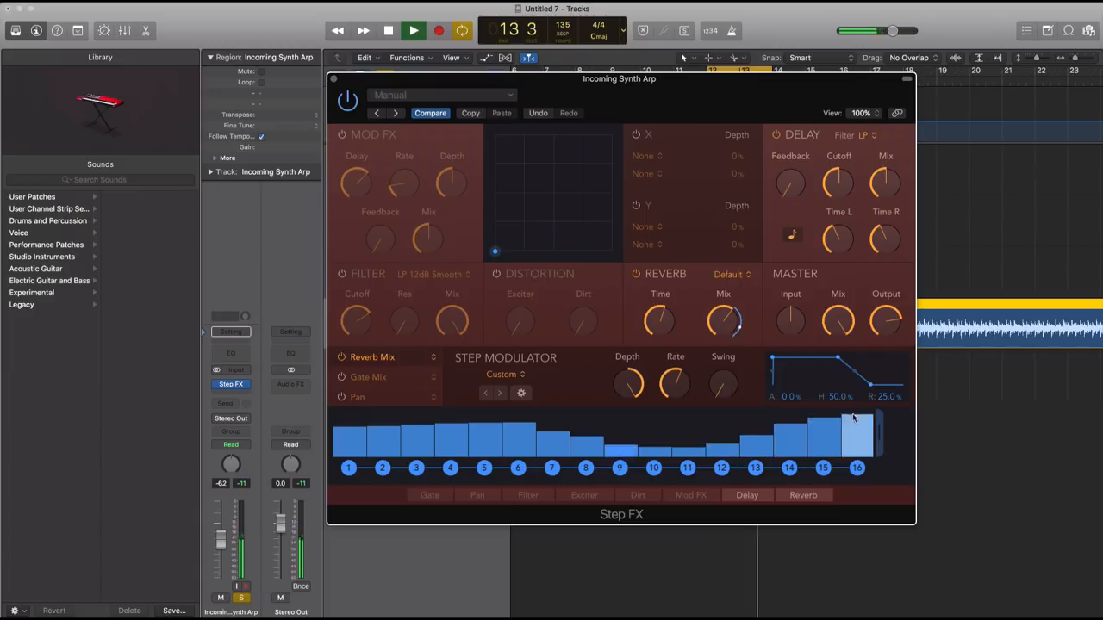
drag(724, 320, 730, 343)
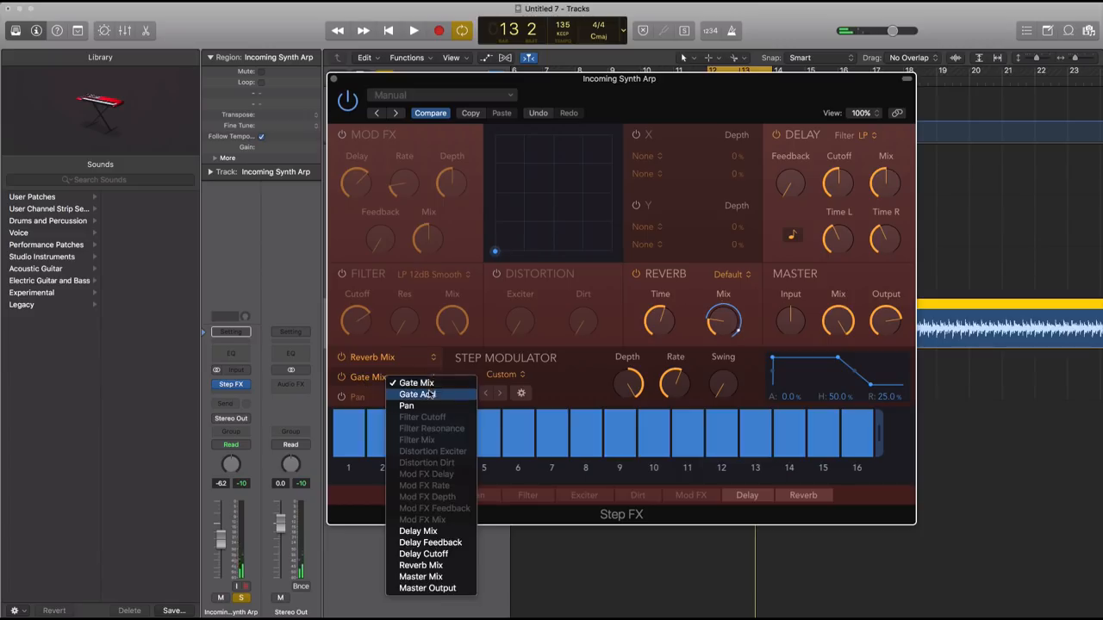
mouse_move(421, 477)
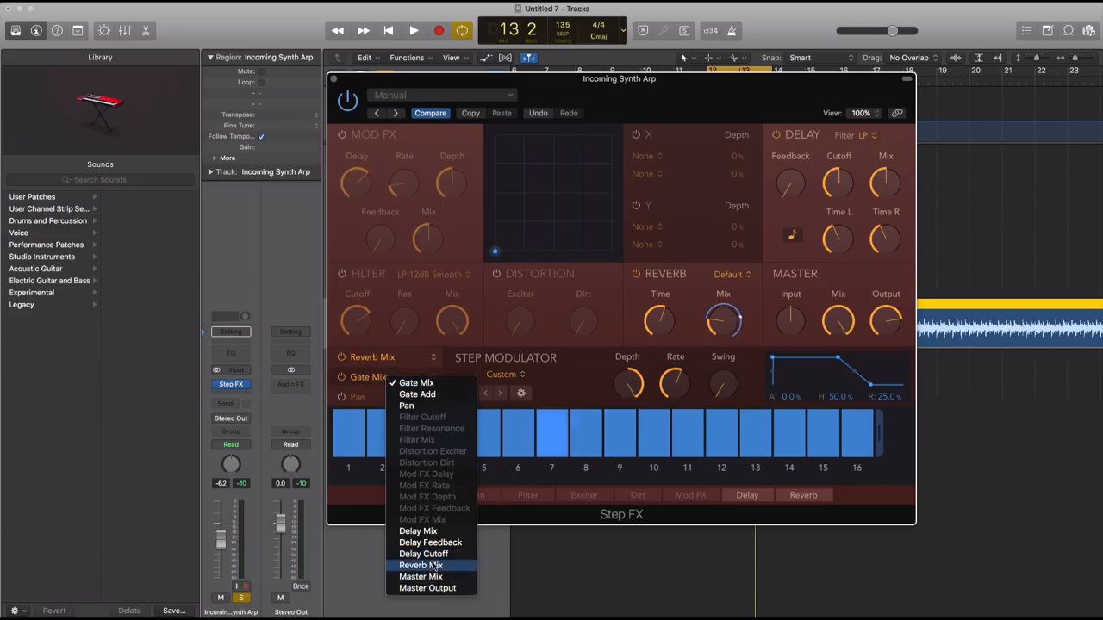
mouse_move(418, 531)
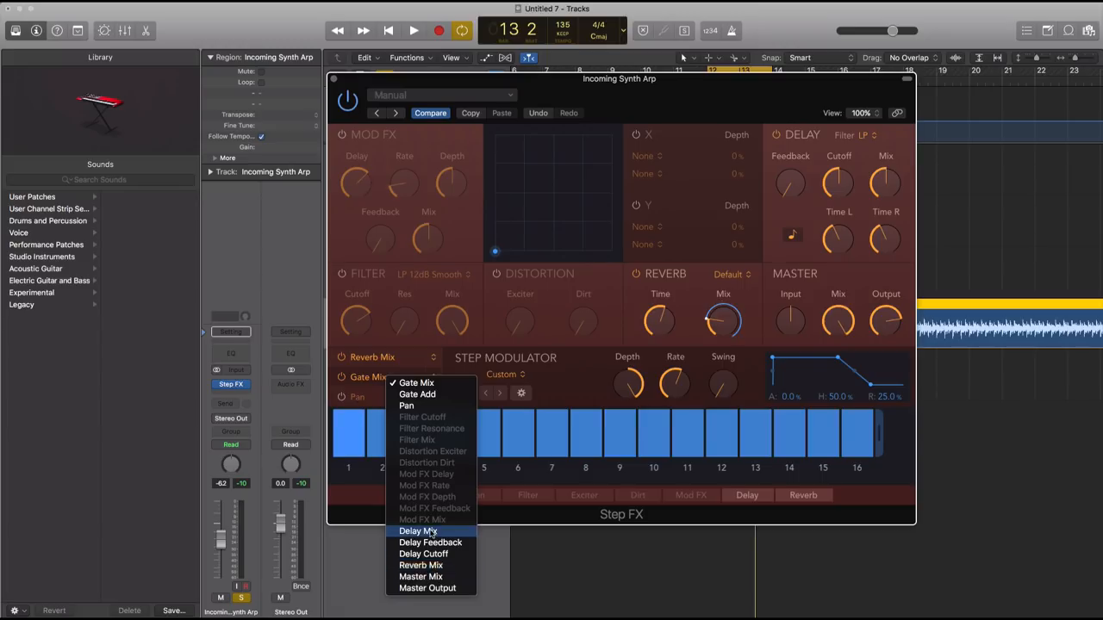
- Target the second lane to Delay Mix, adjust its amount, and toggle step modulation off and on
click(418, 531)
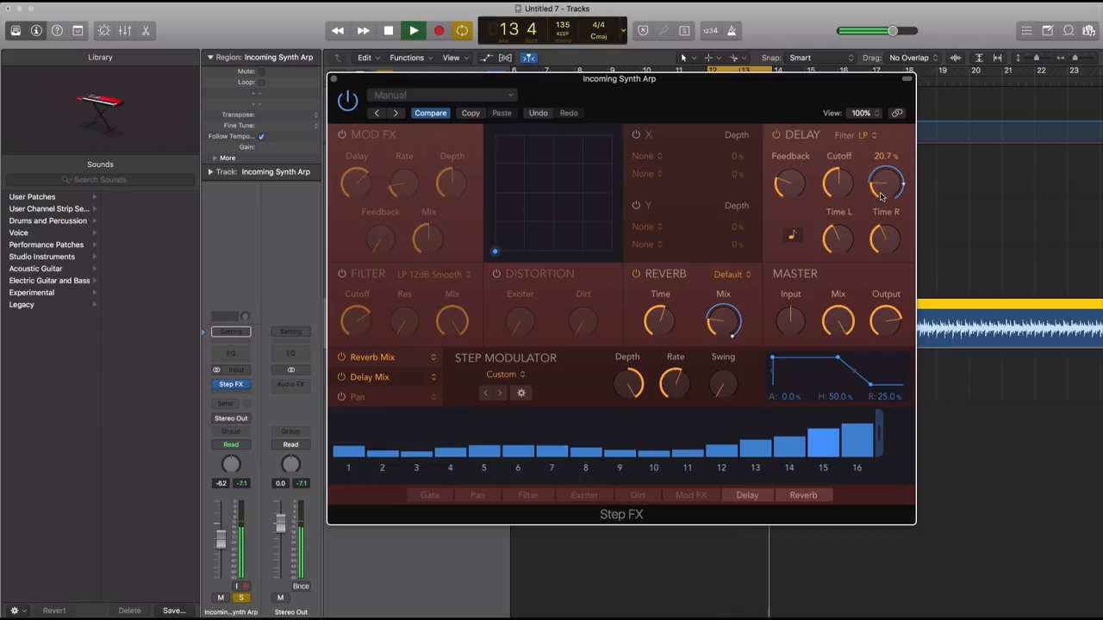
drag(886, 181, 885, 173)
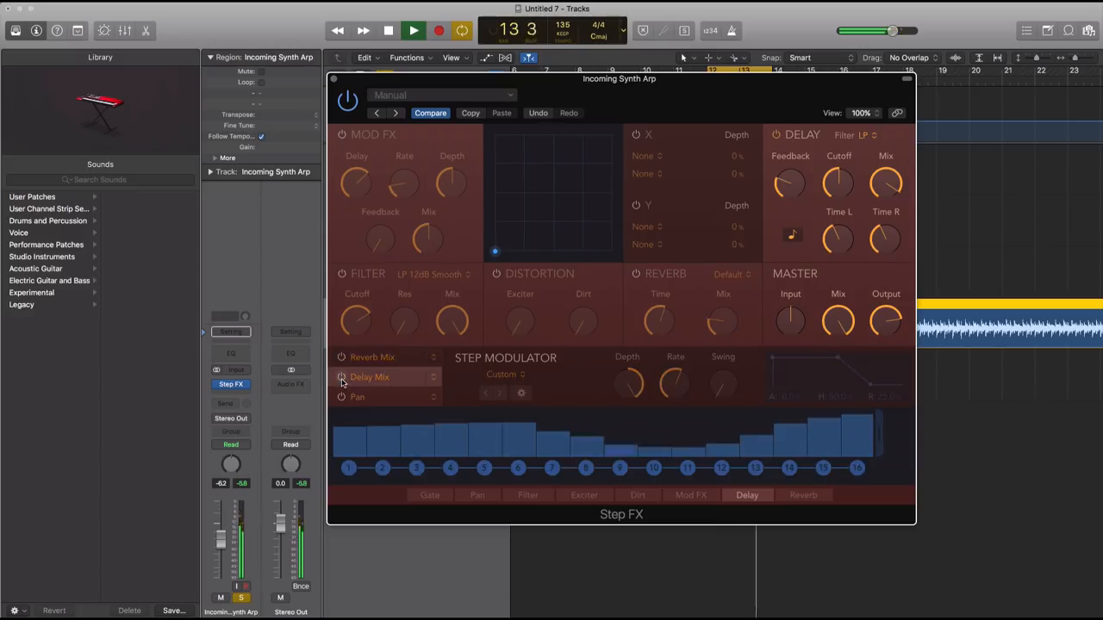
click(413, 30)
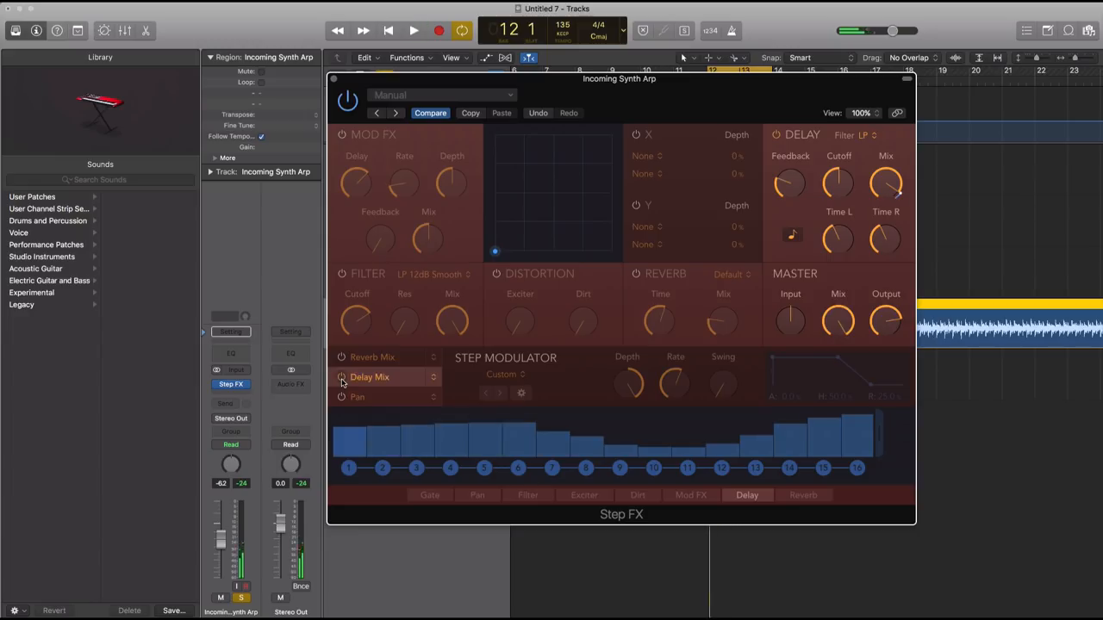
click(412, 30)
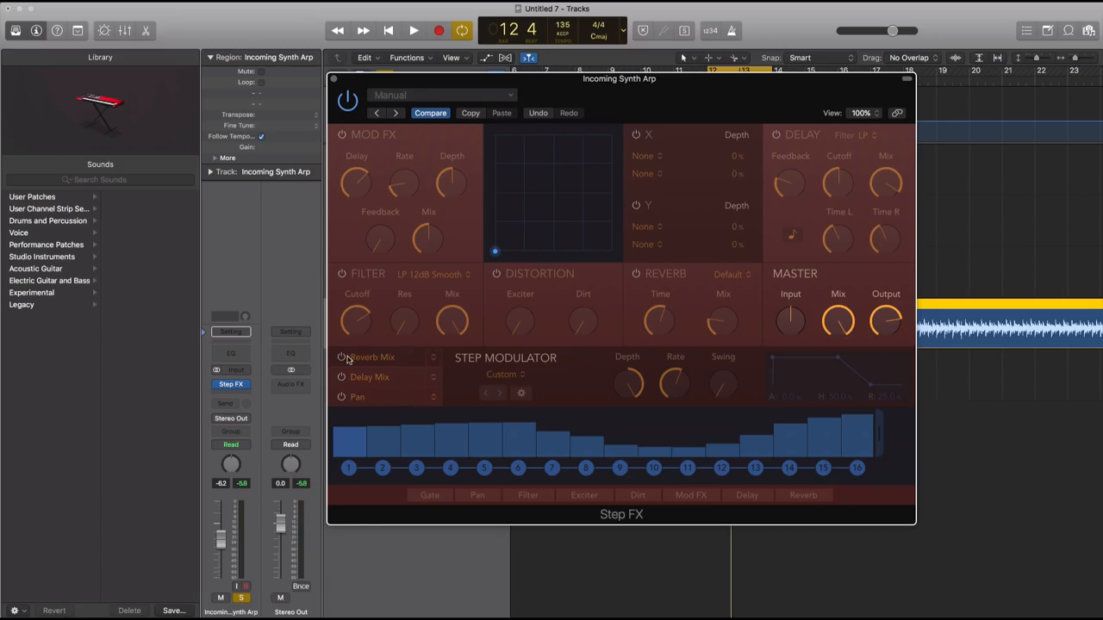
- Load the Factory Rolling 01 step pattern and toggle the Step FX reverb section
click(506, 374)
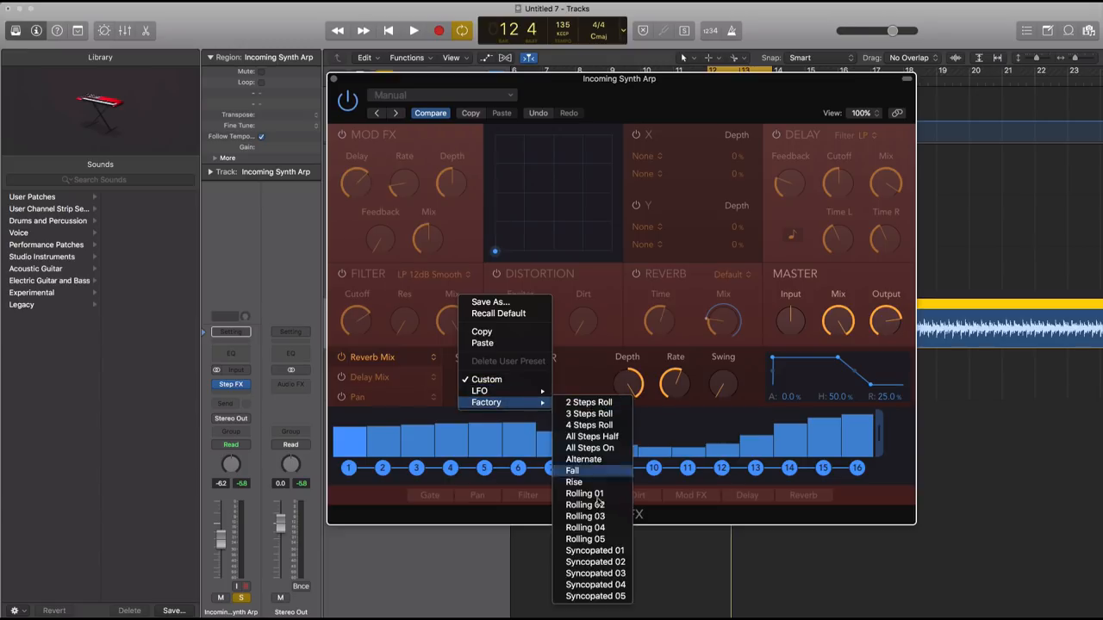
mouse_move(574, 481)
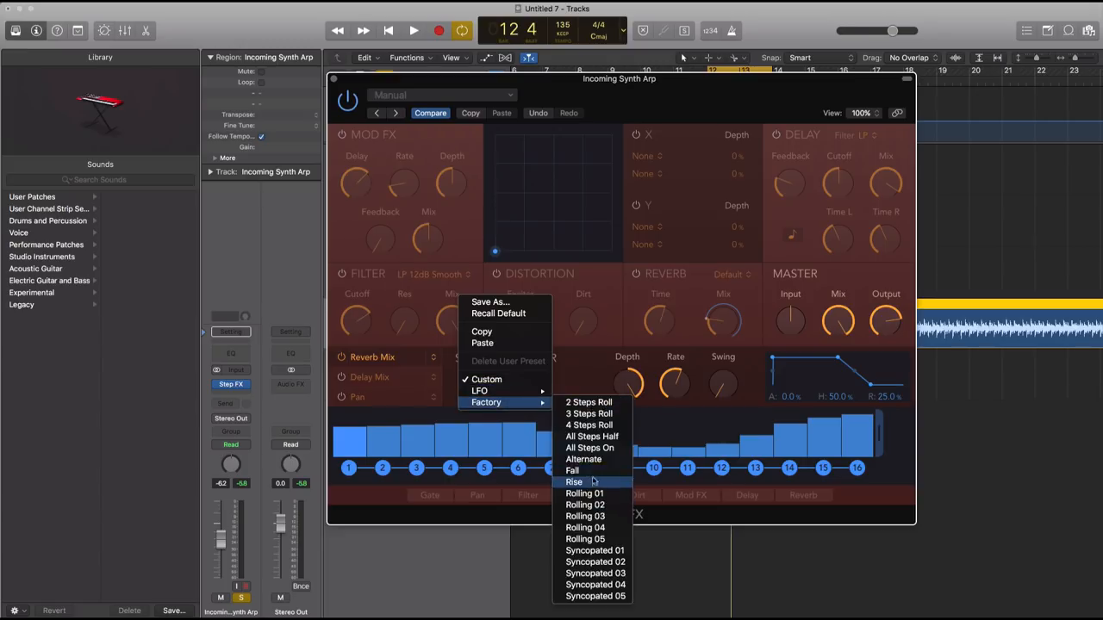
click(585, 493)
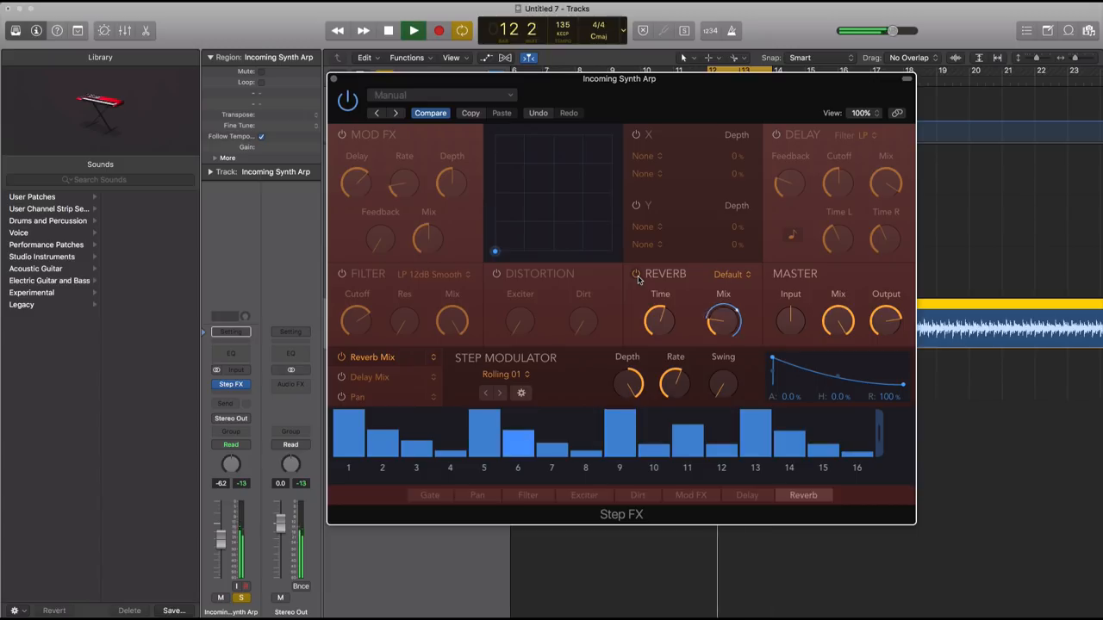
click(412, 30)
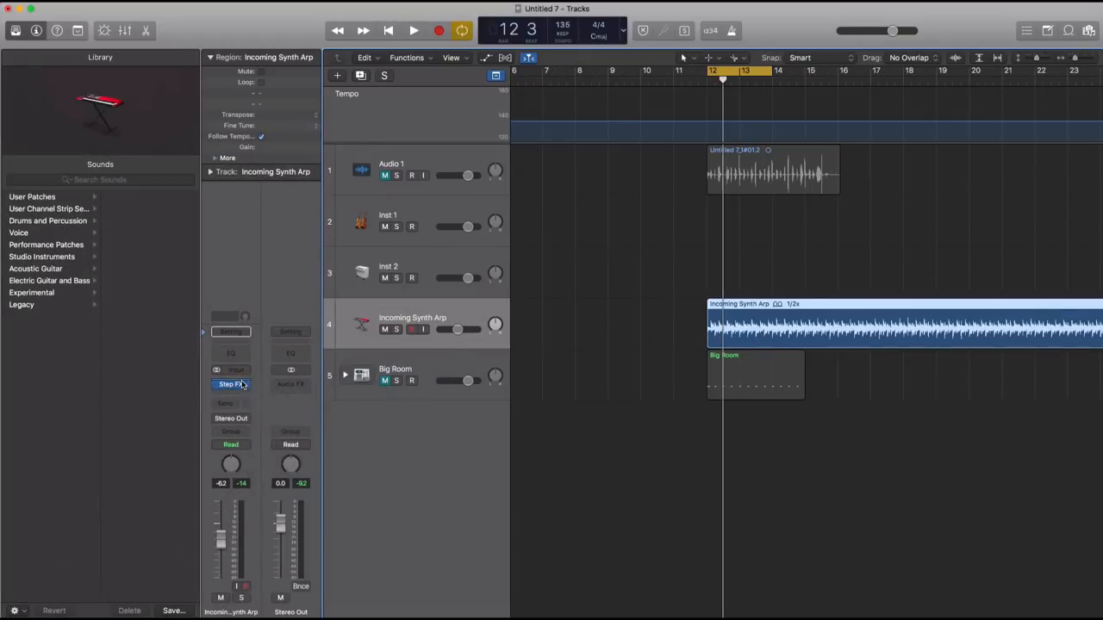
- Swap the Step FX insert for a stereo ChromaVerb and drag its window into full view
click(230, 384)
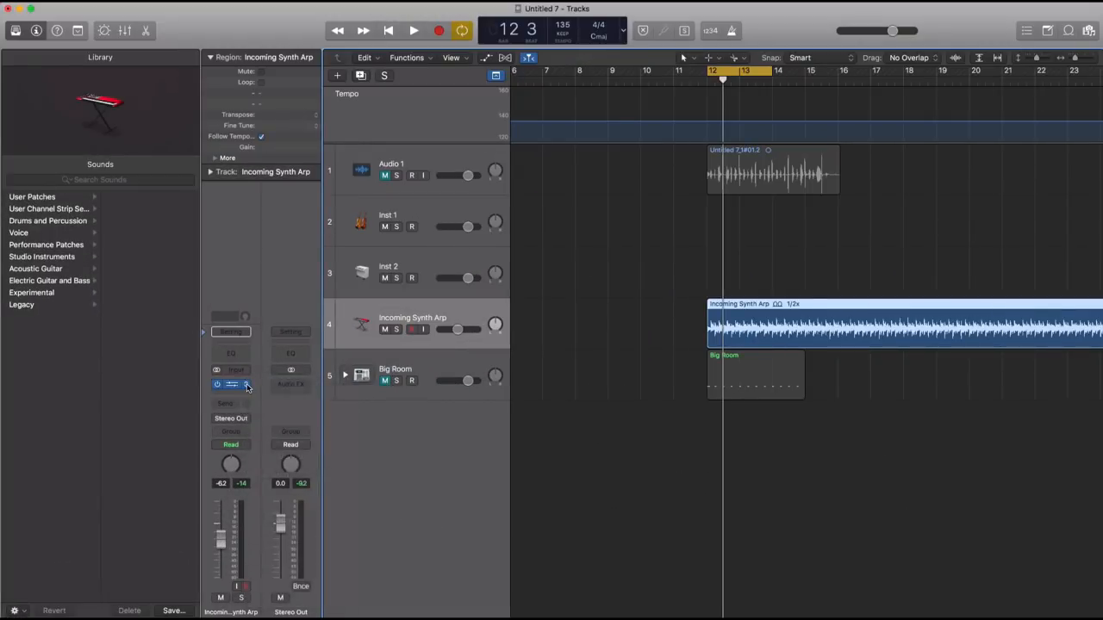
click(231, 384)
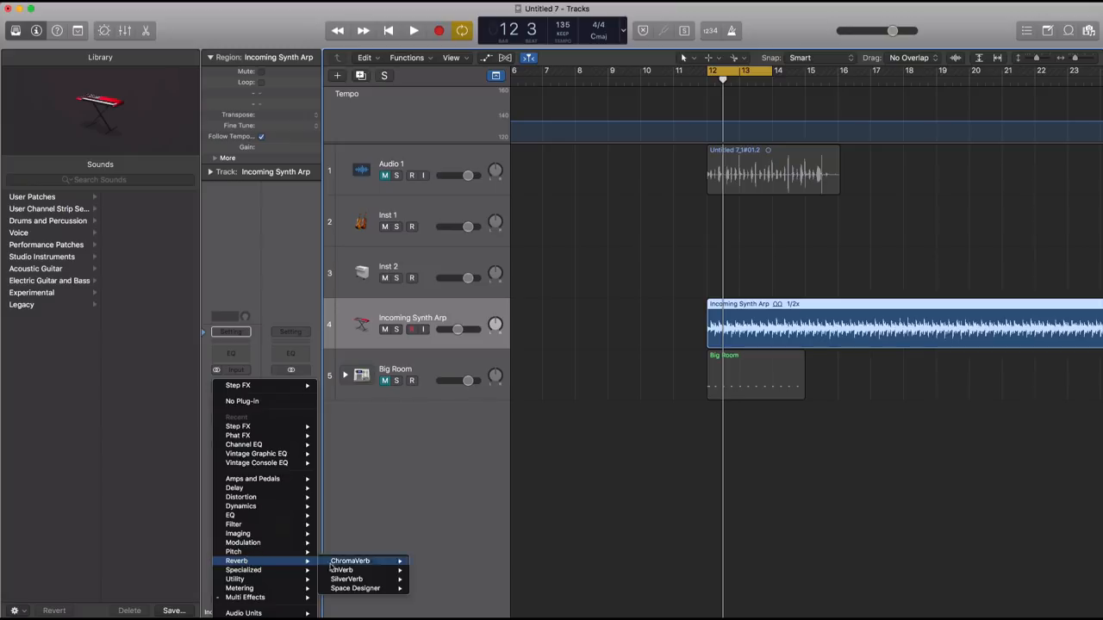
click(350, 561)
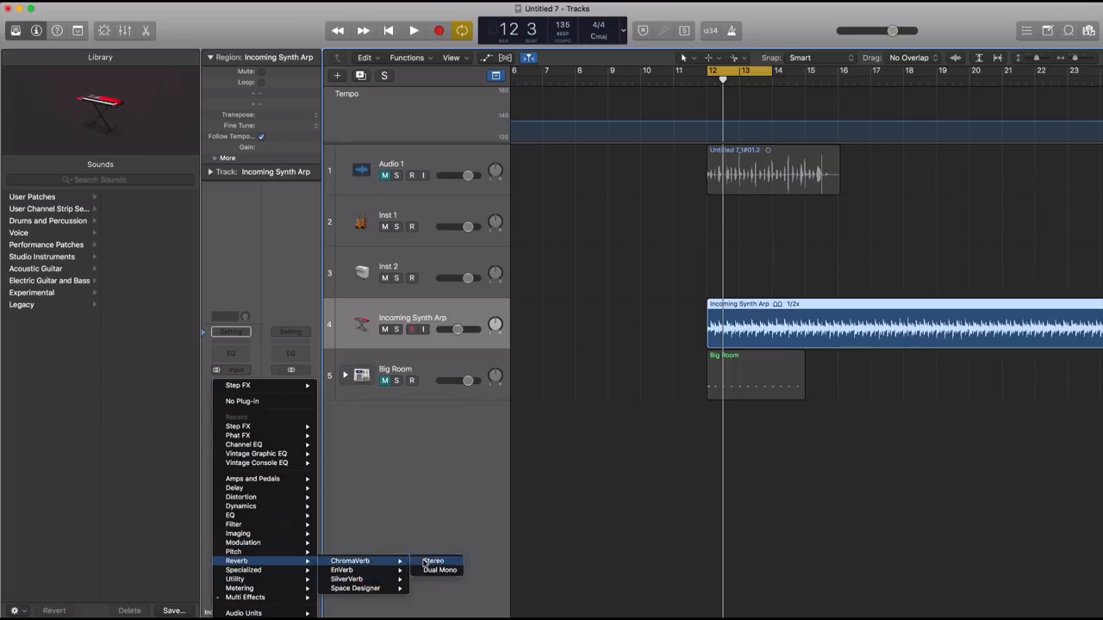
click(432, 561)
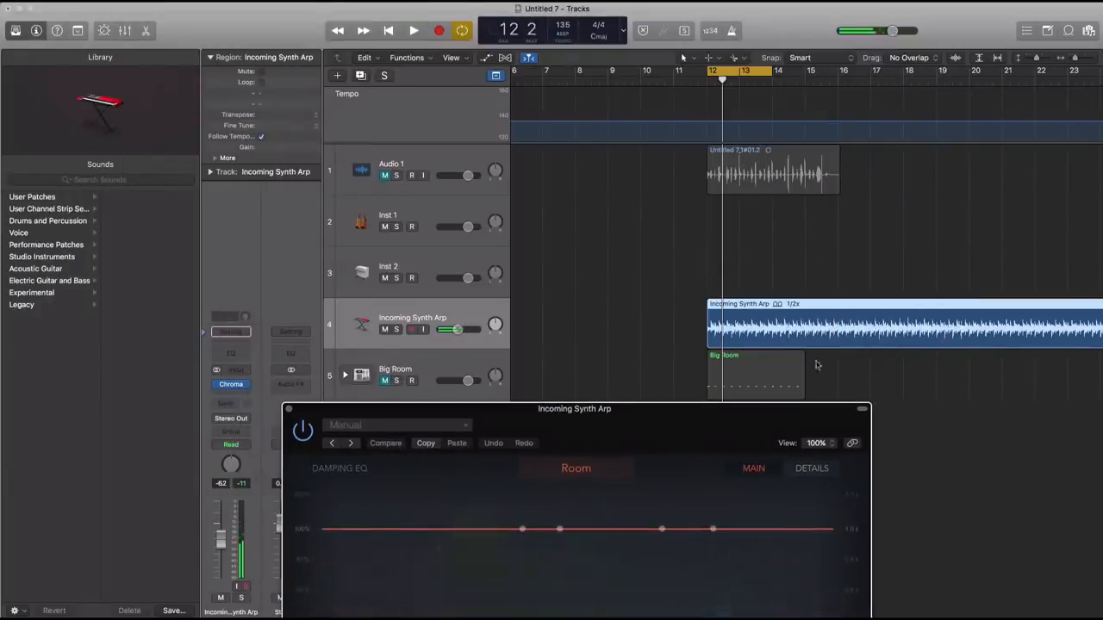
drag(574, 408, 559, 174)
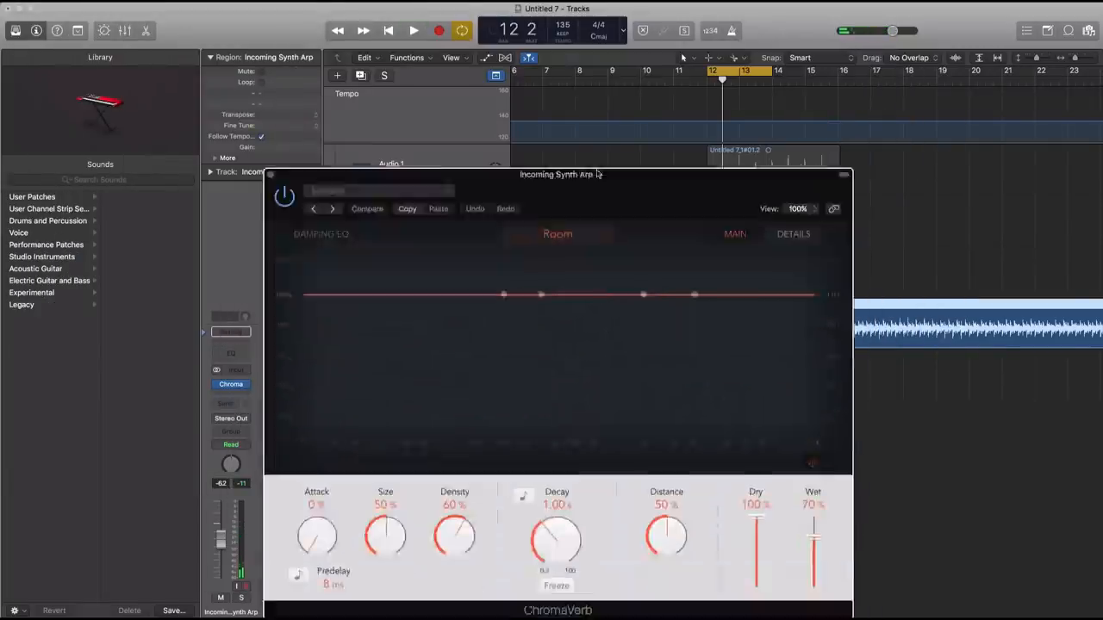
- Play the track while sweeping the ChromaVerb damping point, leaving it nearly flat at 20 Hz
click(413, 31)
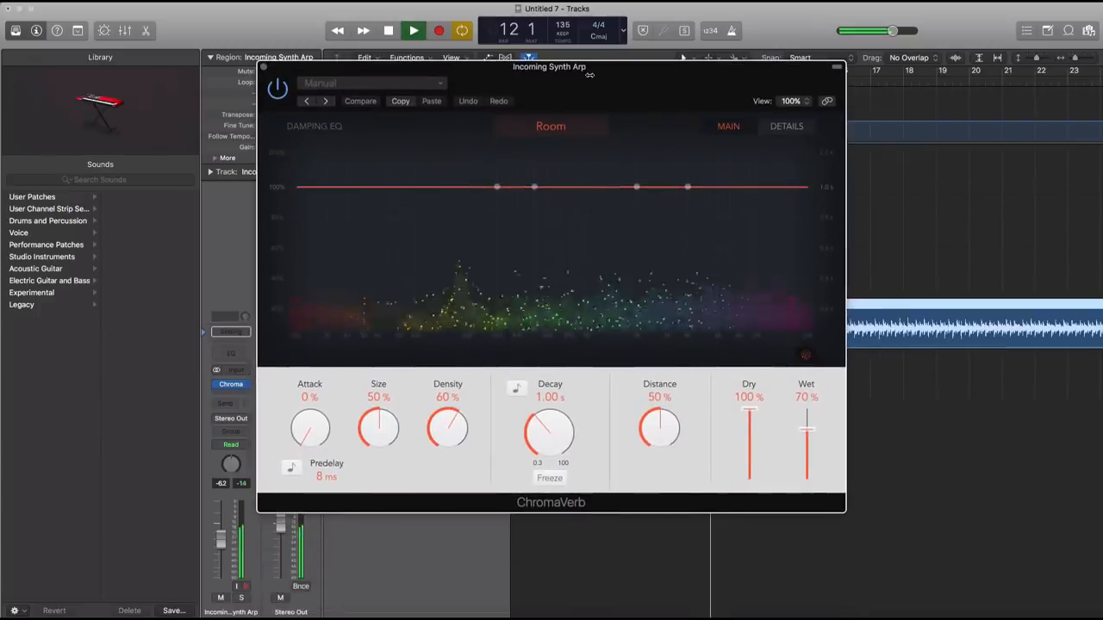
click(413, 30)
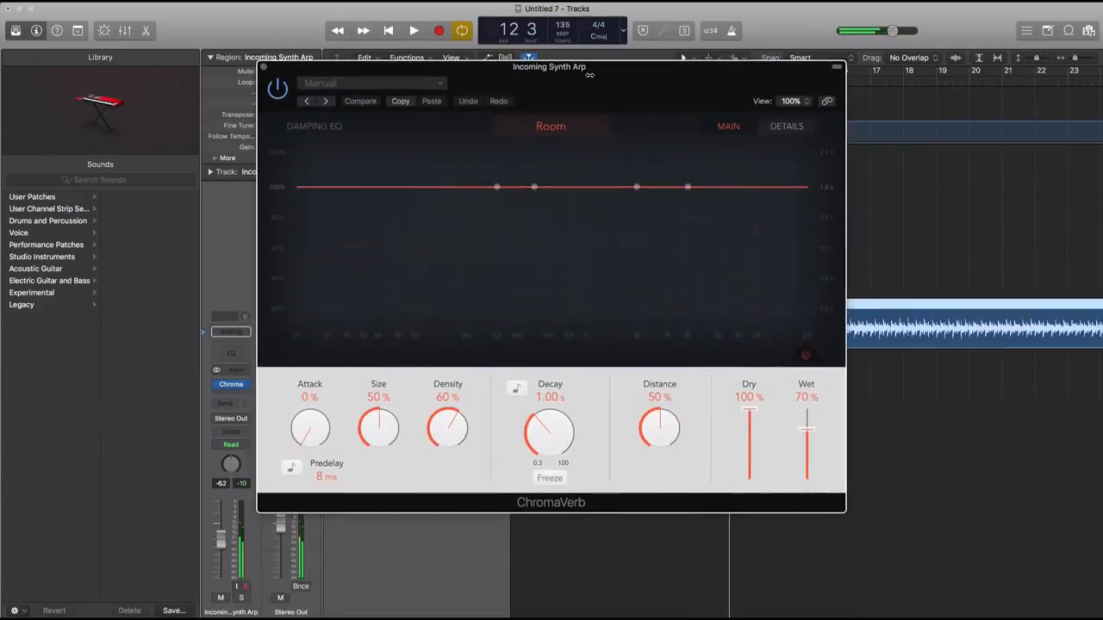
click(413, 31)
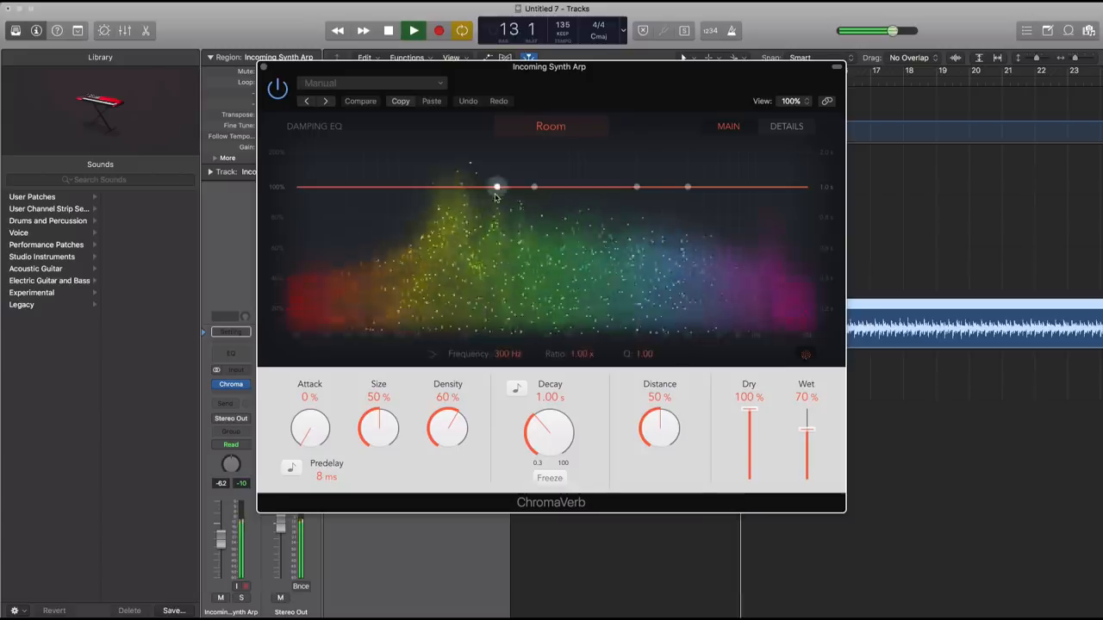
drag(497, 187, 696, 250)
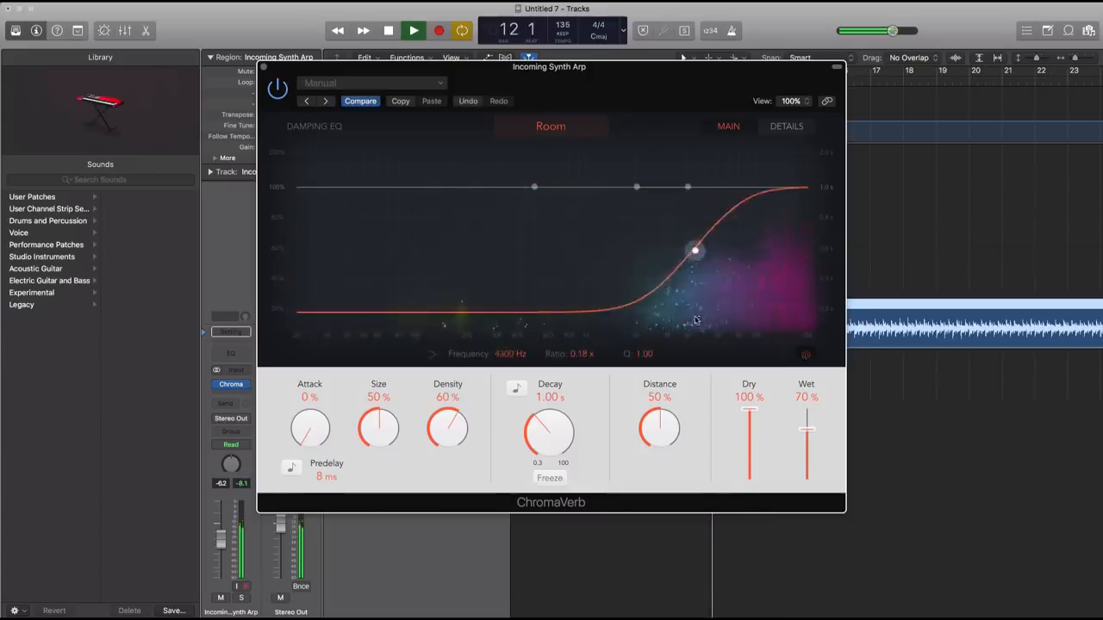
drag(695, 249, 740, 249)
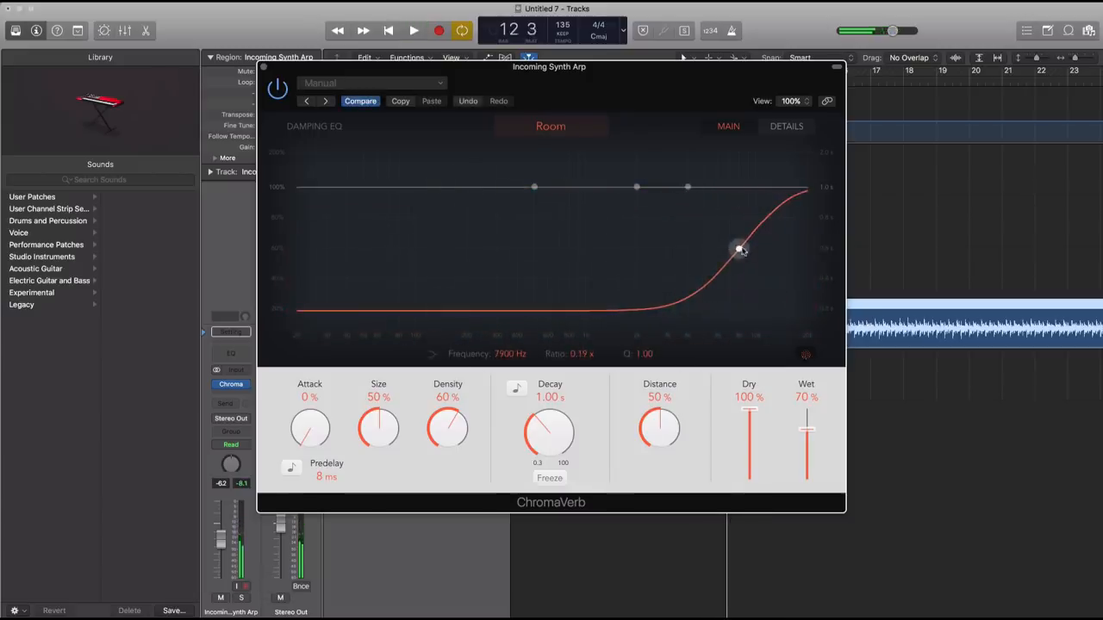
drag(739, 249, 659, 250)
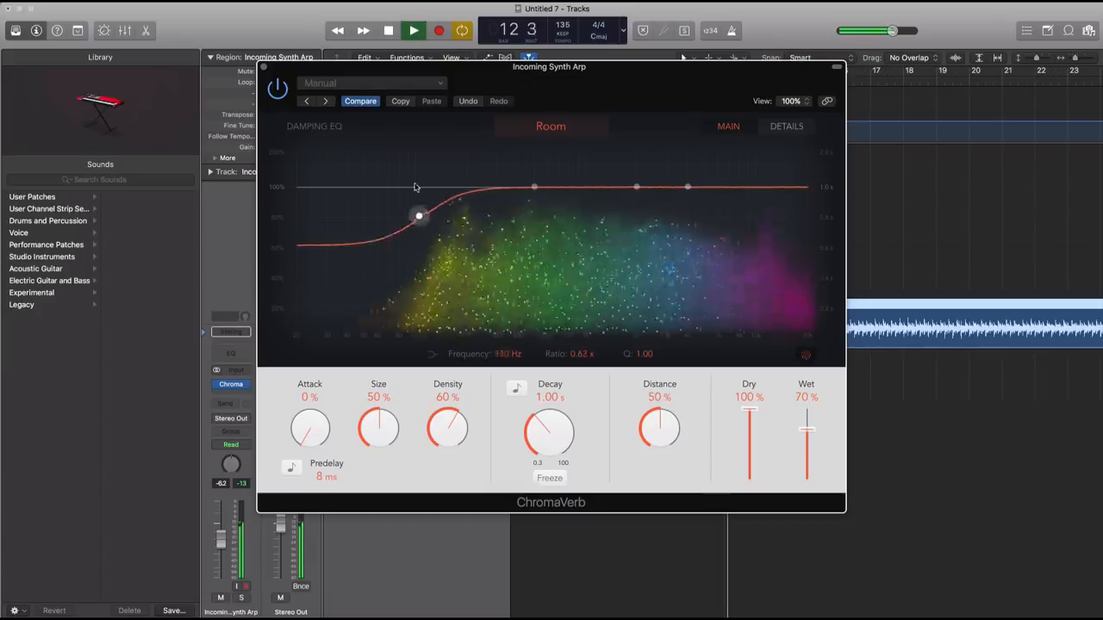
drag(417, 215, 590, 231)
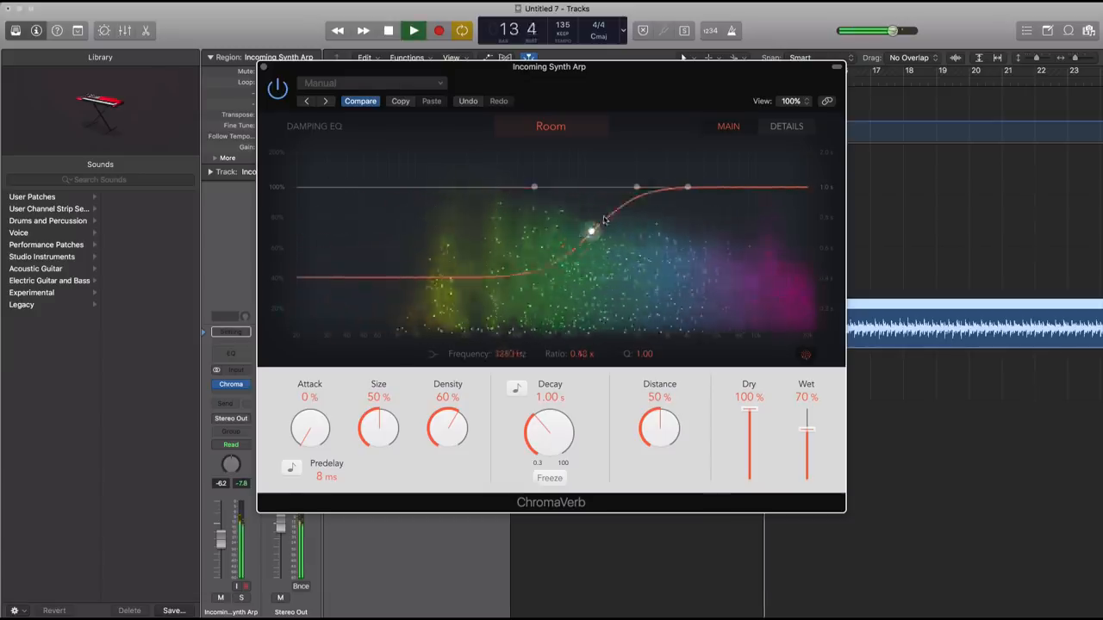
drag(590, 231, 342, 202)
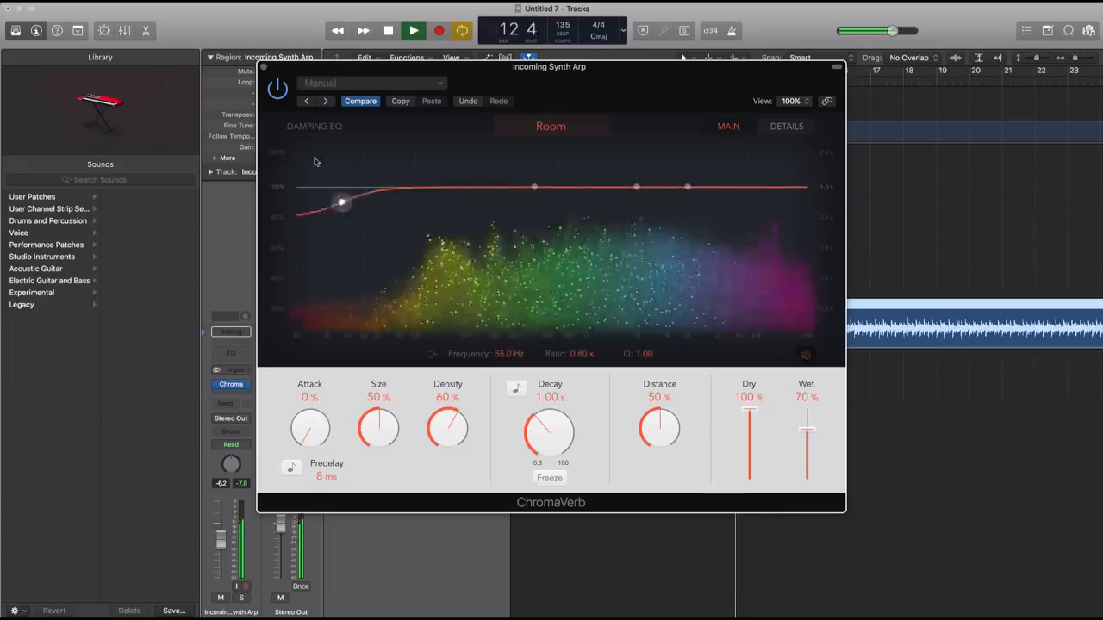
drag(342, 203, 297, 187)
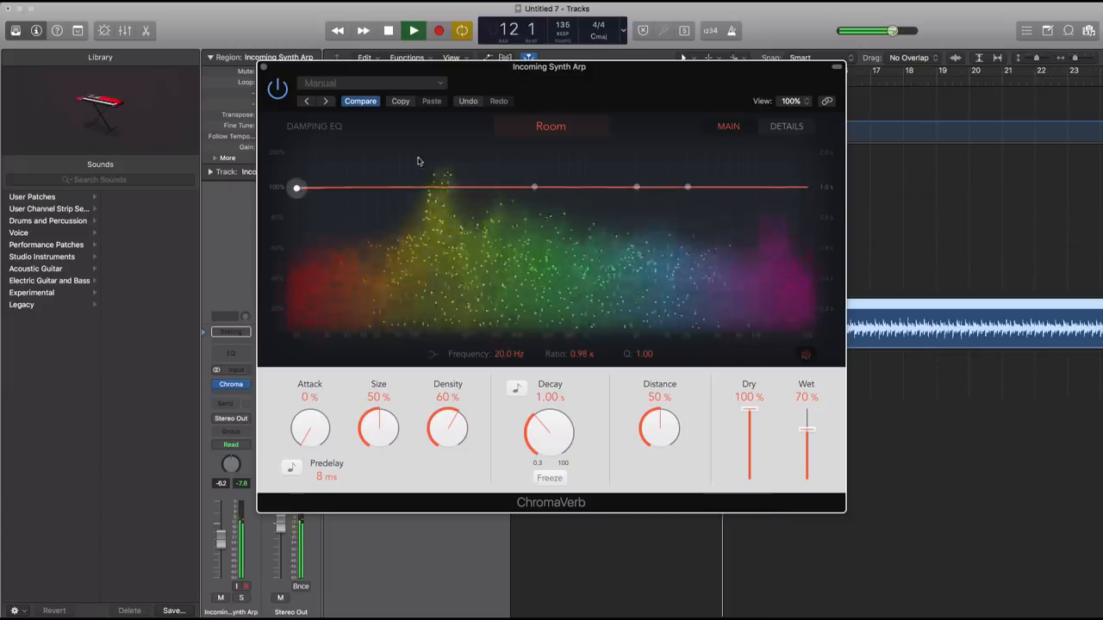
- Stop playback and set the reverb distance to 55% and wet level to 25%
click(413, 30)
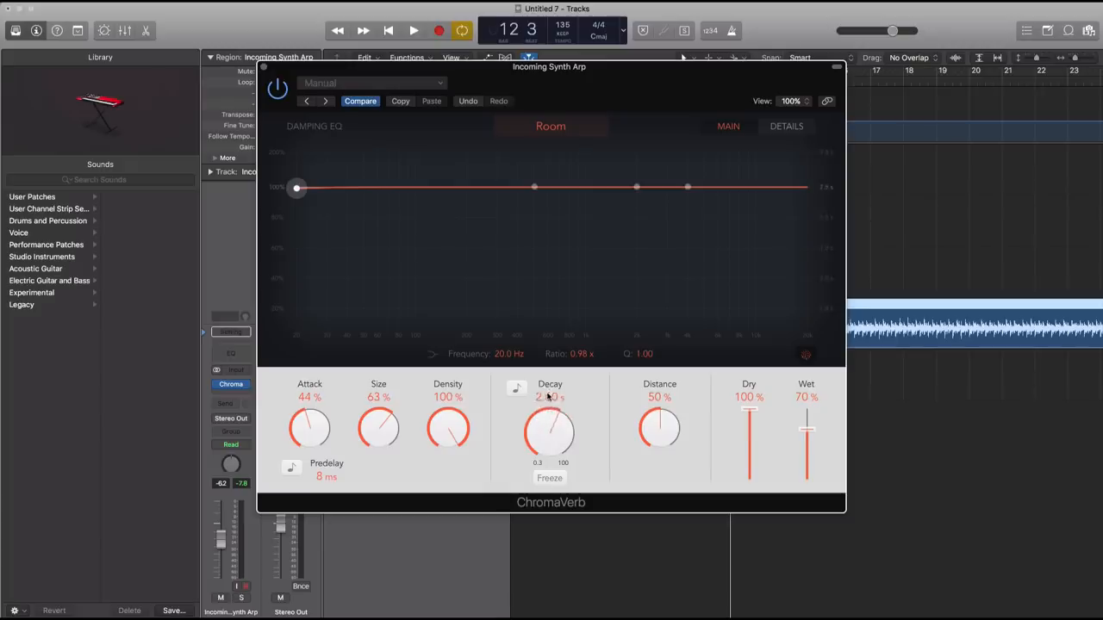
drag(659, 429, 659, 422)
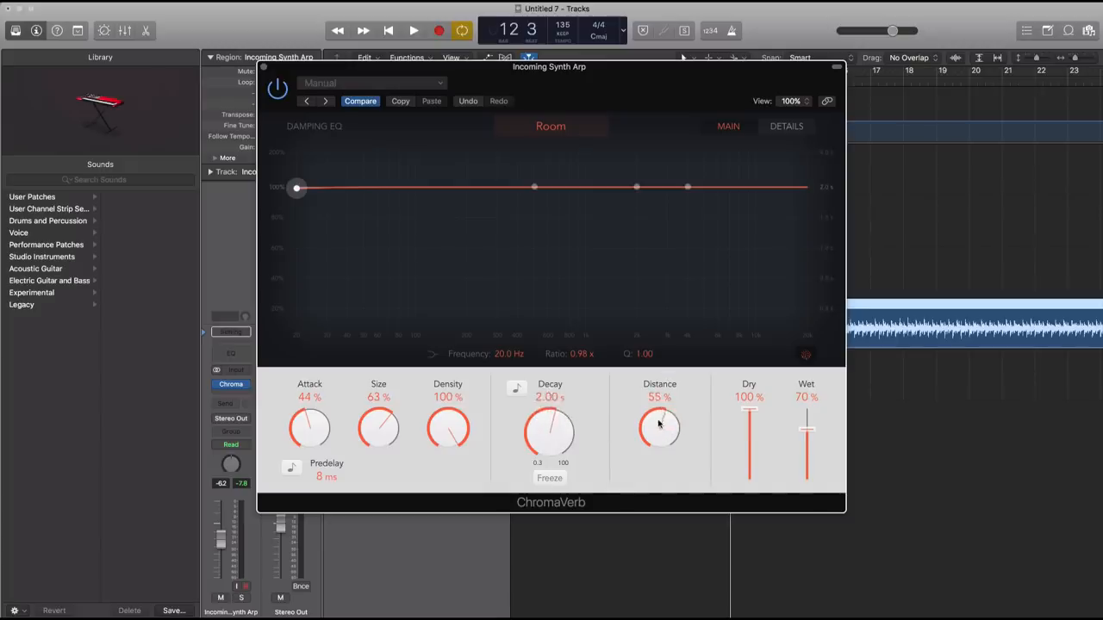
drag(806, 418, 805, 465)
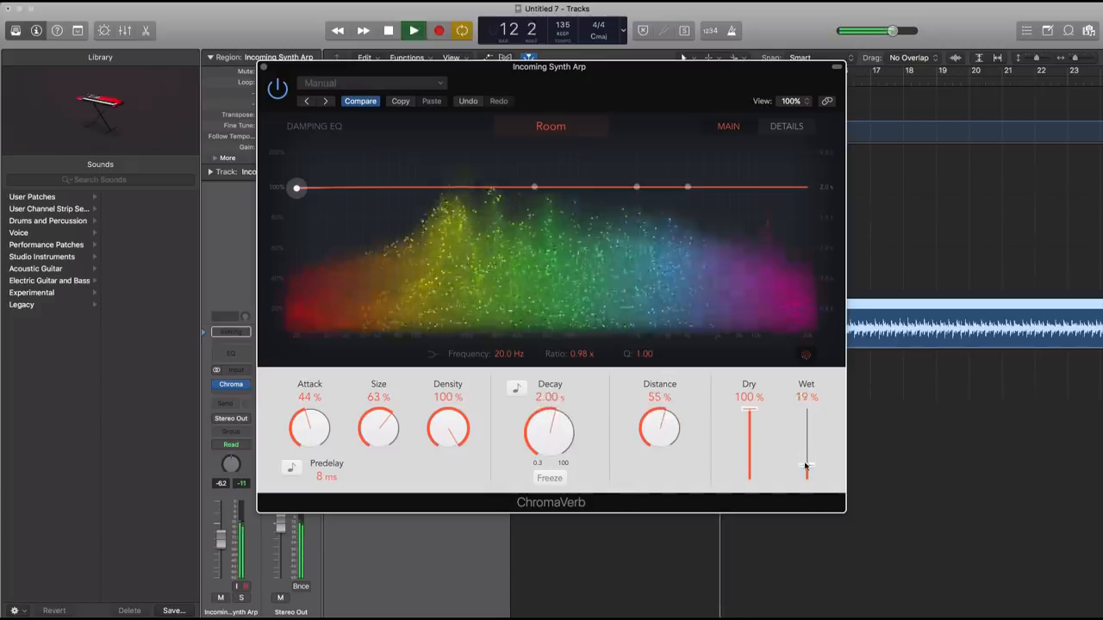
drag(806, 466, 806, 469)
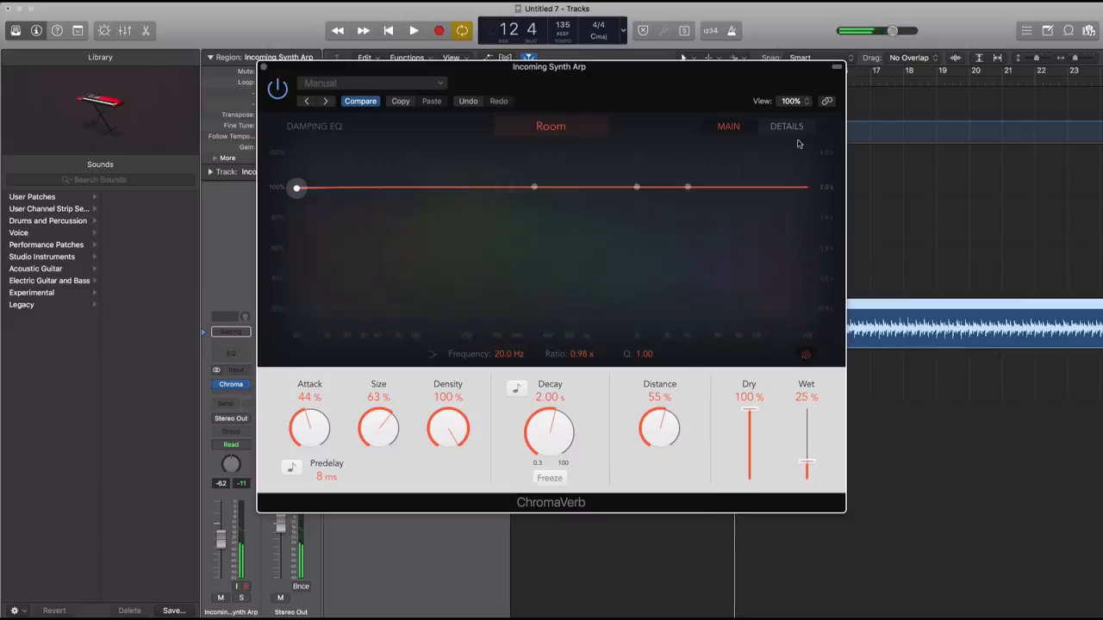
click(786, 126)
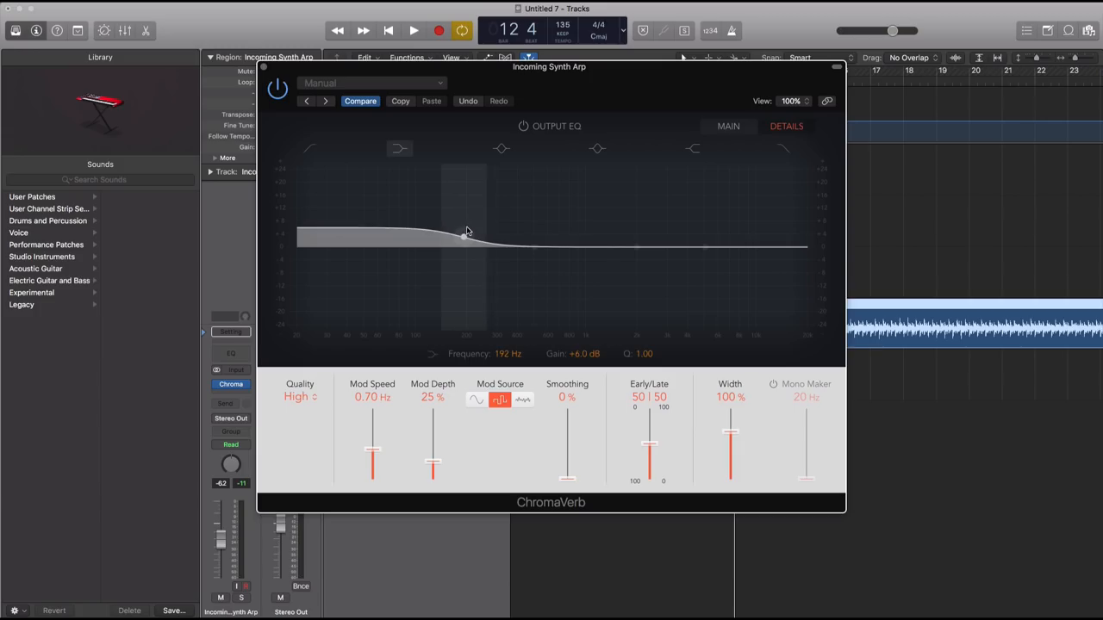
- Turn on ChromaVerb's Output EQ and flatten the low shelf to 21 Hz at +1 dB
click(413, 30)
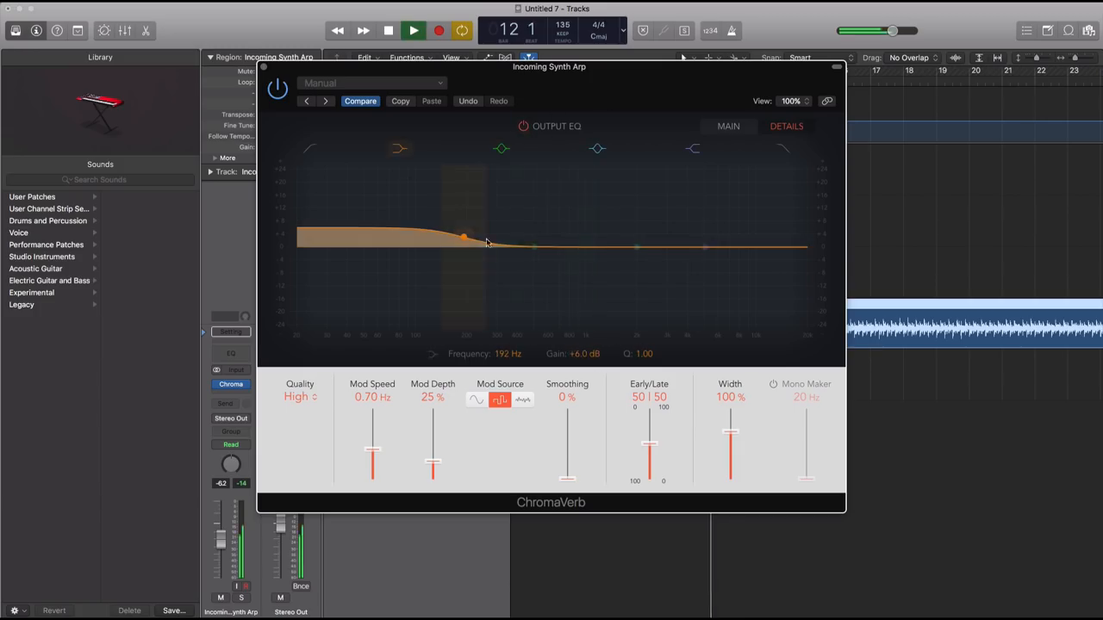
drag(465, 237, 724, 284)
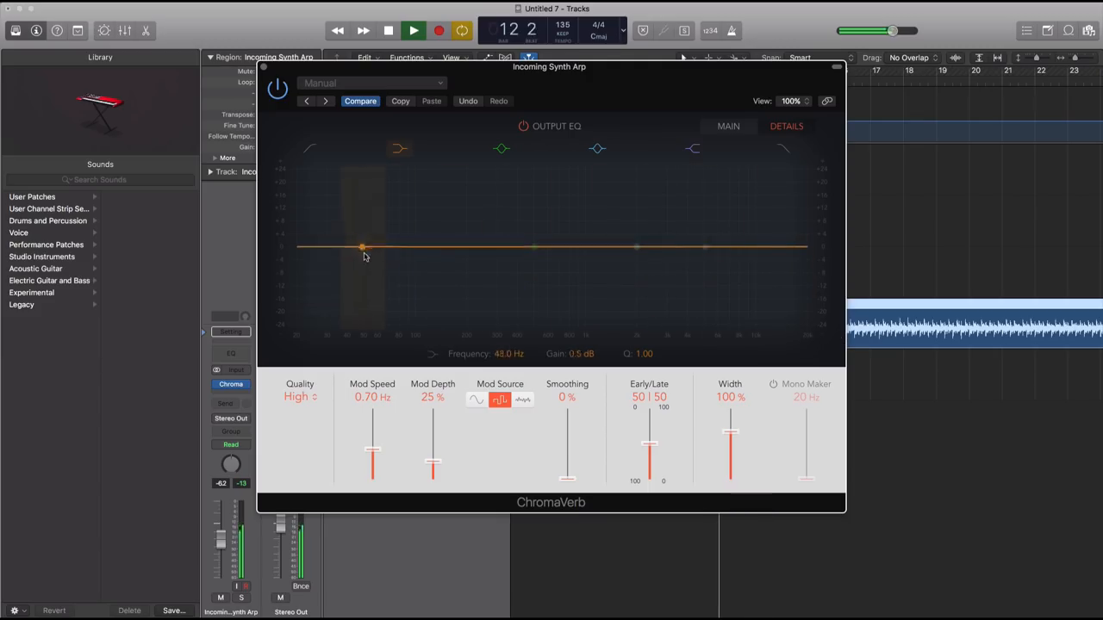
drag(362, 247, 302, 247)
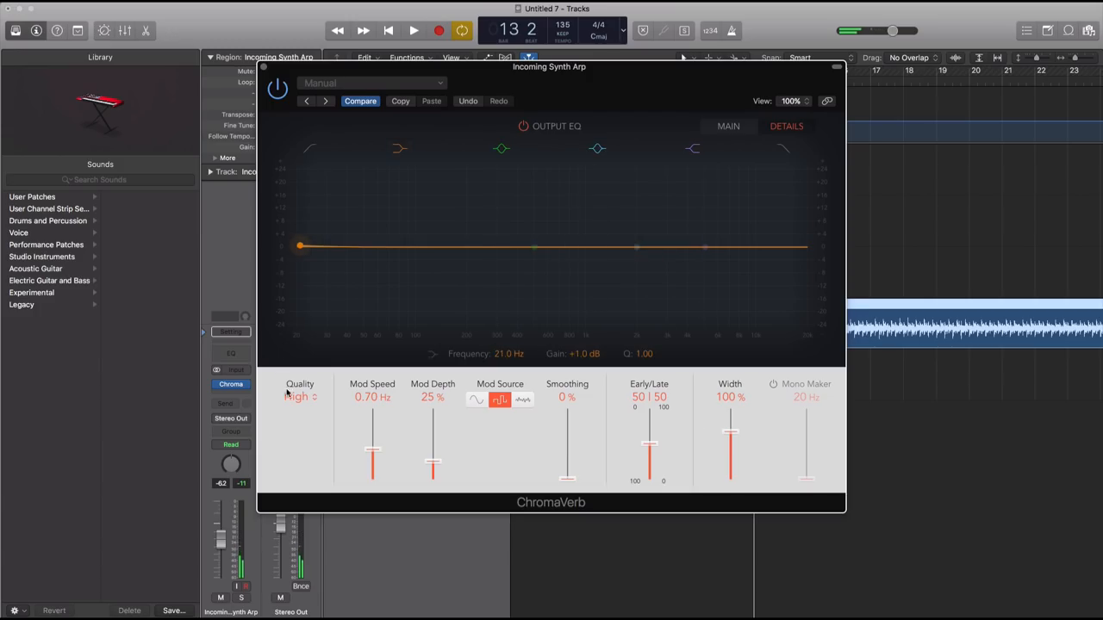
- Return to the main ChromaVerb controls, pick another room type and nudge wet slightly down
click(728, 126)
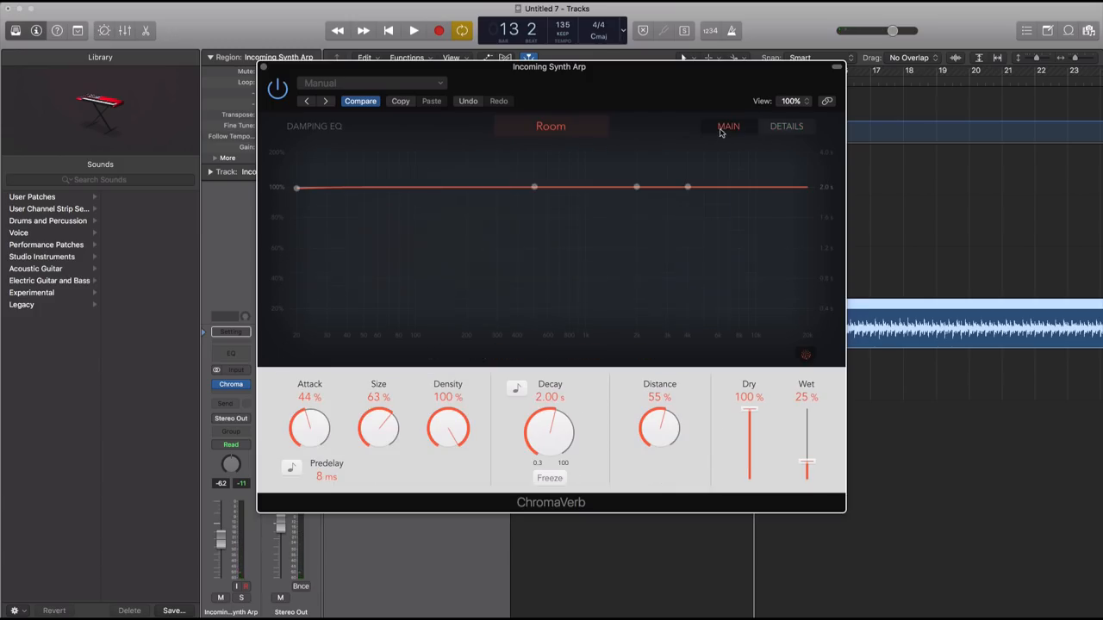
mouse_move(533, 140)
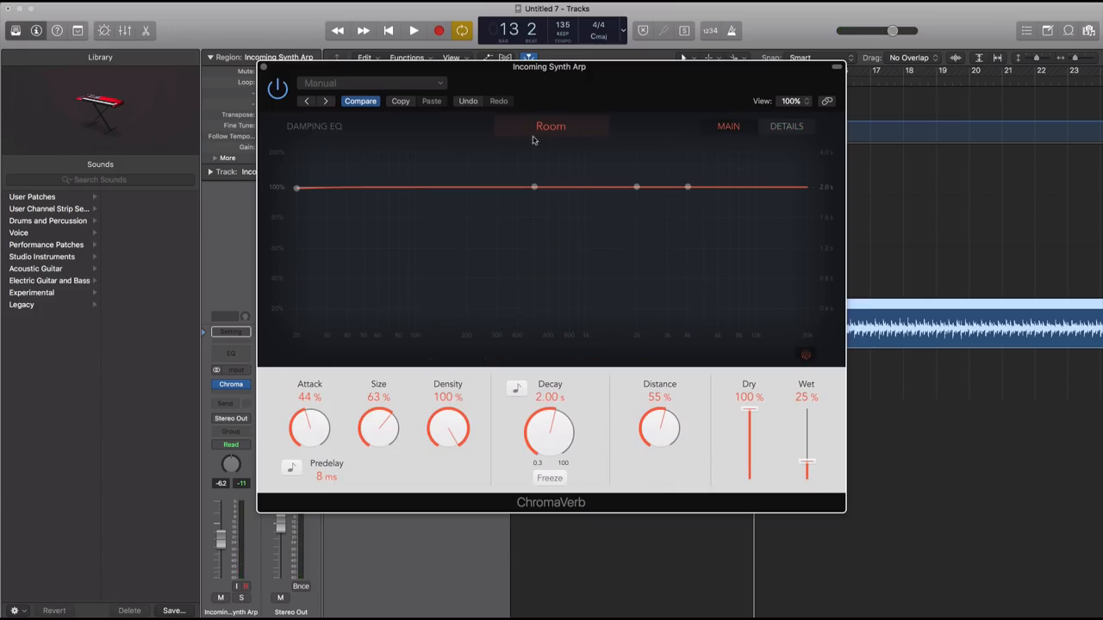
click(550, 126)
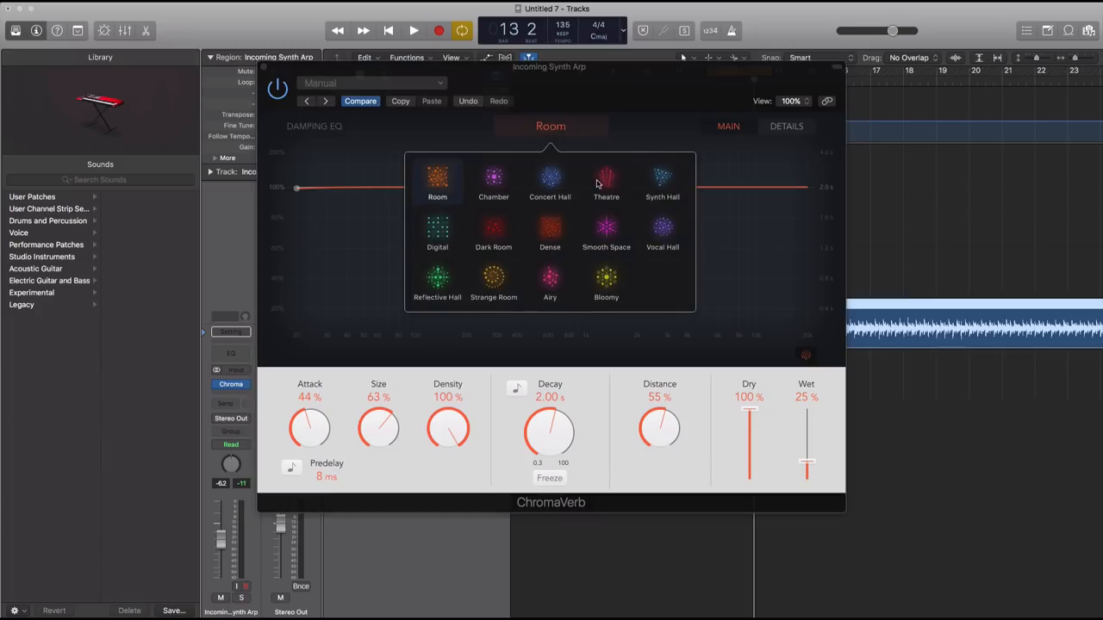
click(662, 181)
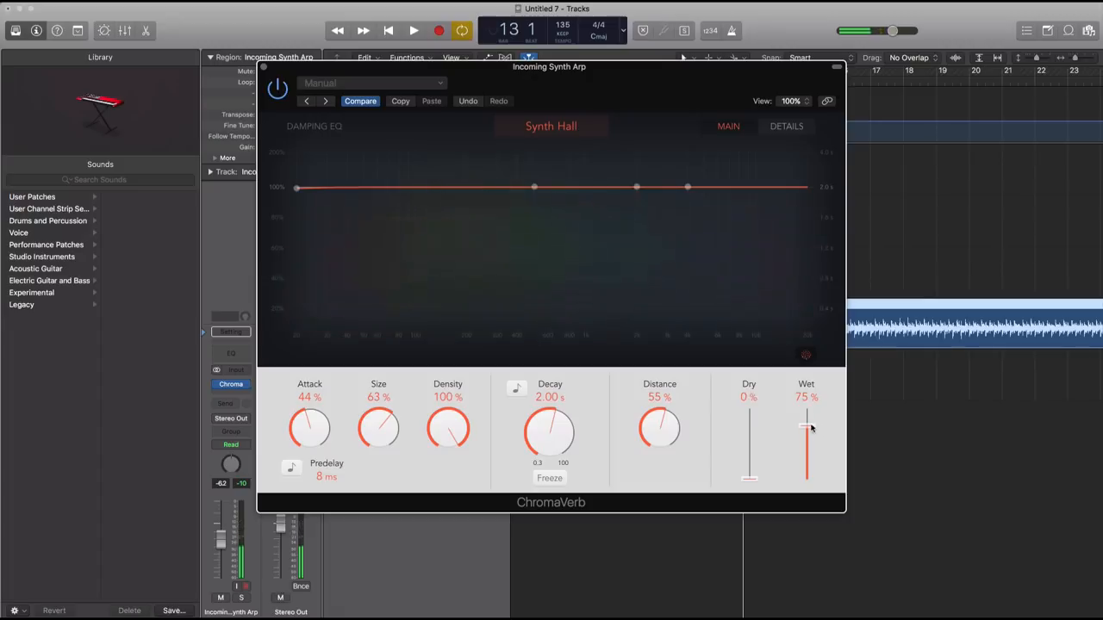
drag(808, 423, 808, 435)
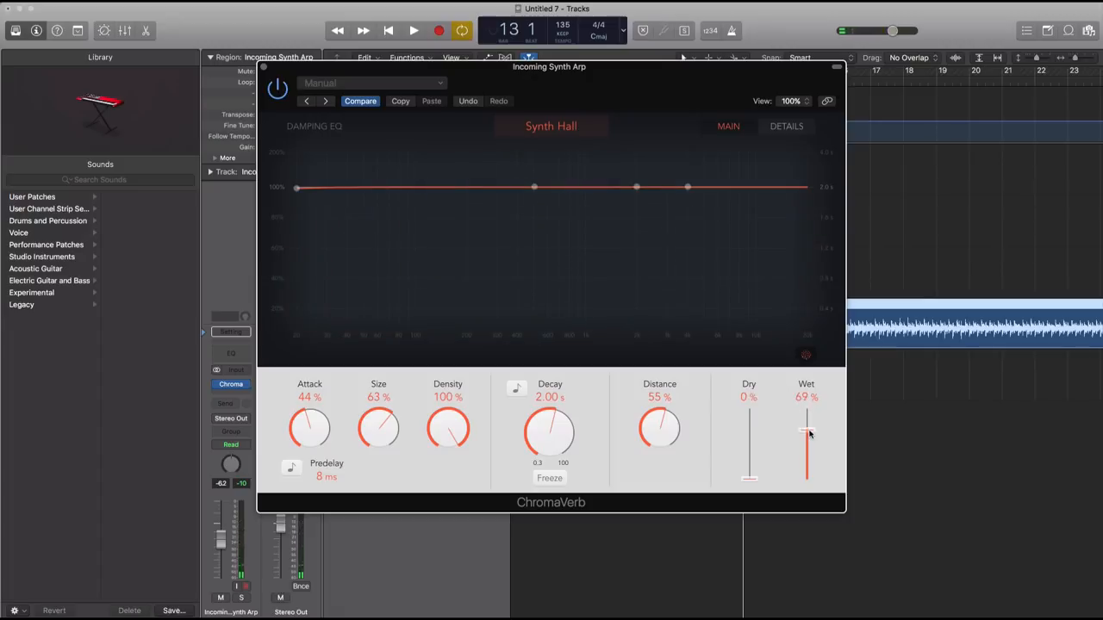
- Audition Vocal Hall, Reflective Hall and Bloomy, choose Airy, then set dry 62%, wet 27%
click(413, 30)
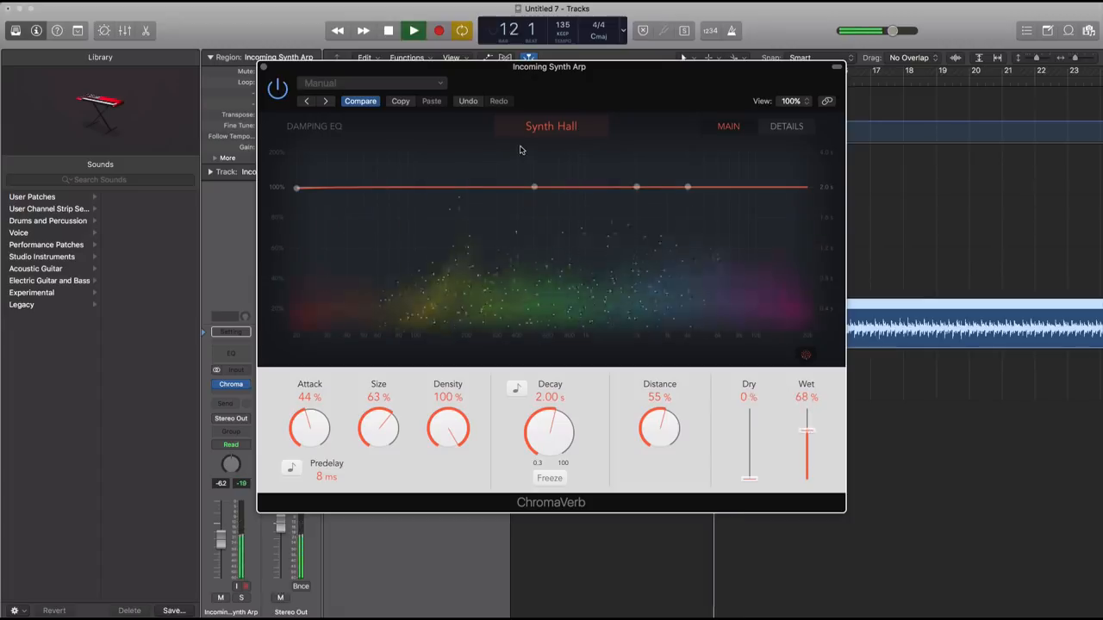
click(550, 126)
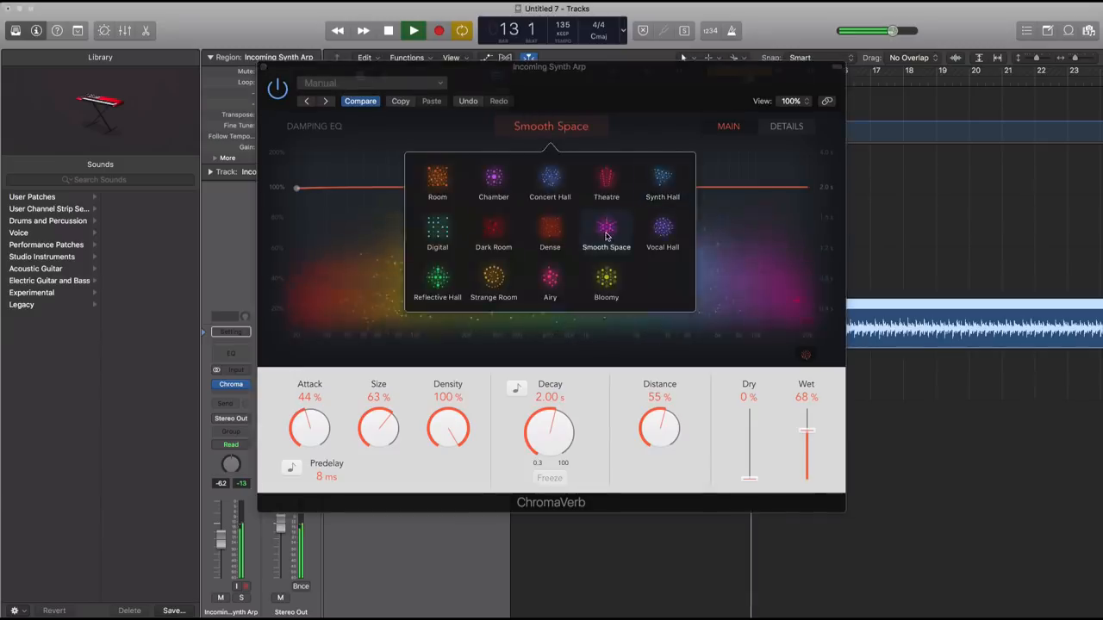
click(662, 233)
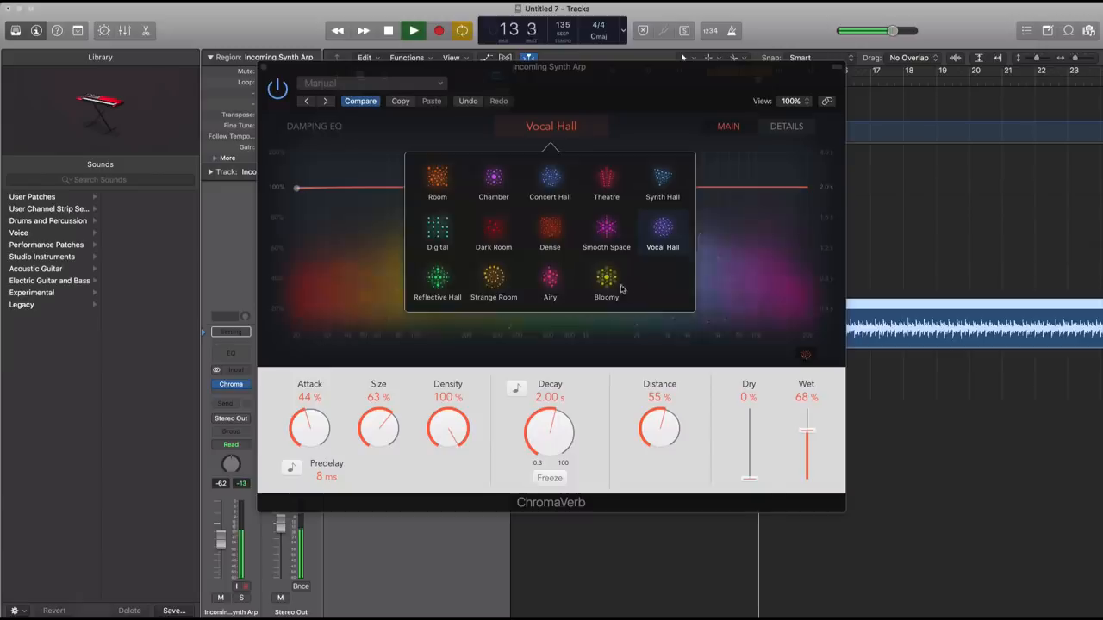
click(436, 280)
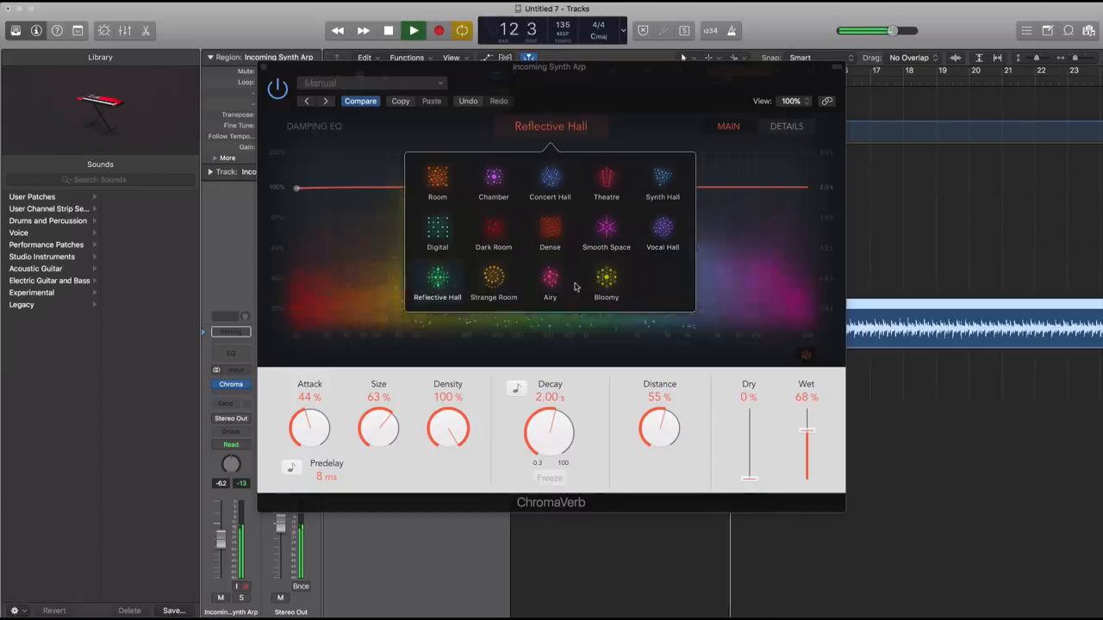
click(605, 277)
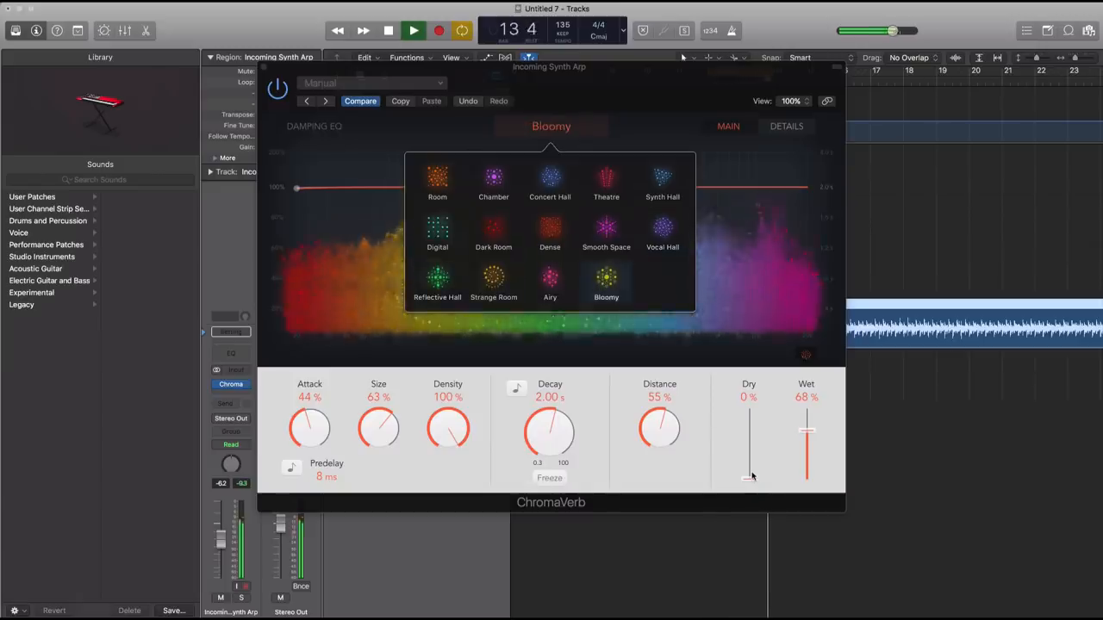
click(550, 281)
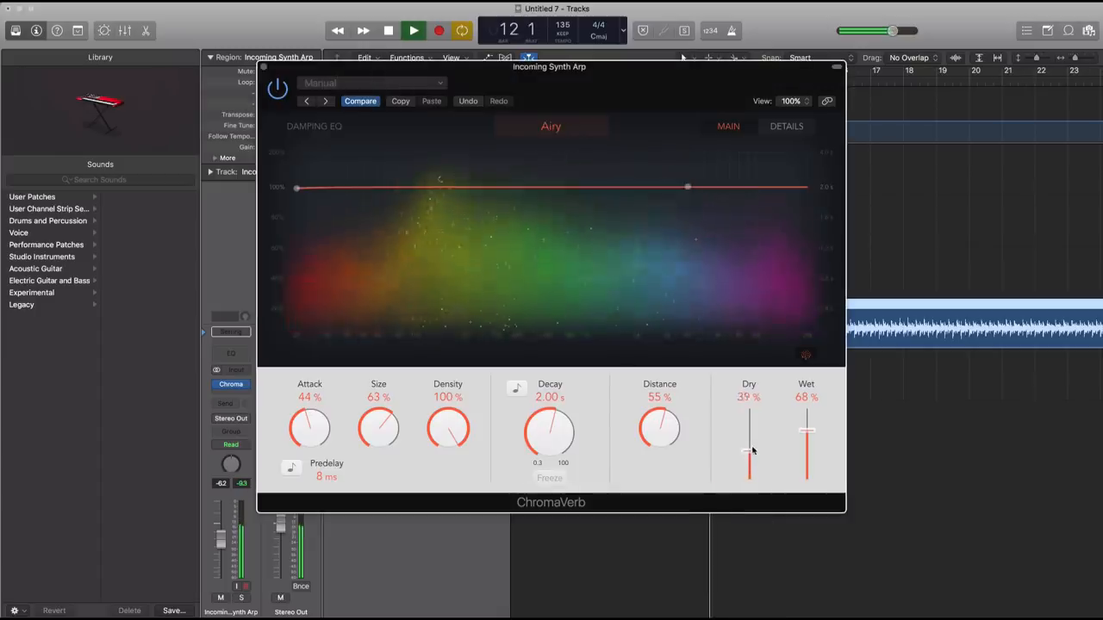
drag(749, 452, 748, 435)
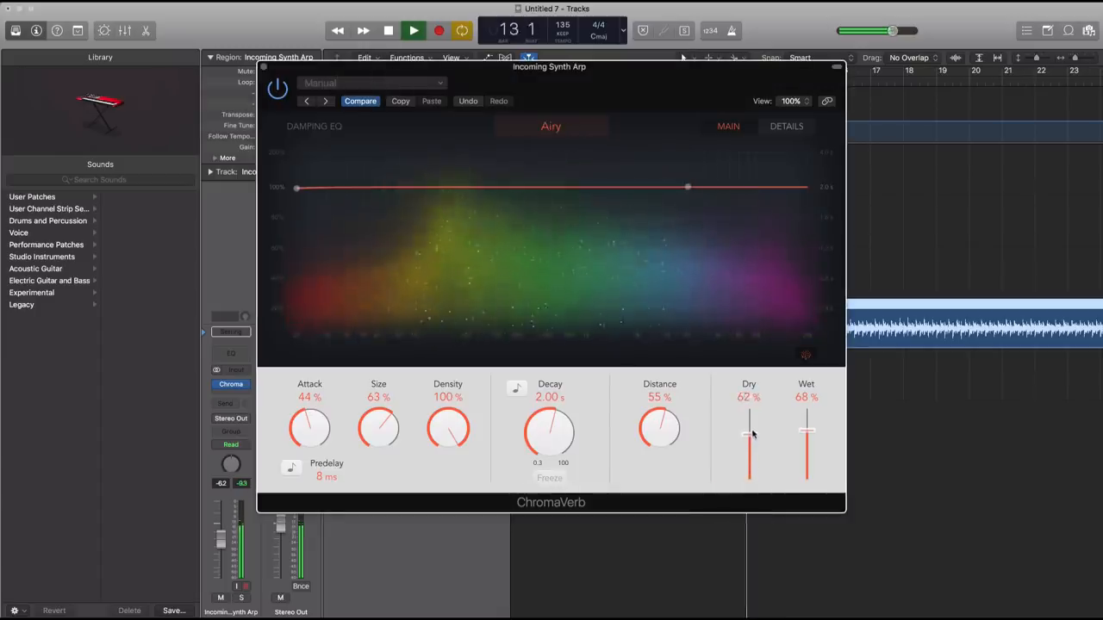
drag(806, 439, 806, 470)
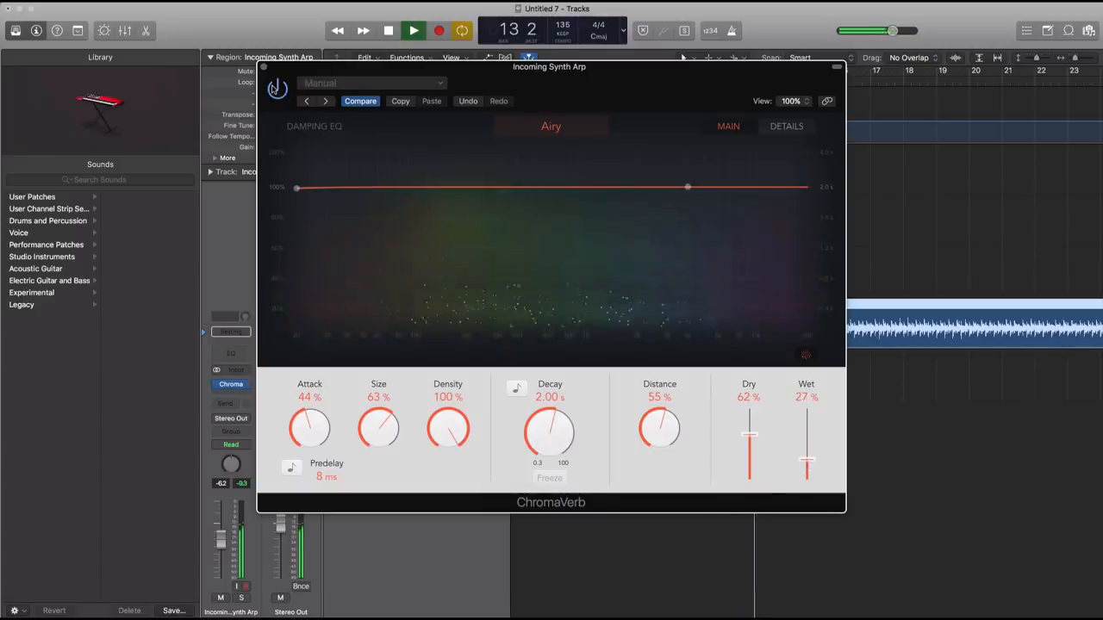
- Compare the reverb bypassed and active during playback, raise Dry to 77%, and reopen the room list
click(413, 30)
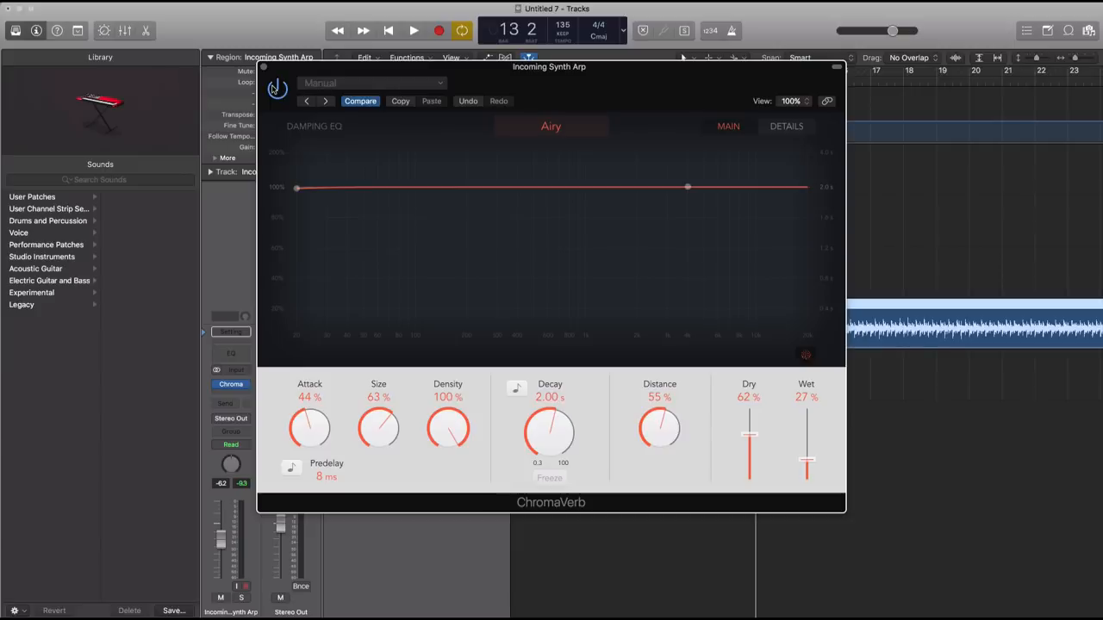
click(277, 89)
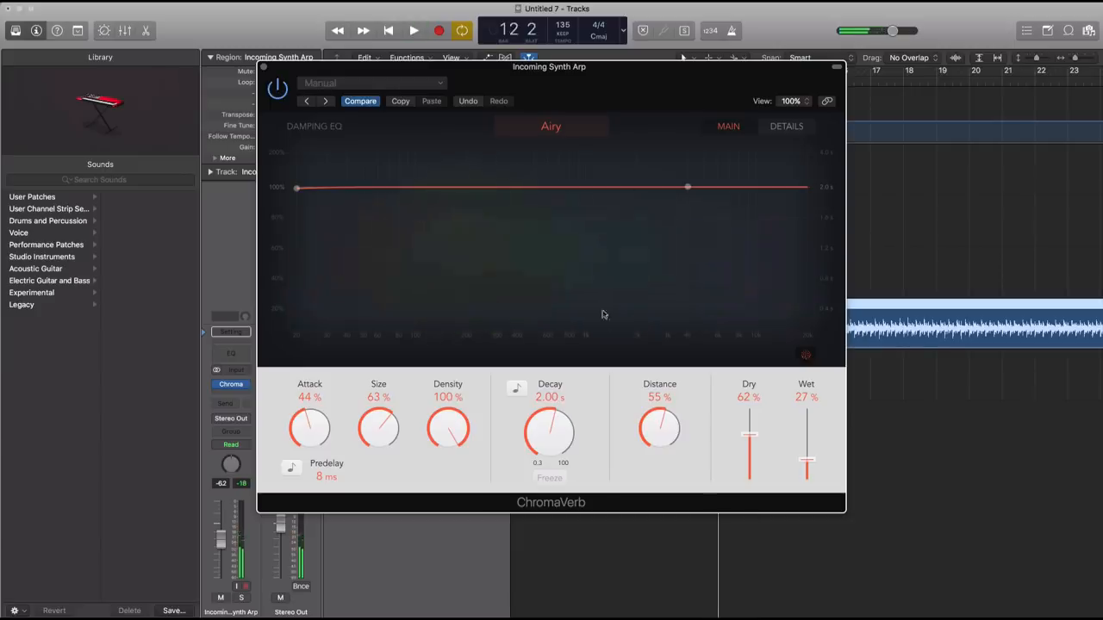
click(414, 30)
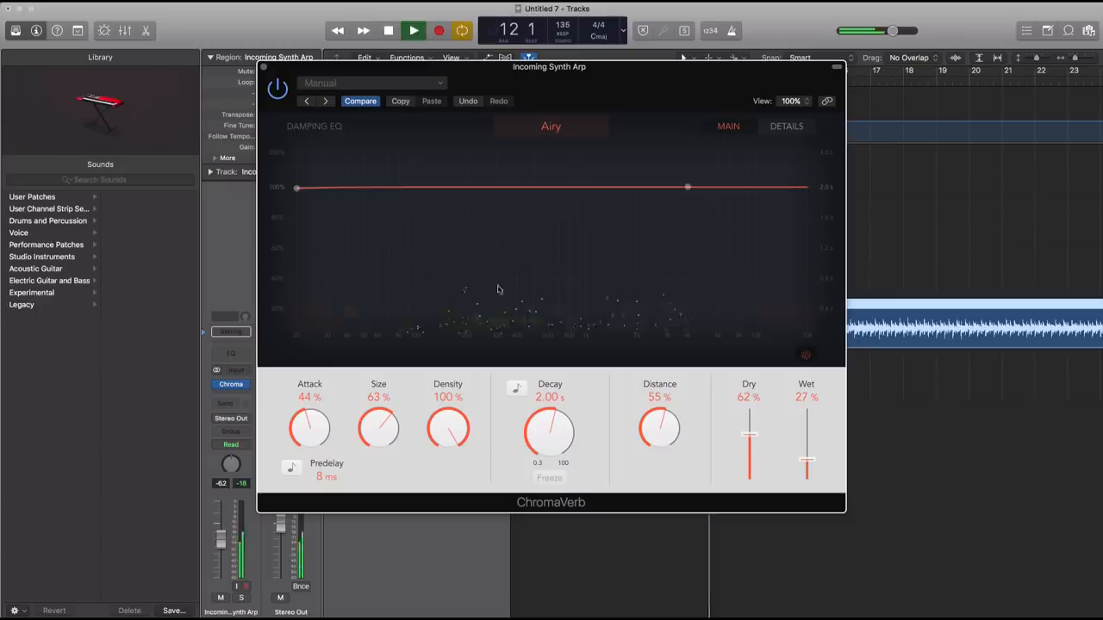
click(388, 30)
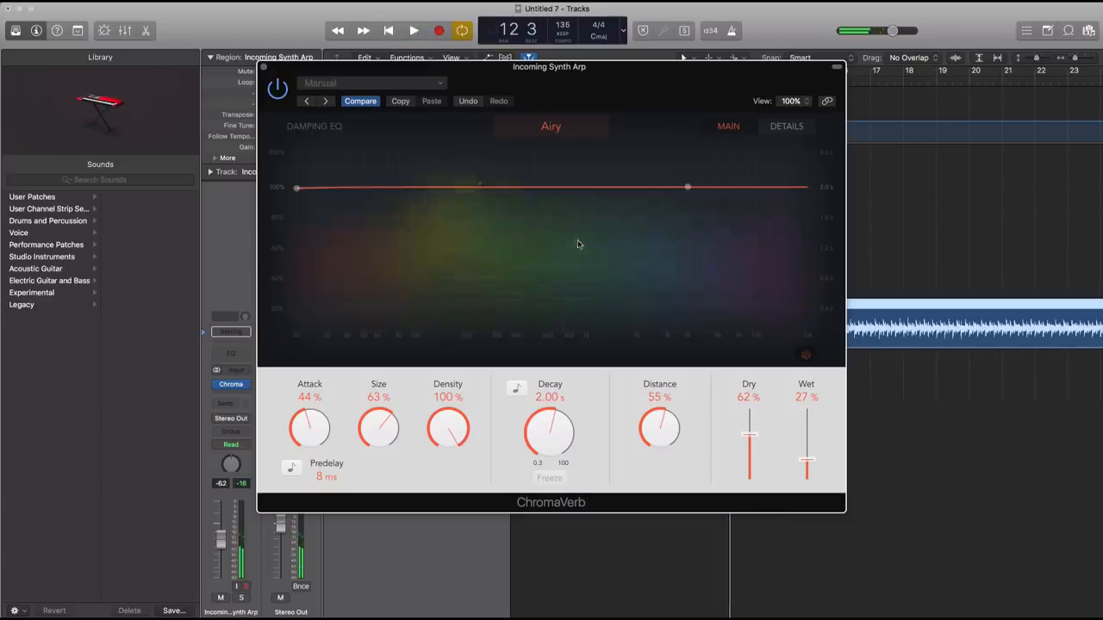
click(412, 30)
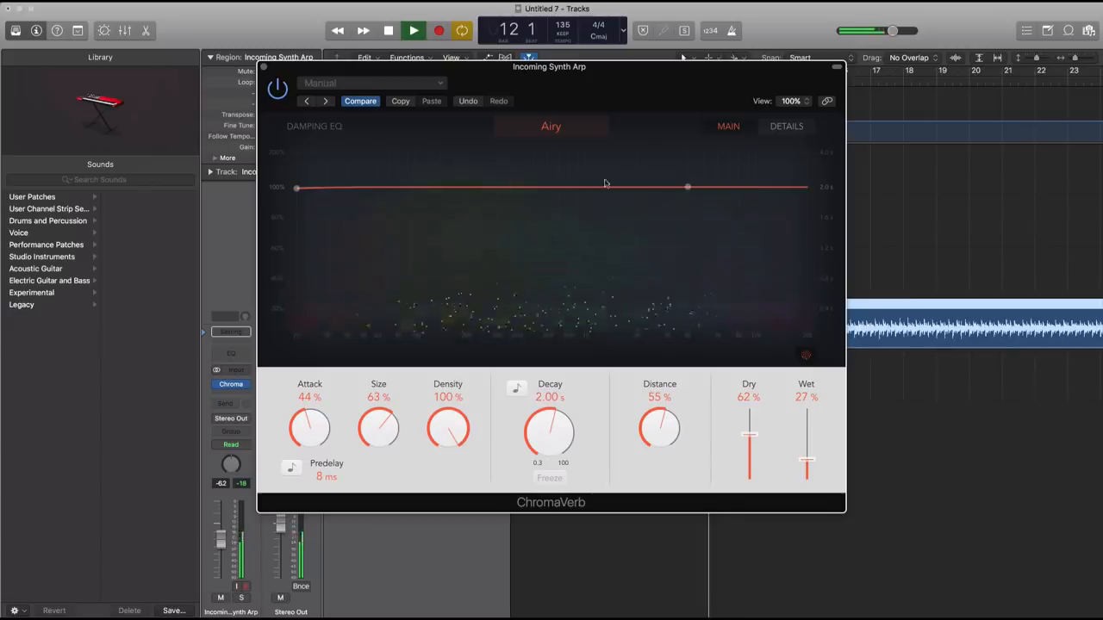
drag(749, 457, 767, 423)
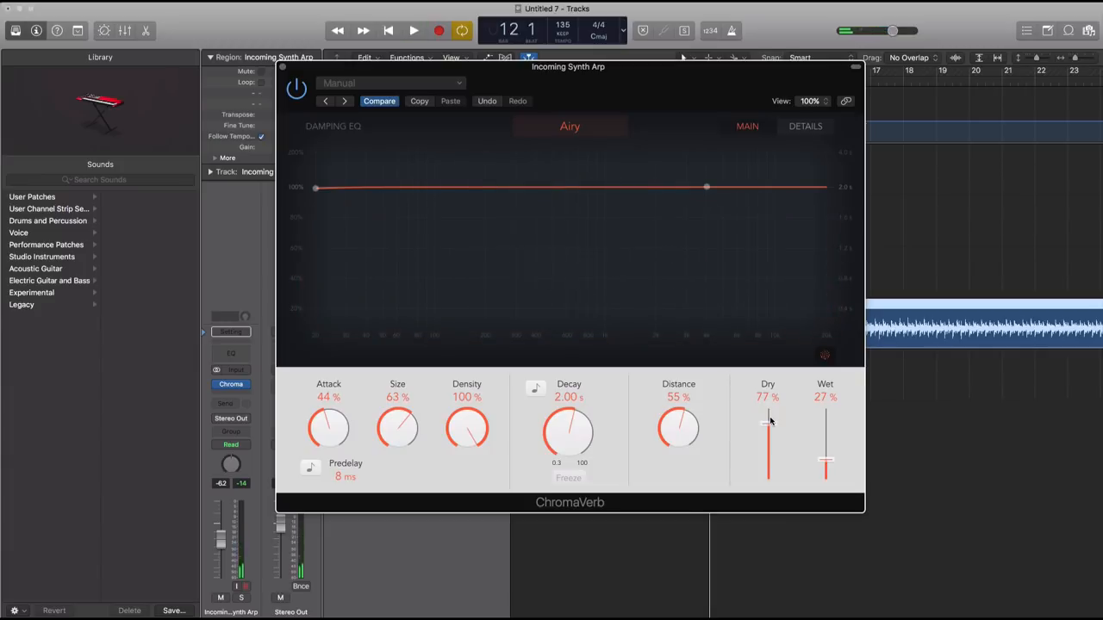
mouse_move(598, 142)
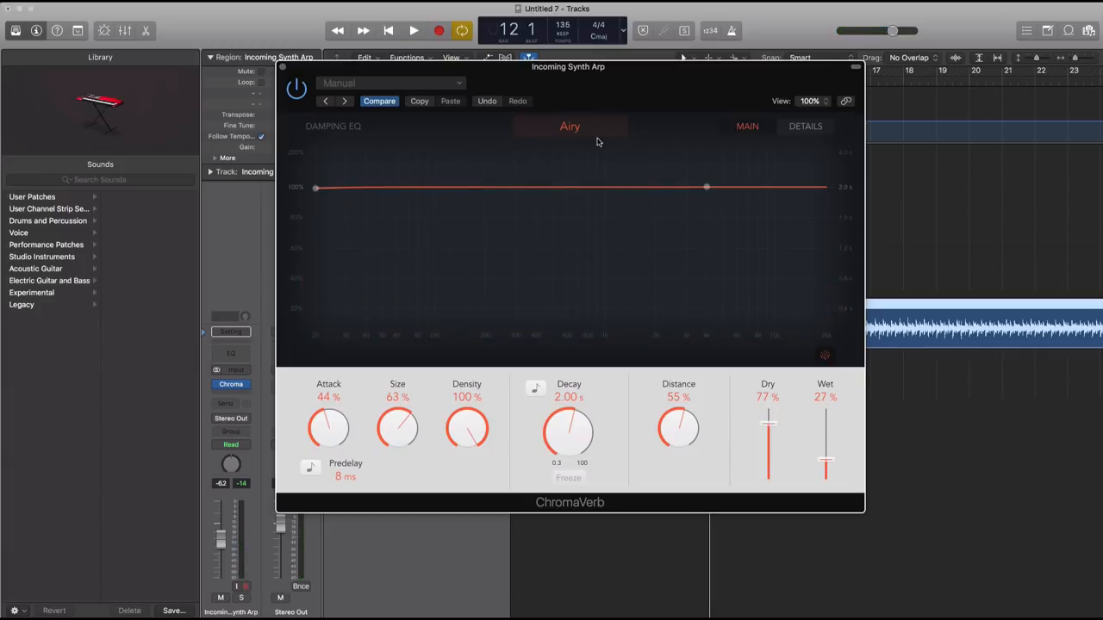
click(569, 126)
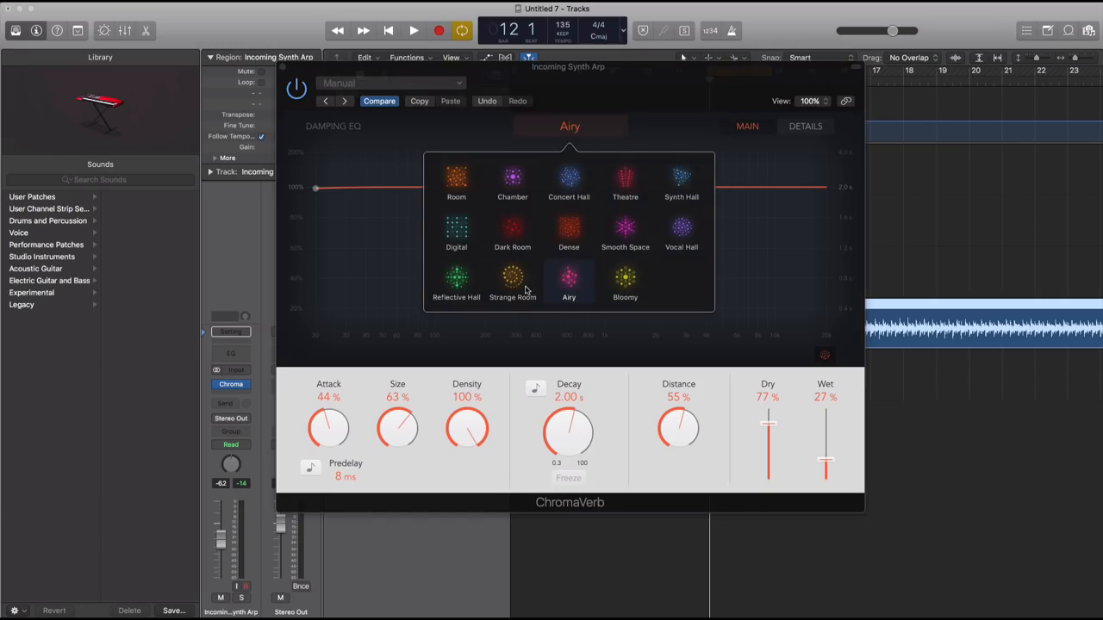
mouse_move(514, 229)
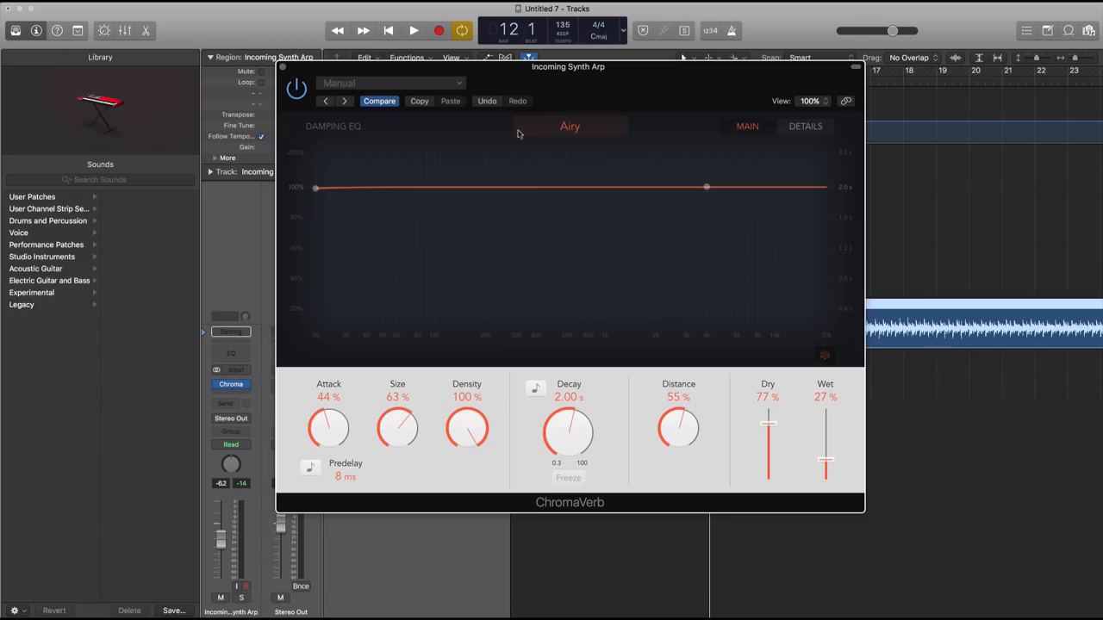
mouse_move(520, 157)
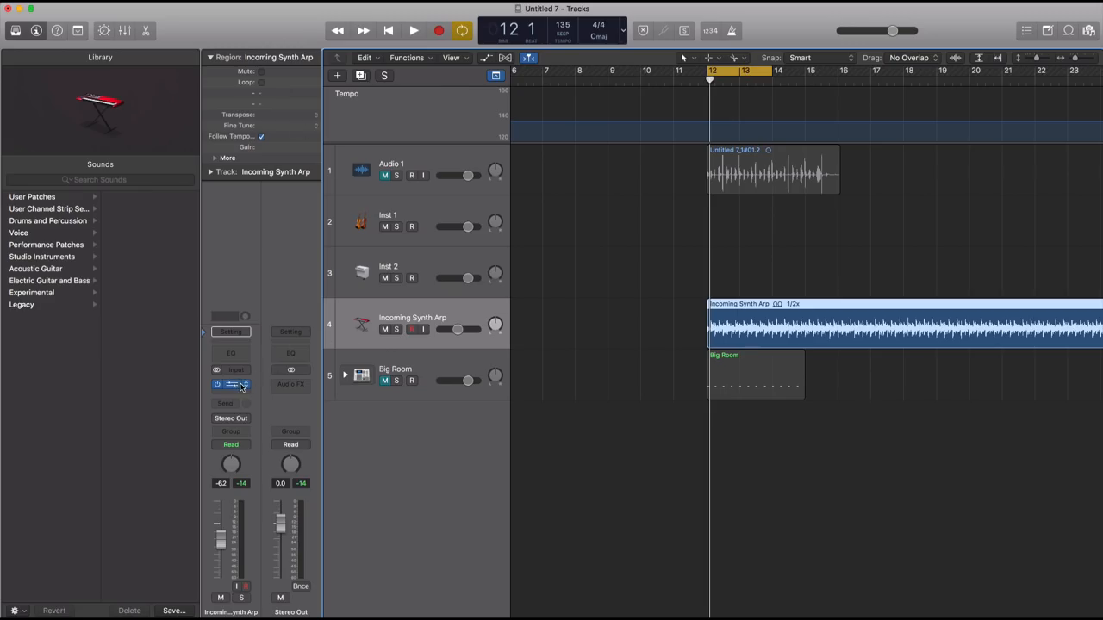
- Replace ChromaVerb with stereo Phat FX, reposition its window, then dismiss the slot menu unchanged
click(230, 384)
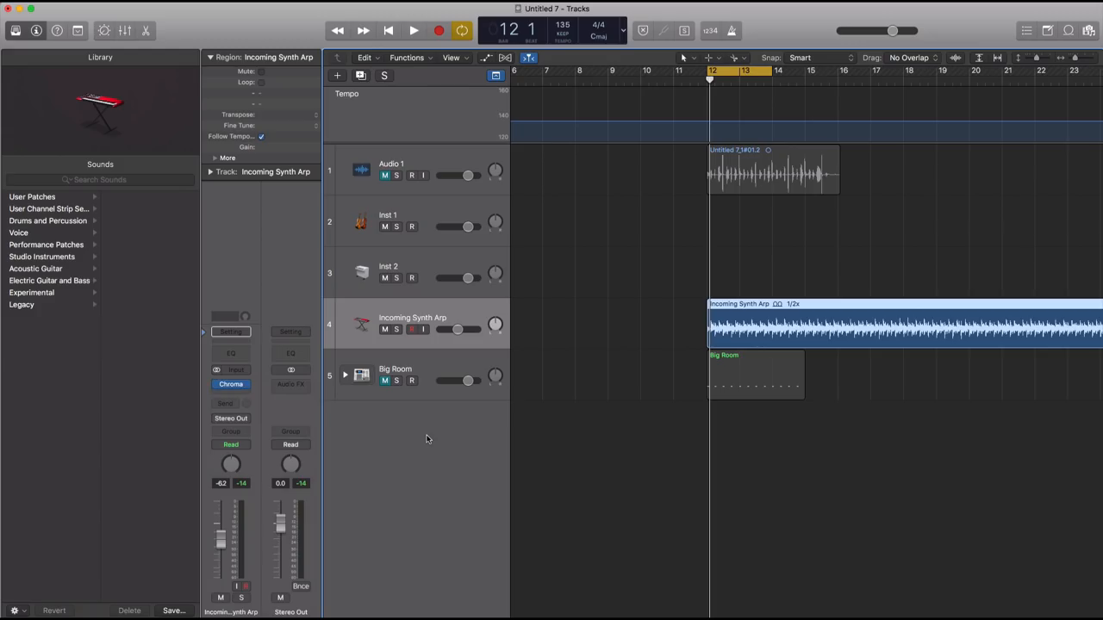
click(230, 370)
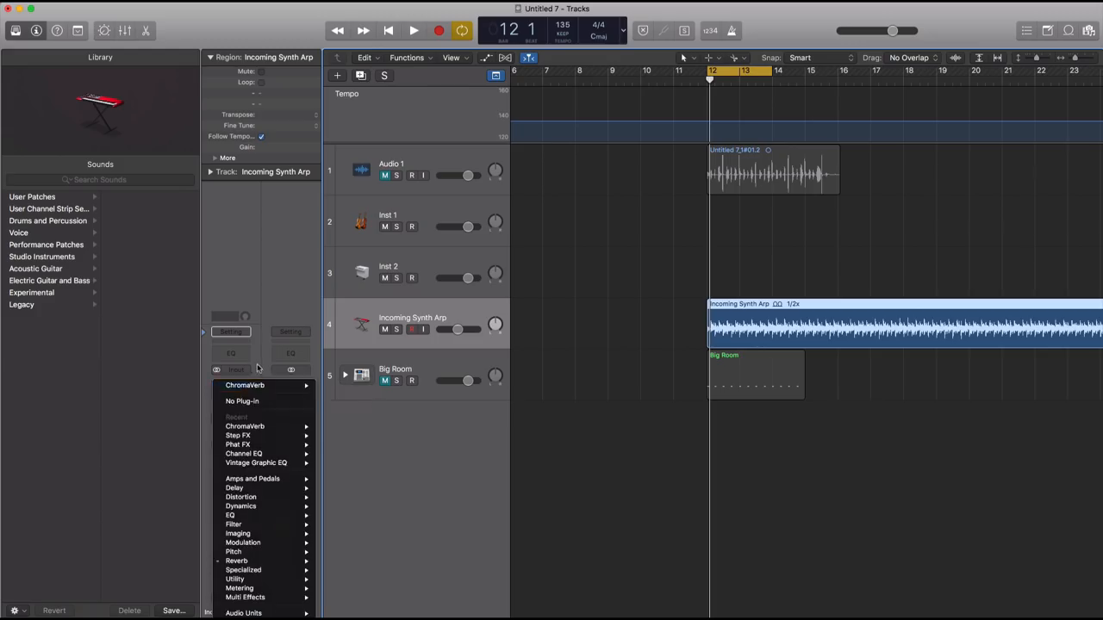
mouse_move(241, 588)
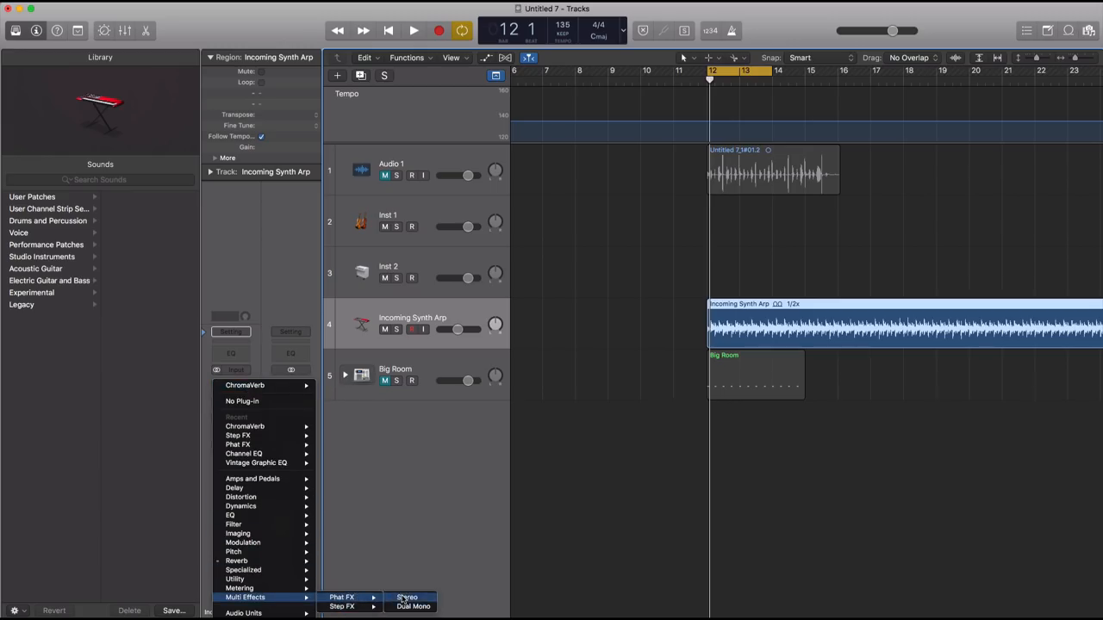
click(406, 597)
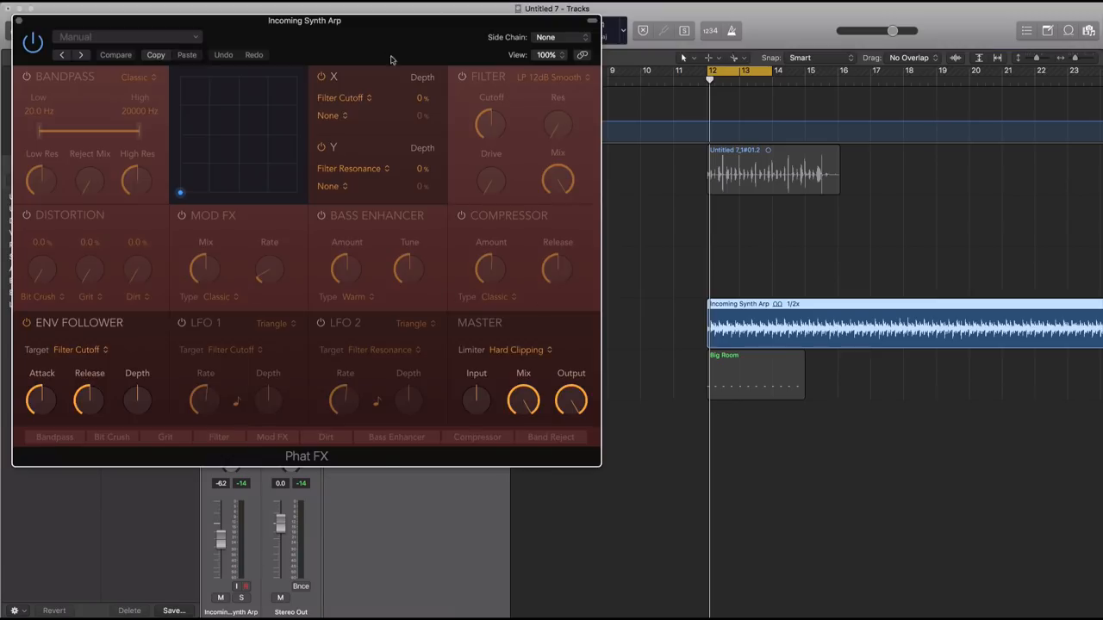
drag(304, 20, 555, 50)
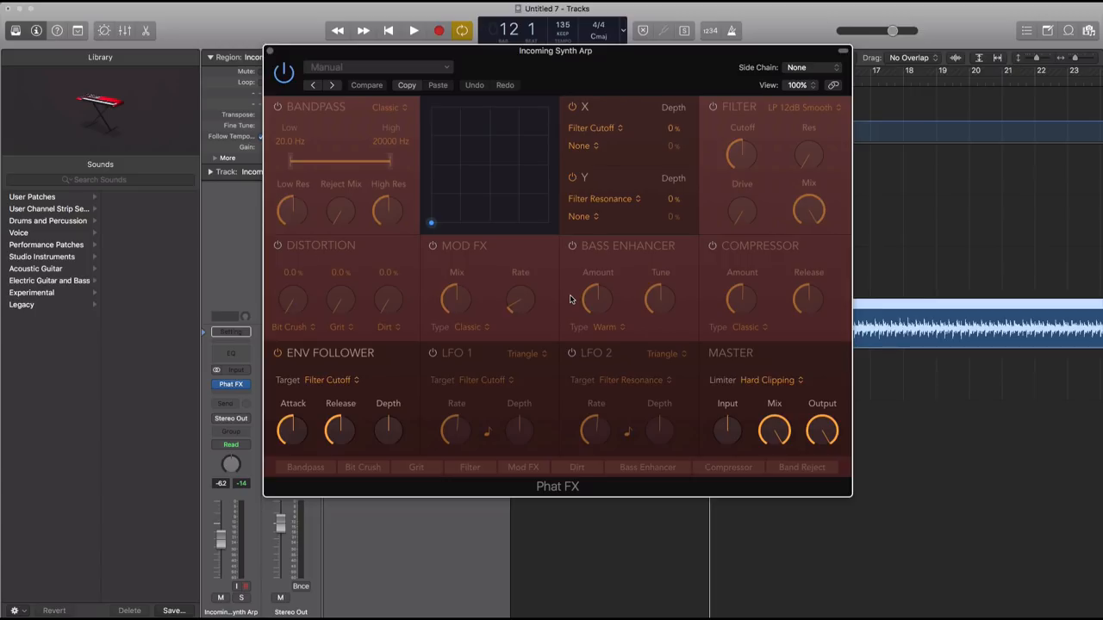
mouse_move(288, 251)
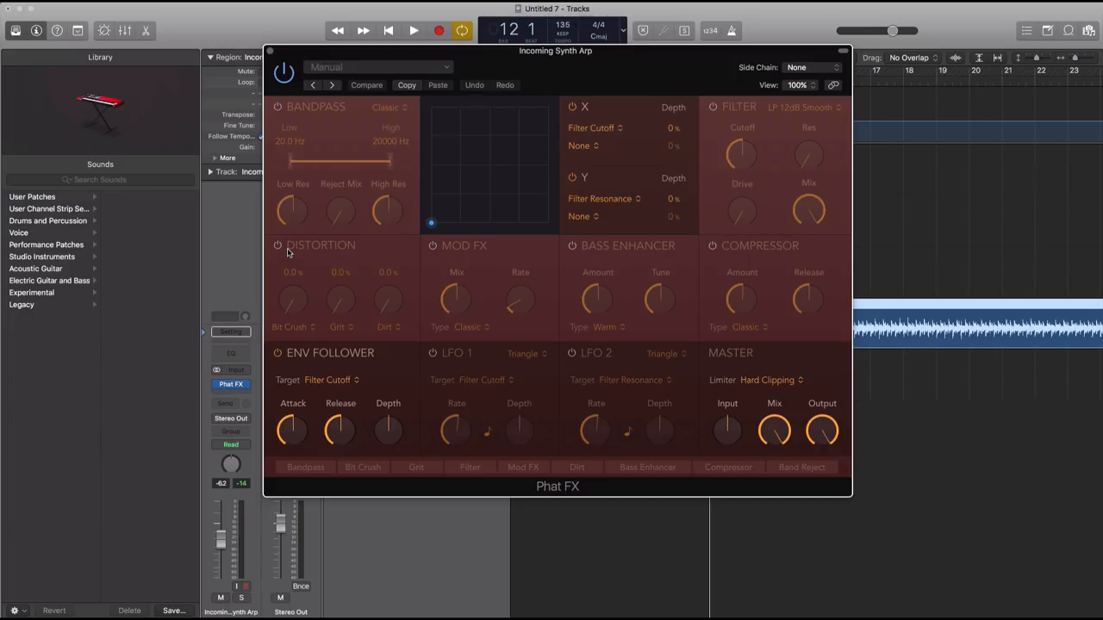
mouse_move(681, 281)
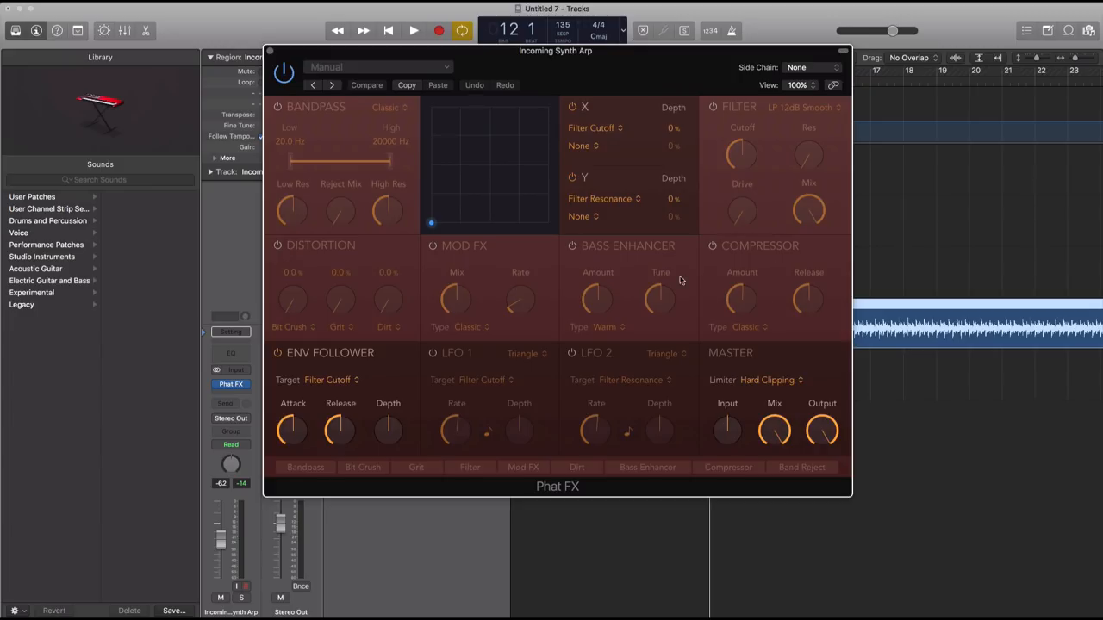
mouse_move(418, 335)
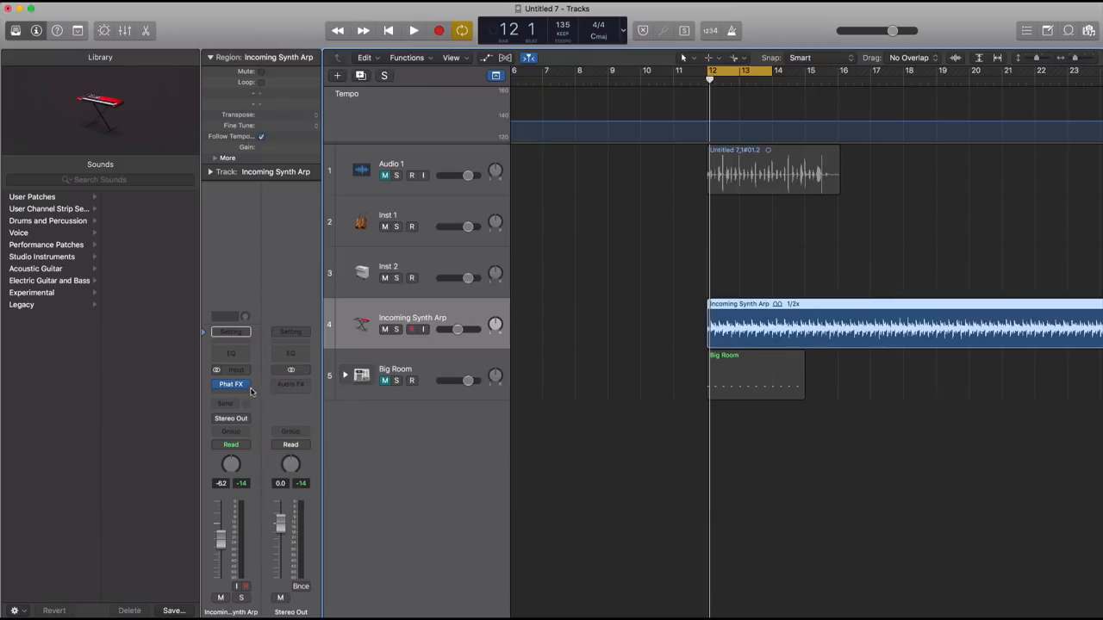
click(230, 384)
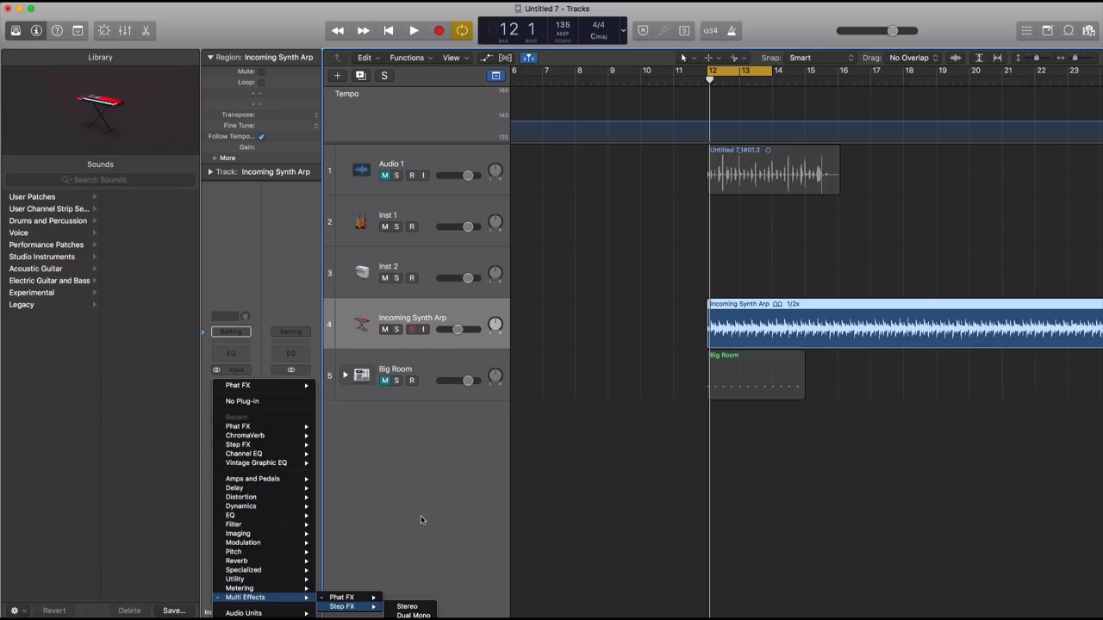
click(407, 607)
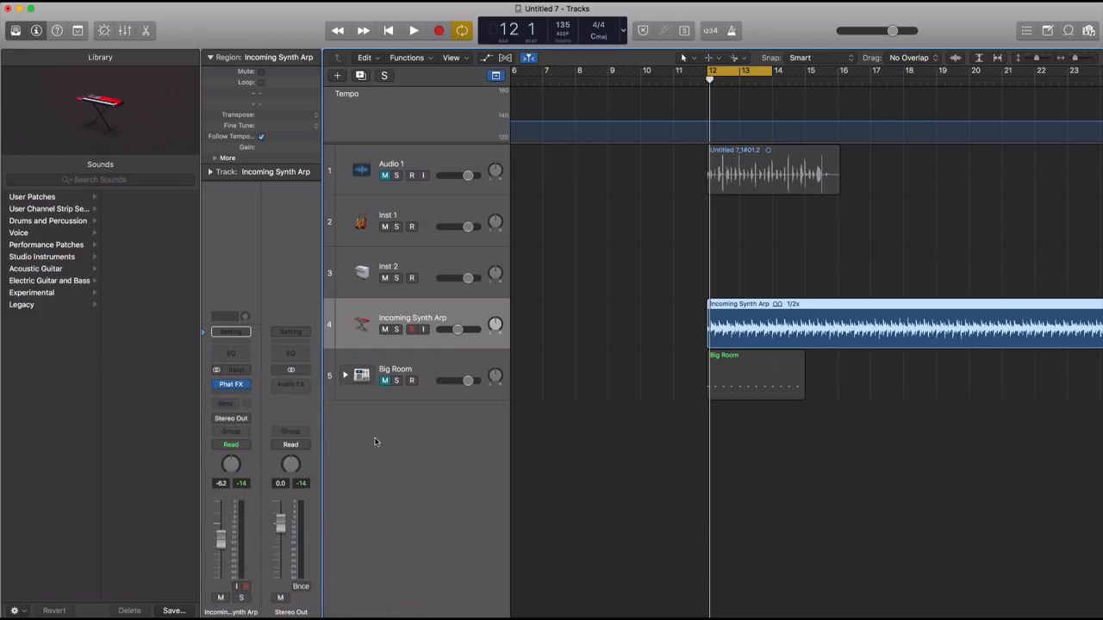